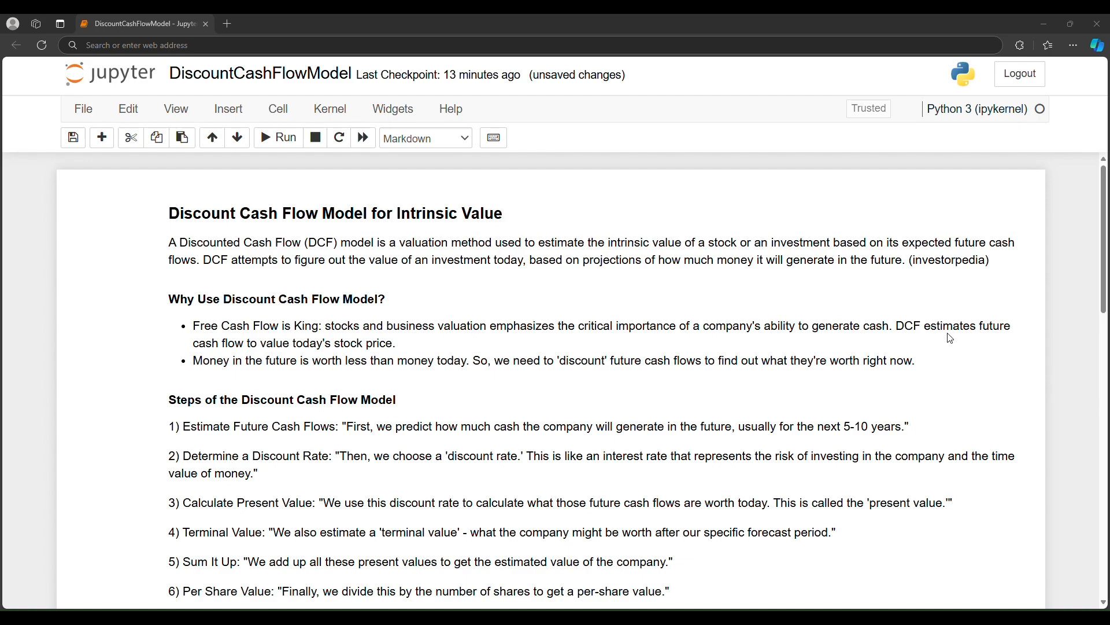
Scroll to the import cell and highlight the yahooquery library name.
{"action": "scroll", "scroll_direction": "down", "scroll_amount": 3}
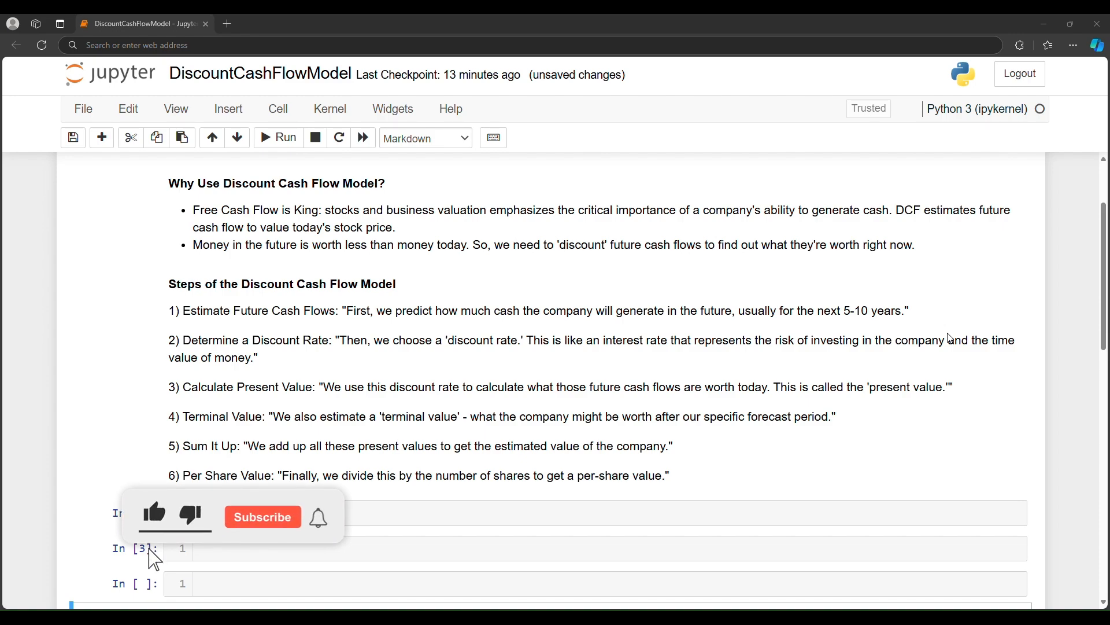
{"action": "left_click", "coordinate": [261, 516]}
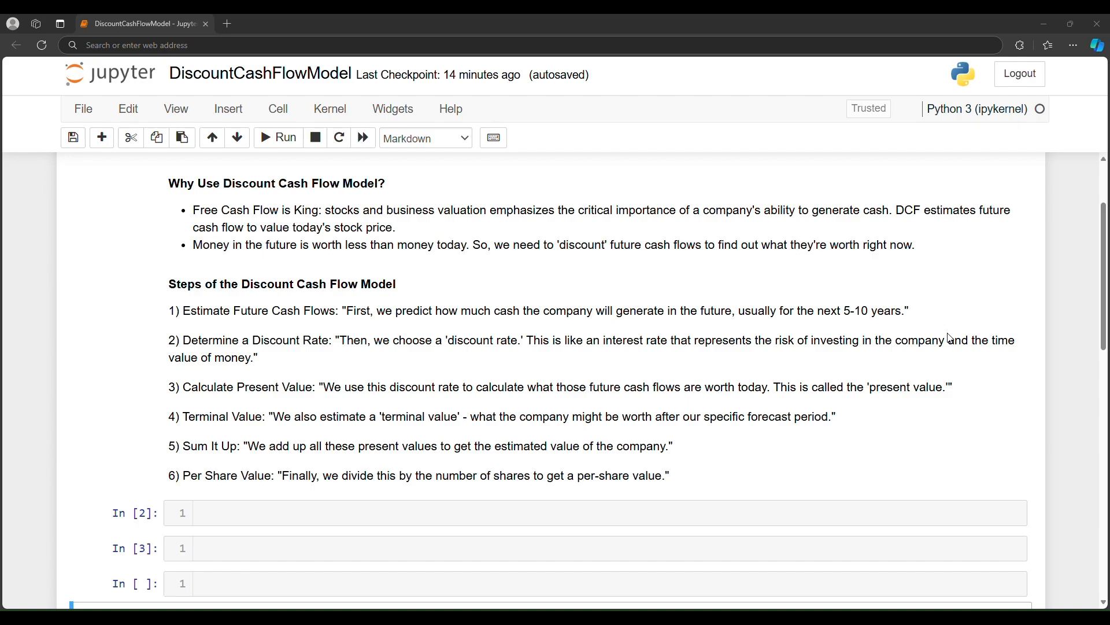
{"action": "mouse_move", "coordinate": [949, 339]}
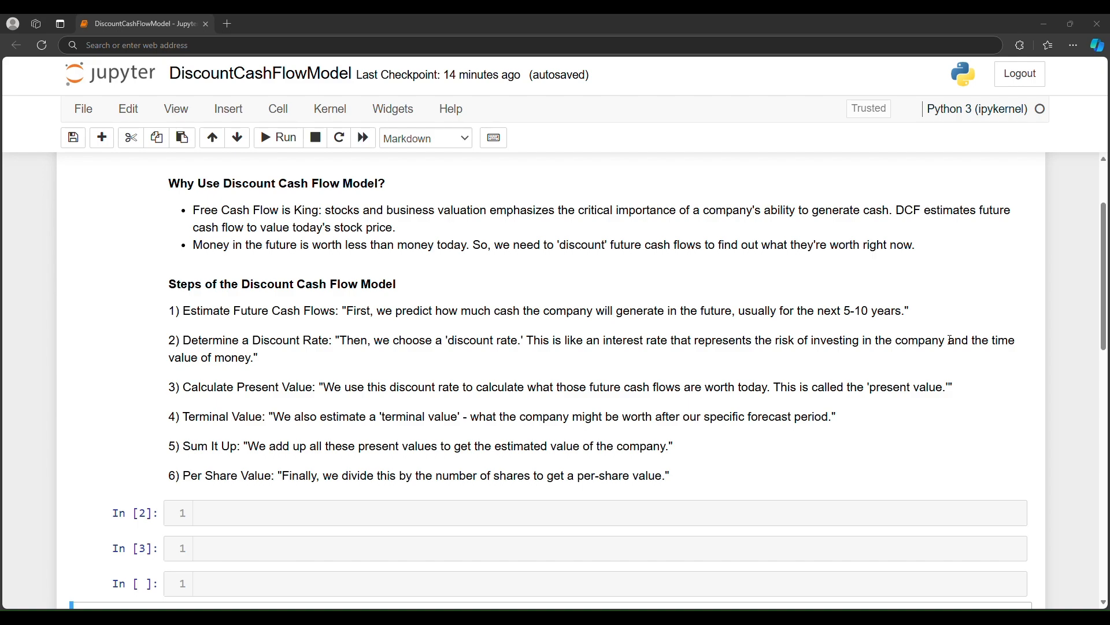
{"action": "scroll", "scroll_direction": "down", "scroll_amount": 3}
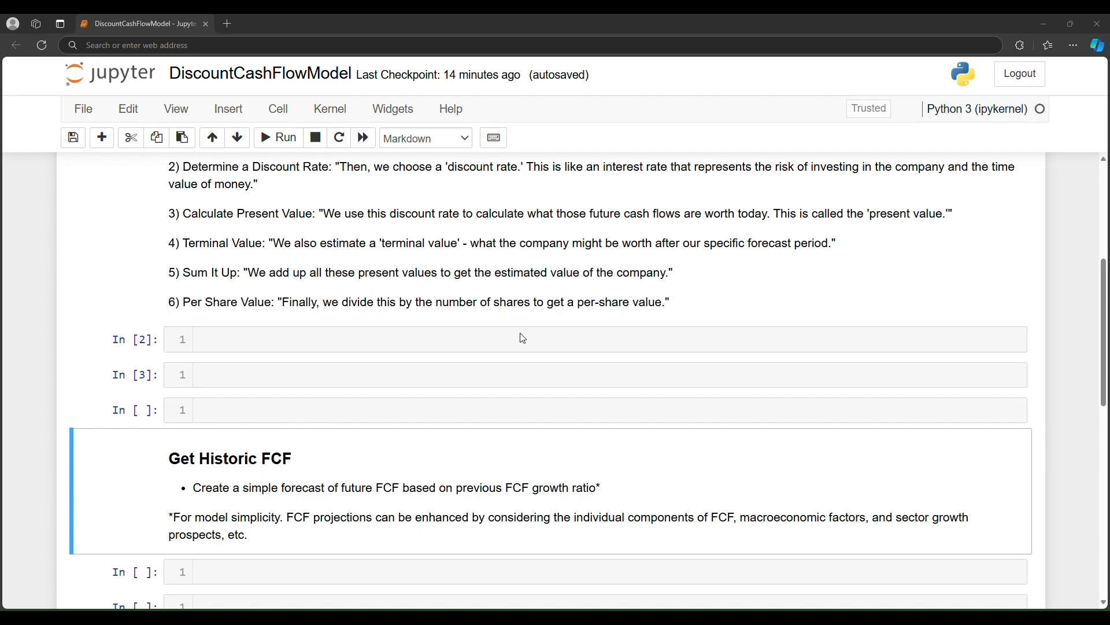
{"action": "mouse_move", "coordinate": [473, 348]}
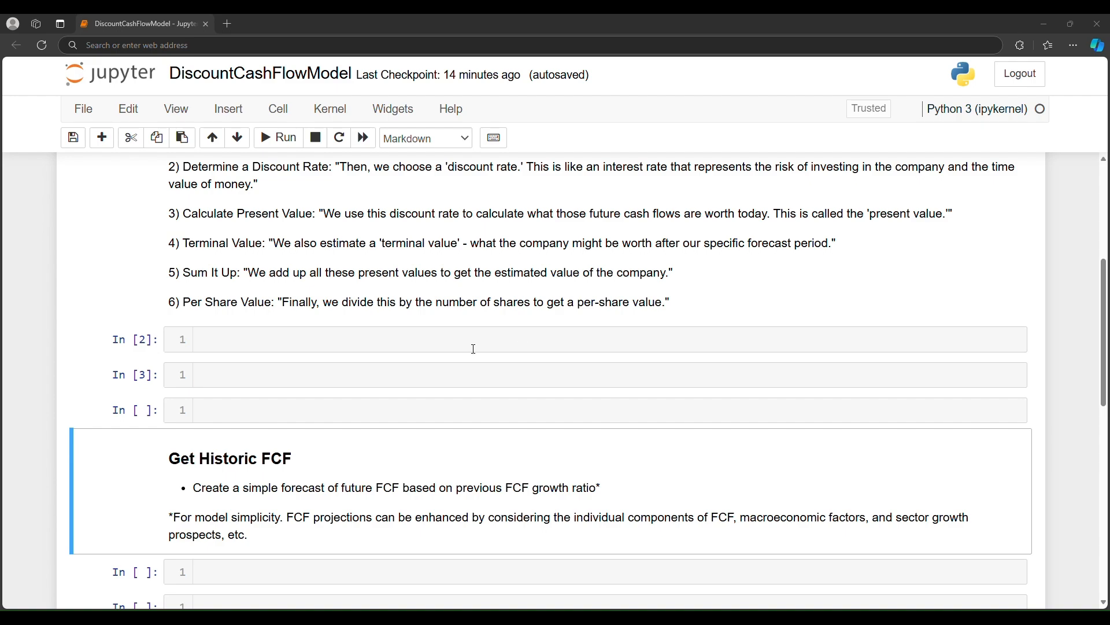
{"action": "left_click", "coordinate": [472, 340]}
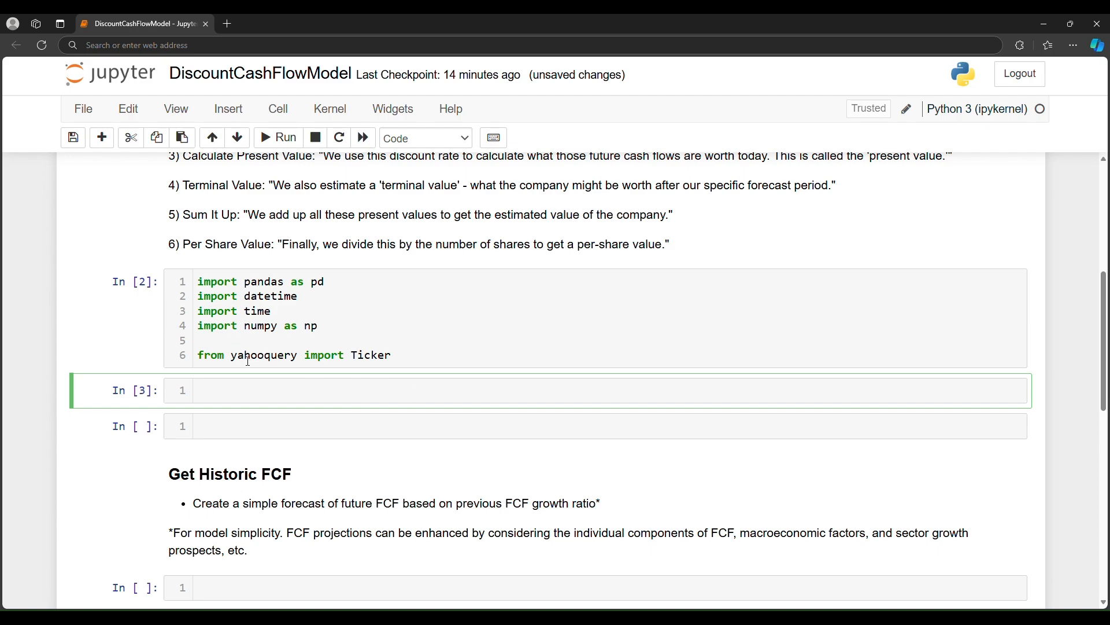
{"action": "double_click", "coordinate": [263, 354]}
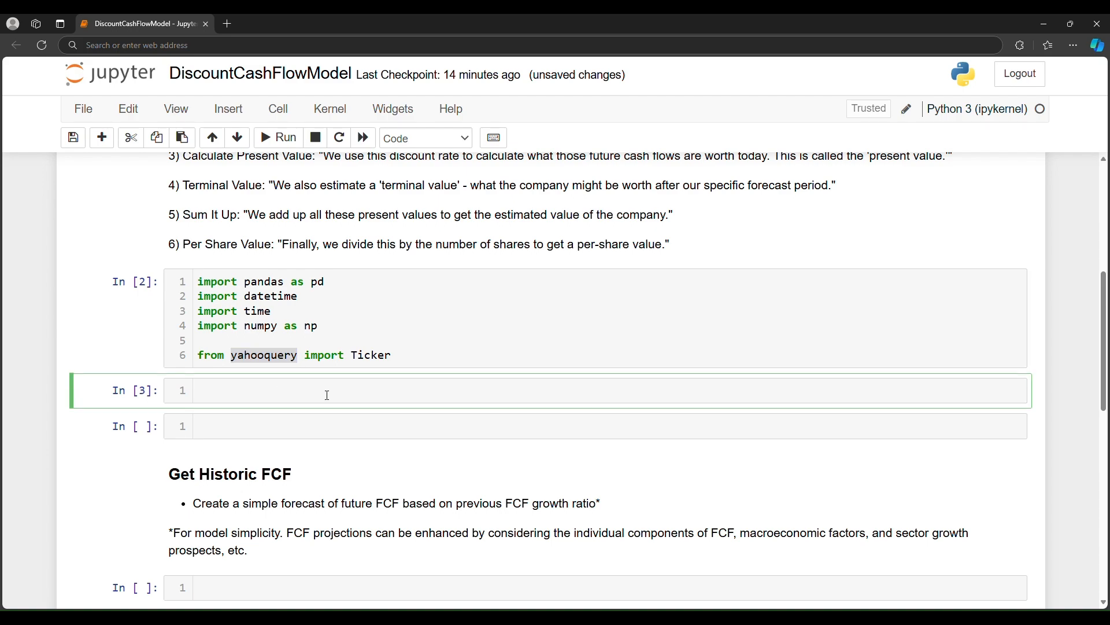
Add a cell with pd.set_option('display.max_rows', None) so DataFrames show all rows.
{"action": "type", "text": "pd."}
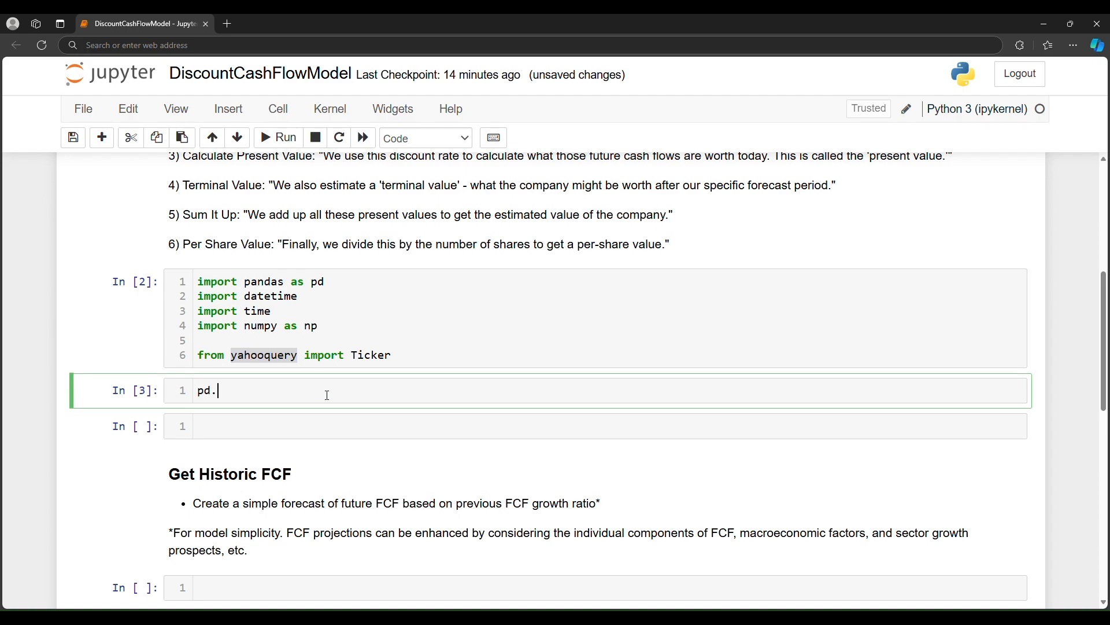
{"action": "type", "text": "set_"}
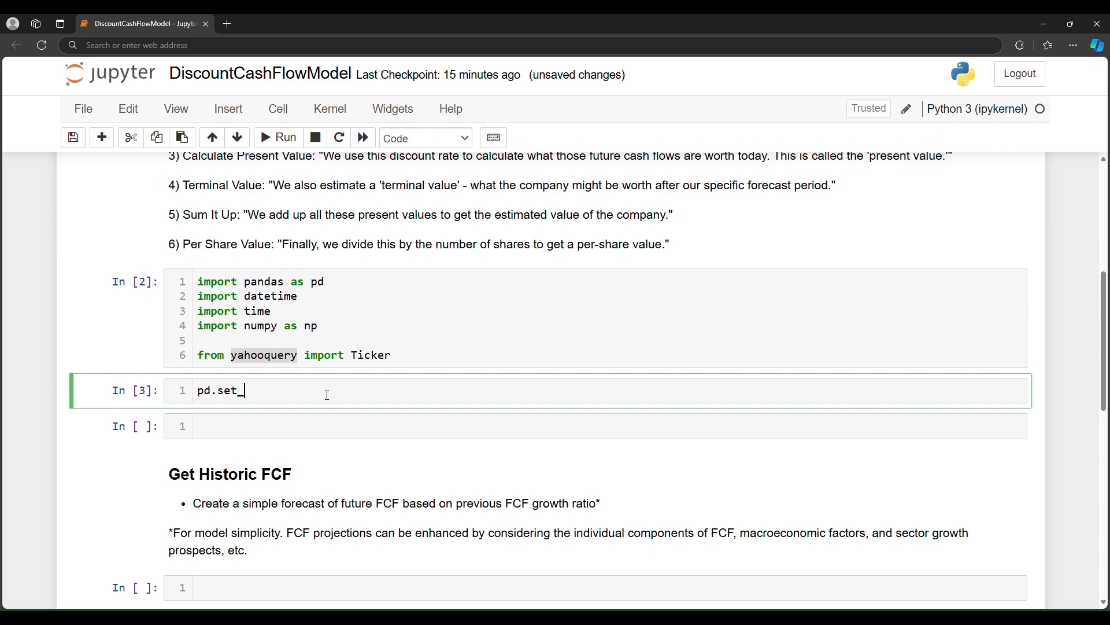
{"action": "type", "text": "option()"}
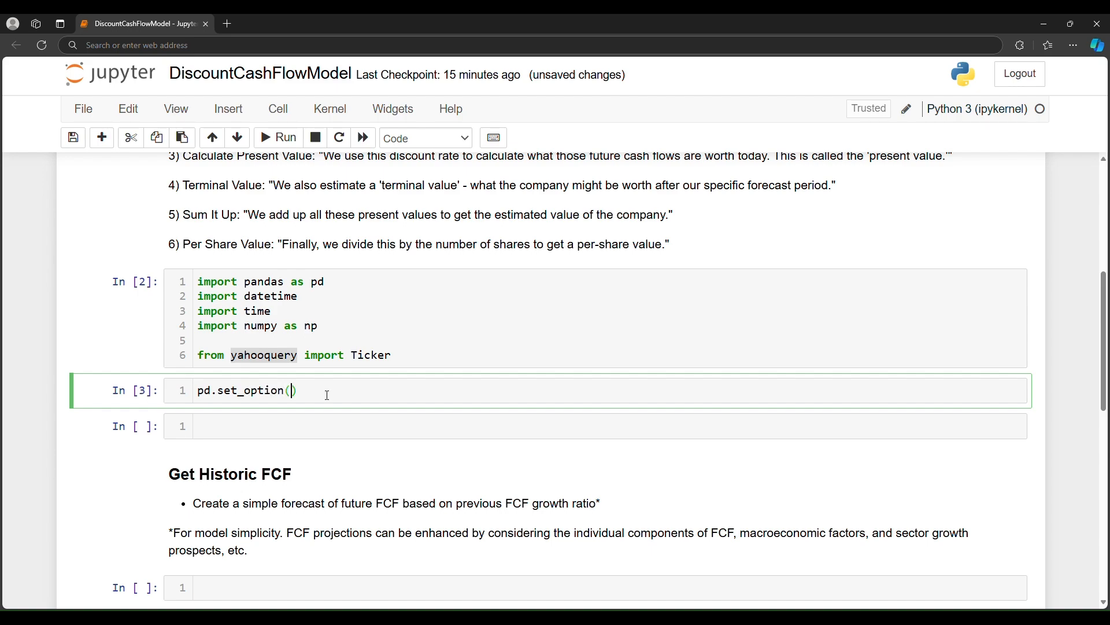
{"action": "type", "text": "'d'"}
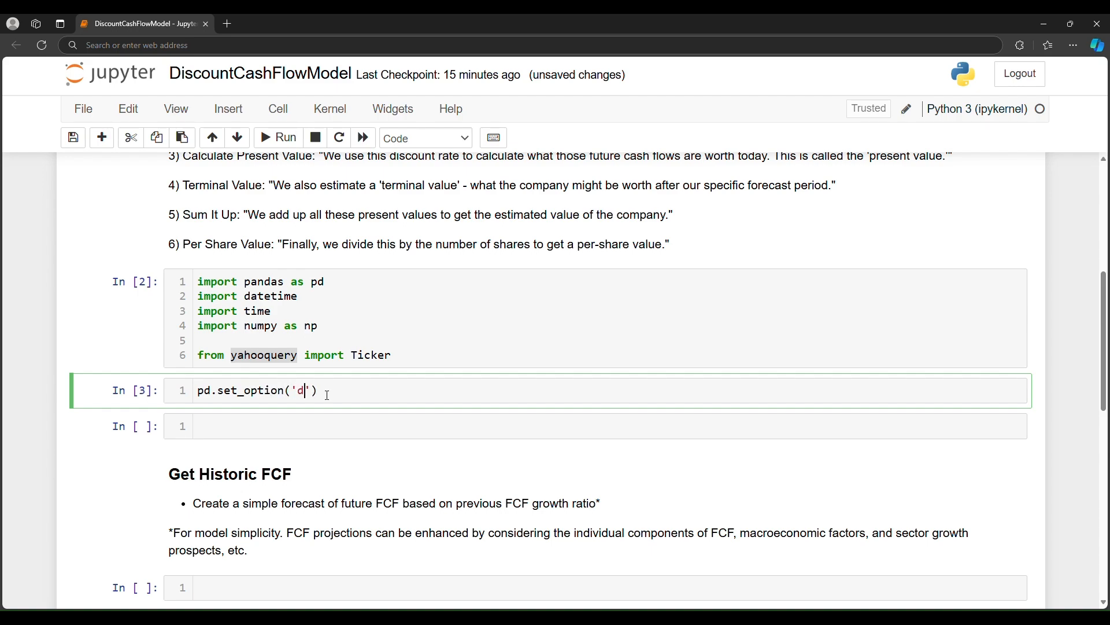
{"action": "type", "text": "isplay."}
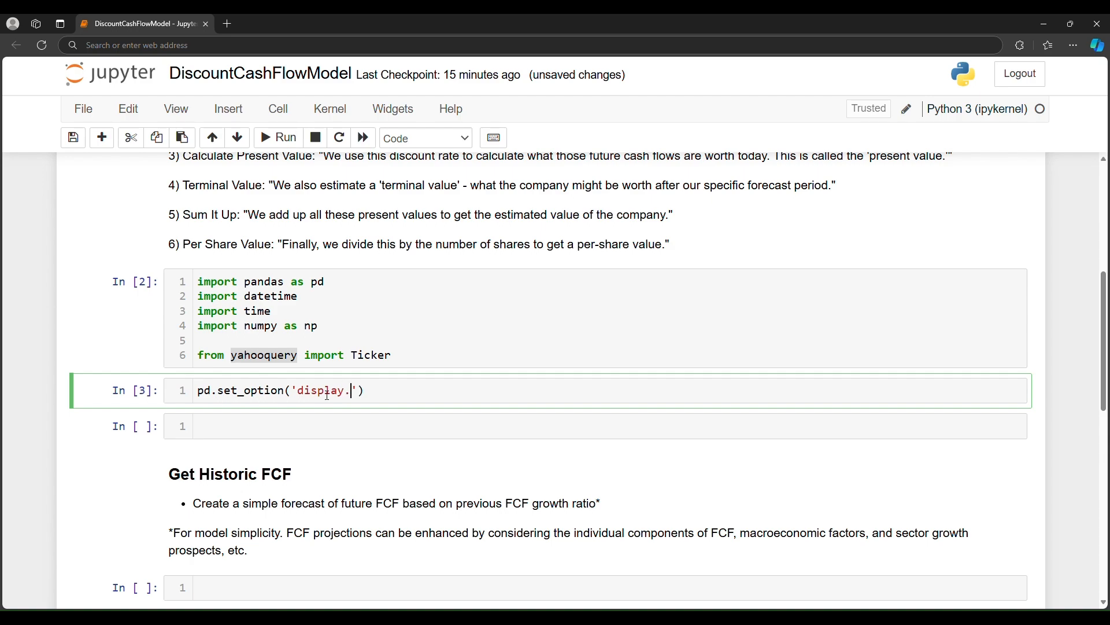
{"action": "type", "text": "max"}
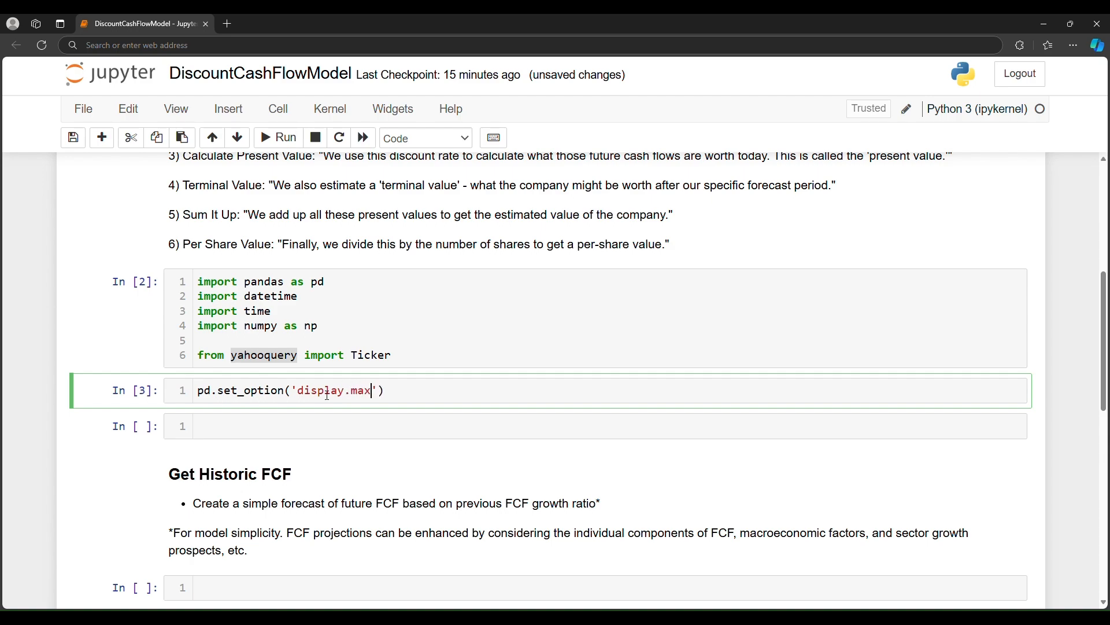
{"action": "type", "text": "_rows"}
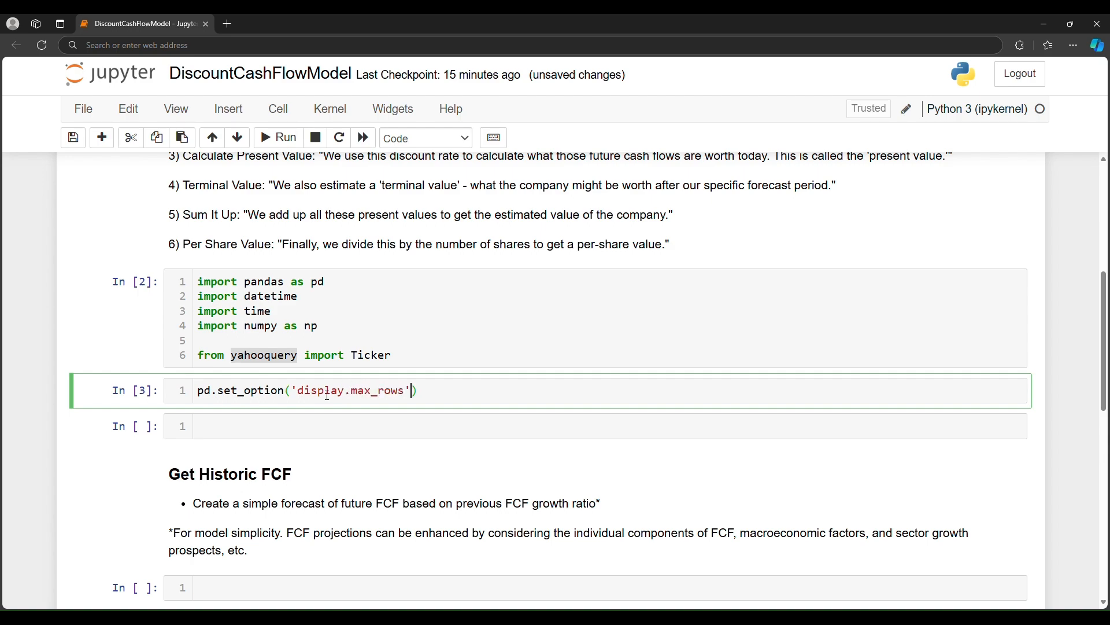
{"action": "type", "text": ","}
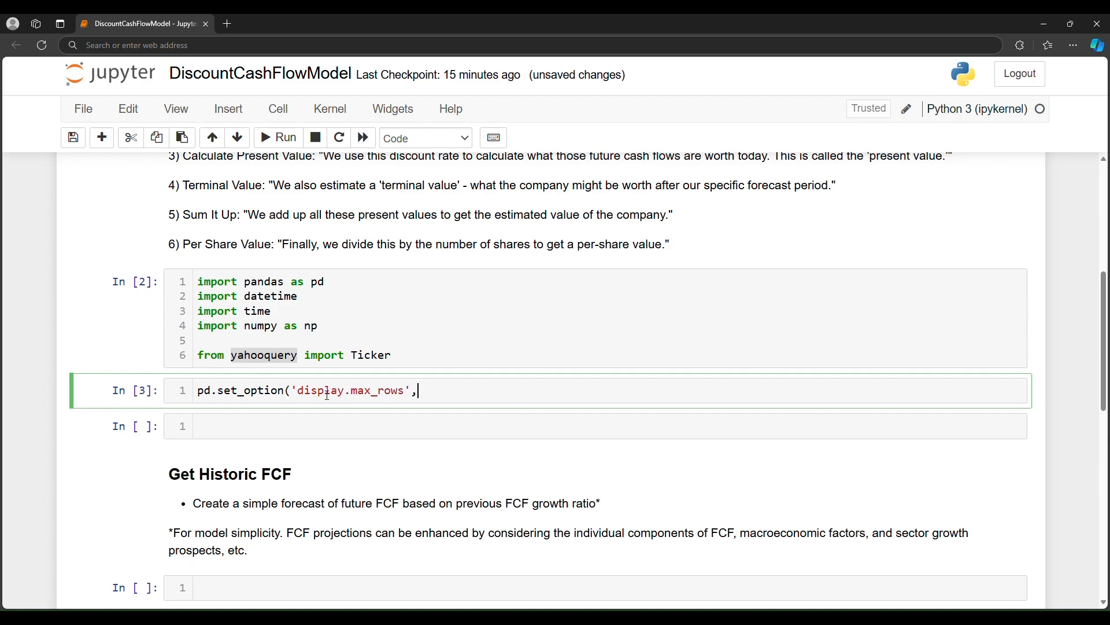
{"action": "type", "text": "None)"}
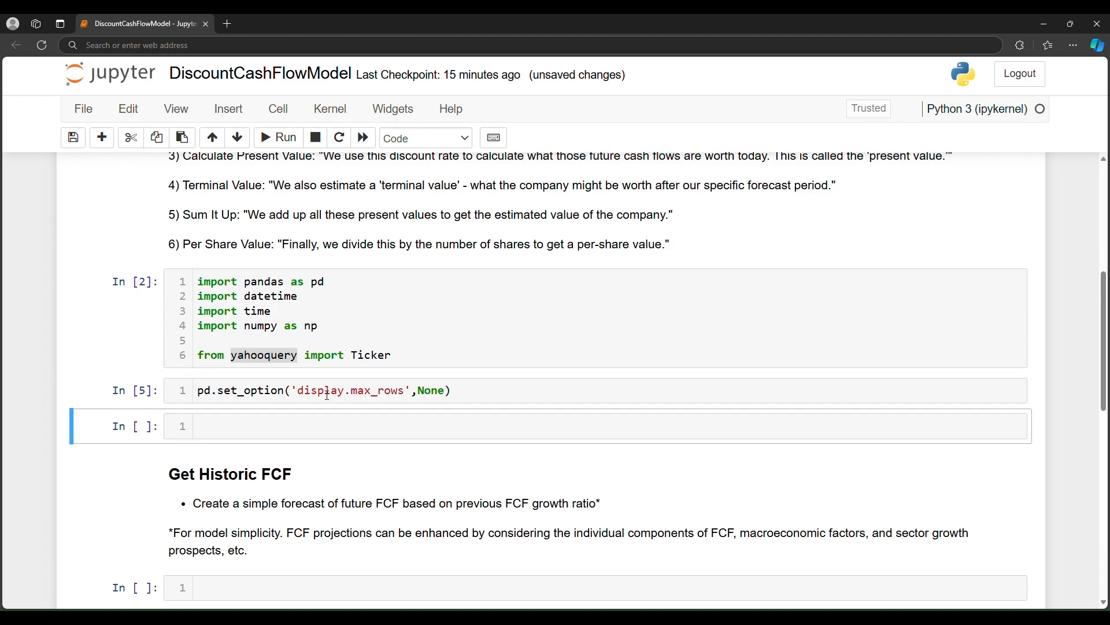
Enter symbol = 'AAPL' and stock = Ticker(symbol) in the empty cell, fixing a typo.
{"action": "left_click", "coordinate": [304, 426]}
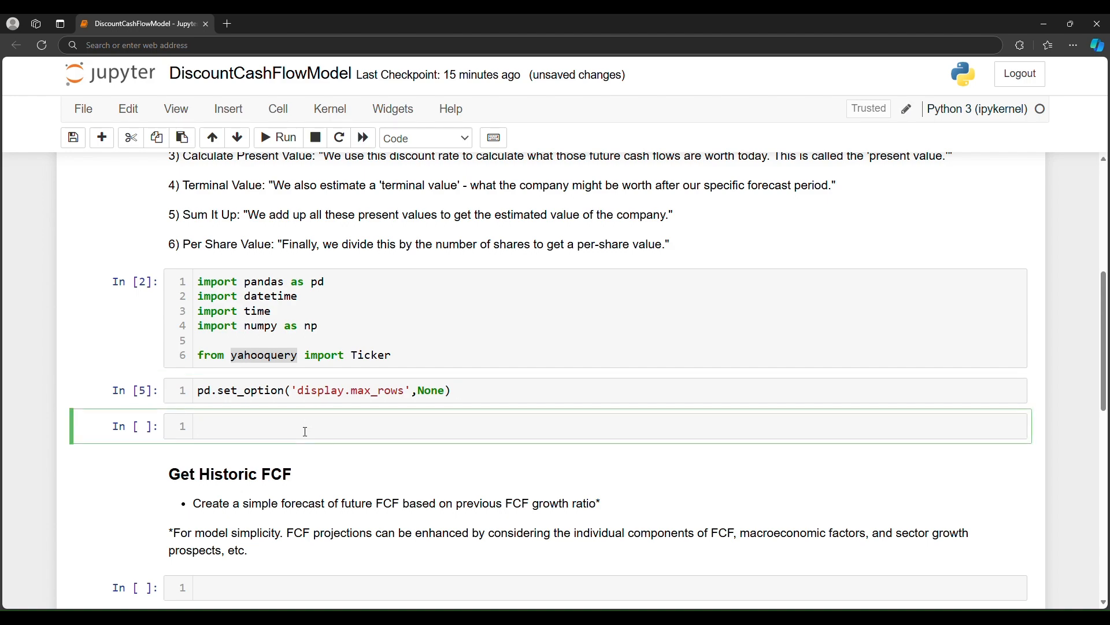
{"action": "type", "text": "sybmol"}
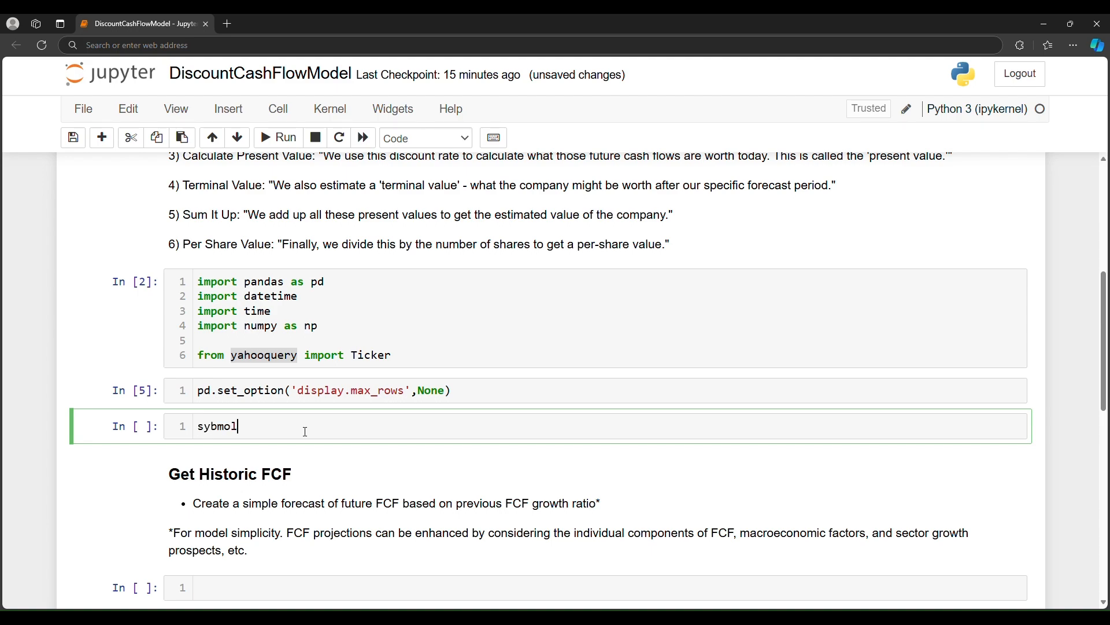
{"action": "key", "text": "BackSpace"}
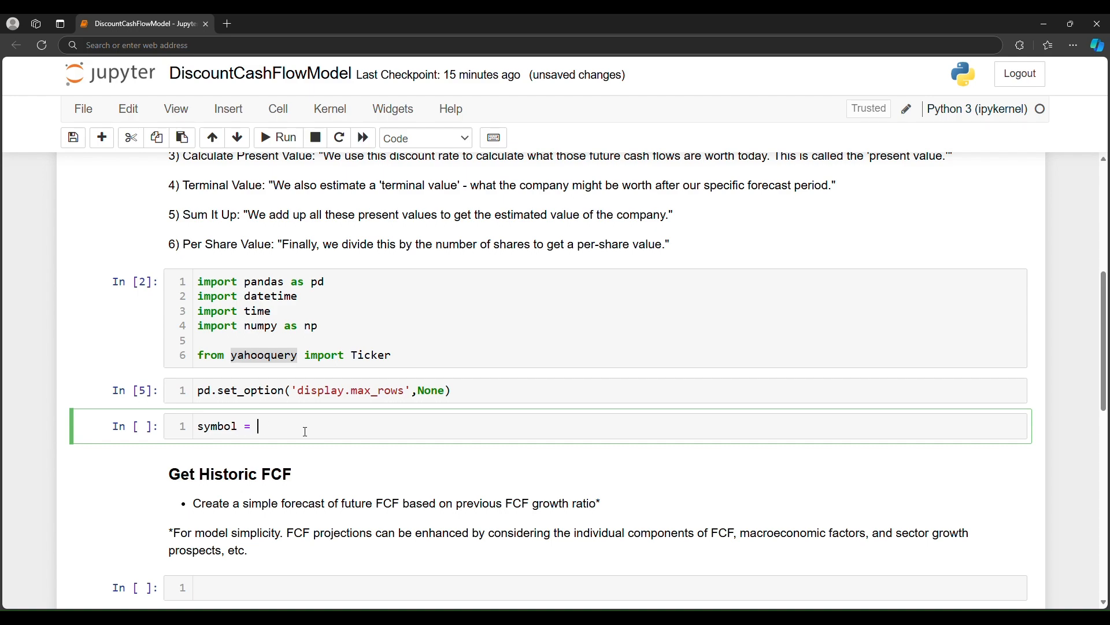
{"action": "type", "text": "'AAPL'"}
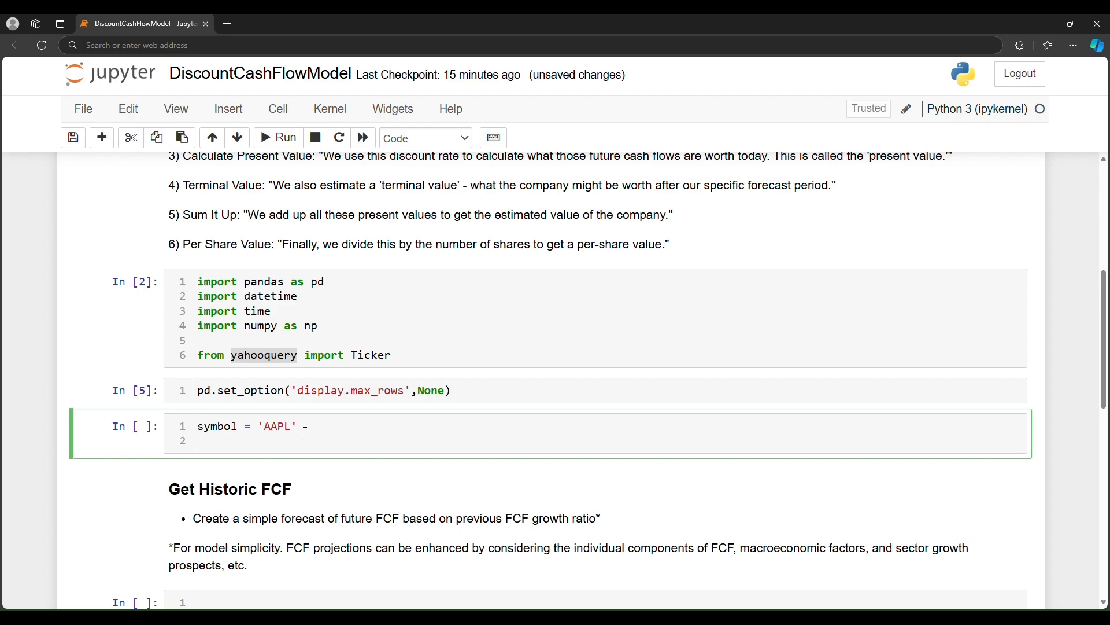
{"action": "type", "text": "stock ="}
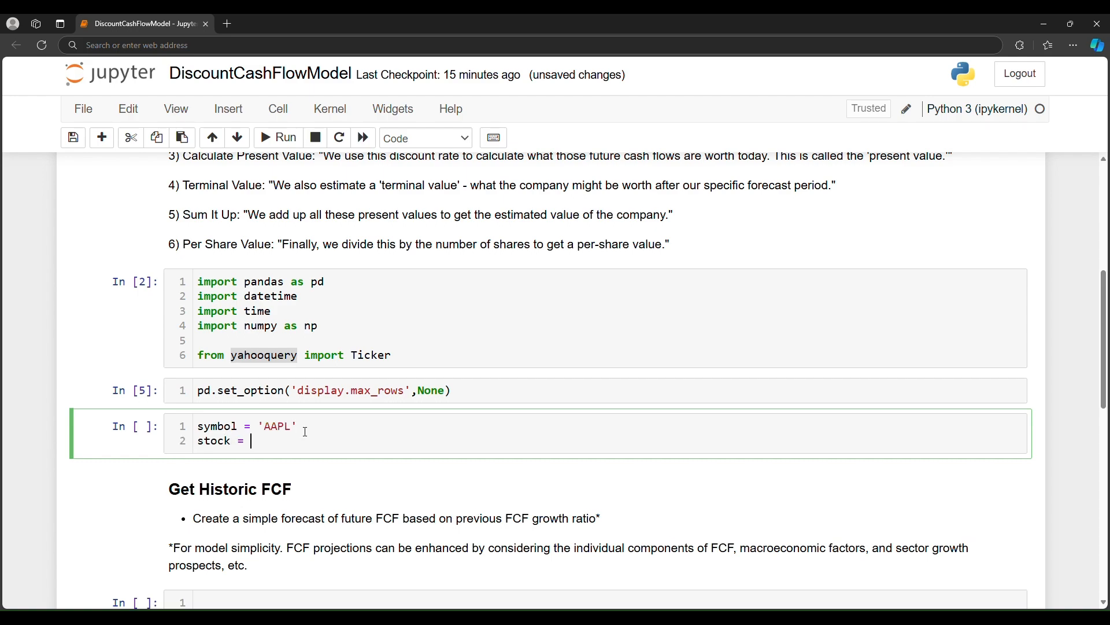
{"action": "type", "text": "Ticker()"}
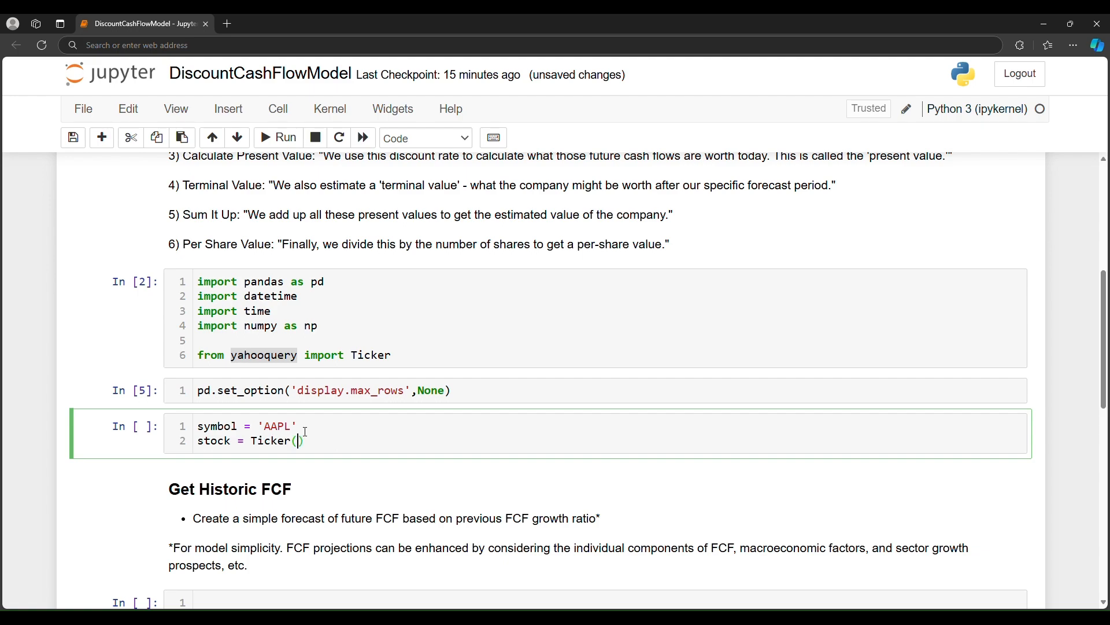
{"action": "type", "text": "symbol"}
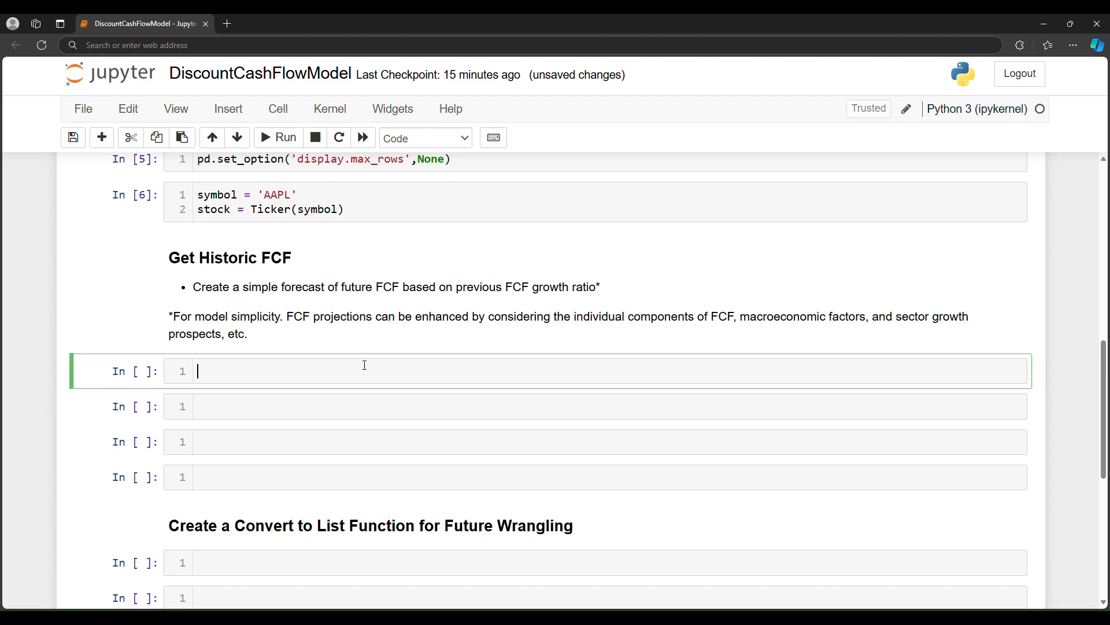
Load the cash flow statement with df_cash = pd.DataFrame(stock.cash_flow()).
{"action": "type", "text": "df"}
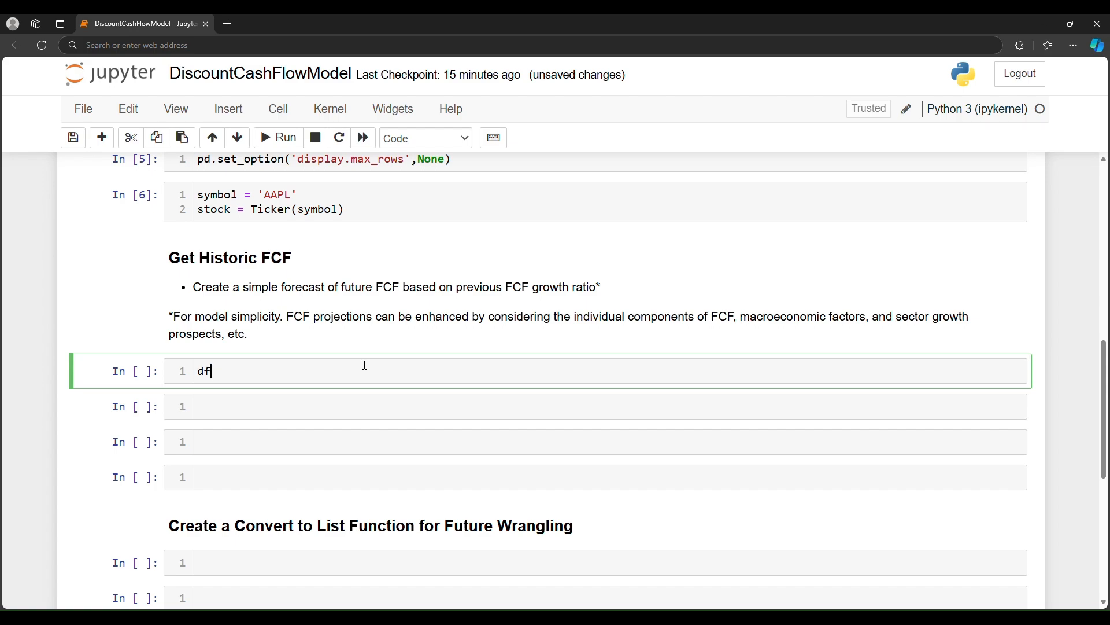
{"action": "type", "text": "_cash ="}
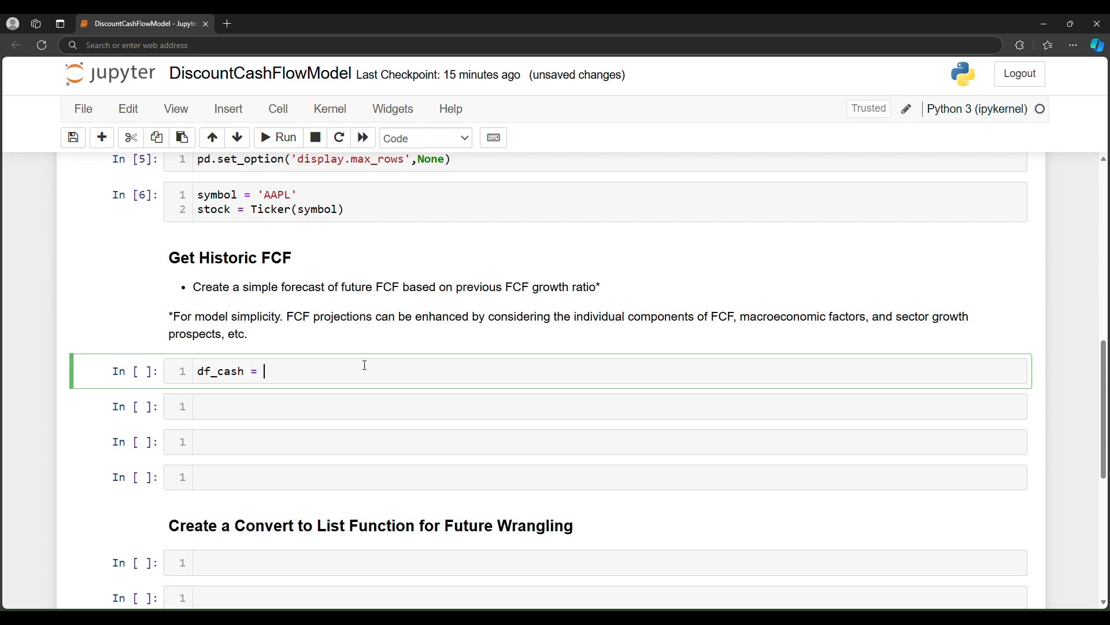
{"action": "type", "text": "pd.DataFra"}
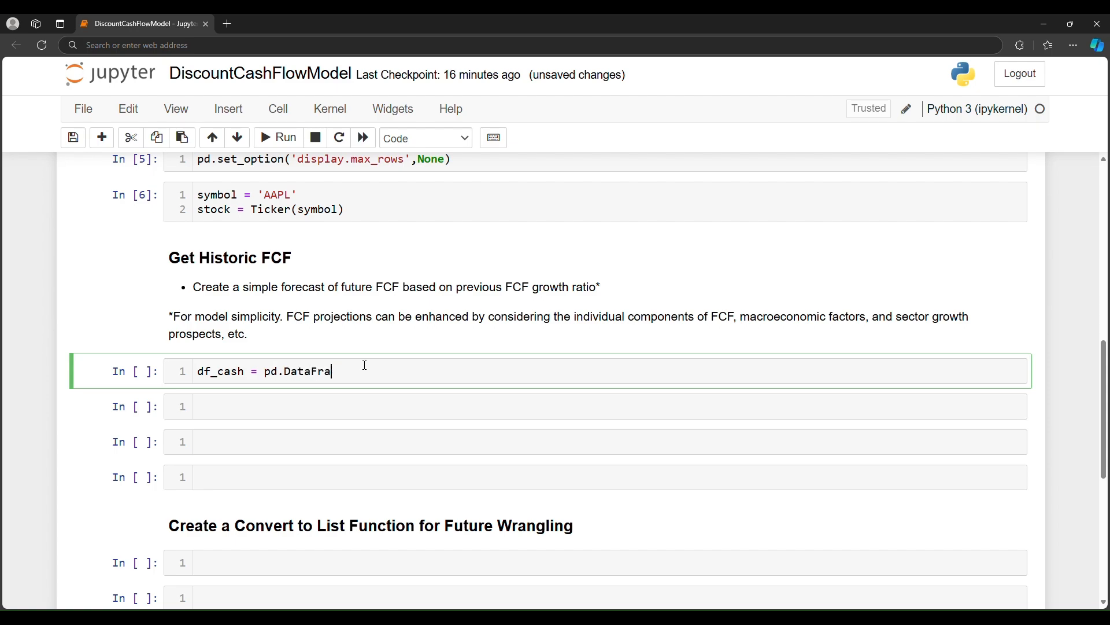
{"action": "type", "text": "me(stock.)"}
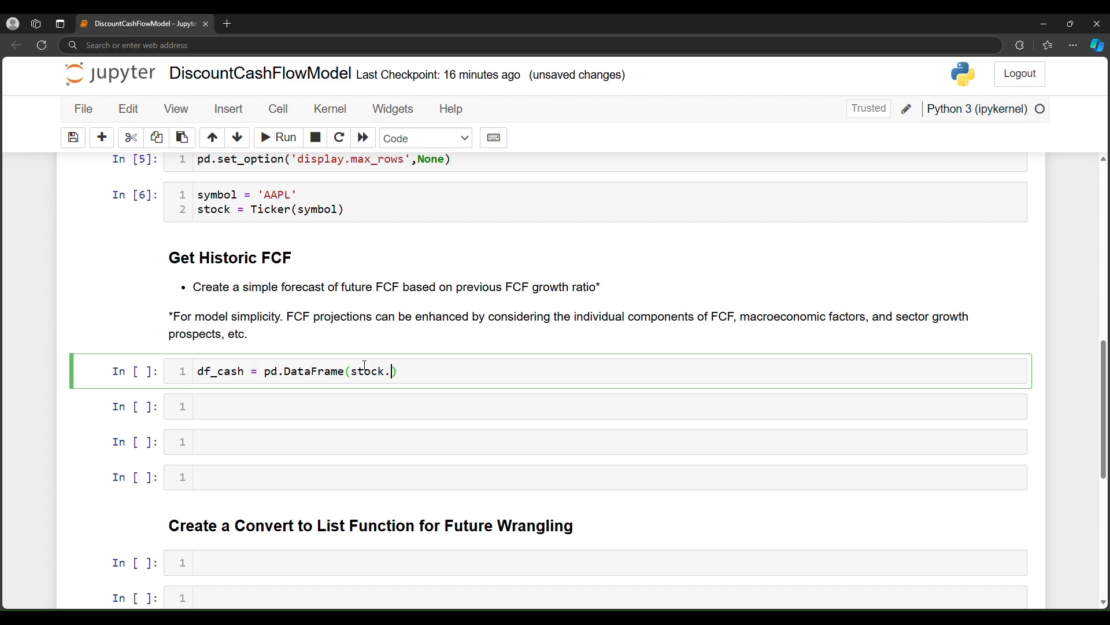
{"action": "type", "text": "cash_flow"}
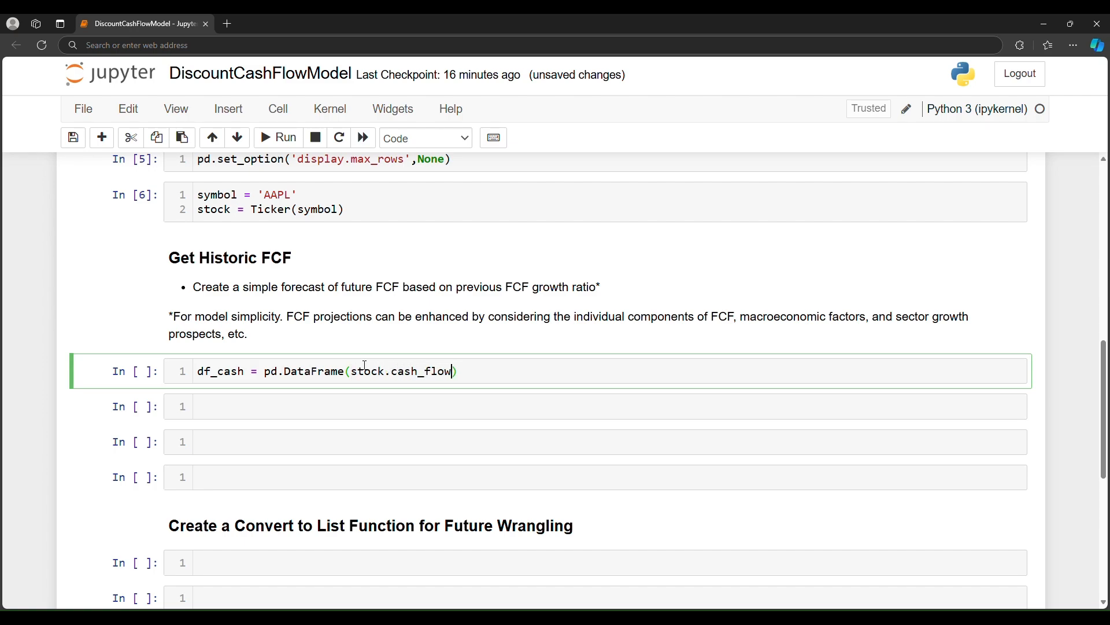
{"action": "type", "text": "()"}
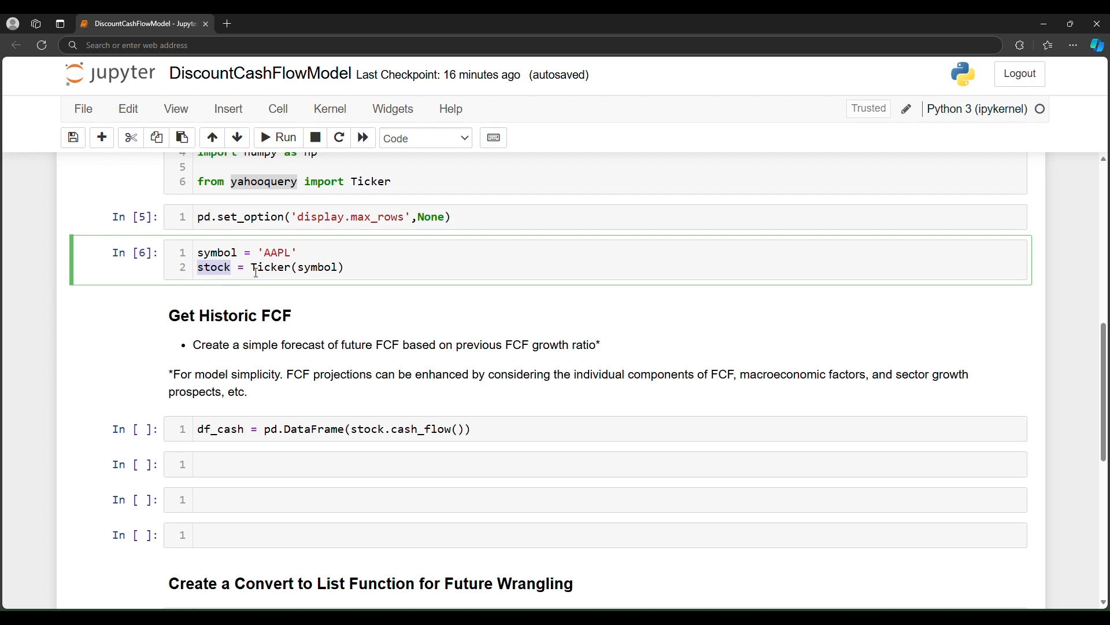
Add a df_cash display line to the cash-flow cell.
{"action": "left_click", "coordinate": [403, 429]}
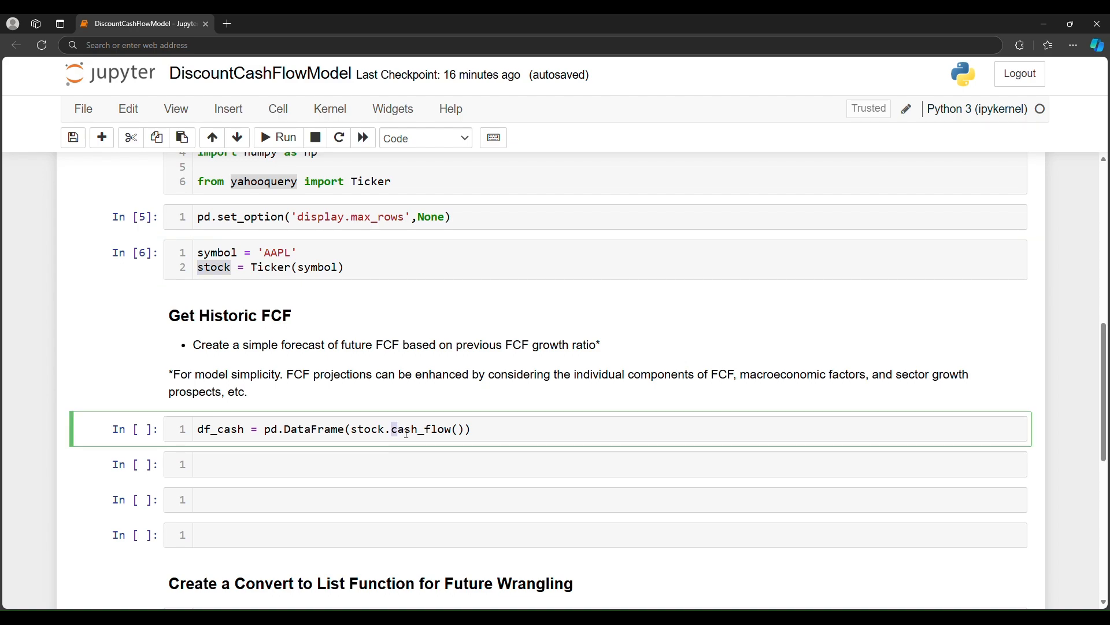
{"action": "double_click", "coordinate": [414, 429]}
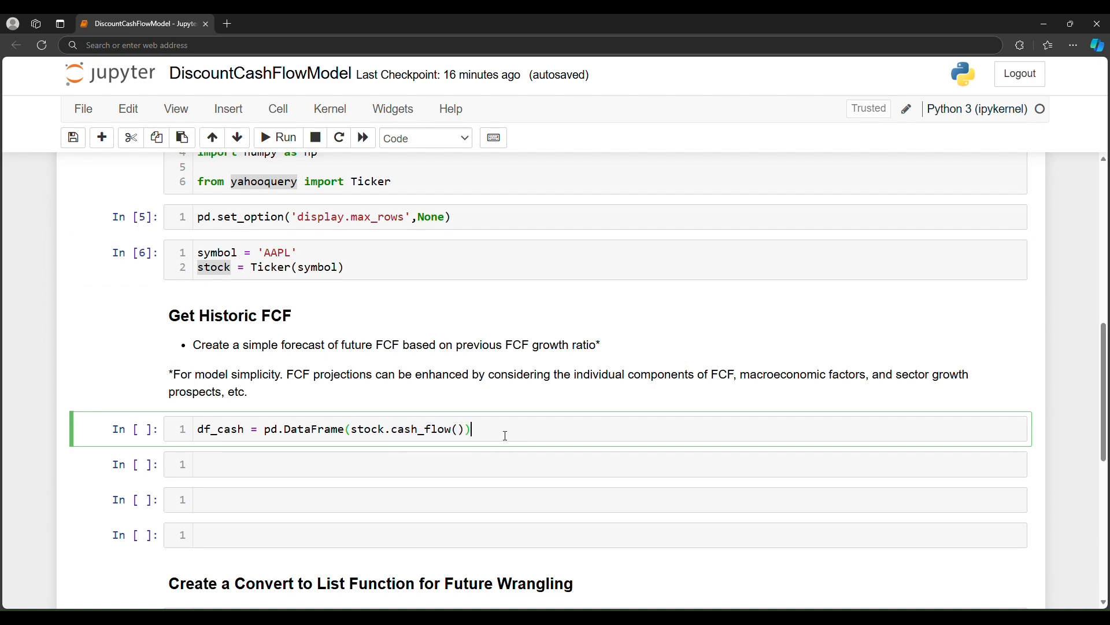
{"action": "type", "text": "df_cash"}
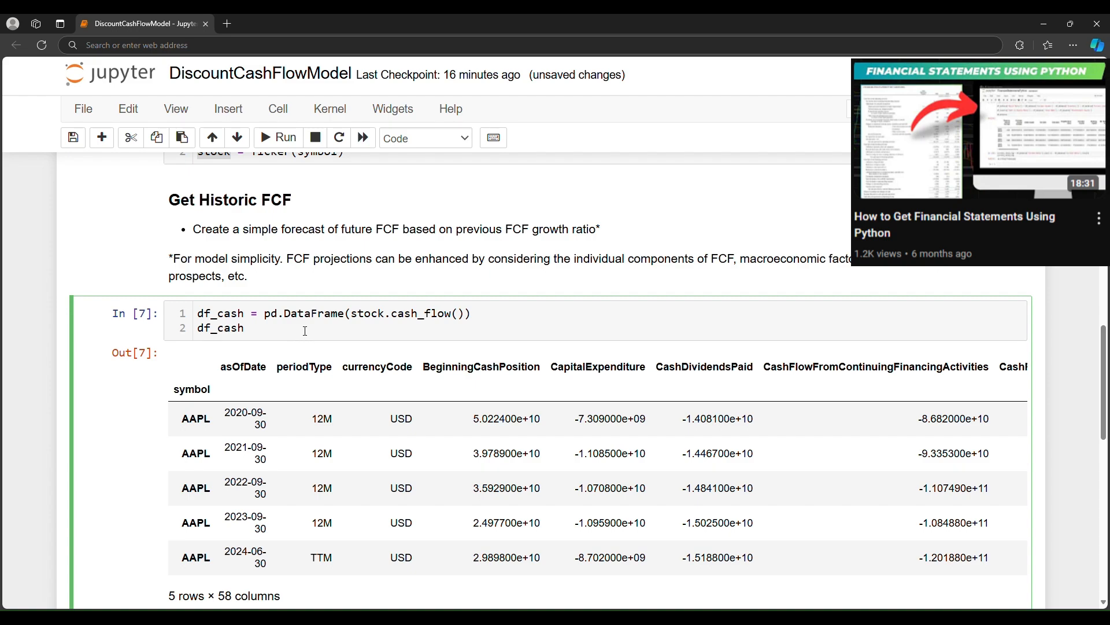
Replace line 2 with df_cash['asOfDate'] = pd.to_datetime(df_cash[...]), still partly typed.
{"action": "double_click", "coordinate": [221, 327]}
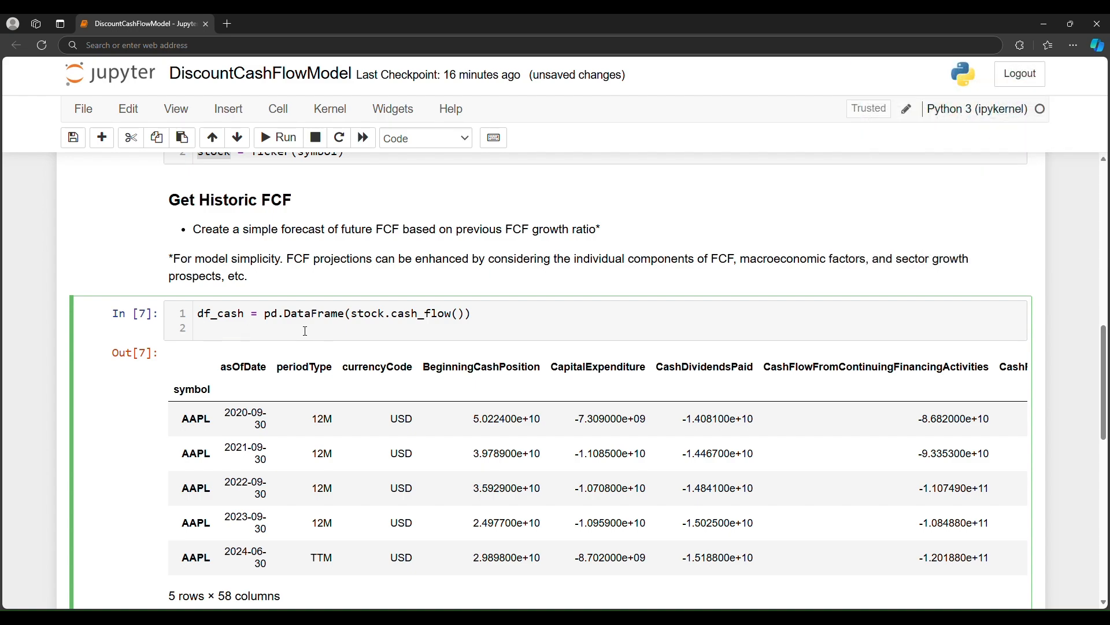
{"action": "type", "text": "df"}
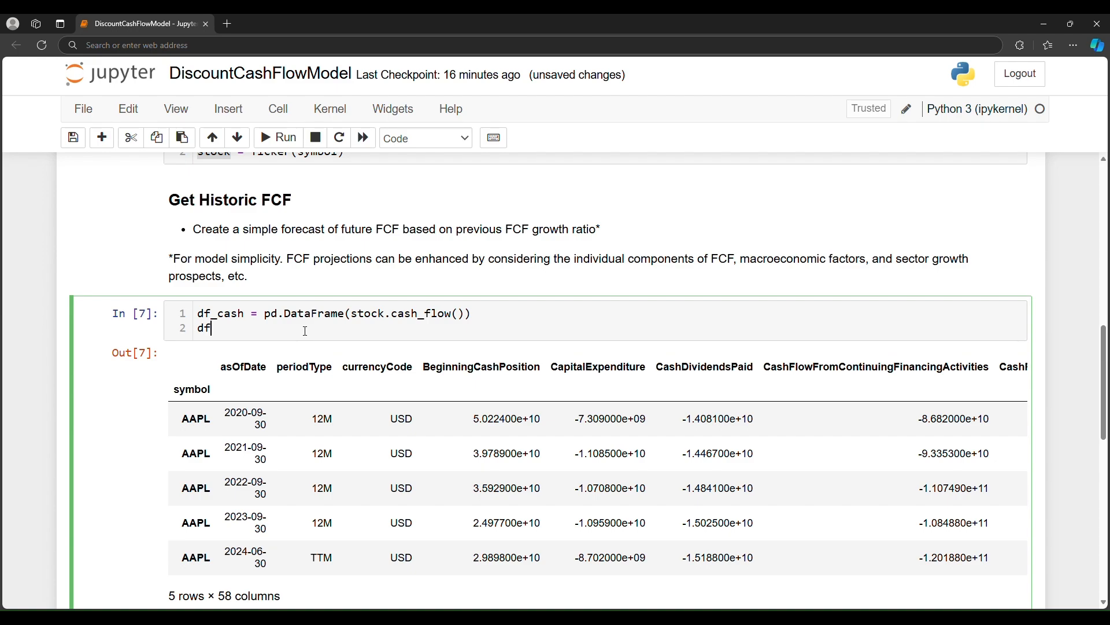
{"action": "type", "text": "_cash"}
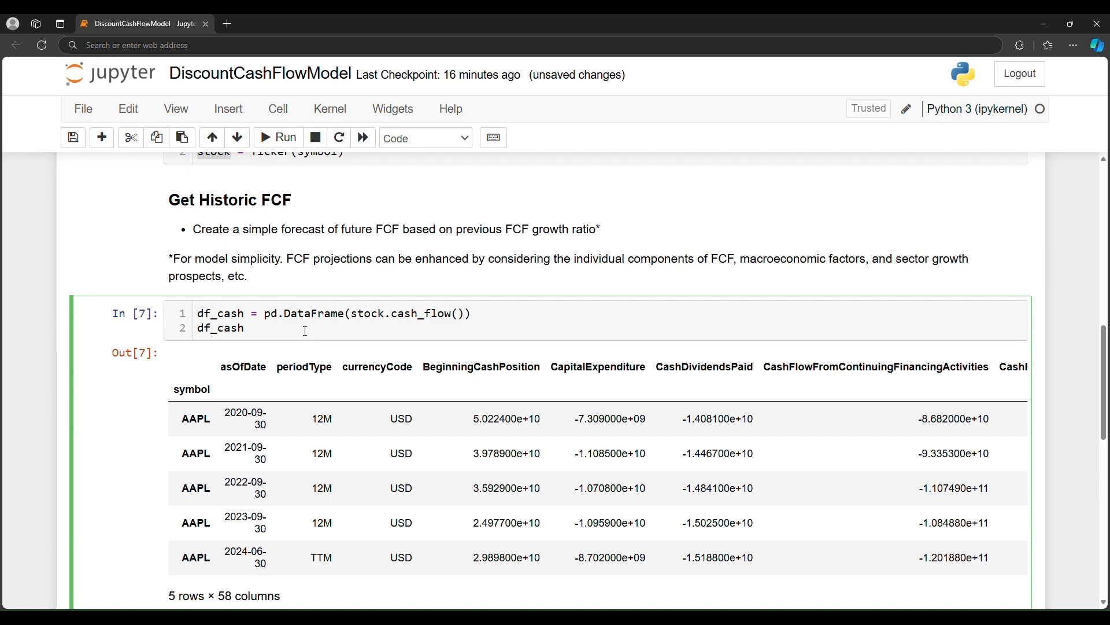
{"action": "type", "text": "['as']"}
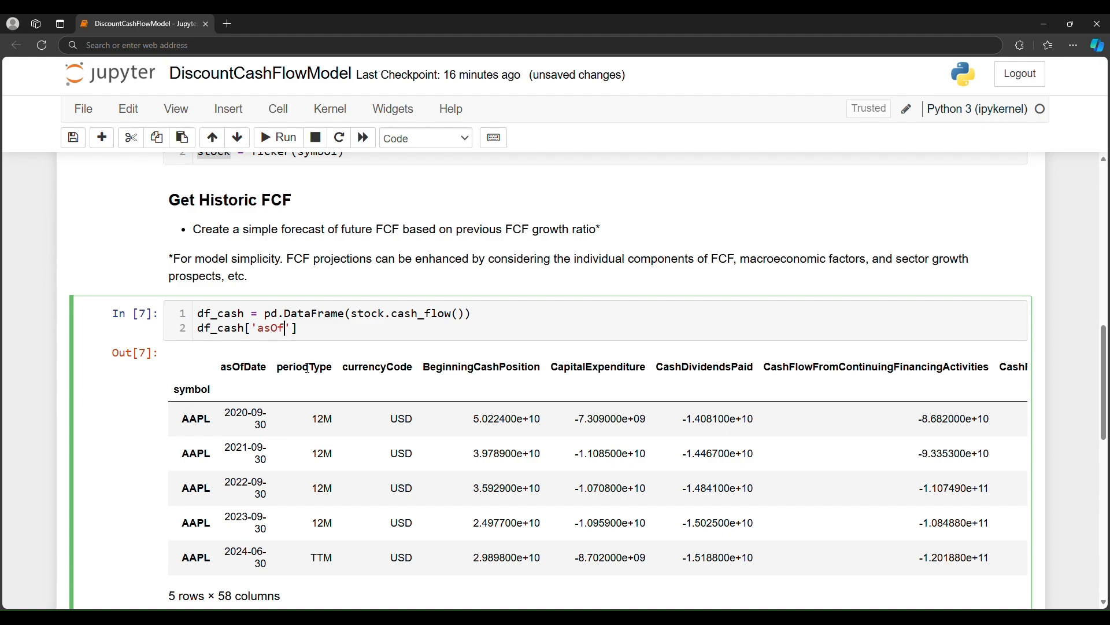
{"action": "type", "text": "Date"}
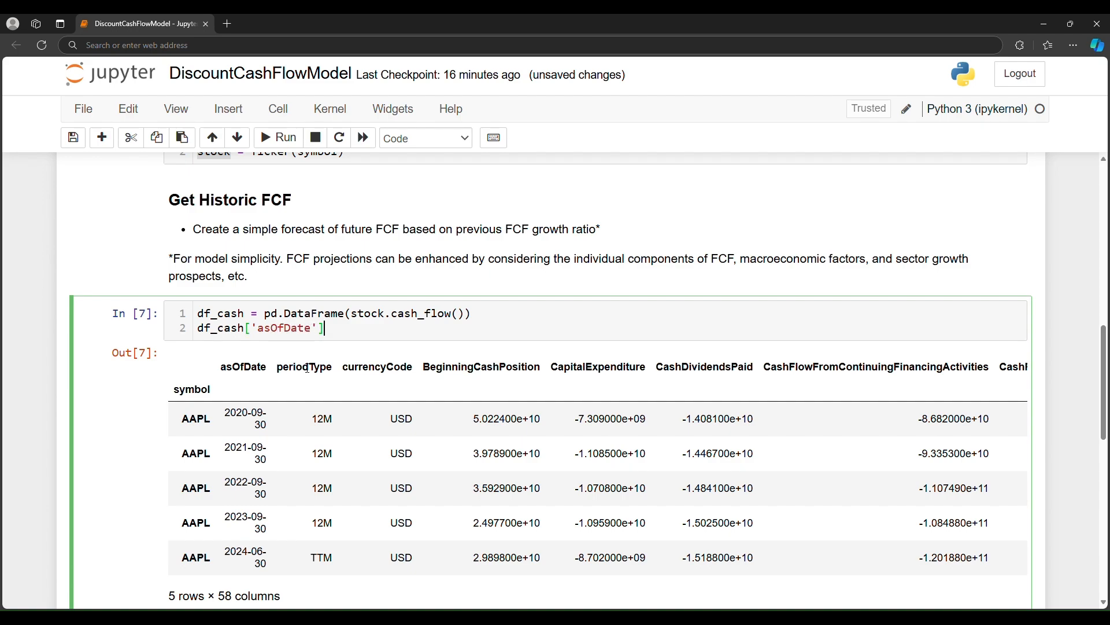
{"action": "type", "text": "= p"}
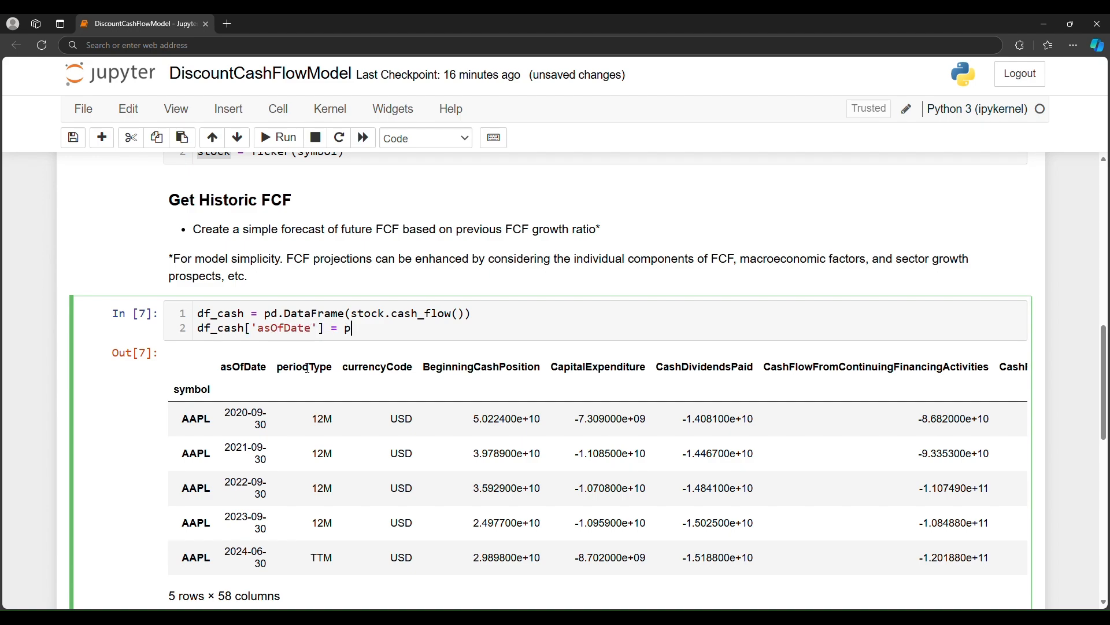
{"action": "type", "text": "d.to_date"}
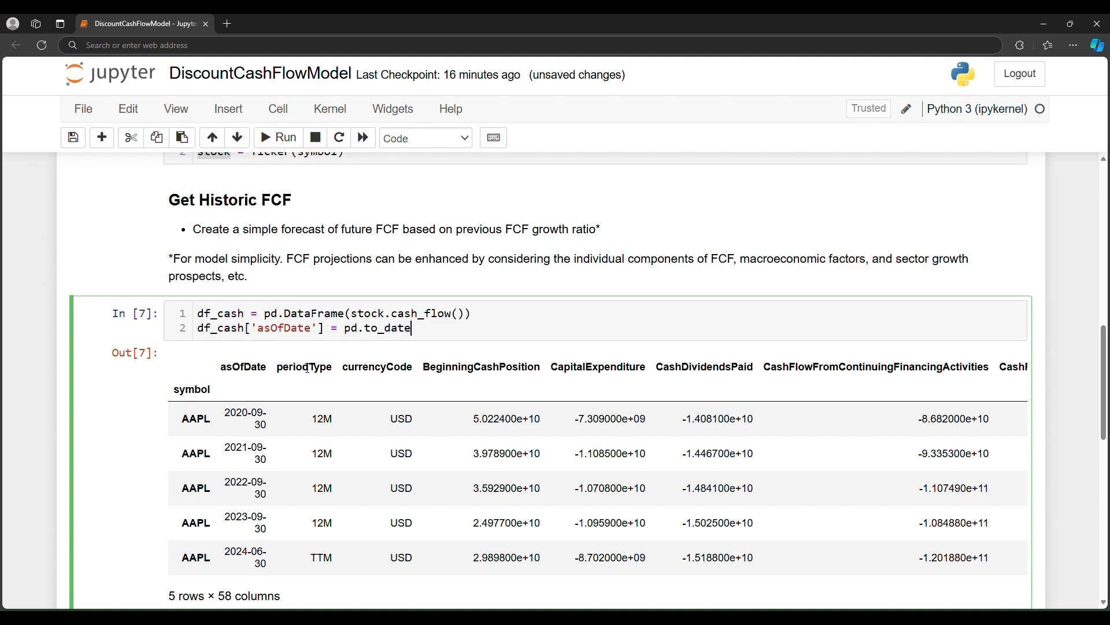
{"action": "type", "text": "time("}
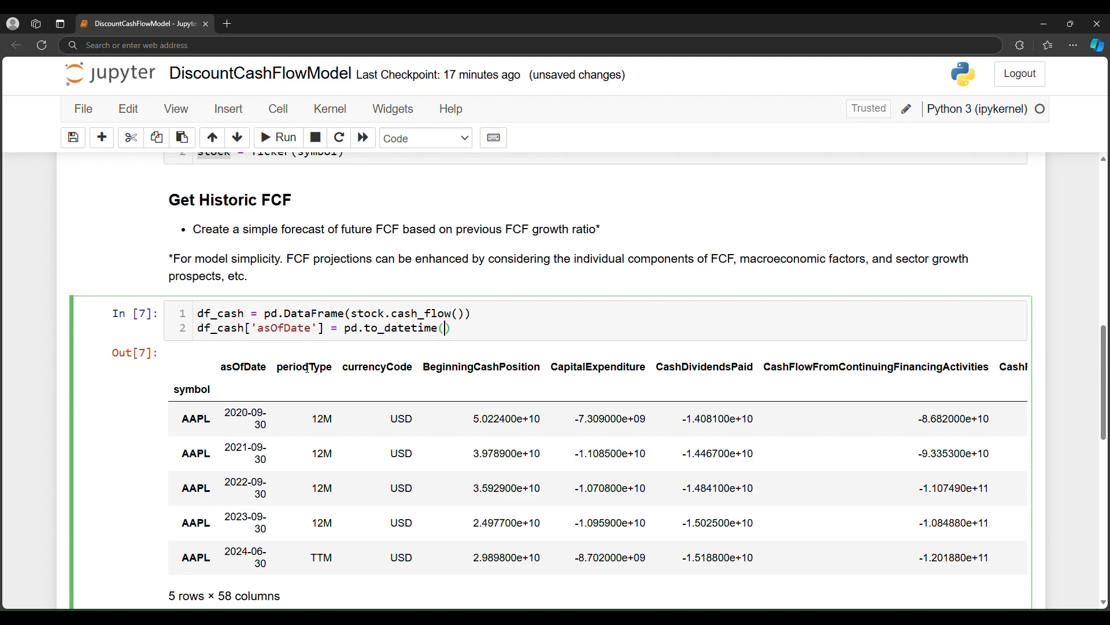
{"action": "type", "text": "df_cash"}
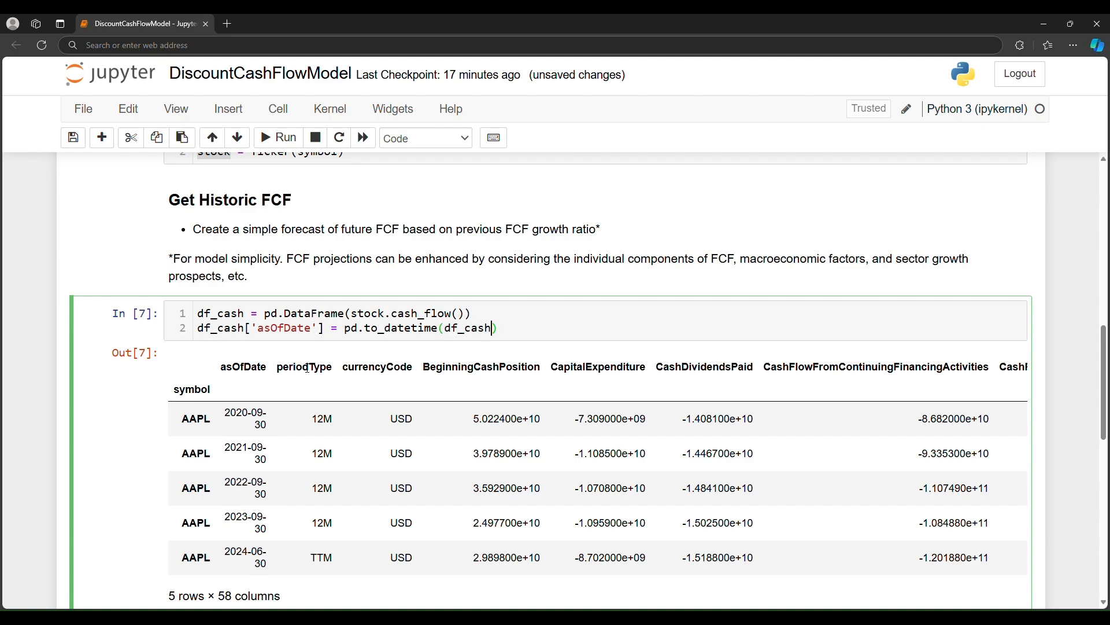
{"action": "type", "text": "[]"}
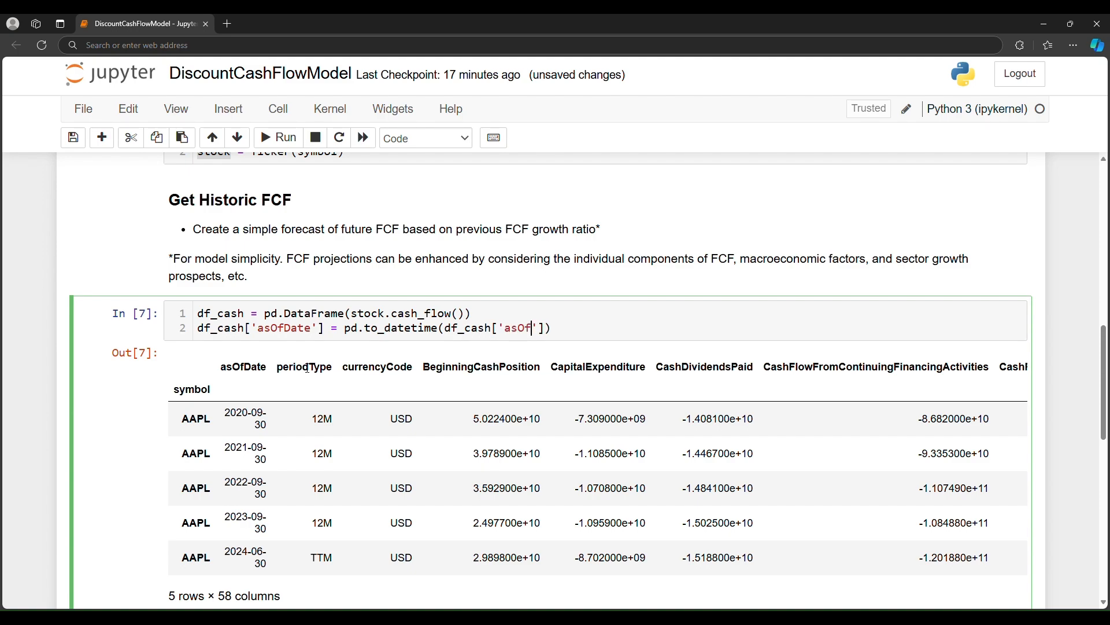
Finish the asOfDate conversion and add df_cash.set_index('asOfDate', inplace=True).
{"action": "type", "text": "Date"}
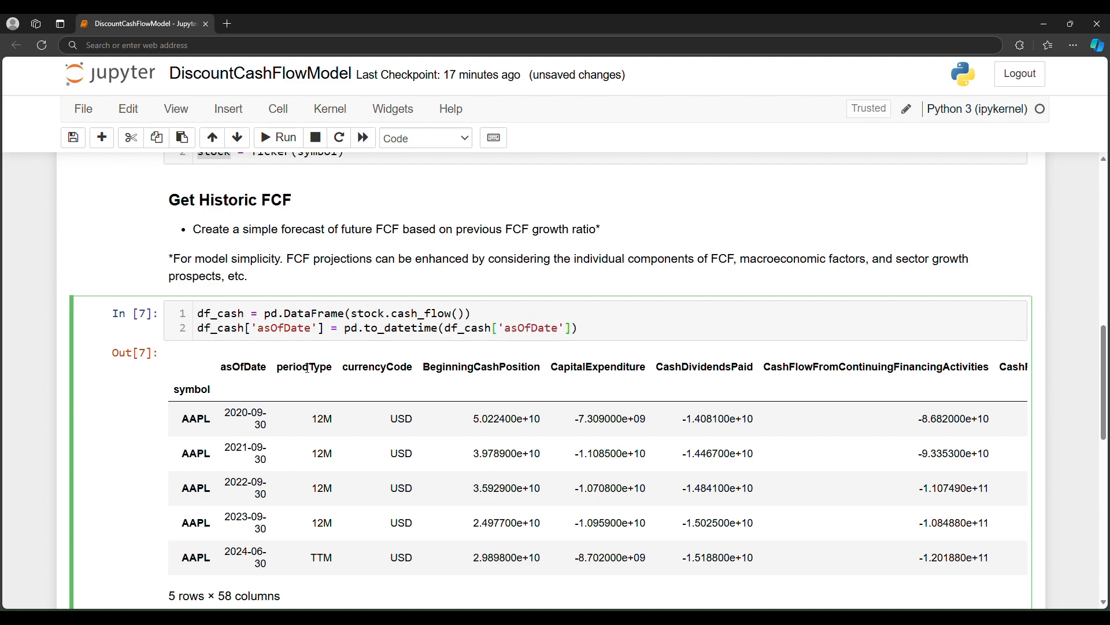
{"action": "key", "text": "enter"}
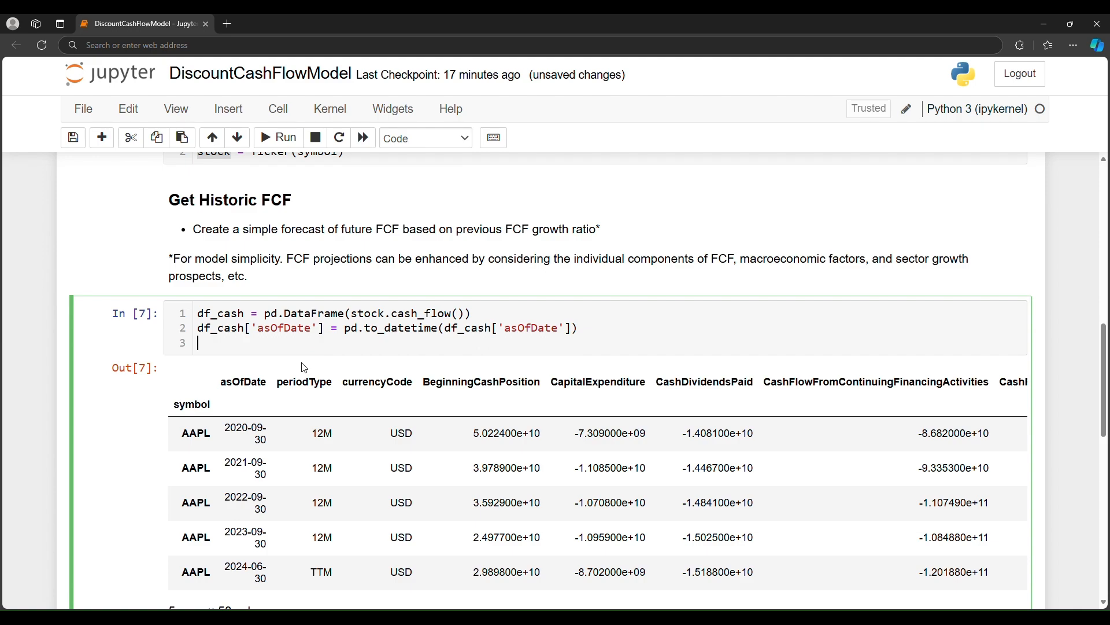
{"action": "type", "text": "df_"}
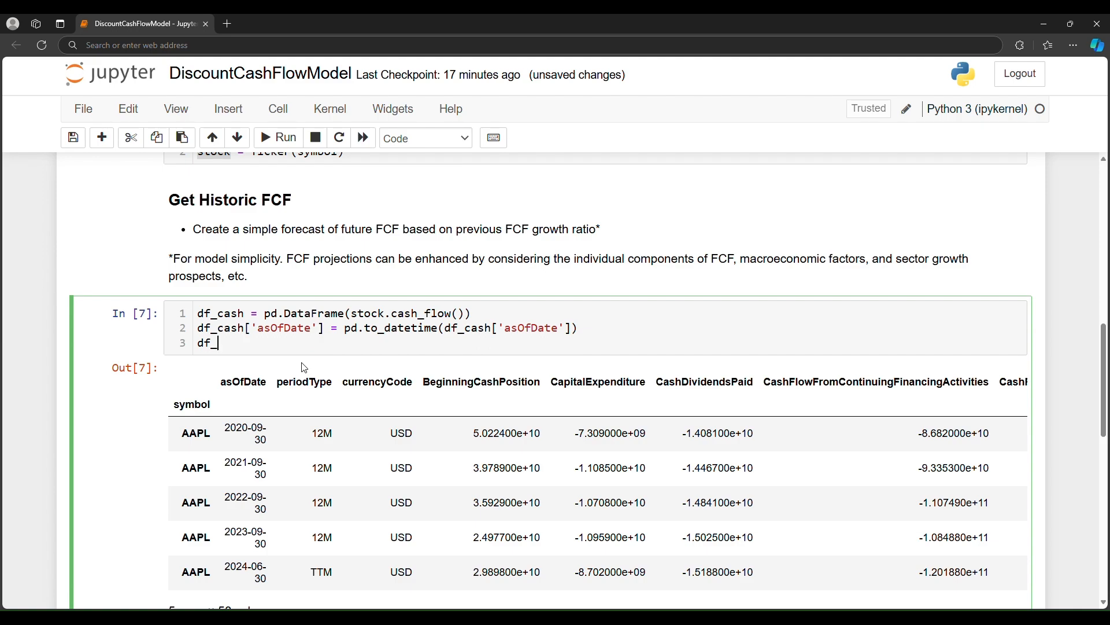
{"action": "scroll", "scroll_direction": "down", "scroll_amount": 3}
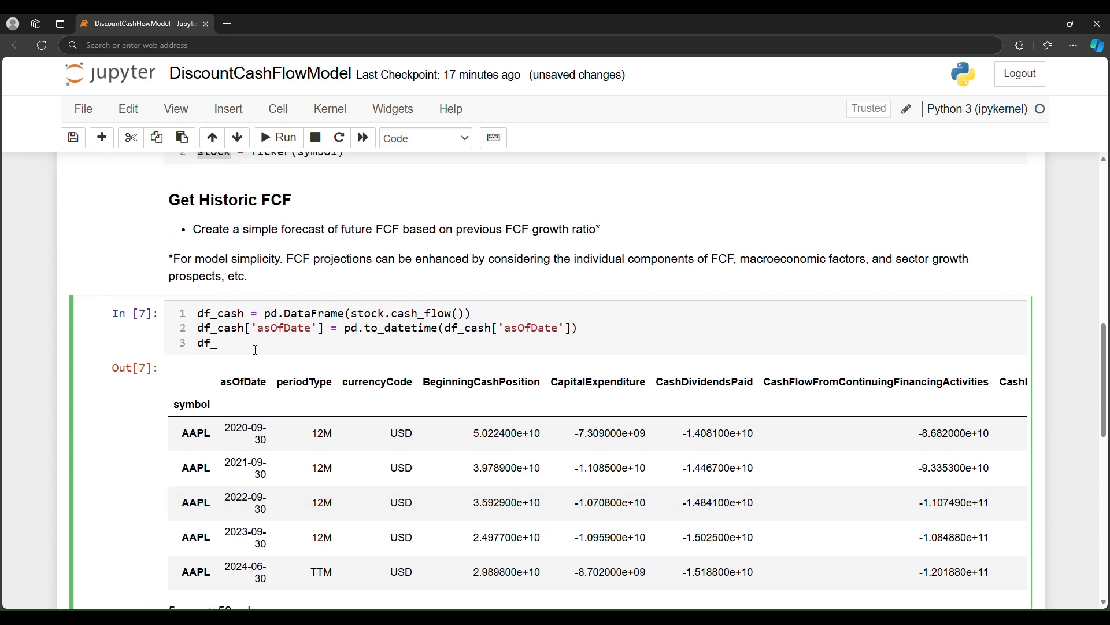
{"action": "type", "text": "cas"}
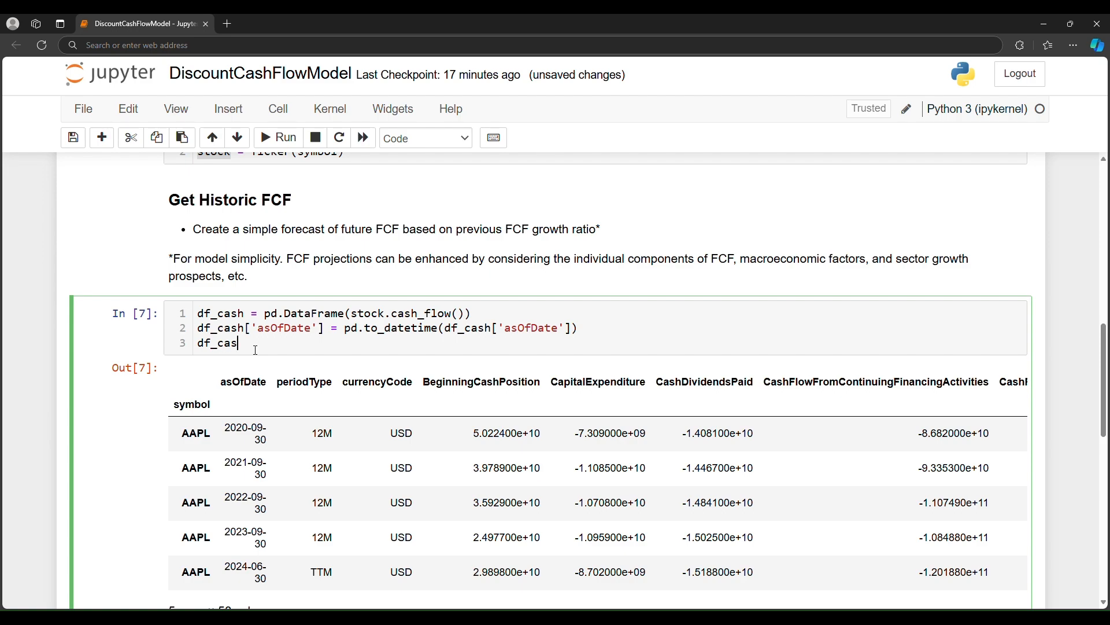
{"action": "type", "text": "['']"}
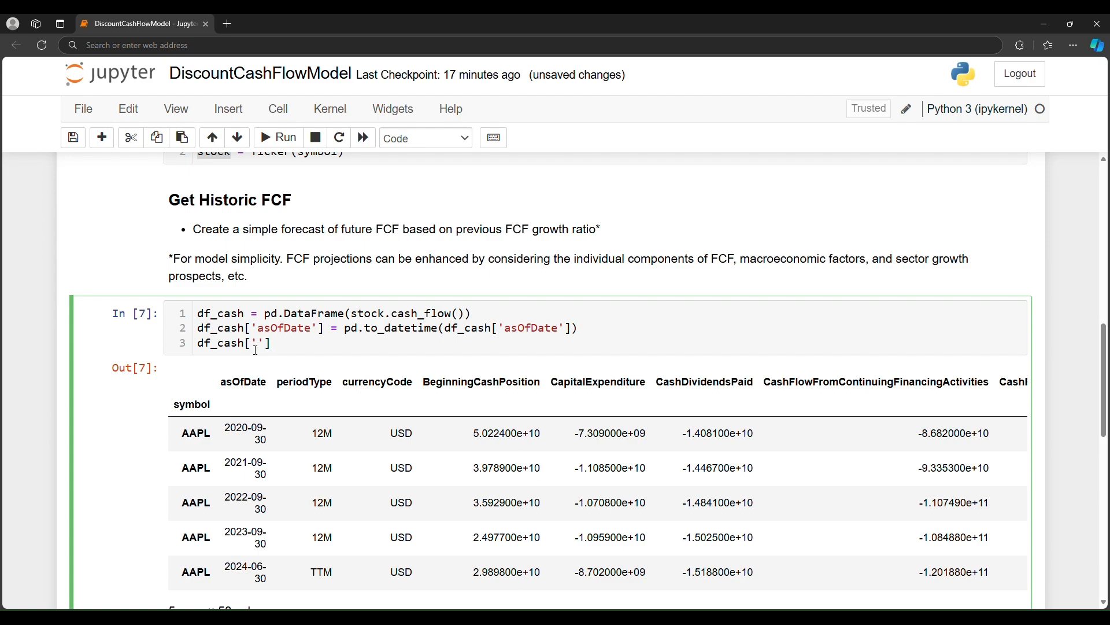
{"action": "type", "text": ".set_"}
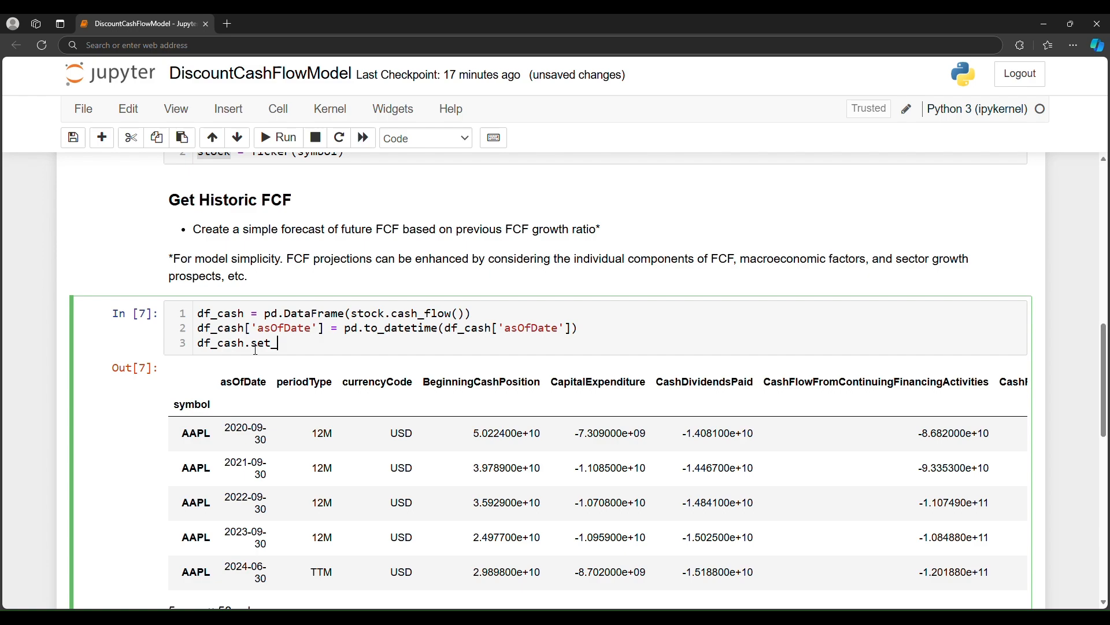
{"action": "type", "text": "index"}
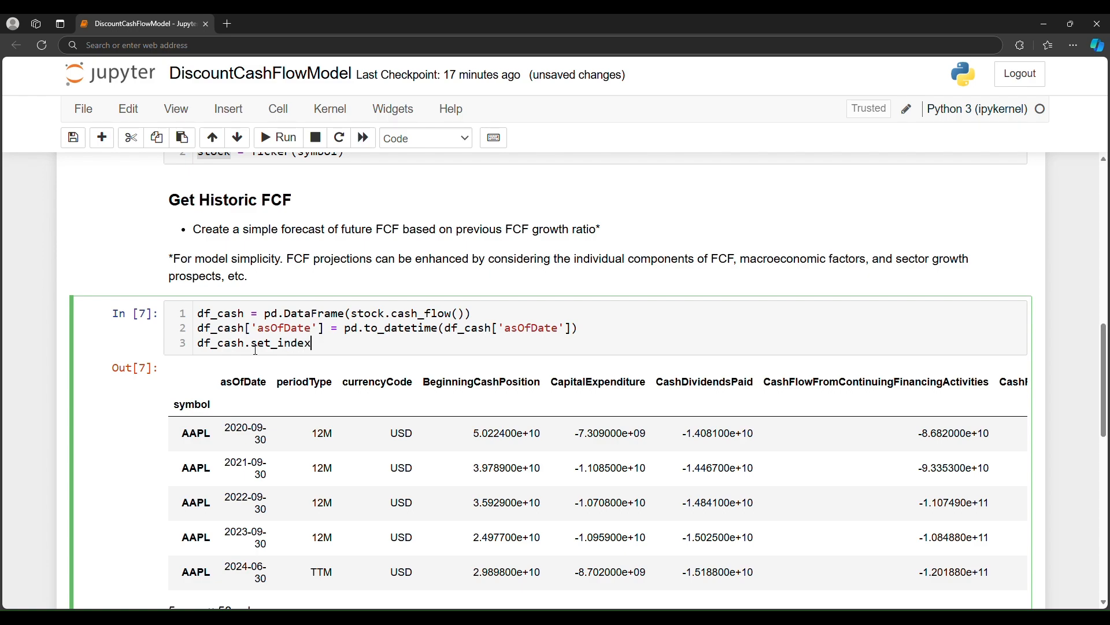
{"action": "type", "text": "('as')"}
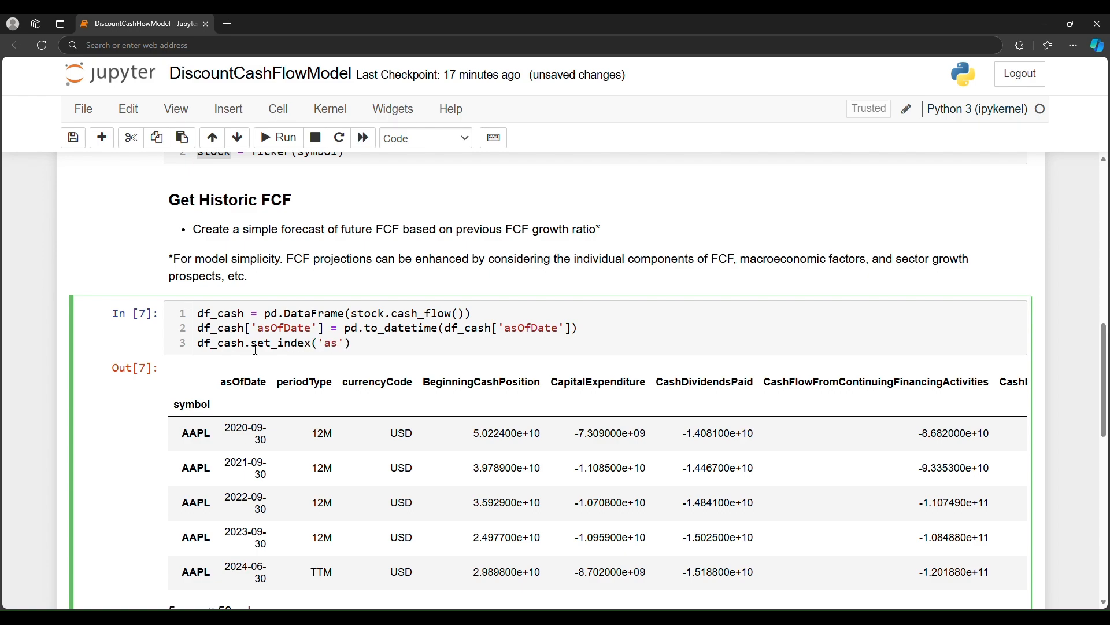
{"action": "type", "text": "OfTime"}
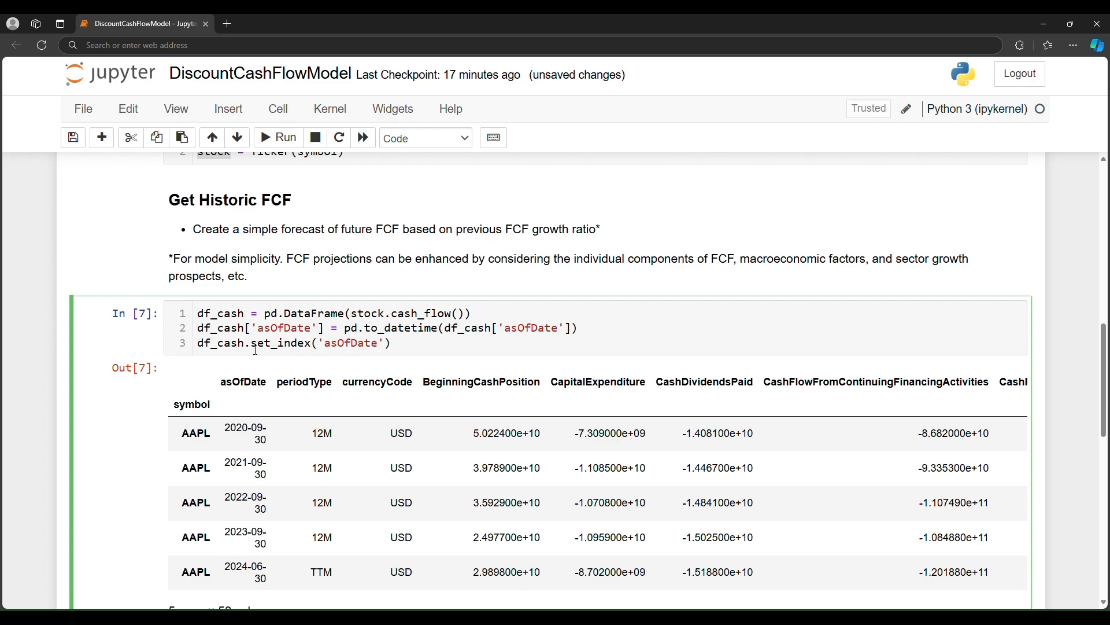
{"action": "type", "text": ",i"}
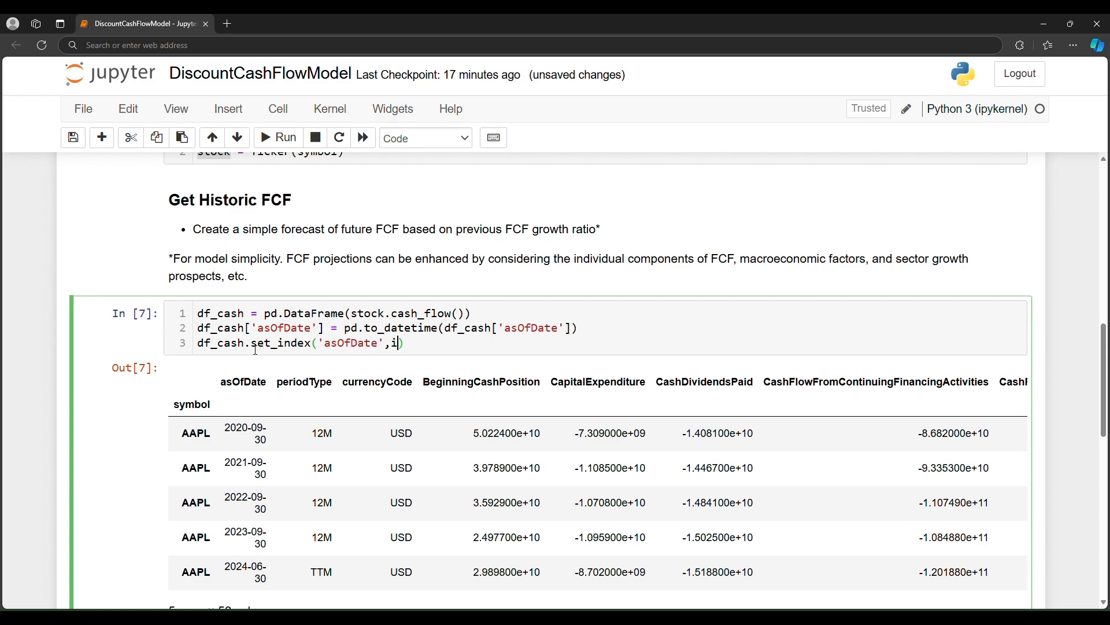
{"action": "type", "text": "nplace=True"}
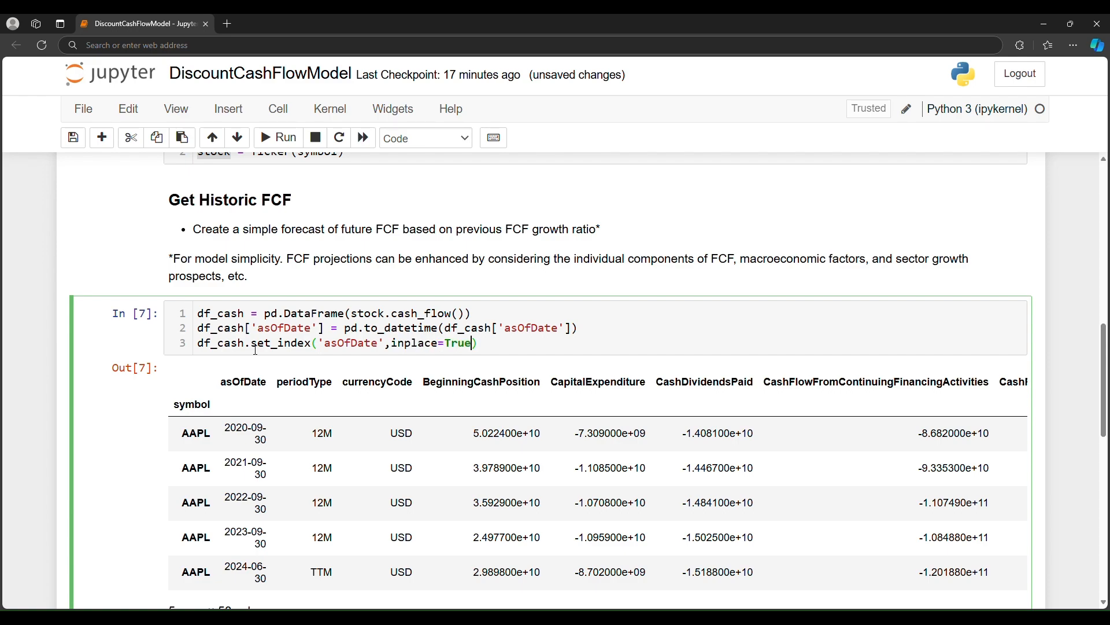
{"action": "key", "text": "Enter"}
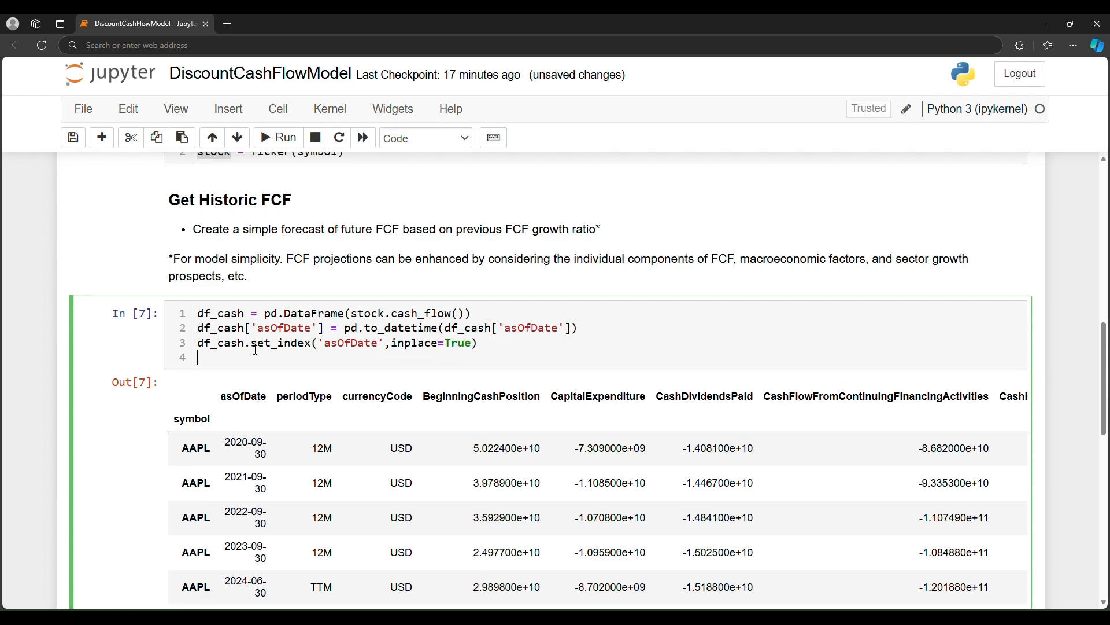
Add cash_period = df_cash['periodType'].iloc[0] followed by a df_cash line.
{"action": "type", "text": "cash_p"}
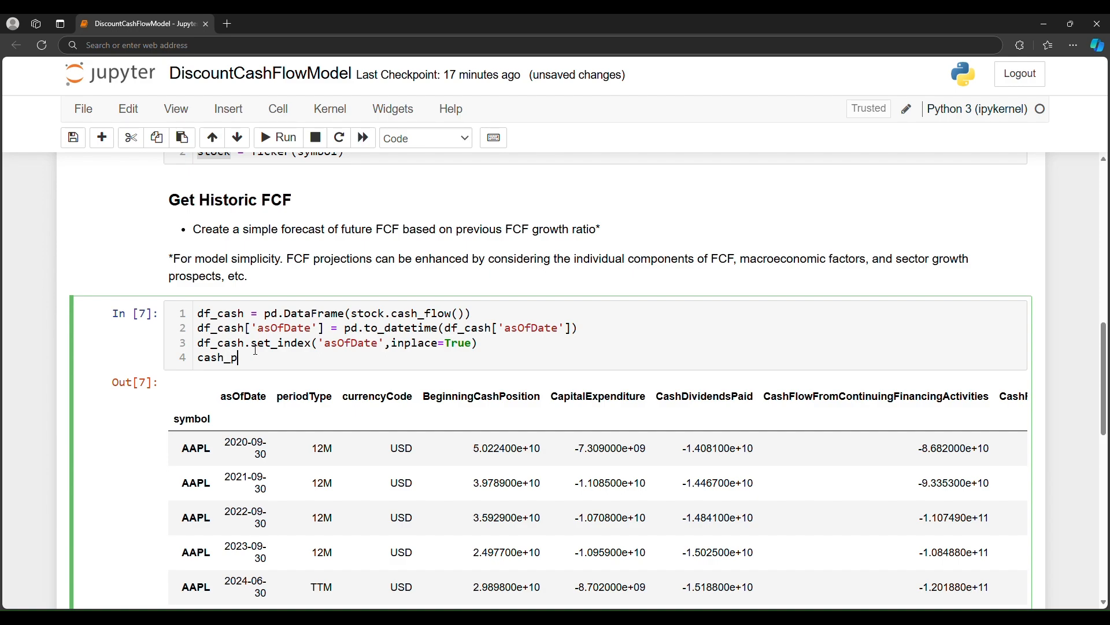
{"action": "type", "text": "eriod"}
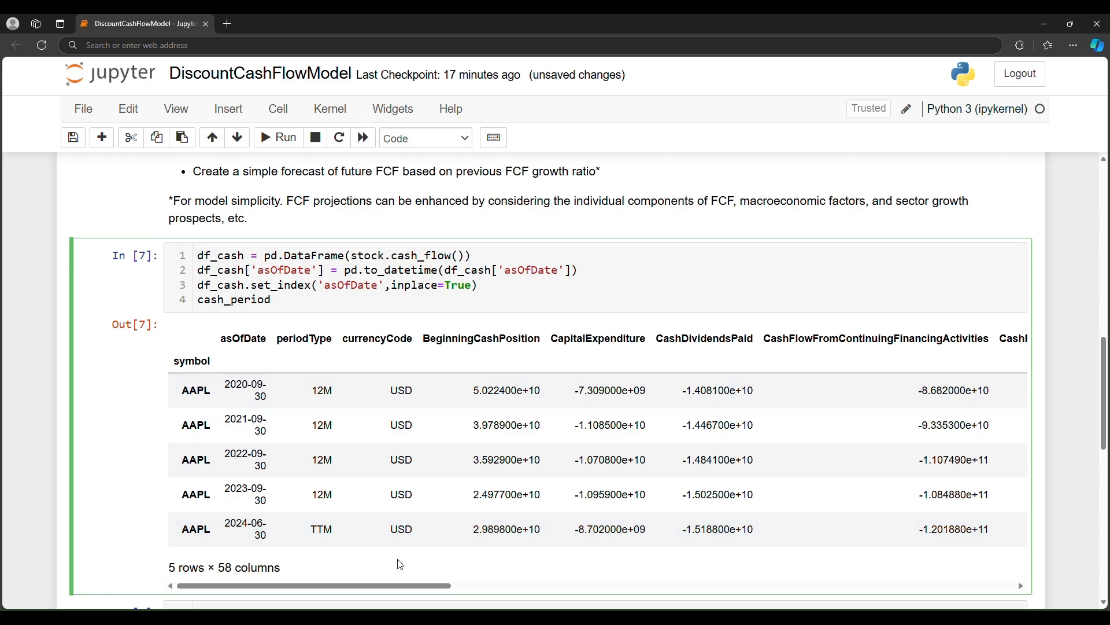
{"action": "mouse_move", "coordinate": [275, 413]}
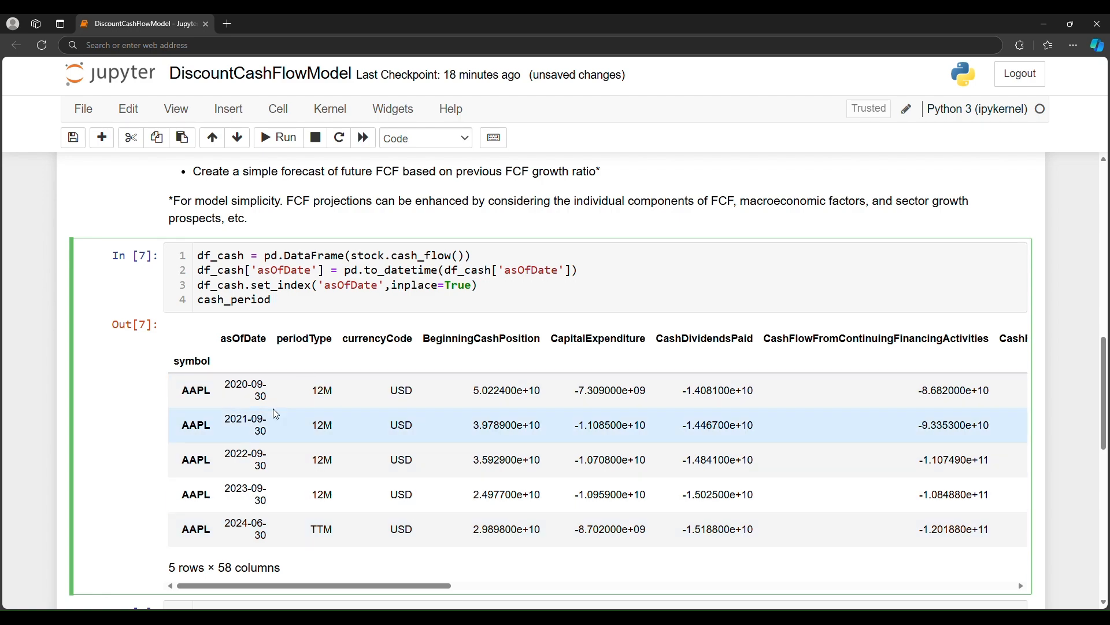
{"action": "mouse_move", "coordinate": [245, 430]}
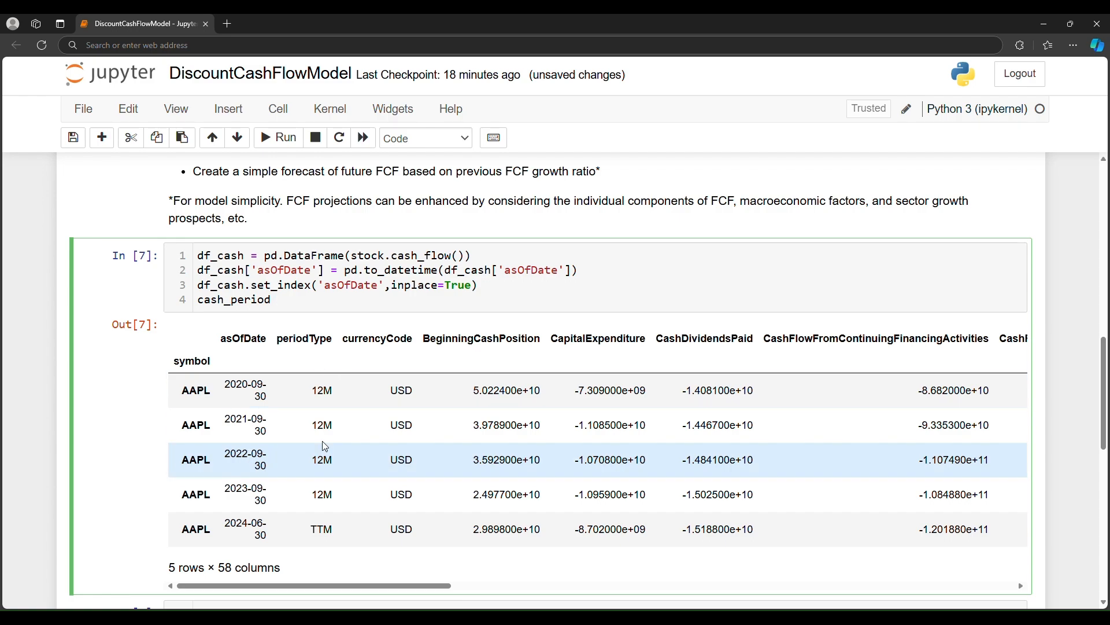
{"action": "left_click", "coordinate": [277, 300]}
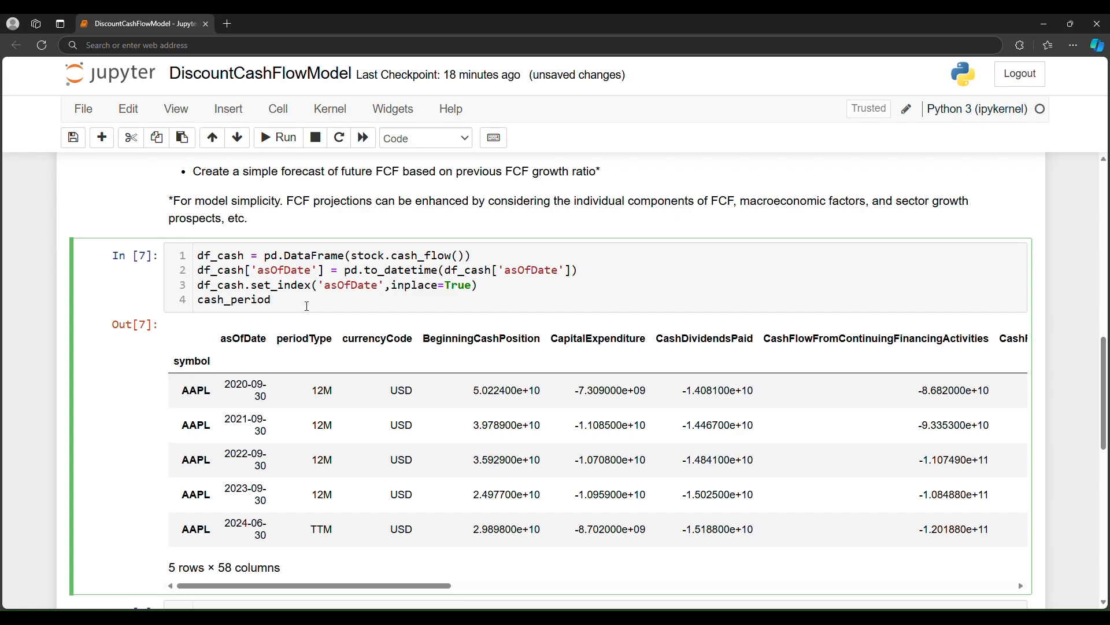
{"action": "type", "text": "= df_ca"}
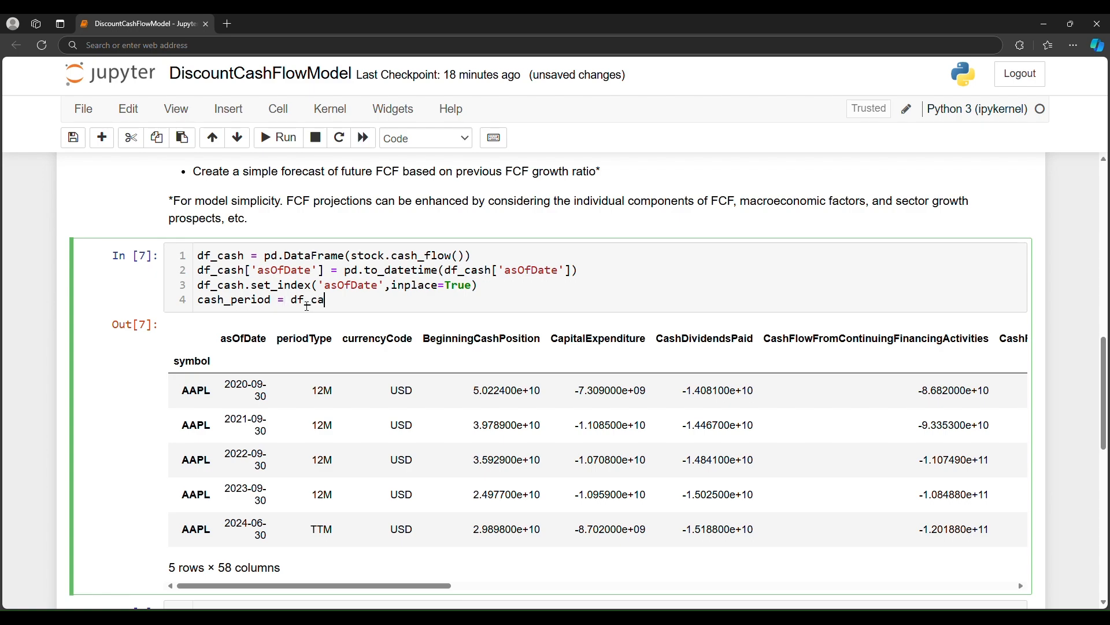
{"action": "type", "text": "sh"}
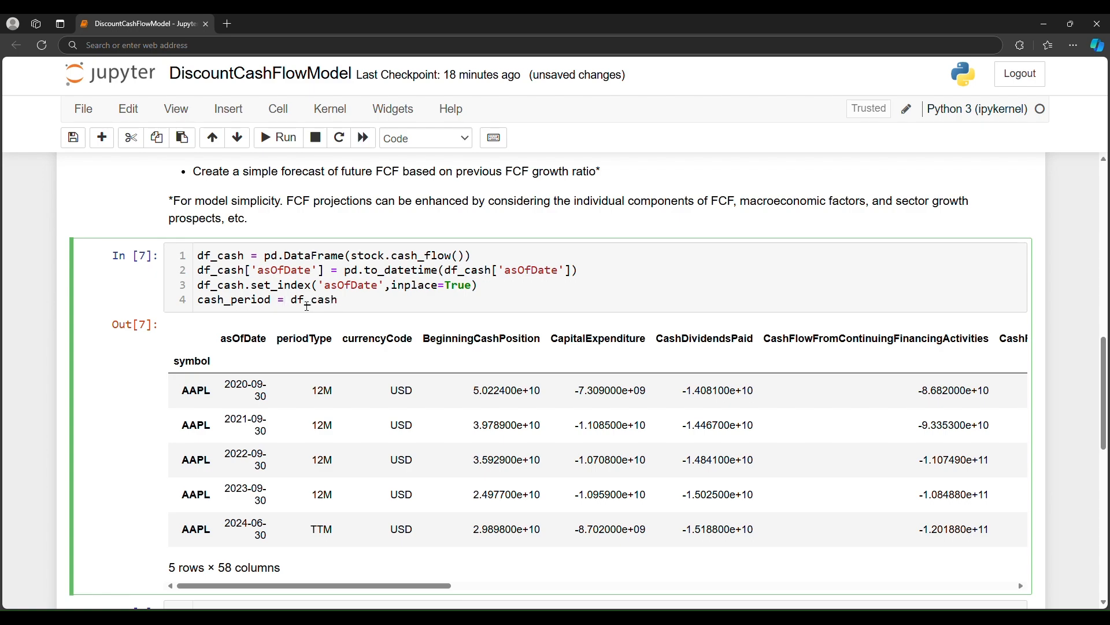
{"action": "type", "text": "['period']"}
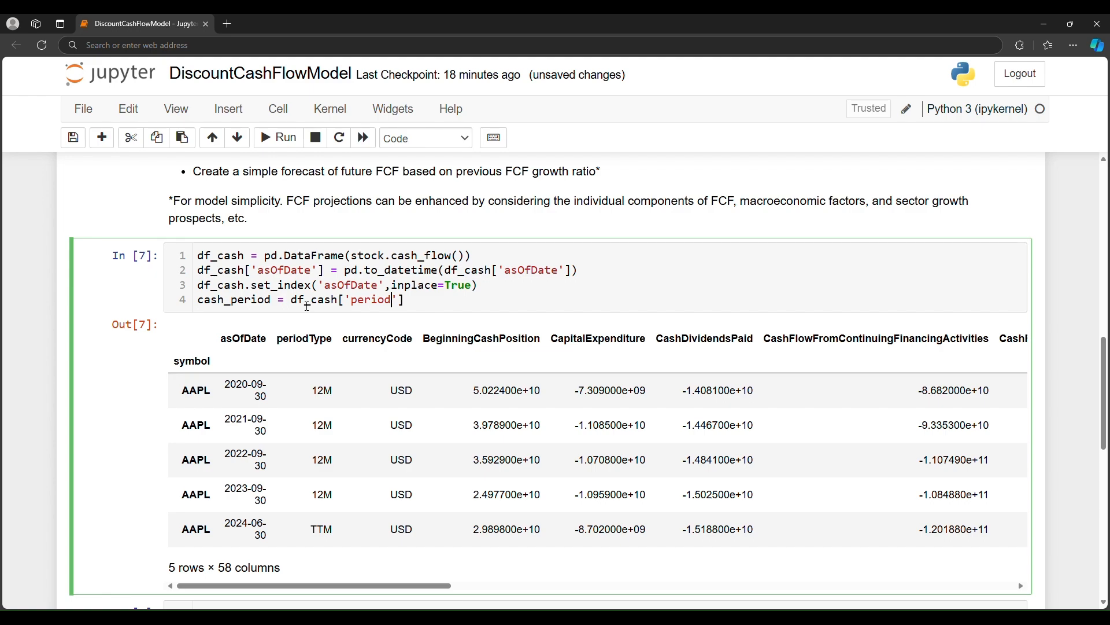
{"action": "type", "text": "Type"}
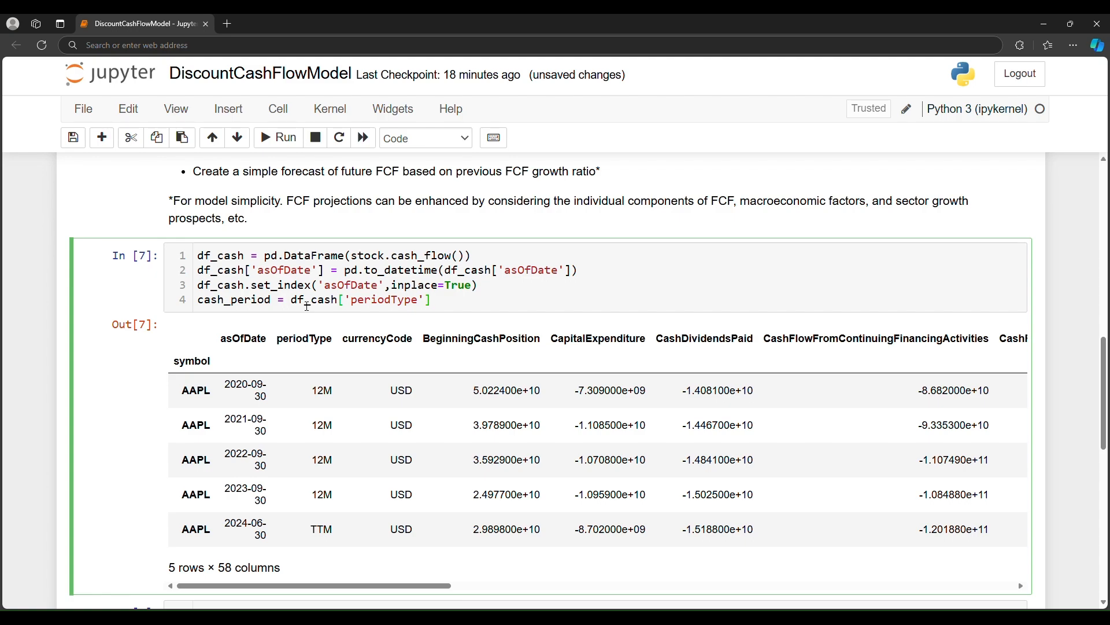
{"action": "type", "text": ".i"}
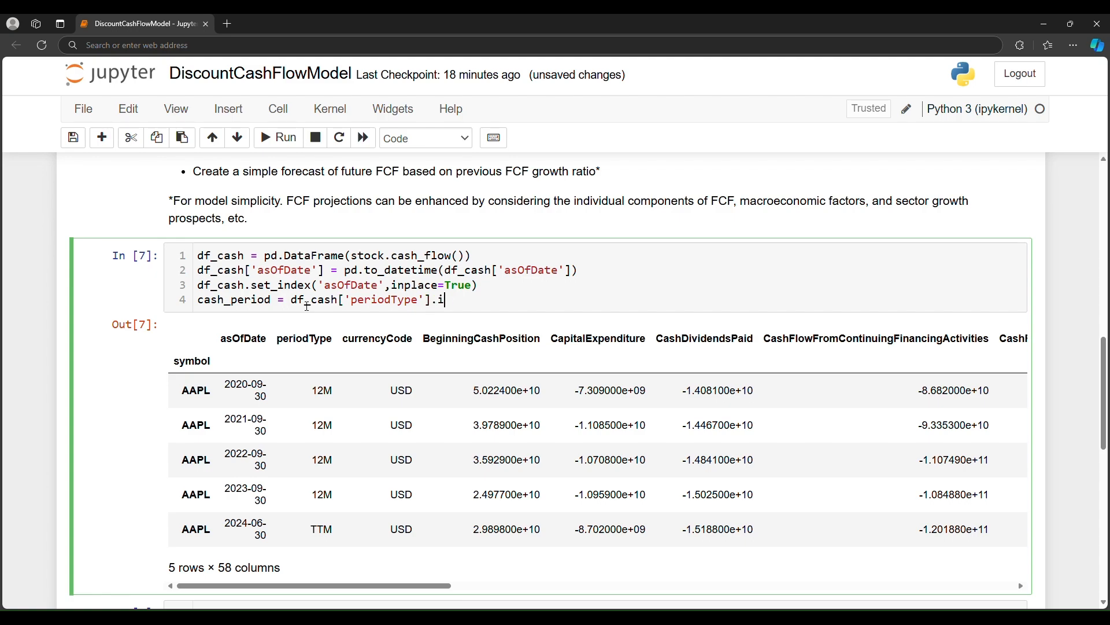
{"action": "type", "text": "loc[0]"}
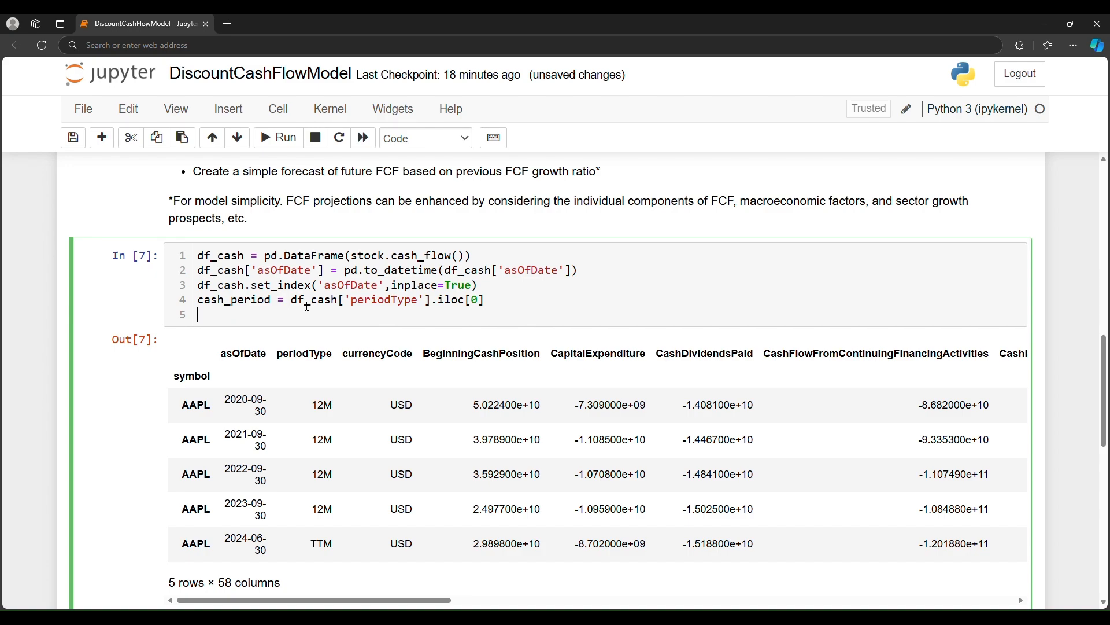
{"action": "type", "text": "df_cash"}
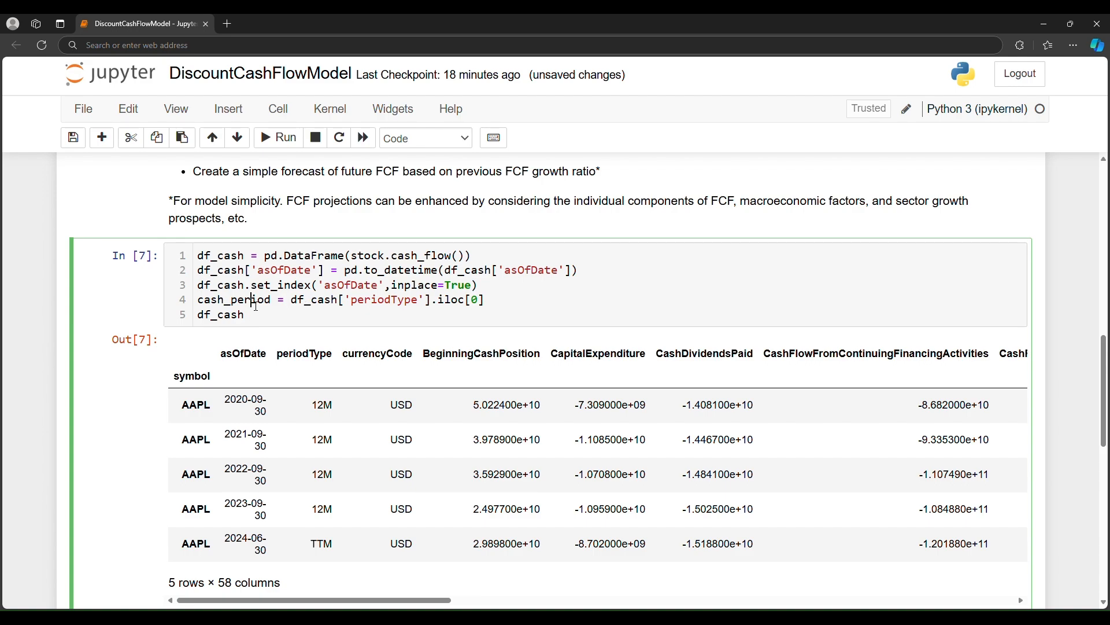
Highlight cash_period and the first 12M period value in the output.
{"action": "double_click", "coordinate": [234, 299]}
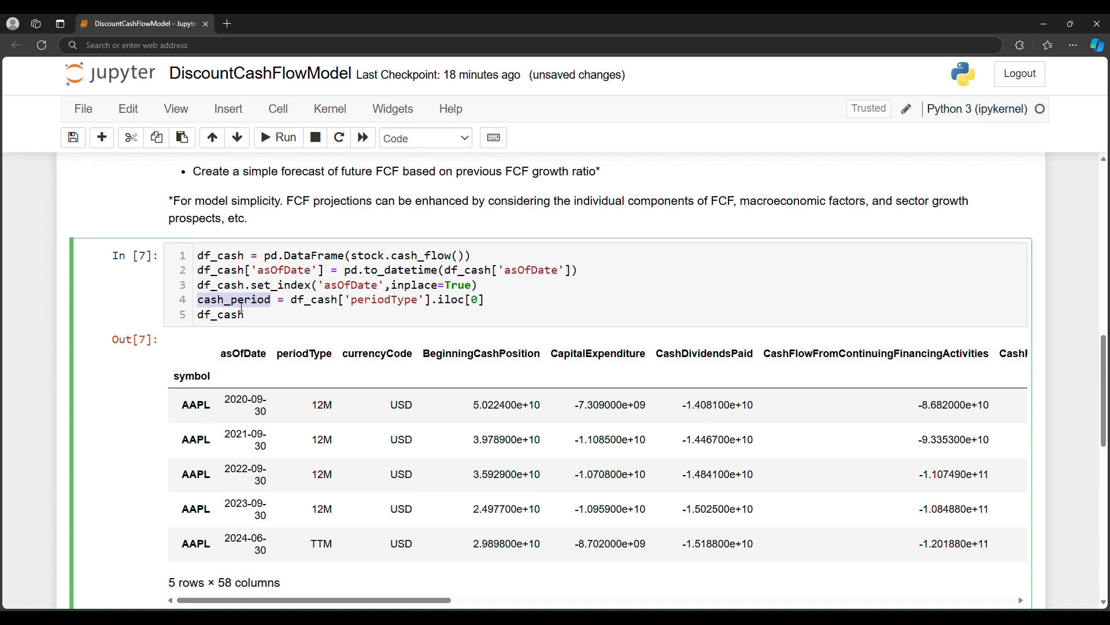
{"action": "mouse_move", "coordinate": [303, 360]}
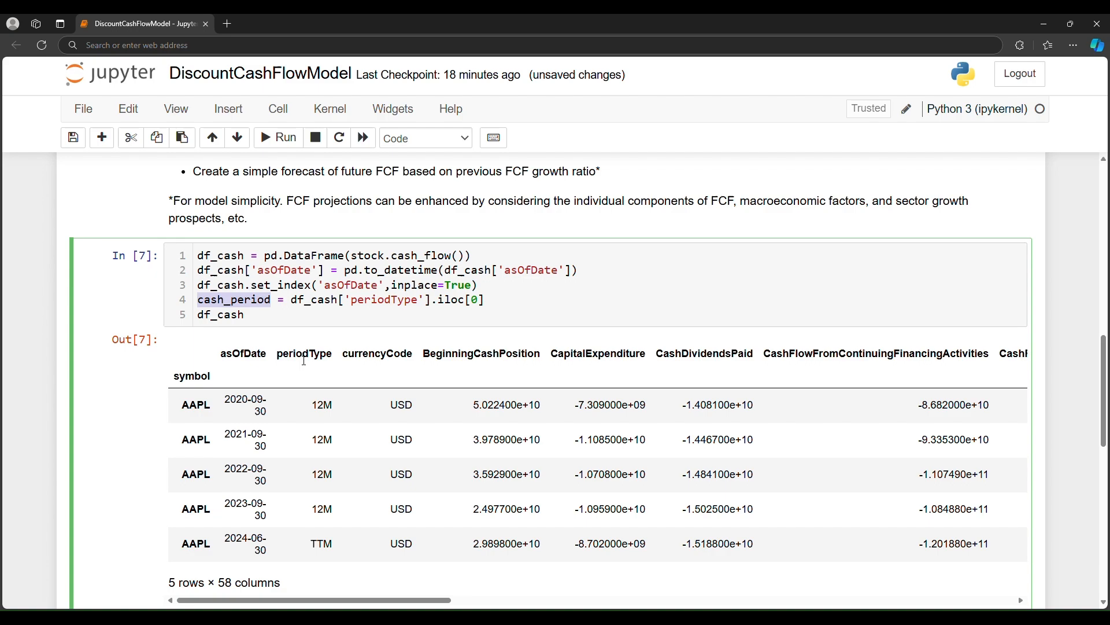
{"action": "double_click", "coordinate": [303, 353]}
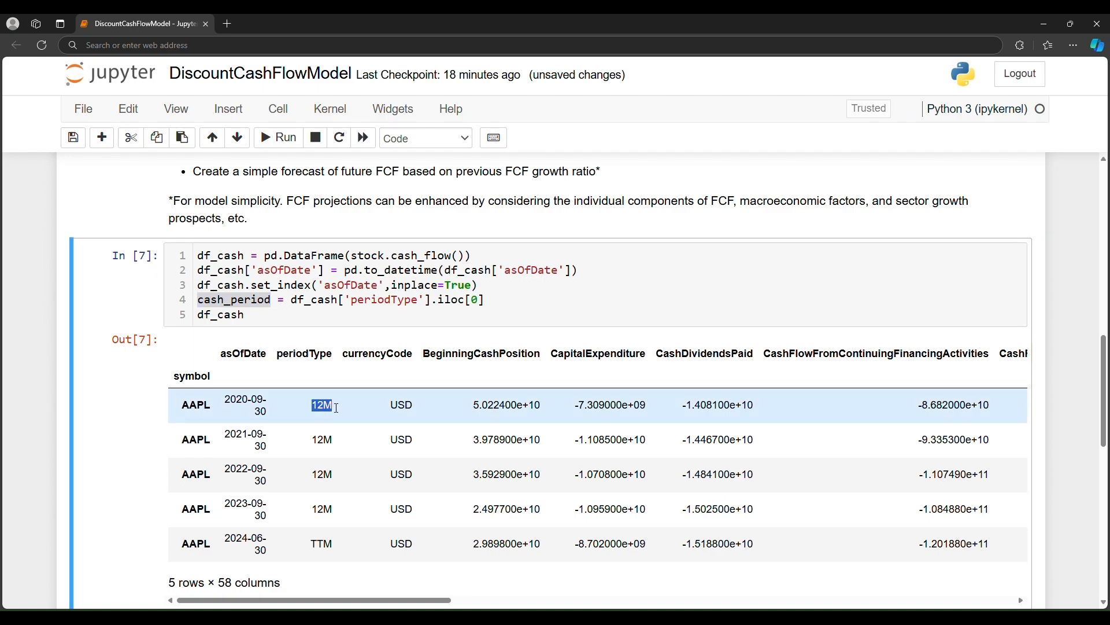
{"action": "left_click", "coordinate": [248, 315]}
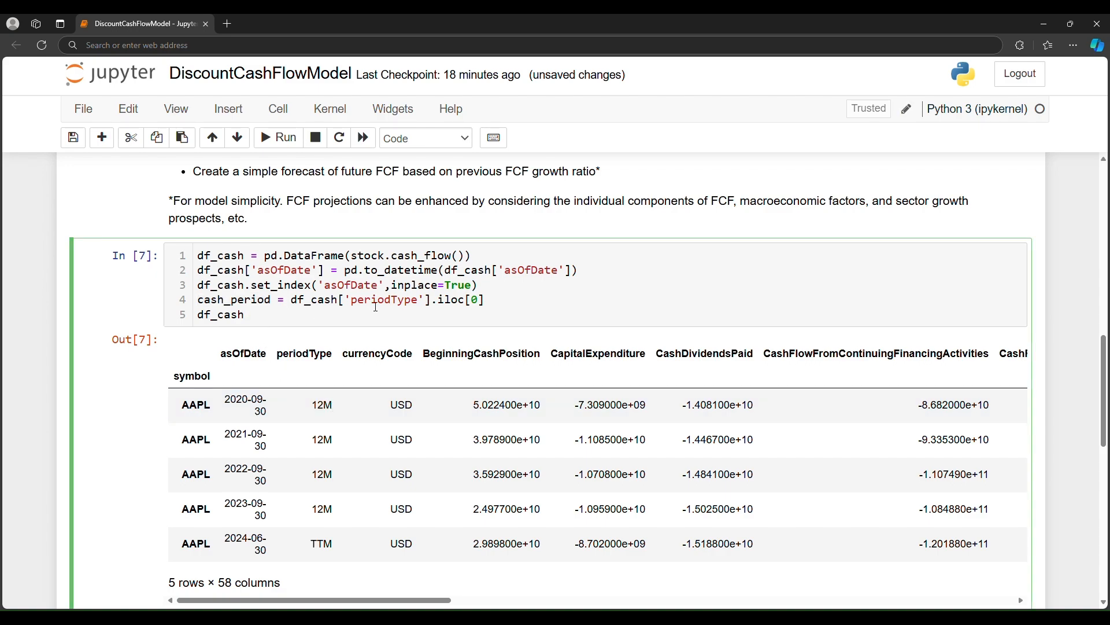
Add df_cash = df_cash.iloc[:, 2:] to drop the first two columns.
{"action": "type", "text": "="}
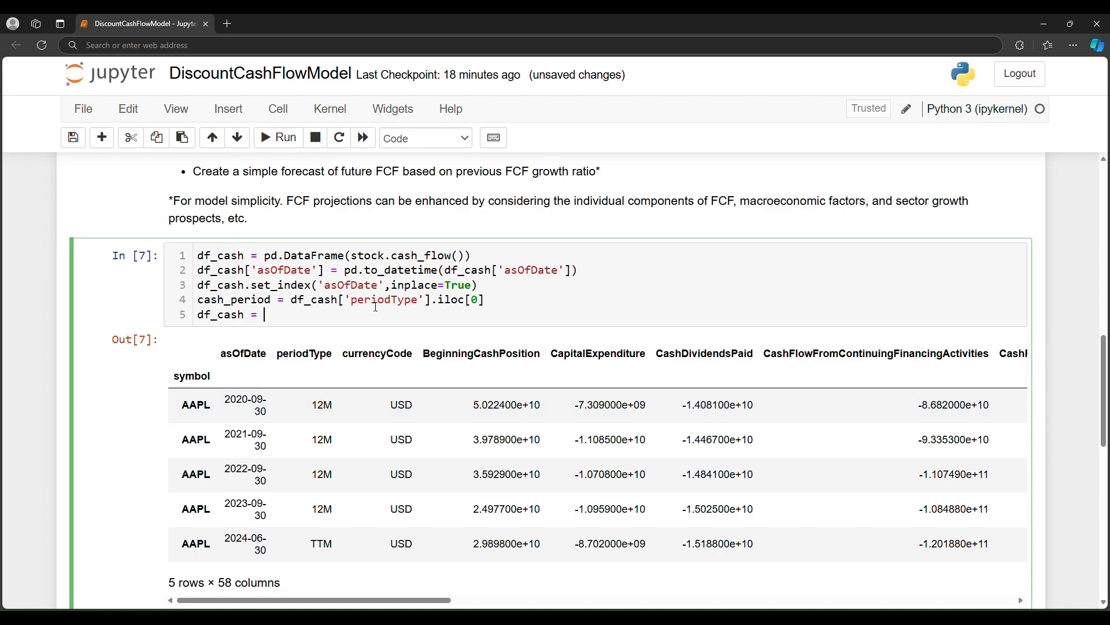
{"action": "type", "text": "df_cash"}
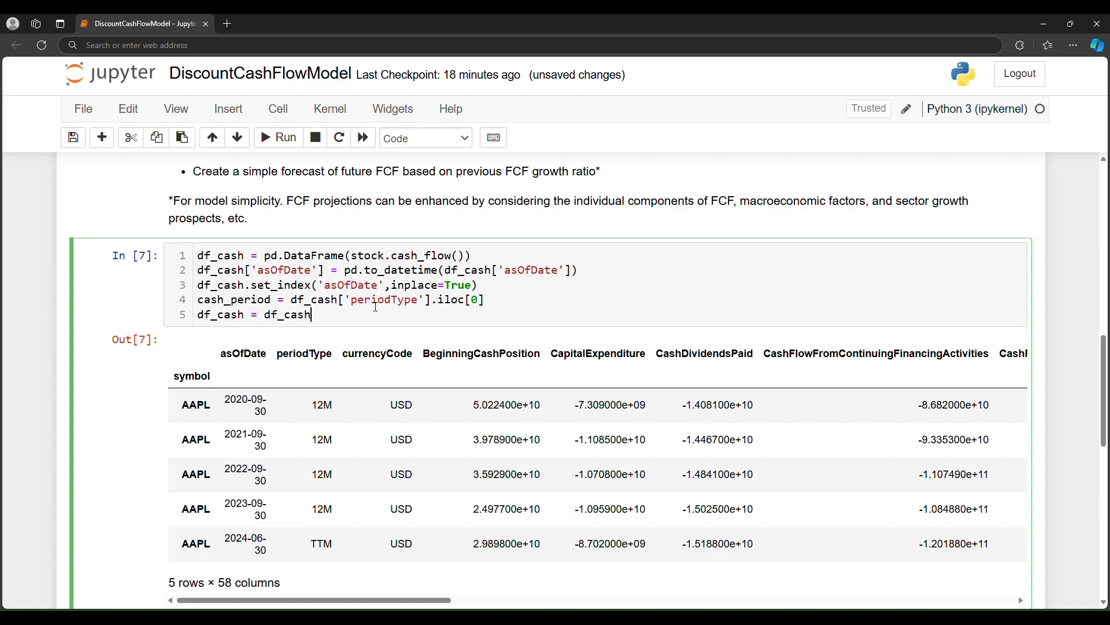
{"action": "type", "text": ".iloc"}
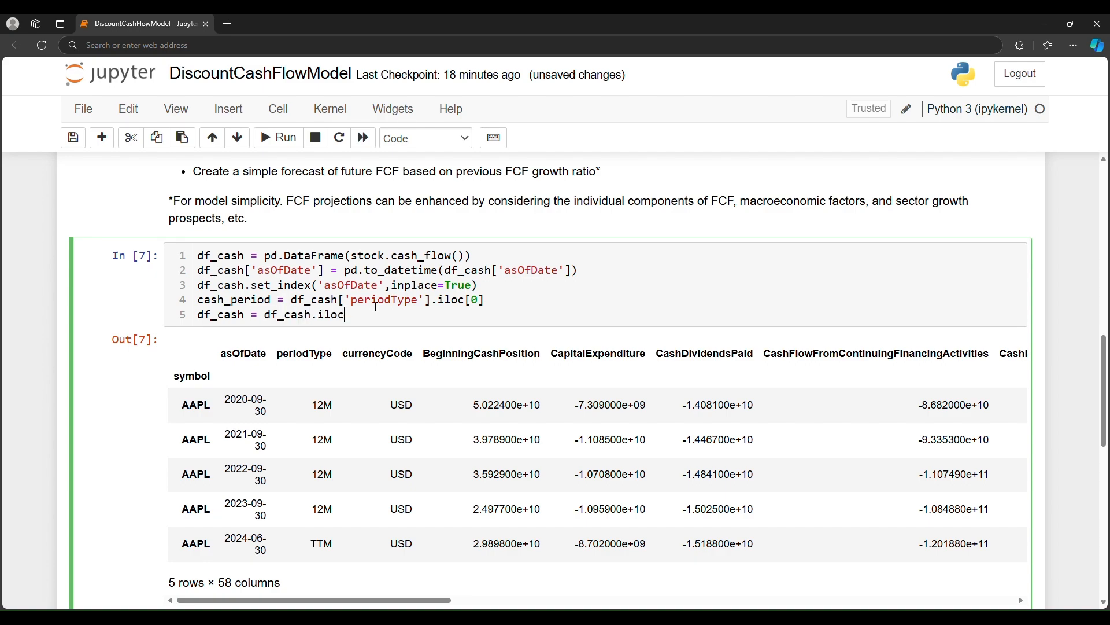
{"action": "type", "text": "[]"}
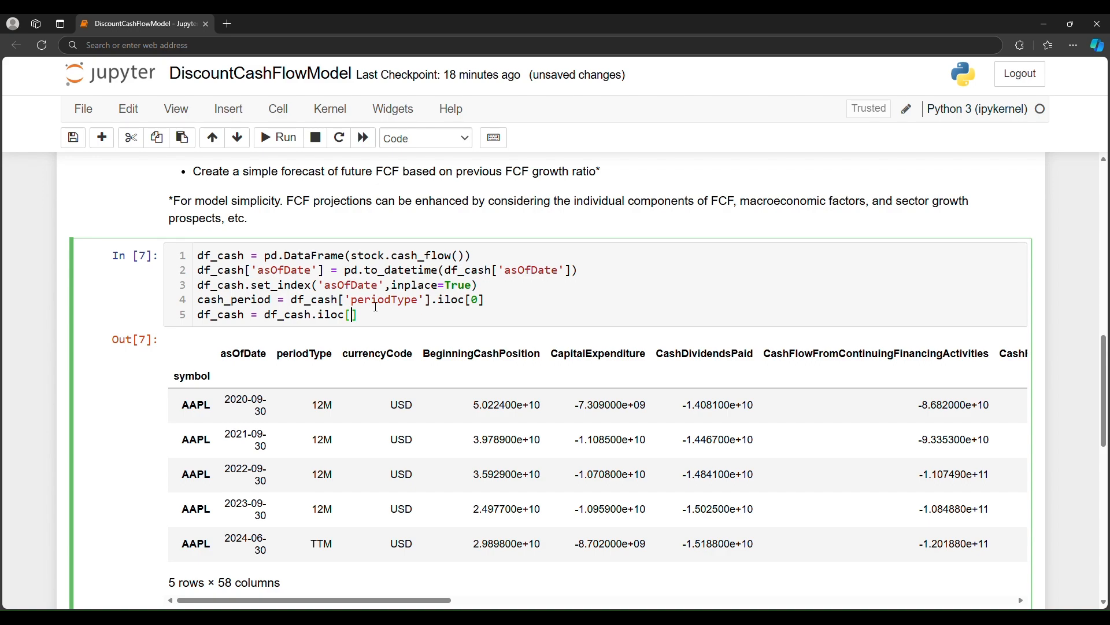
{"action": "type", "text": ":, 2"}
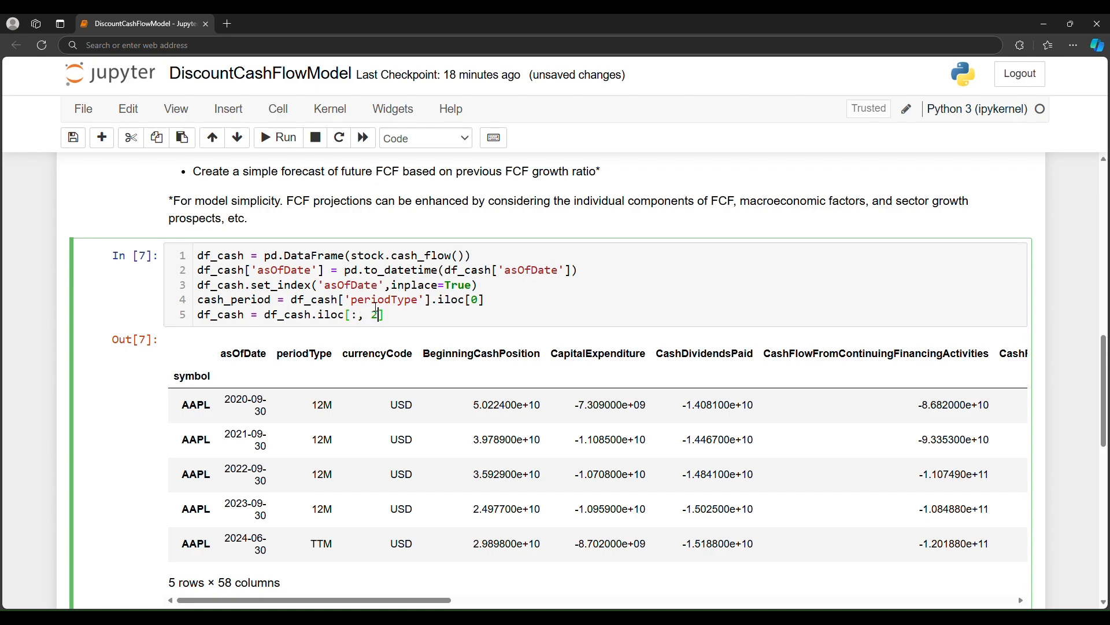
{"action": "type", "text": ","}
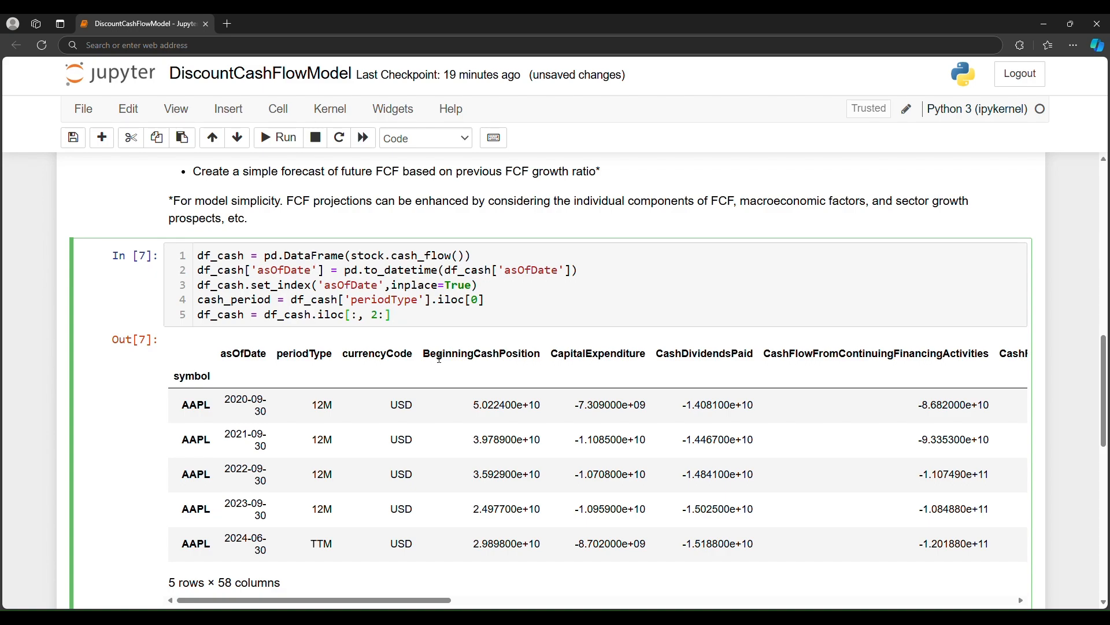
Check the BeginningCashPosition column where the slice starts.
{"action": "double_click", "coordinate": [442, 353]}
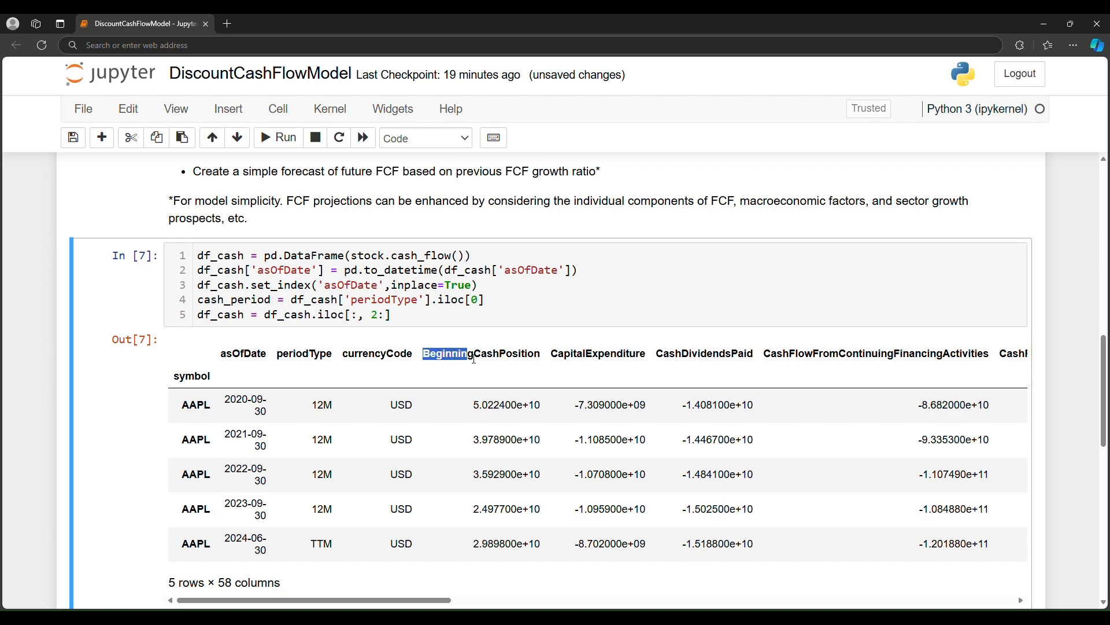
{"action": "double_click", "coordinate": [480, 354]}
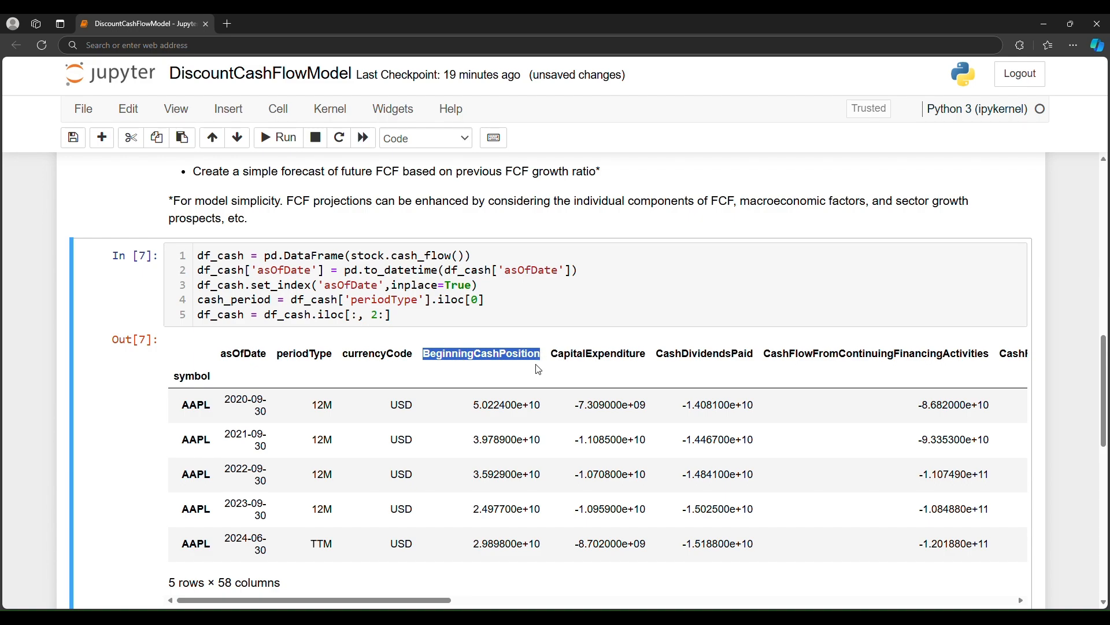
{"action": "mouse_move", "coordinate": [302, 381]}
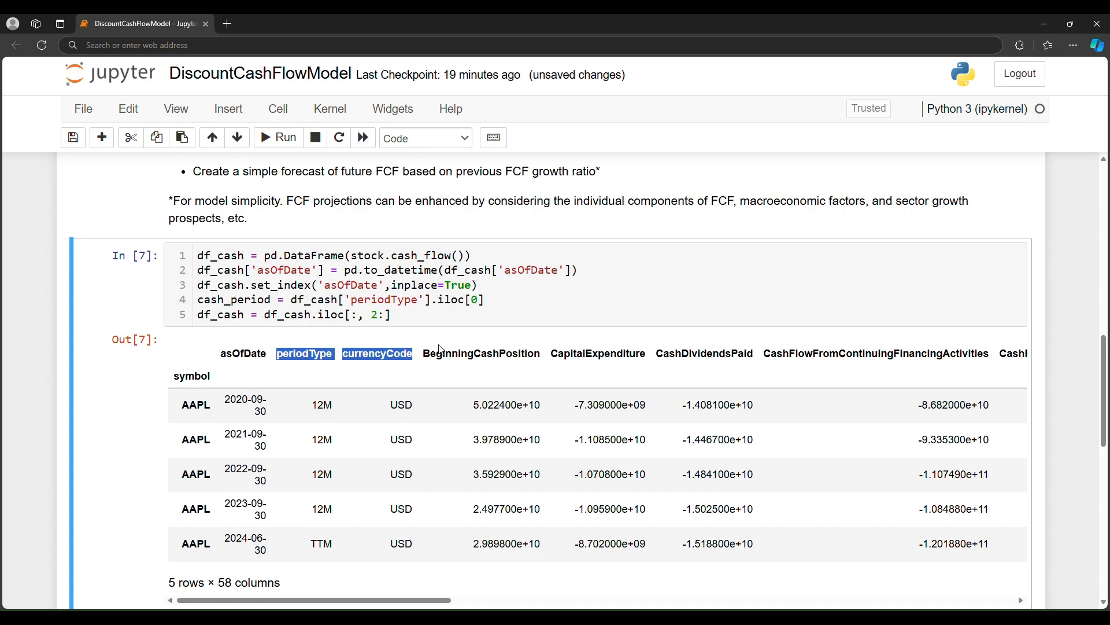
{"action": "left_click", "coordinate": [381, 315]}
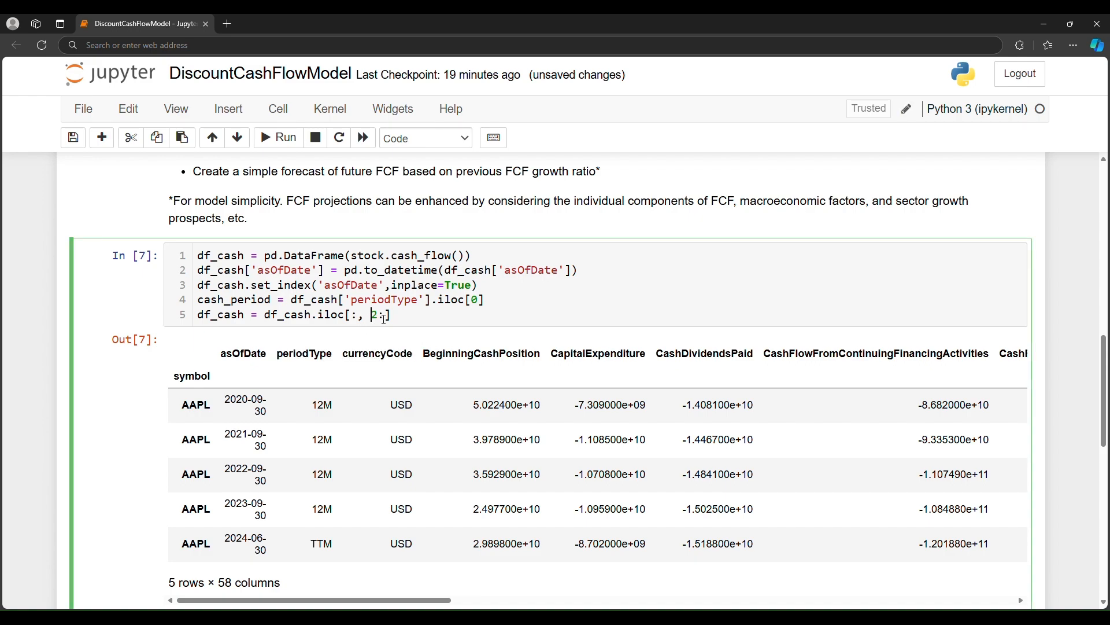
{"action": "double_click", "coordinate": [303, 353]}
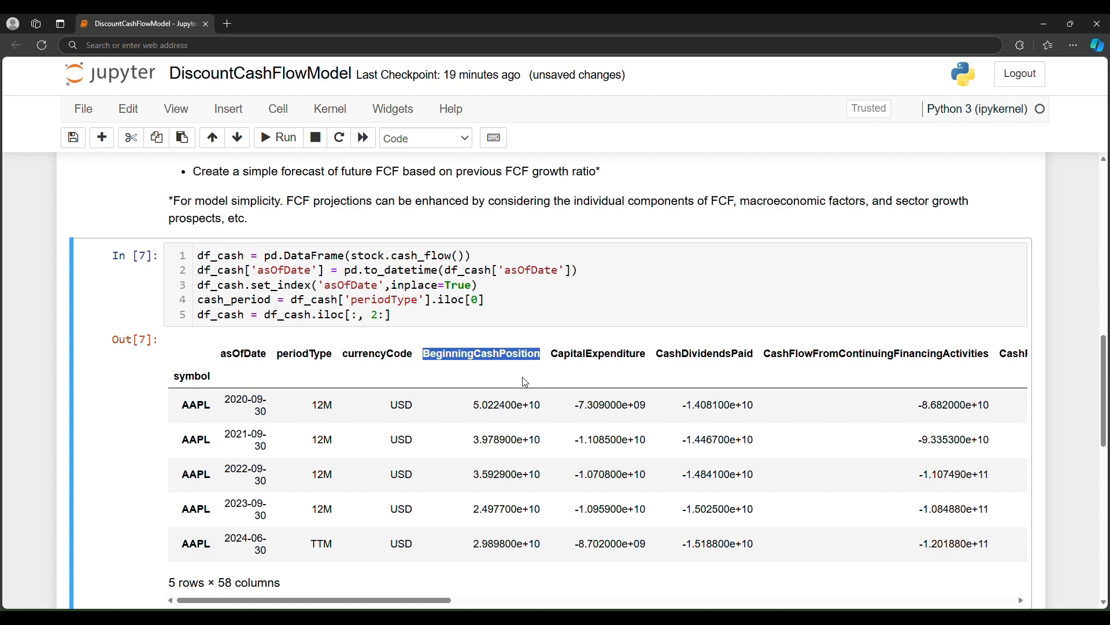
{"action": "mouse_move", "coordinate": [379, 316]}
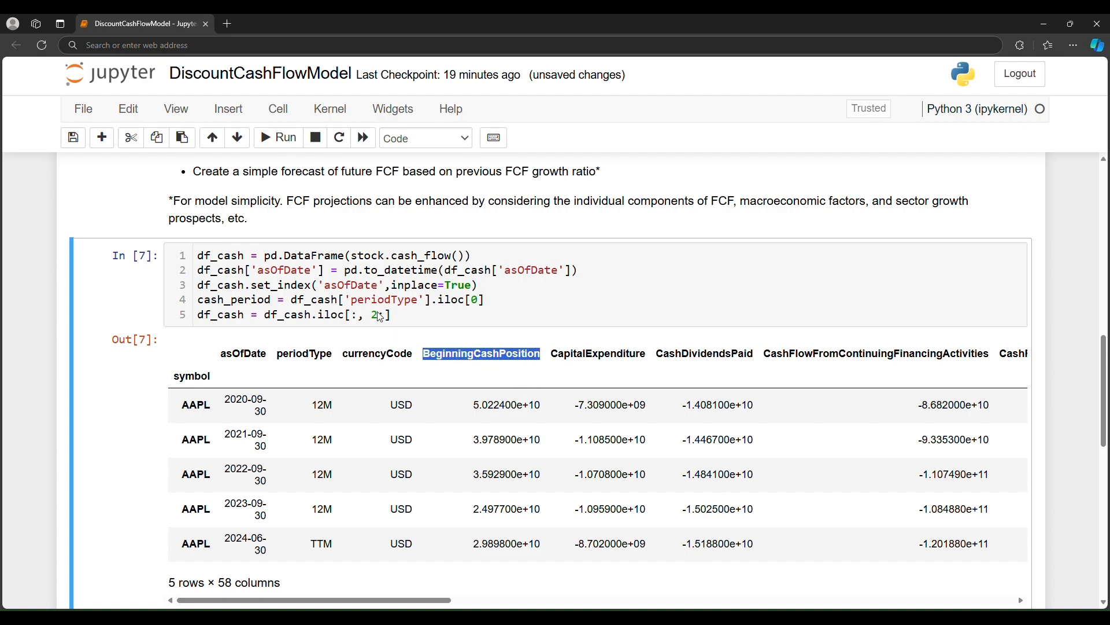
{"action": "left_click", "coordinate": [379, 314]}
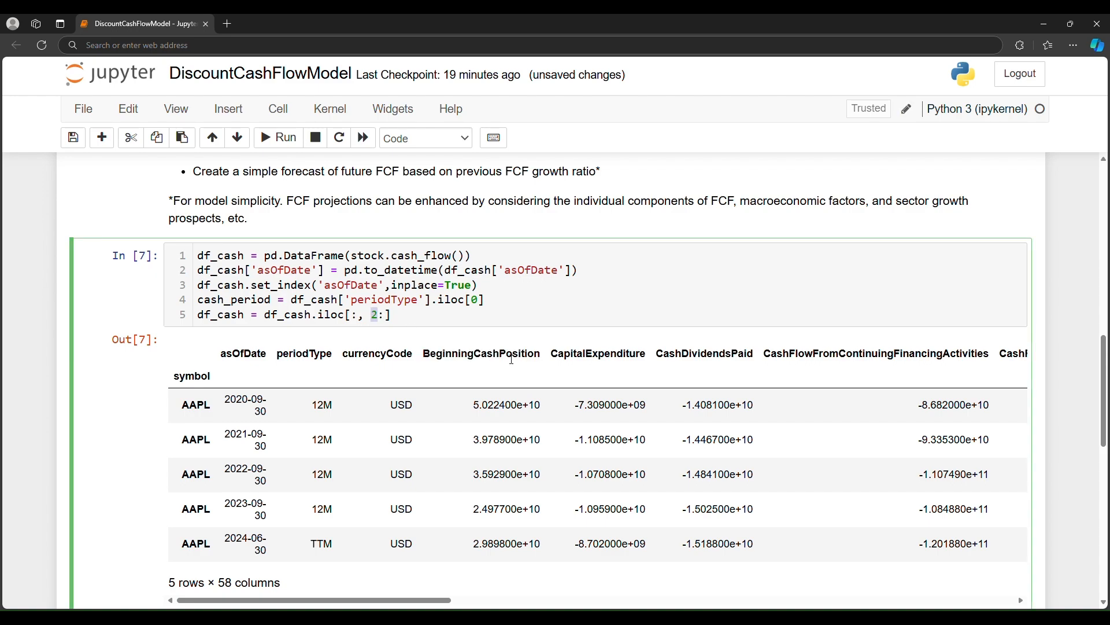
{"action": "double_click", "coordinate": [480, 353]}
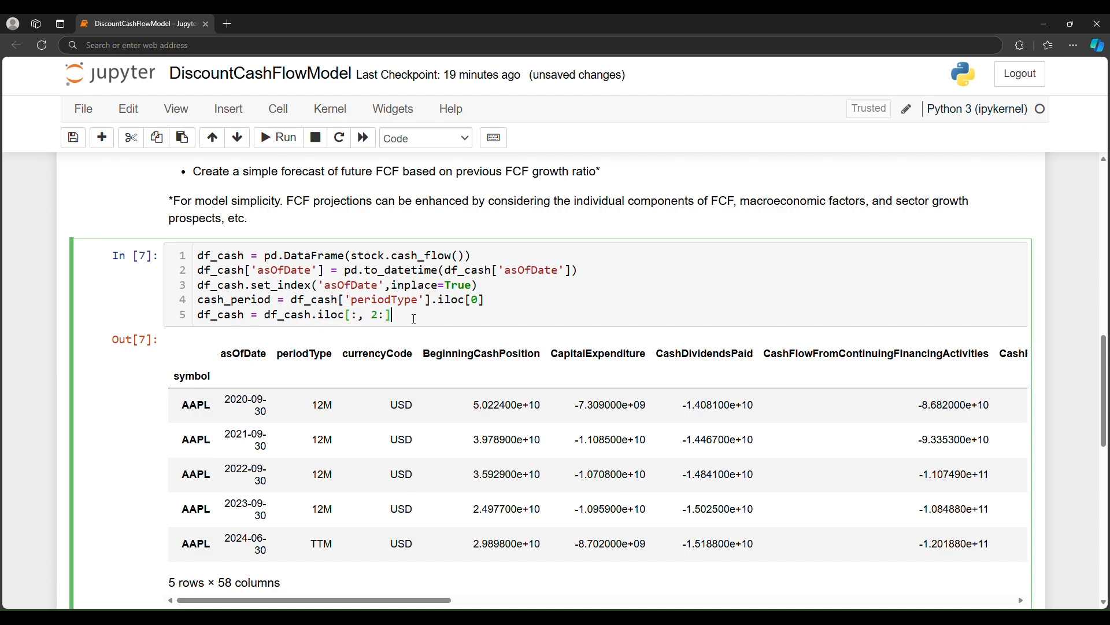
Start a df_cash column lookup line and scroll across the 55 output columns.
{"action": "key", "text": "enter"}
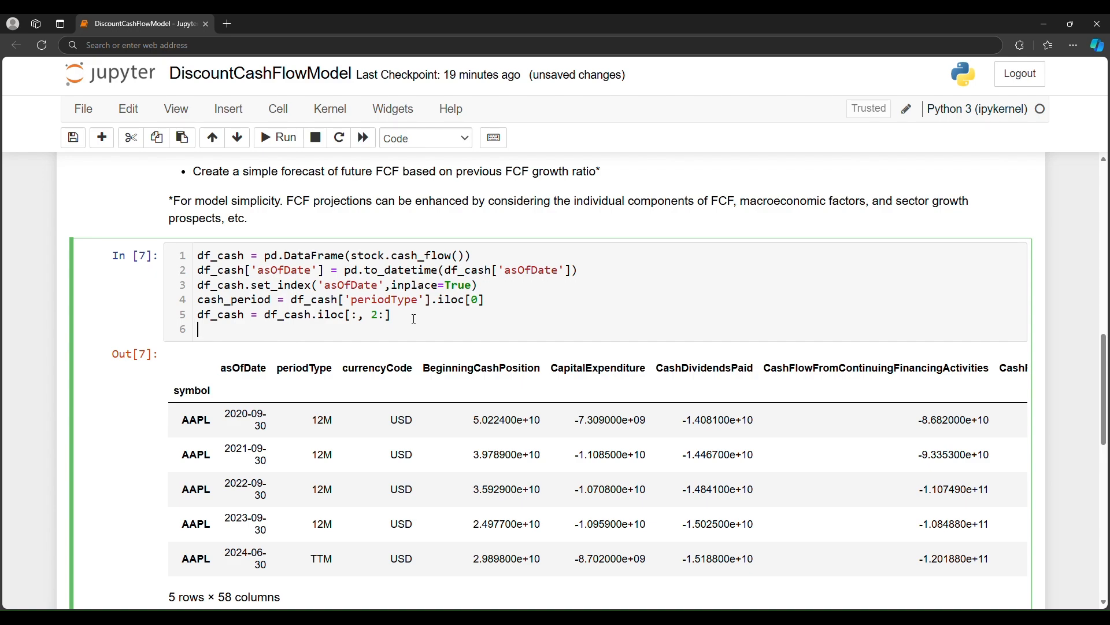
{"action": "type", "text": "df_cash"}
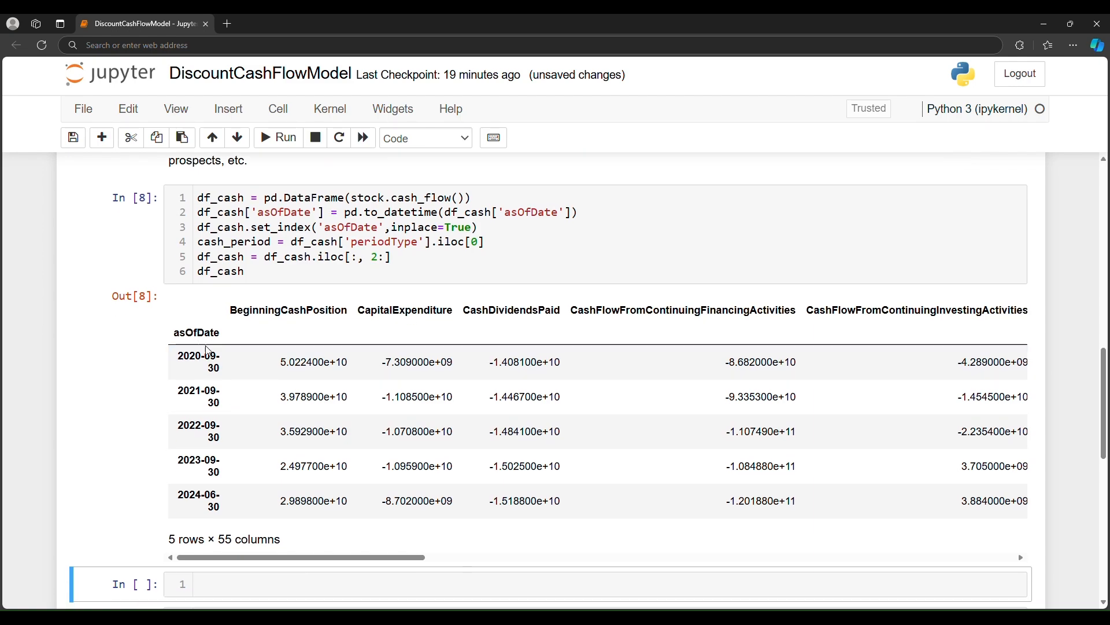
{"action": "mouse_move", "coordinate": [287, 542]}
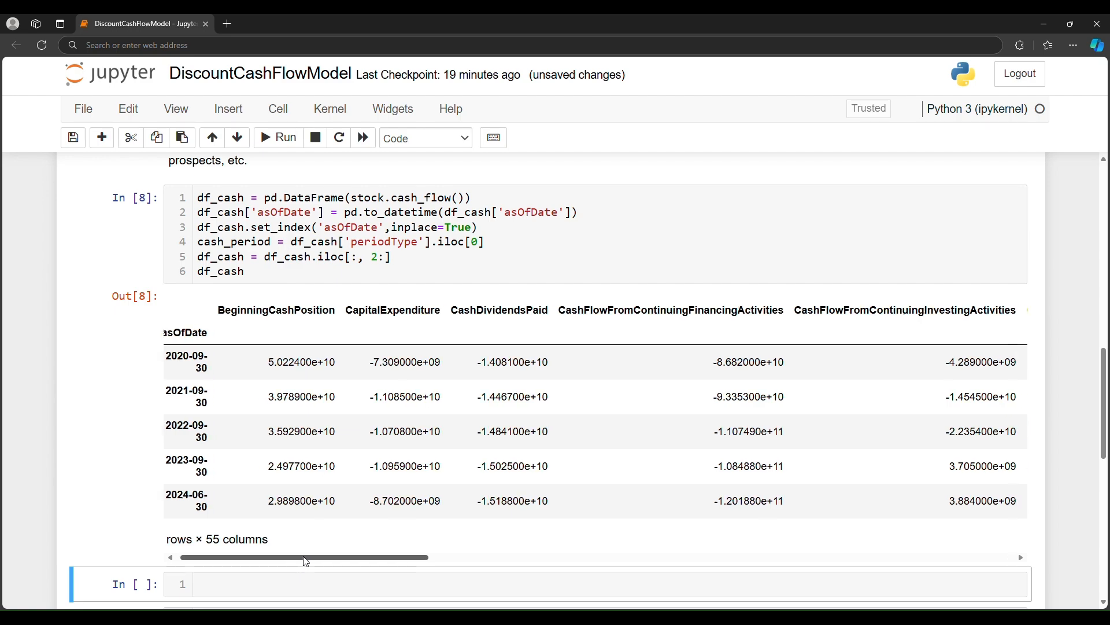
{"action": "left_click_drag", "start_coordinate": [304, 558], "coordinate": [535, 557]}
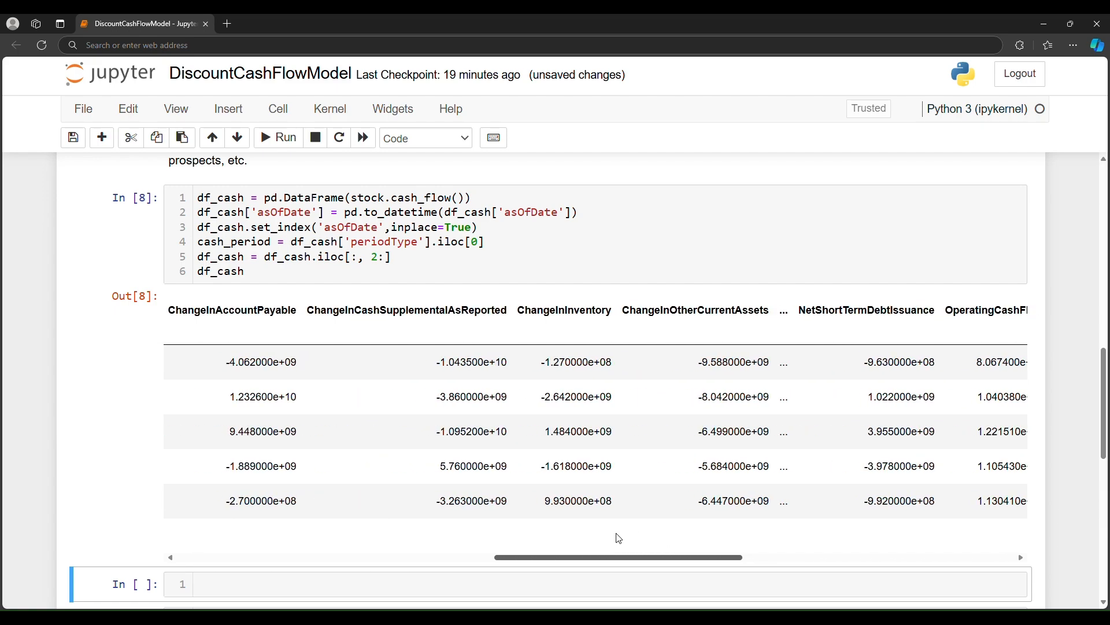
{"action": "scroll", "scroll_direction": "right", "scroll_amount": 3}
{"action": "type", "text": "['"}
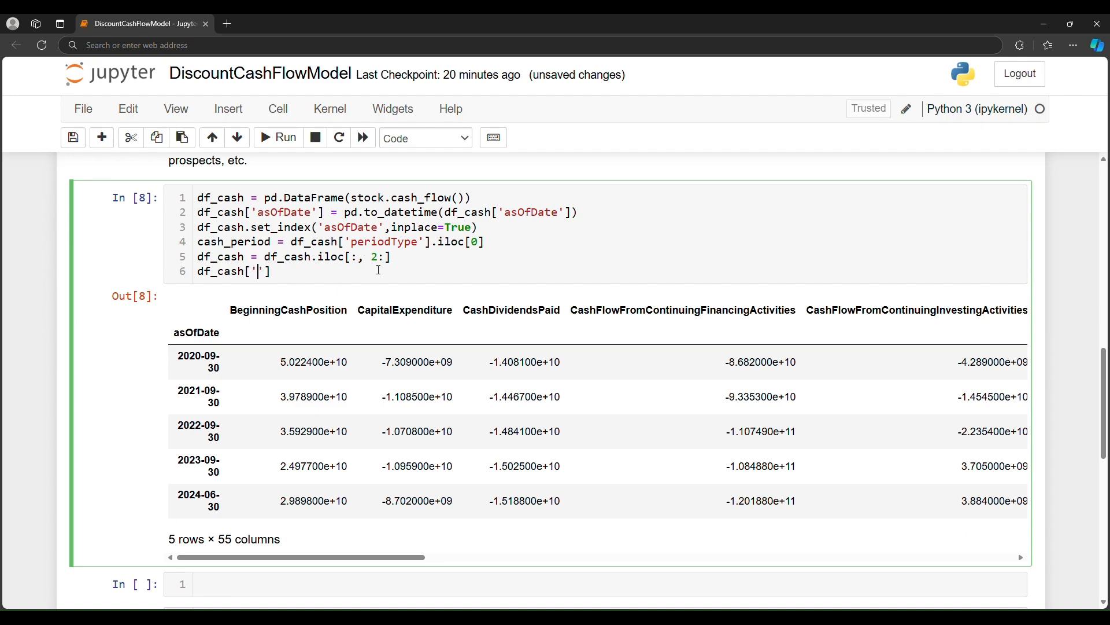
Change the lookup to df_cash['FreeCashFlow'] and select the 2020-09-30 value.
{"action": "type", "text": "Free"}
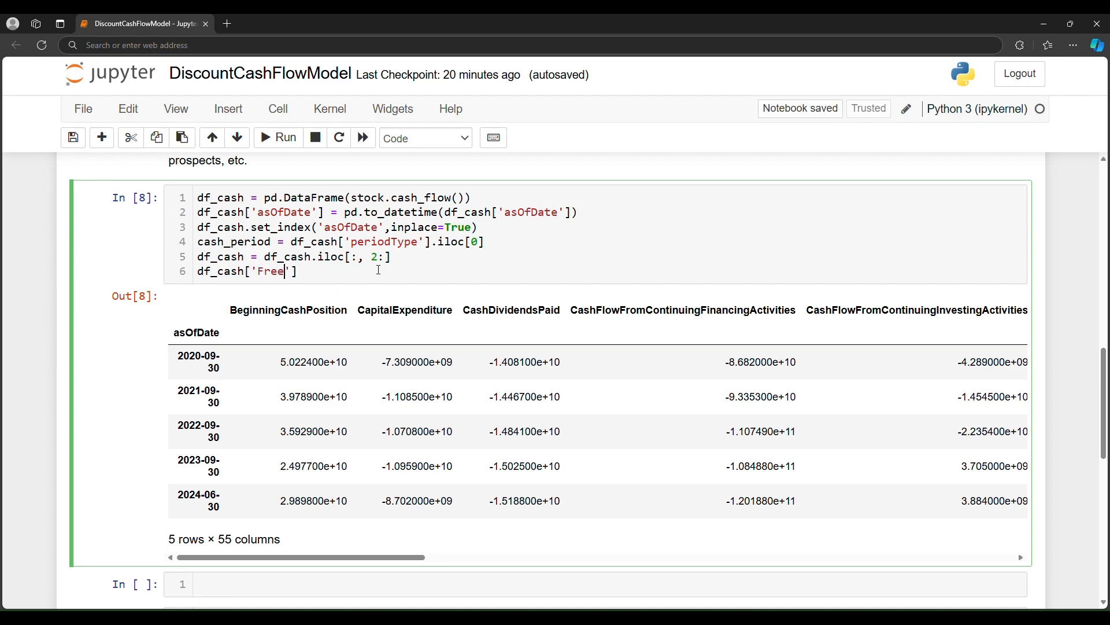
{"action": "type", "text": "CashFlow"}
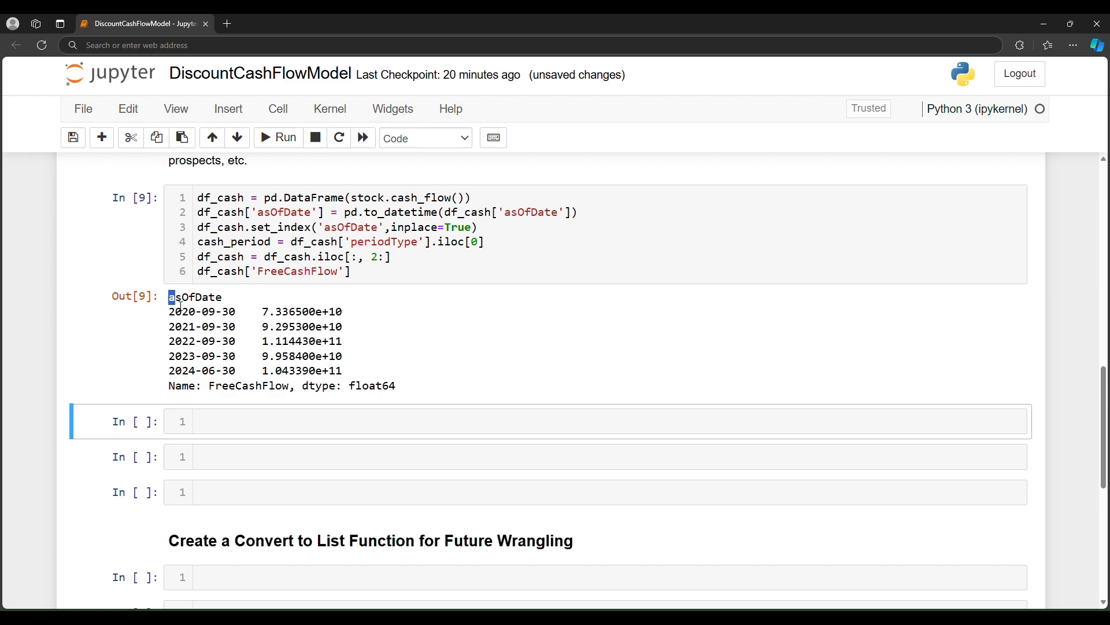
{"action": "left_click_drag", "start_coordinate": [168, 297], "coordinate": [341, 370]}
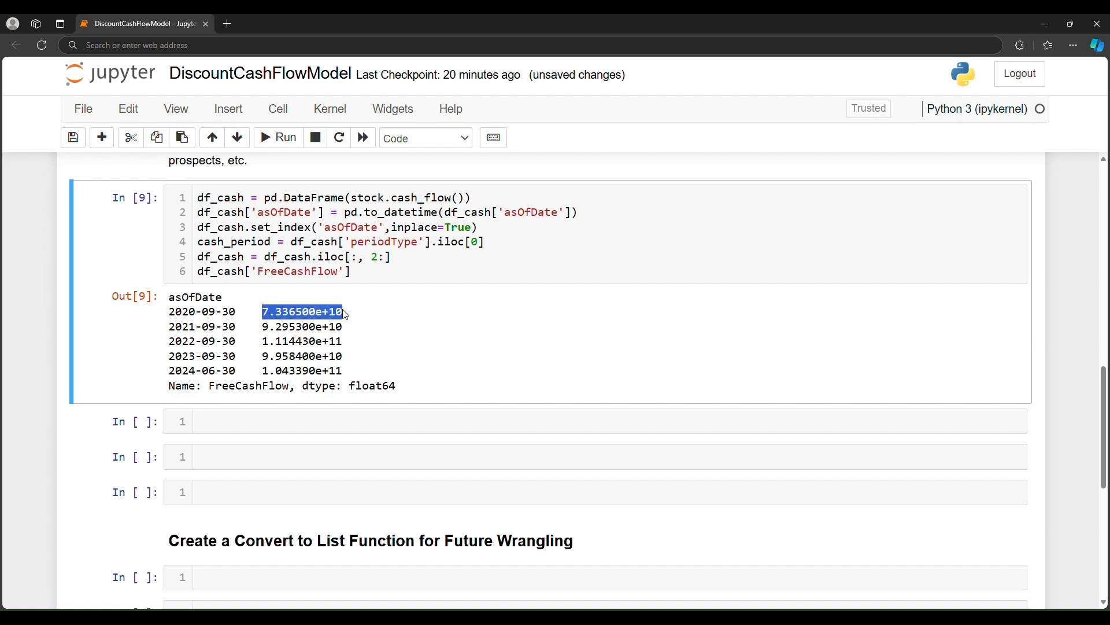
{"action": "mouse_move", "coordinate": [347, 318]}
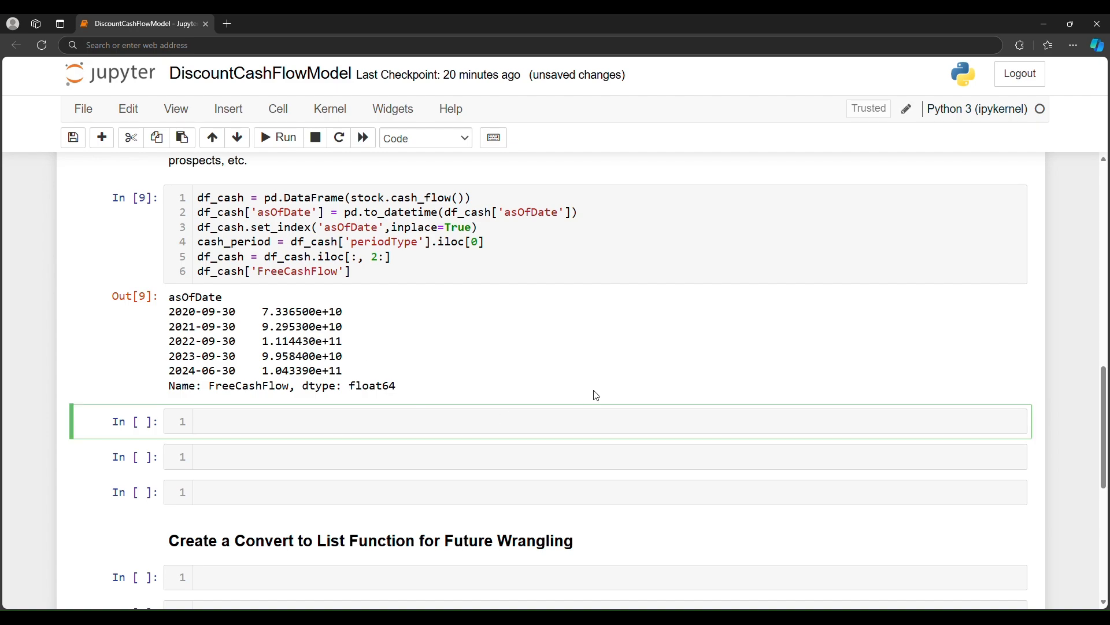
Write a '### Get Historic Net Debt' markdown heading and move to the cell below.
{"action": "type", "text": "### Get Histor"}
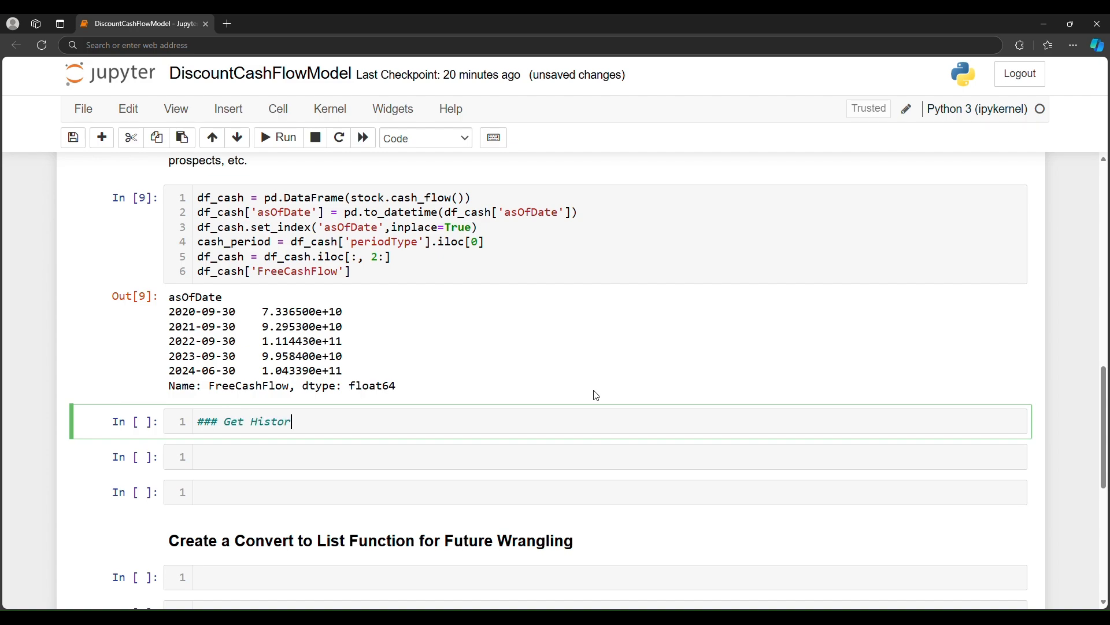
{"action": "type", "text": "ic Het Debt"}
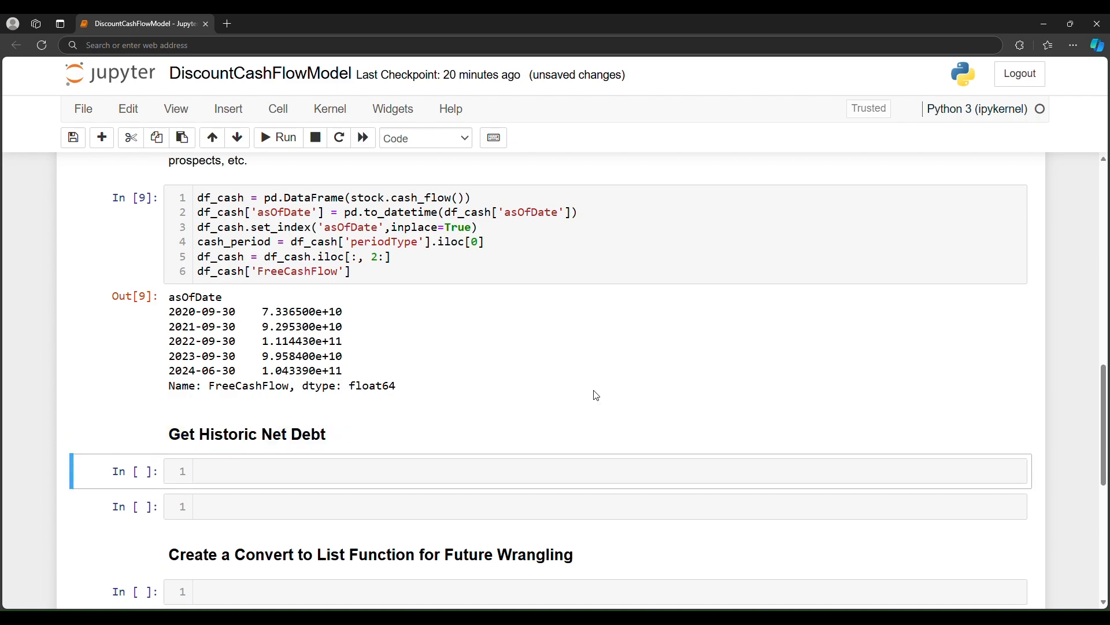
{"action": "left_click", "coordinate": [396, 472]}
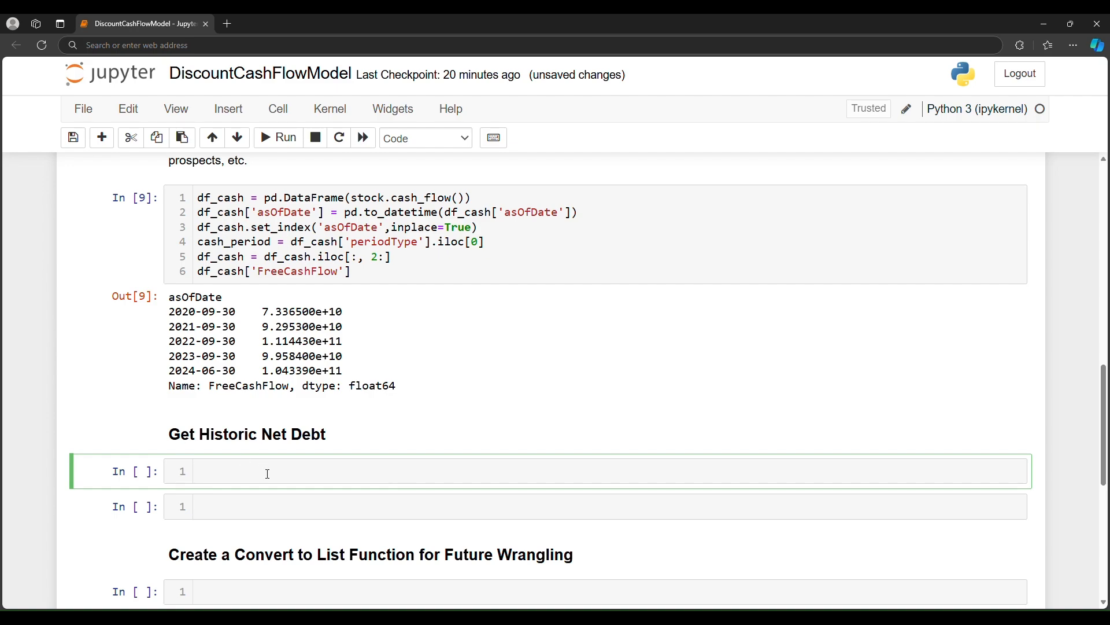
Enter df_balance = pd.DataFrame(stock.balance_sheet()) and a df_balance display line.
{"action": "type", "text": "df"}
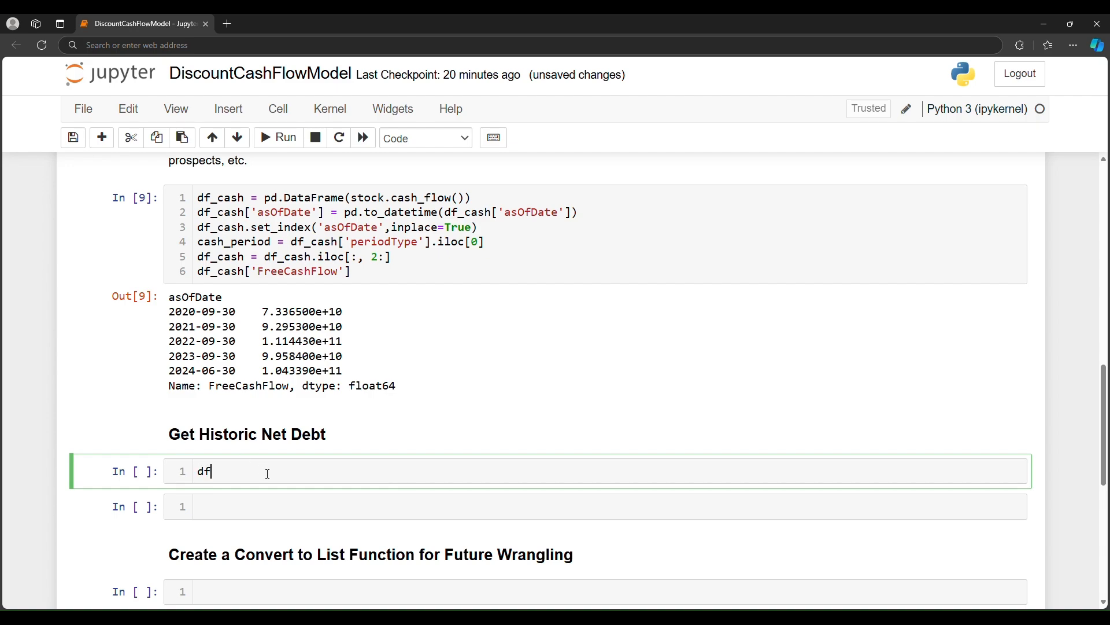
{"action": "type", "text": "_balance"}
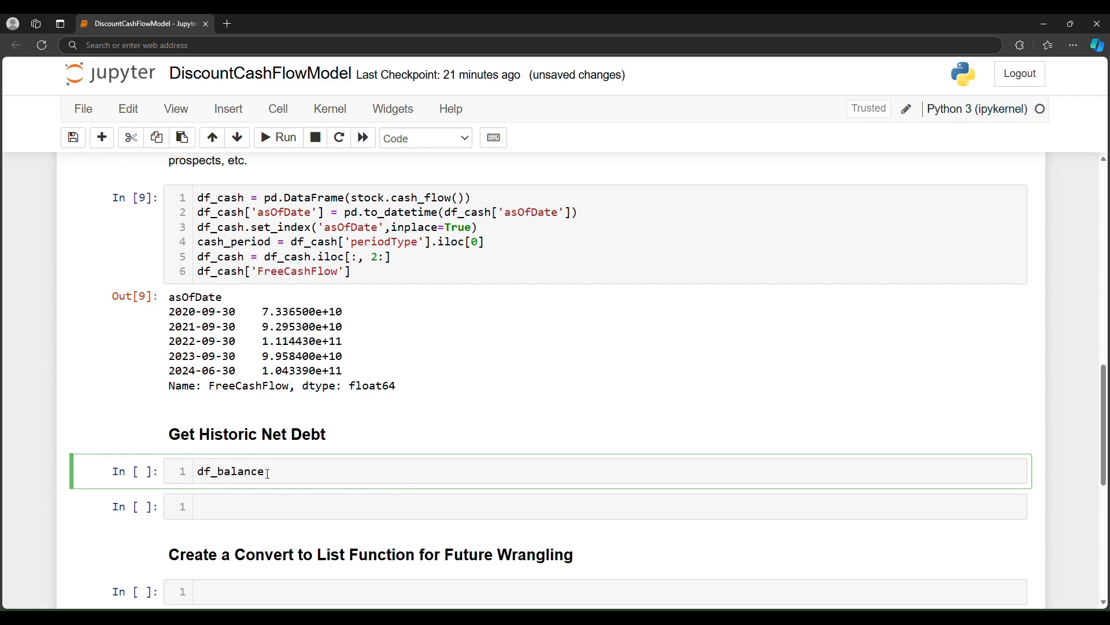
{"action": "type", "text": "= pd.Da"}
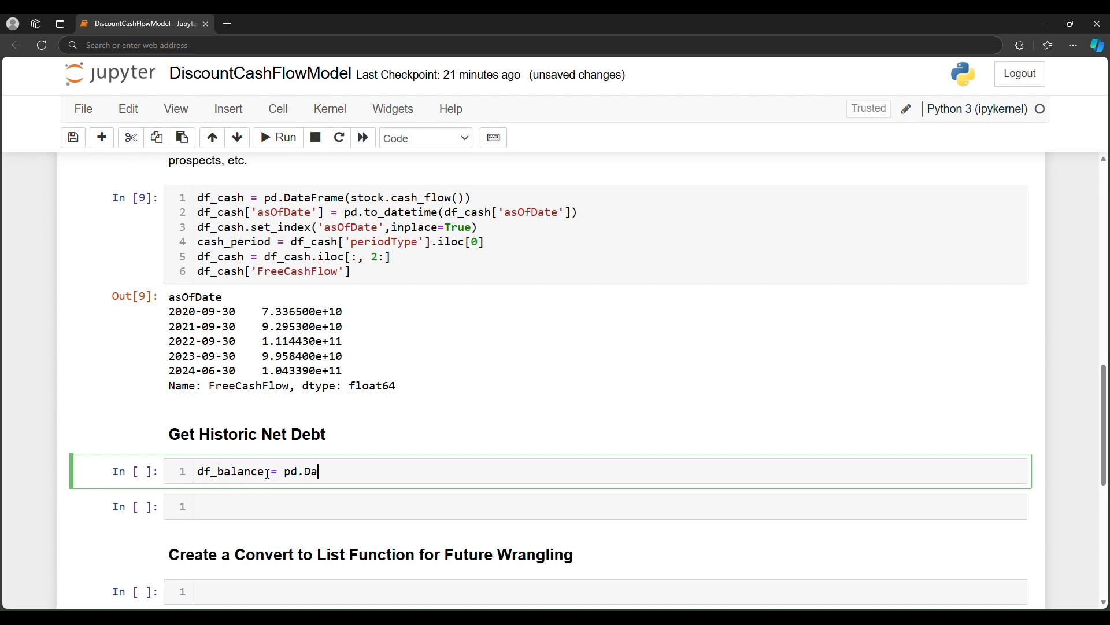
{"action": "type", "text": "taFrame"}
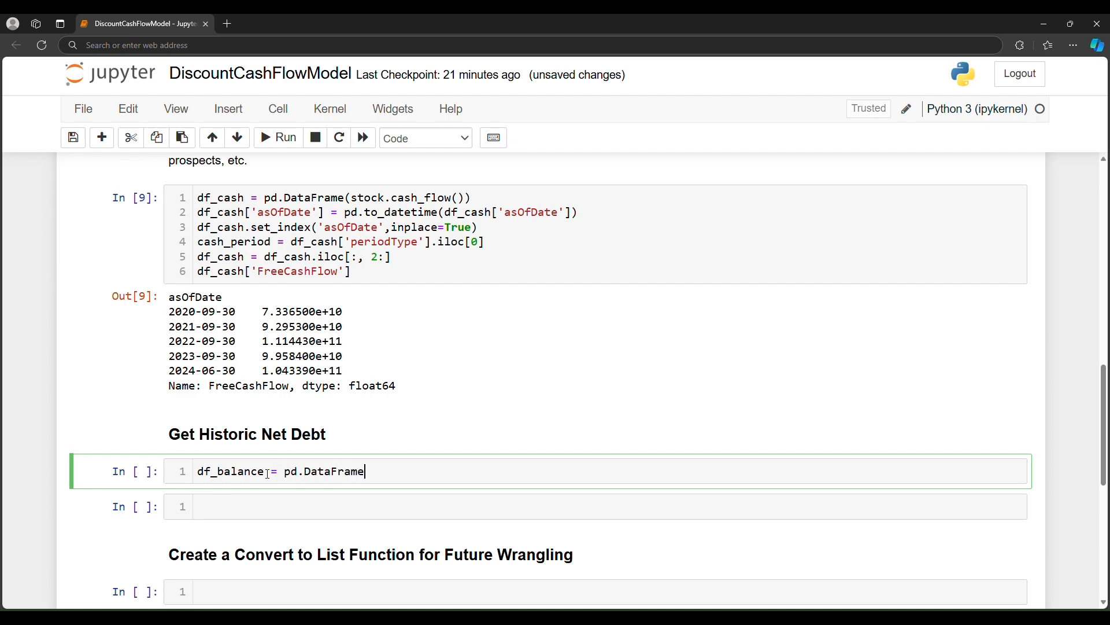
{"action": "type", "text": "(stoc"}
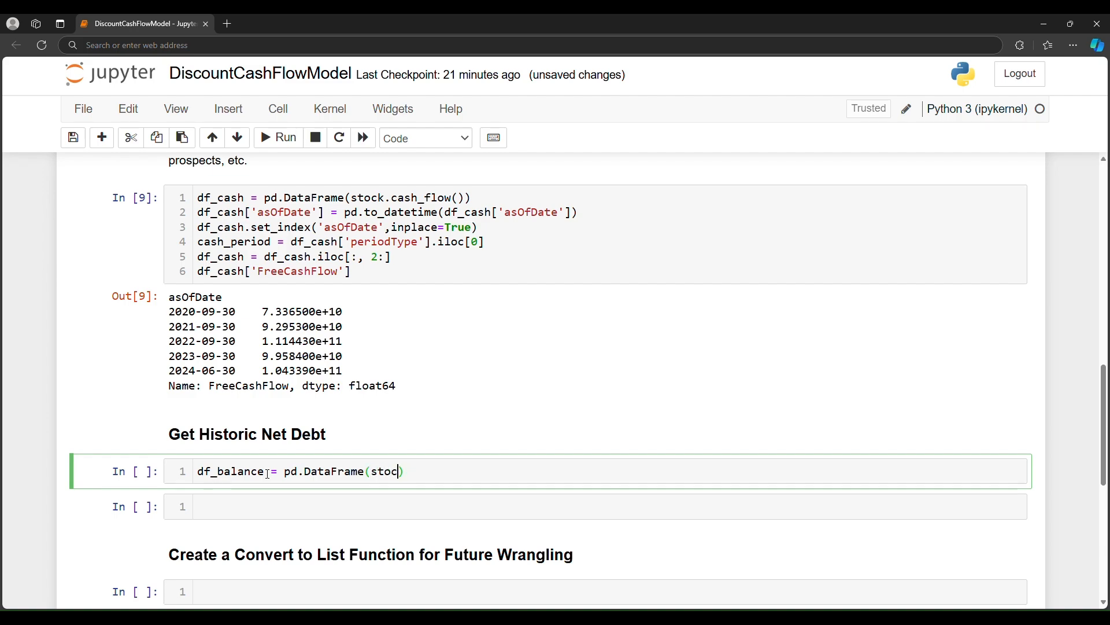
{"action": "type", "text": "k.b"}
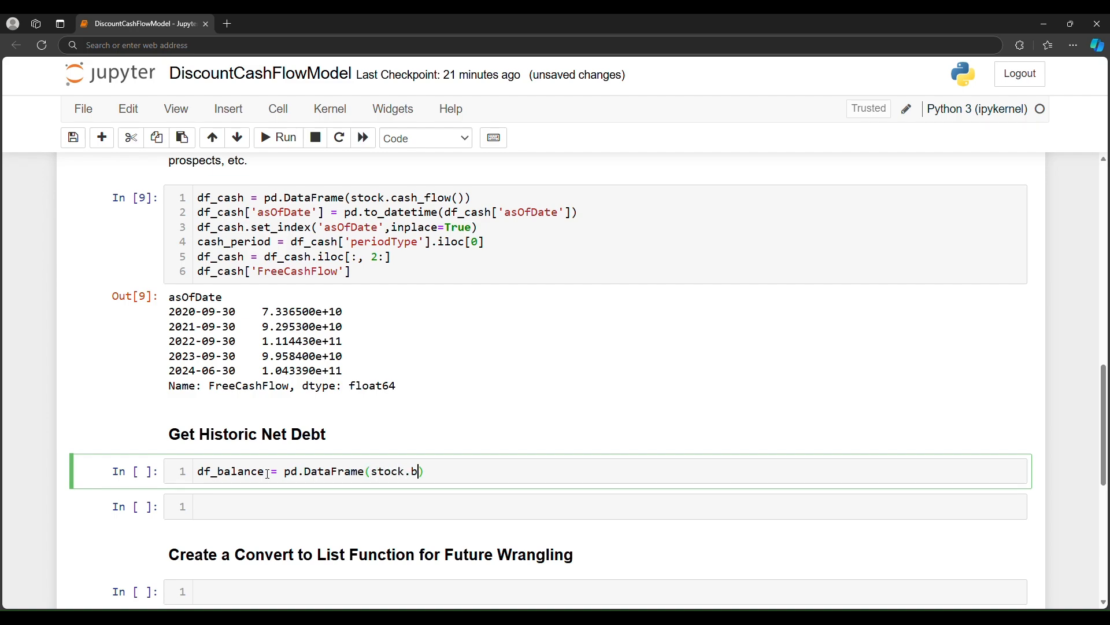
{"action": "type", "text": "alance_"}
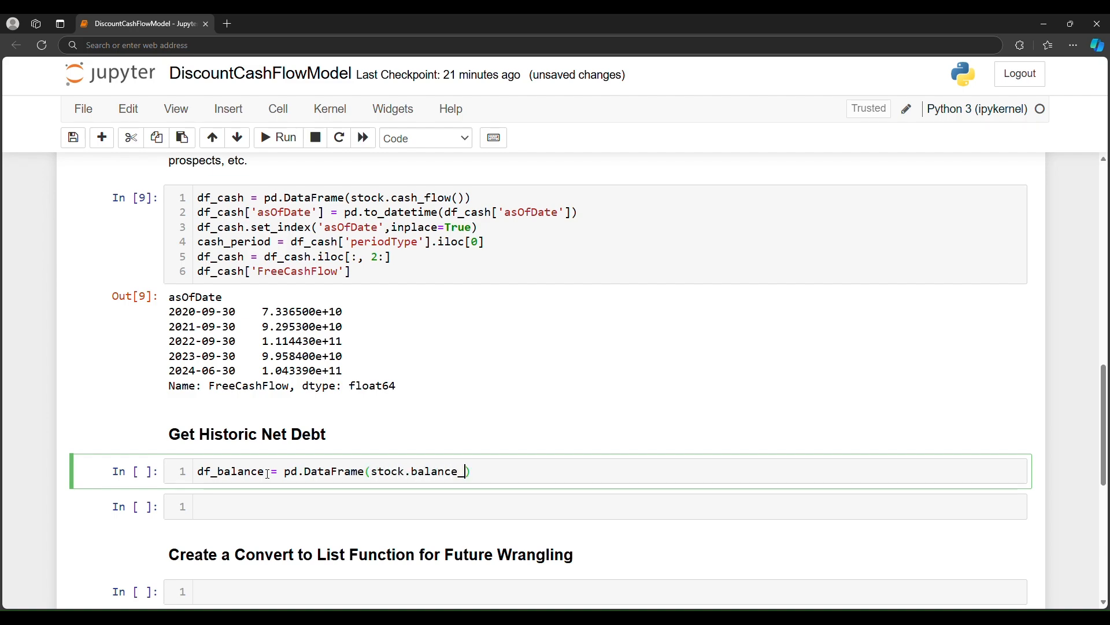
{"action": "type", "text": "sheet())"}
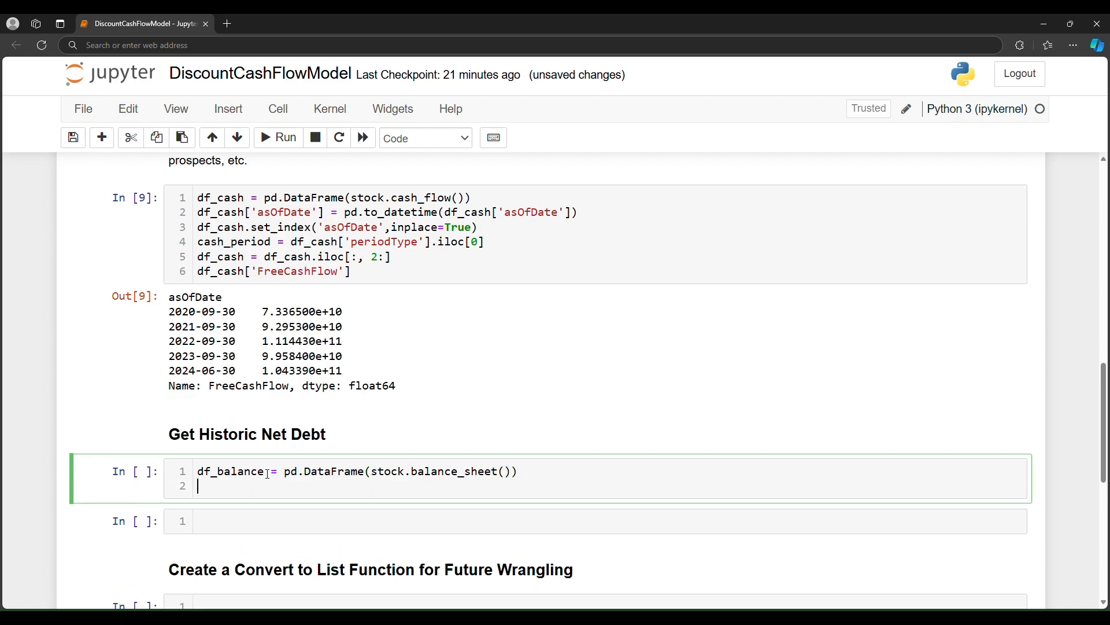
{"action": "type", "text": "df_balance"}
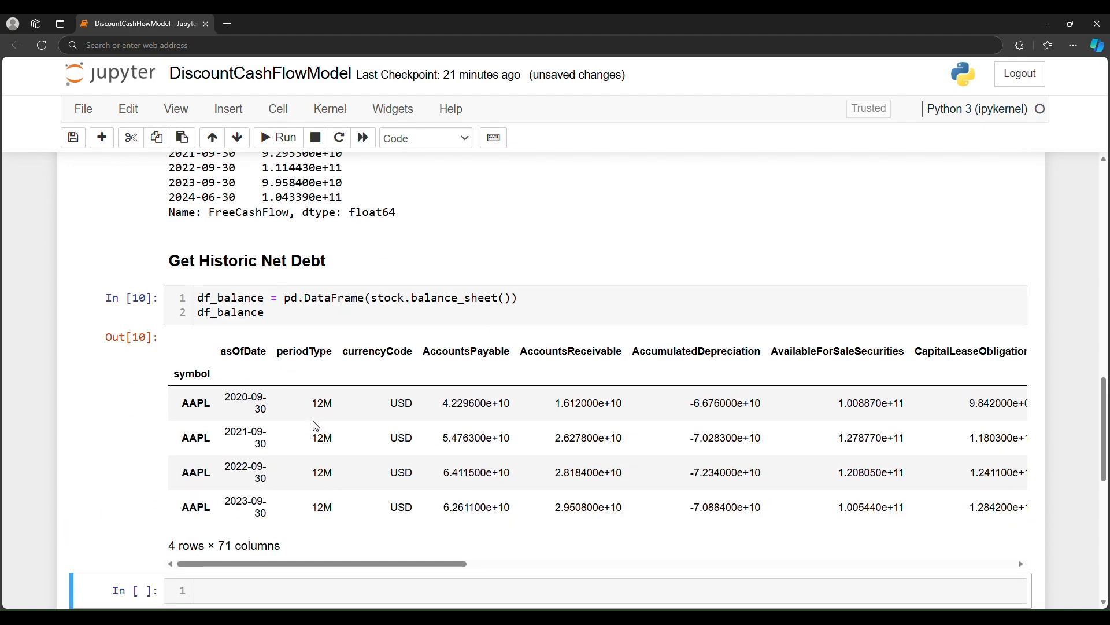
Scroll the 4 × 71 balance sheet output and select the latest date.
{"action": "scroll", "scroll_direction": "down", "scroll_amount": 3}
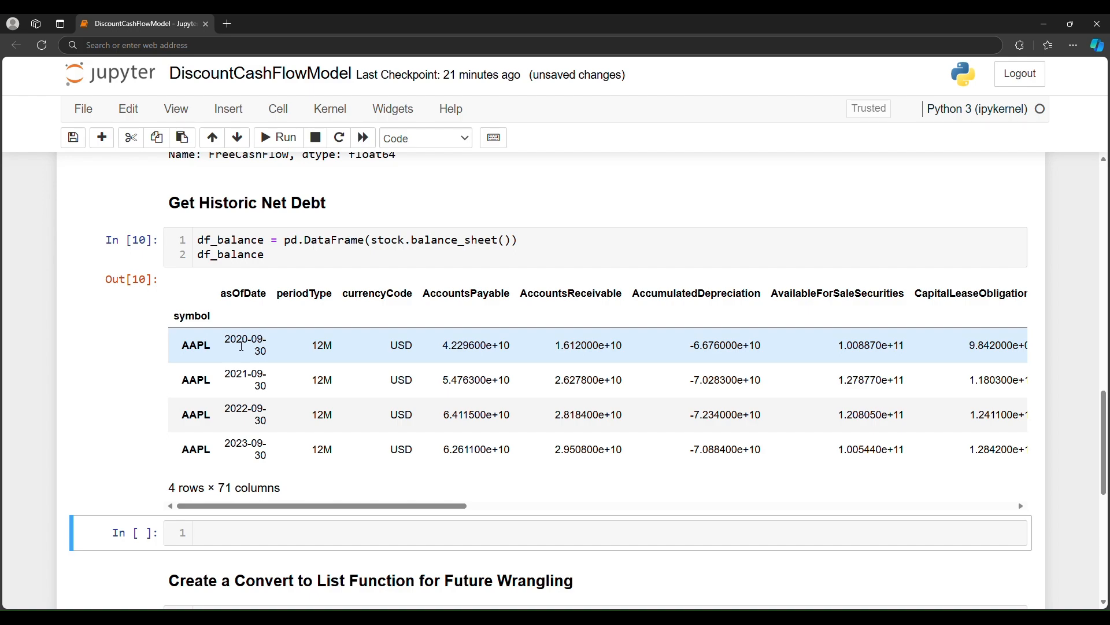
{"action": "left_click_drag", "start_coordinate": [241, 344], "coordinate": [269, 445]}
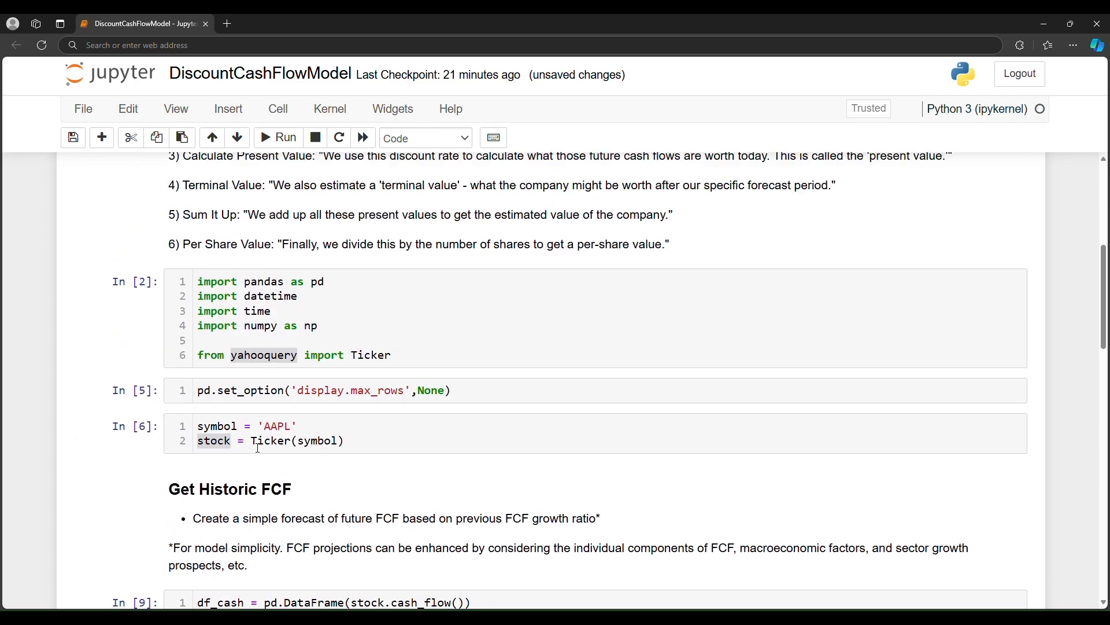
{"action": "scroll", "scroll_direction": "down", "scroll_amount": 3}
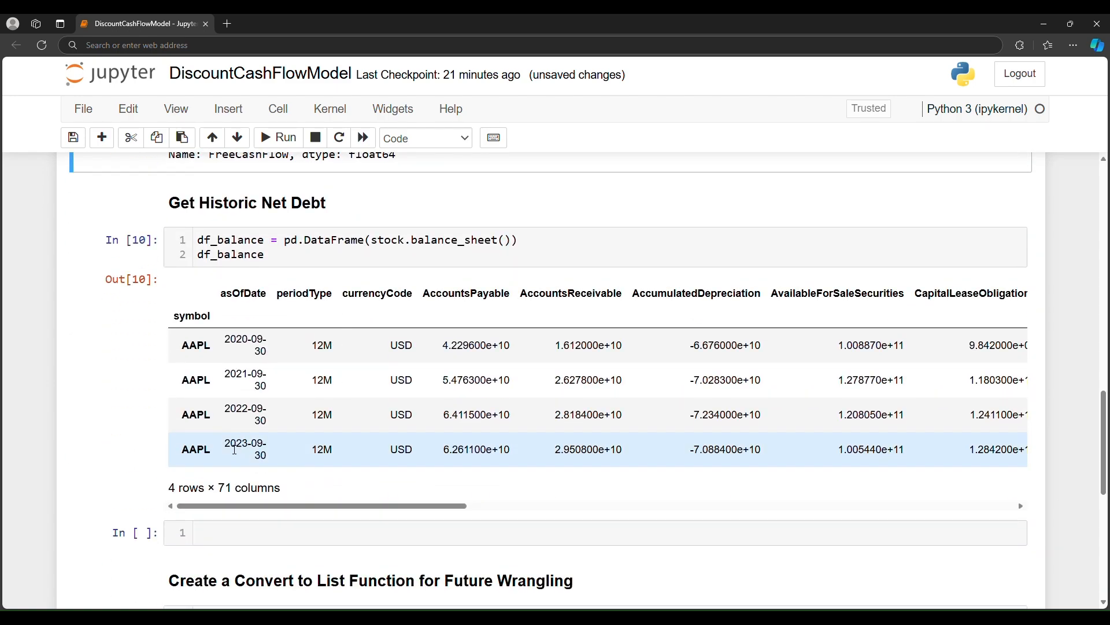
{"action": "double_click", "coordinate": [244, 448]}
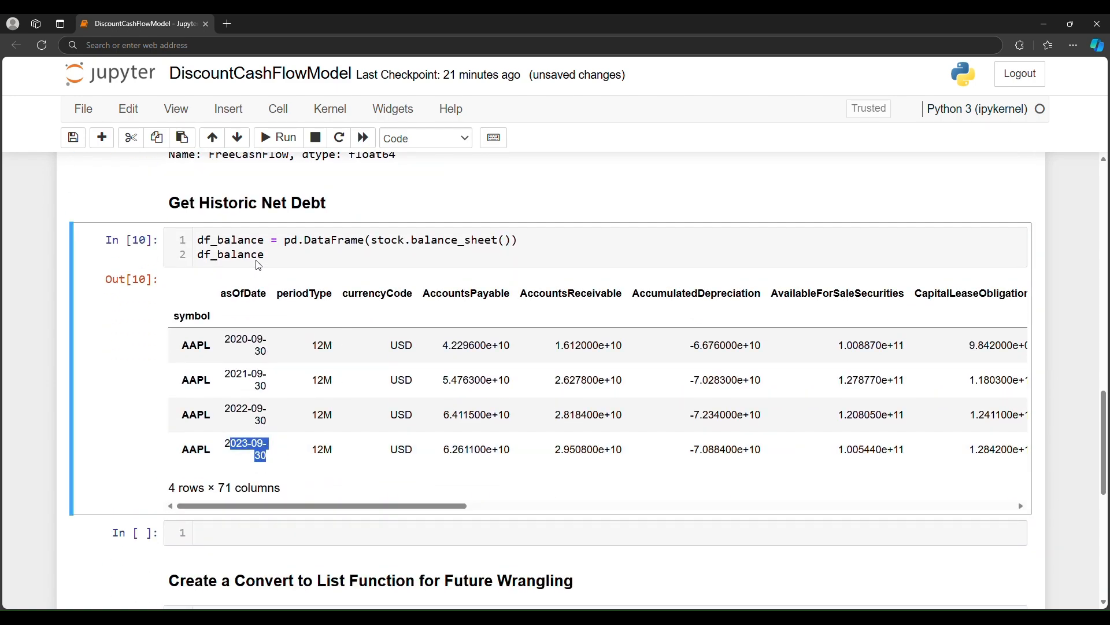
{"action": "left_click", "coordinate": [315, 255]}
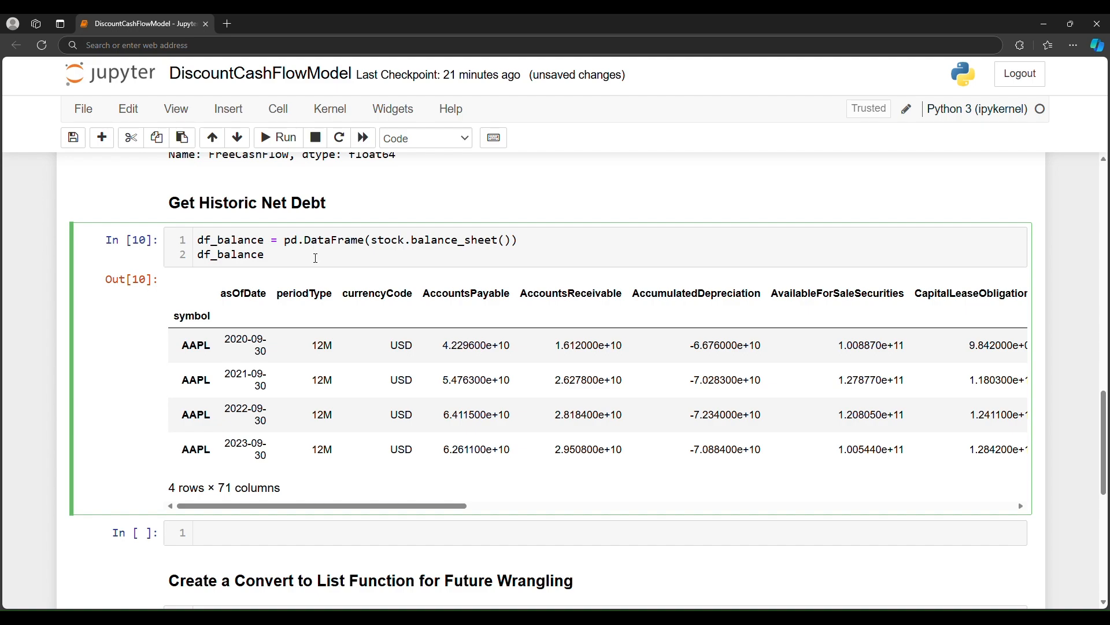
Convert asOfDate with pd.to_datetime and set it as df_balance's index in place.
{"action": "type", "text": "['']"}
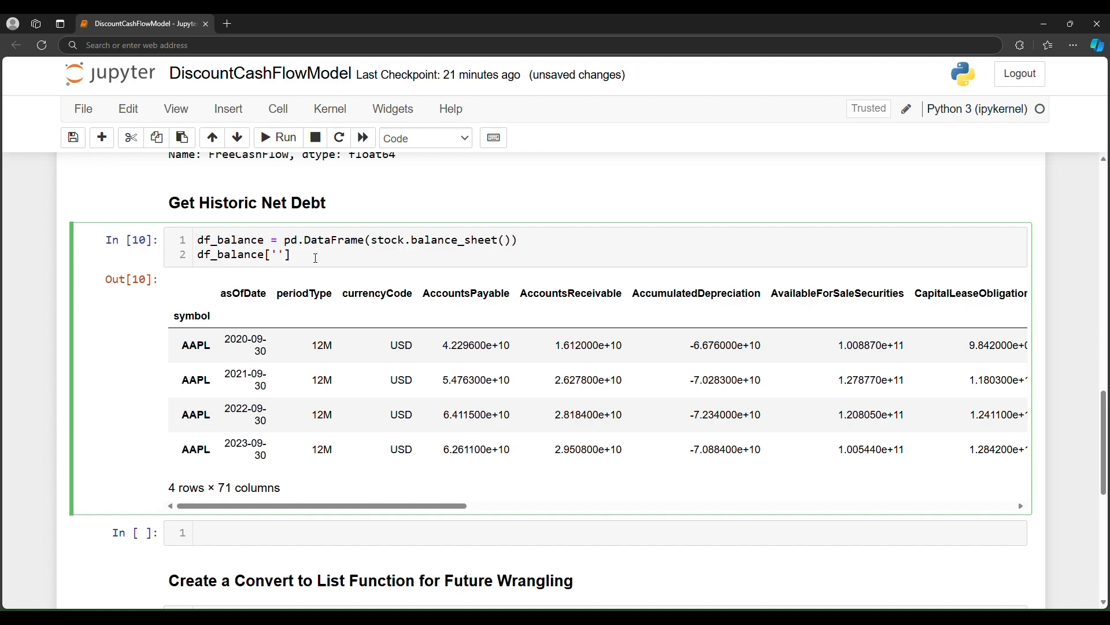
{"action": "type", "text": "asOfData"}
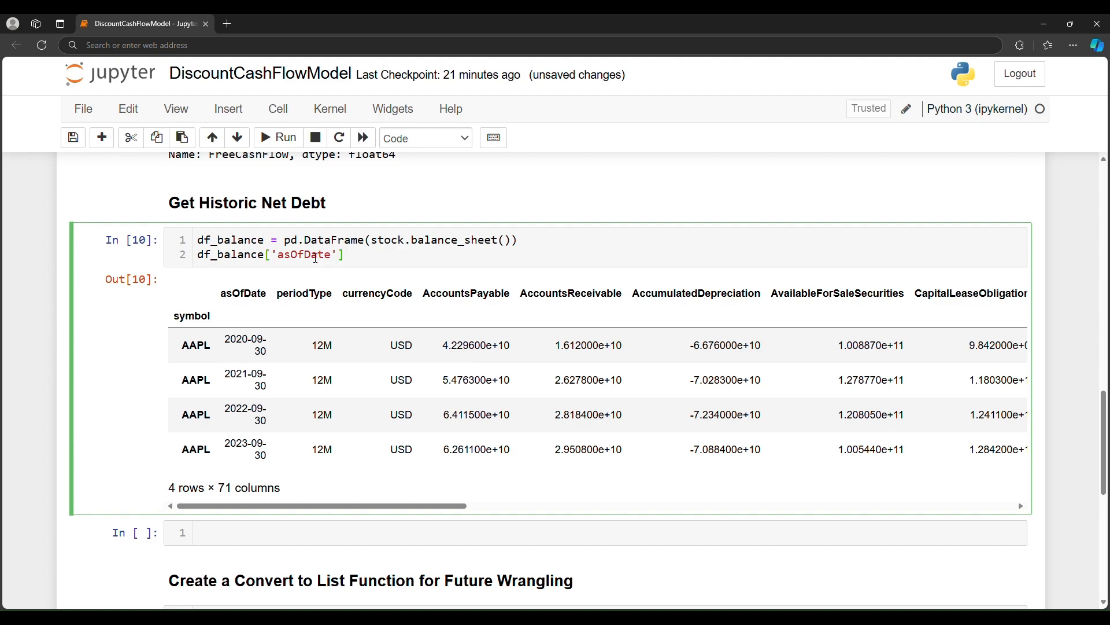
{"action": "type", "text": "= pd."}
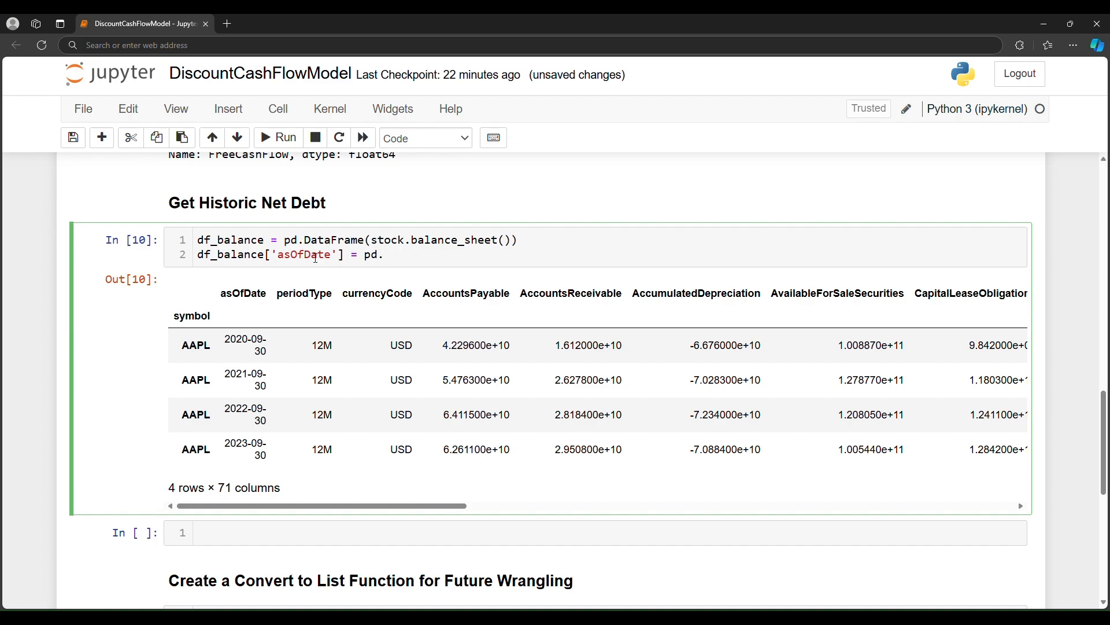
{"action": "type", "text": "to_"}
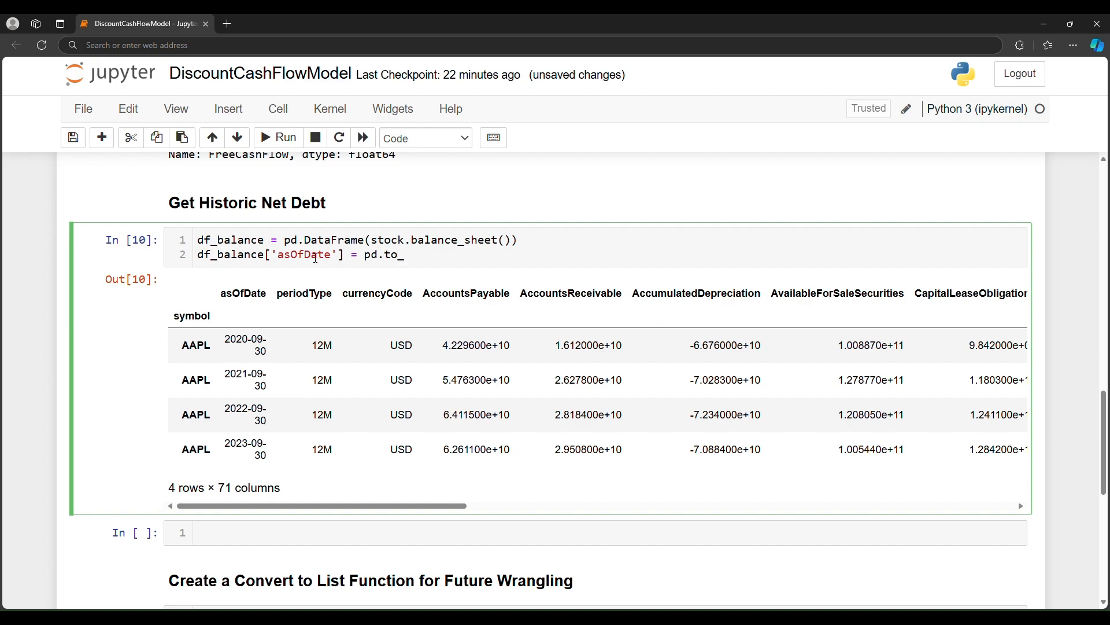
{"action": "type", "text": "datetime()"}
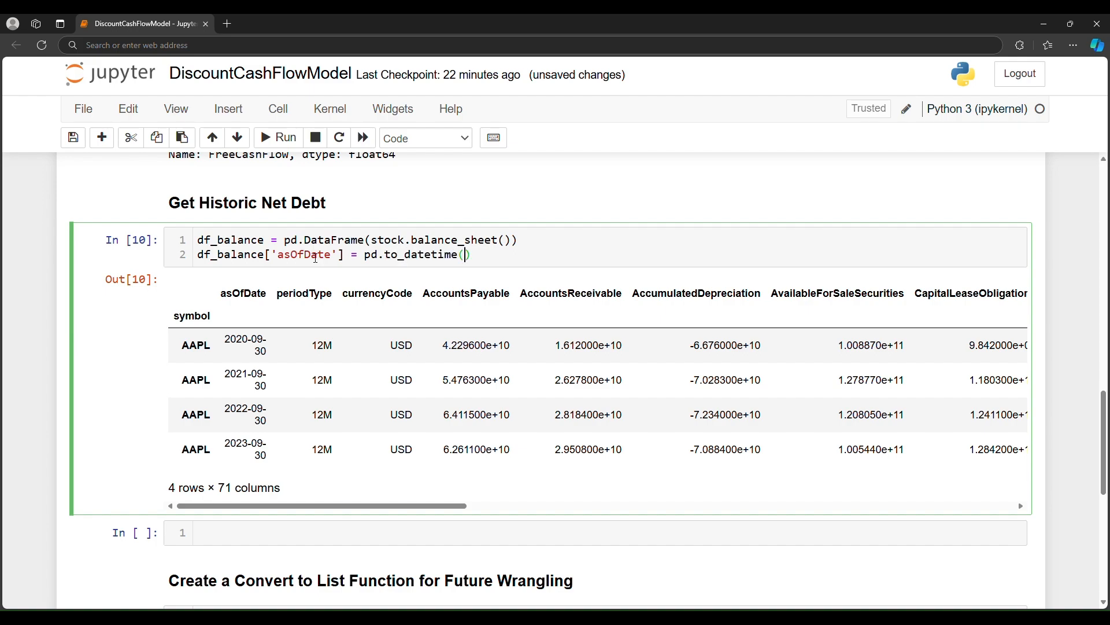
{"action": "type", "text": "df_balance['asOf"}
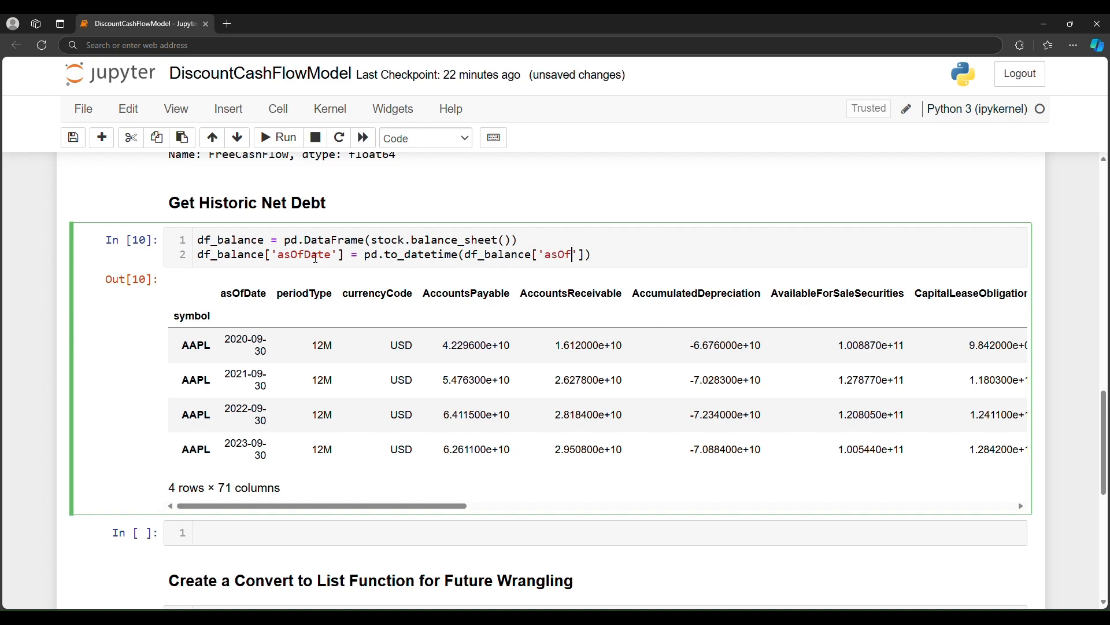
{"action": "type", "text": "Date"}
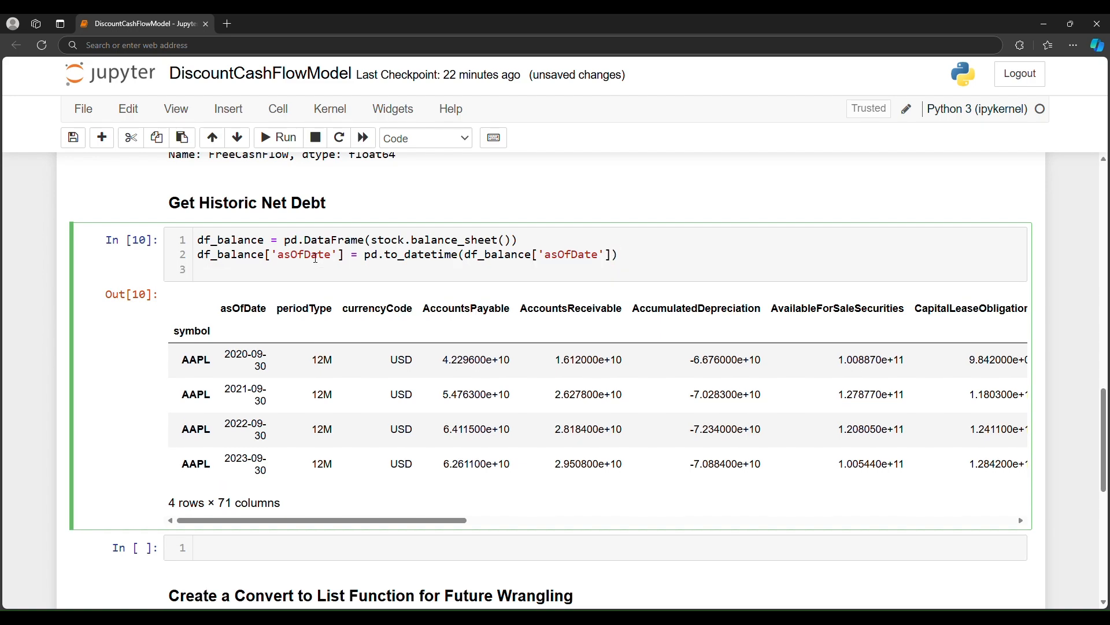
{"action": "type", "text": "df_balance"}
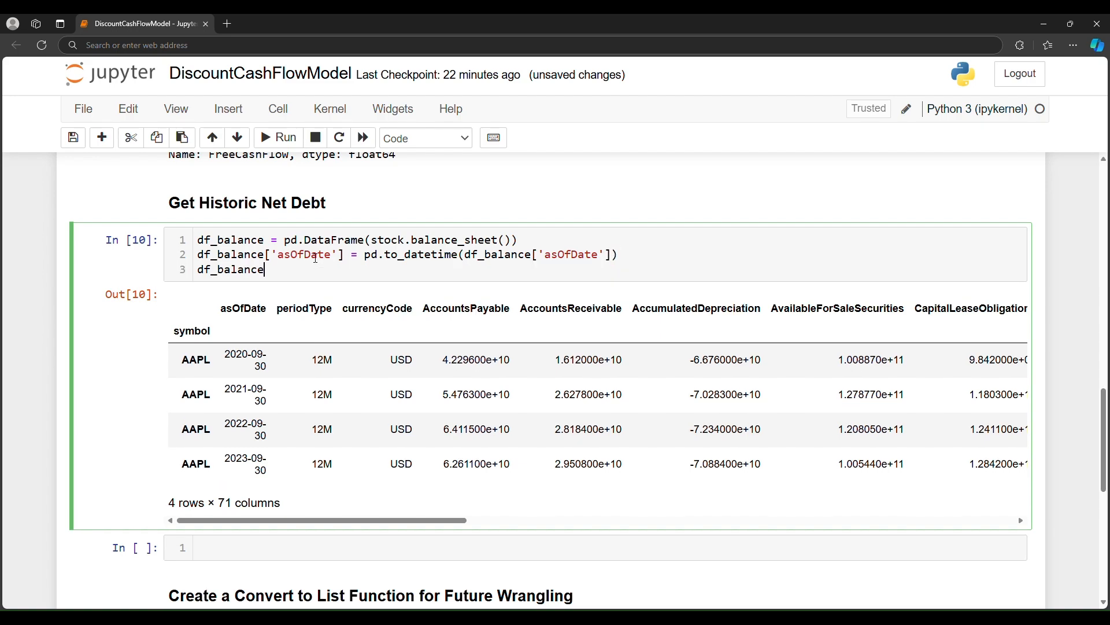
{"action": "type", "text": ".set_"}
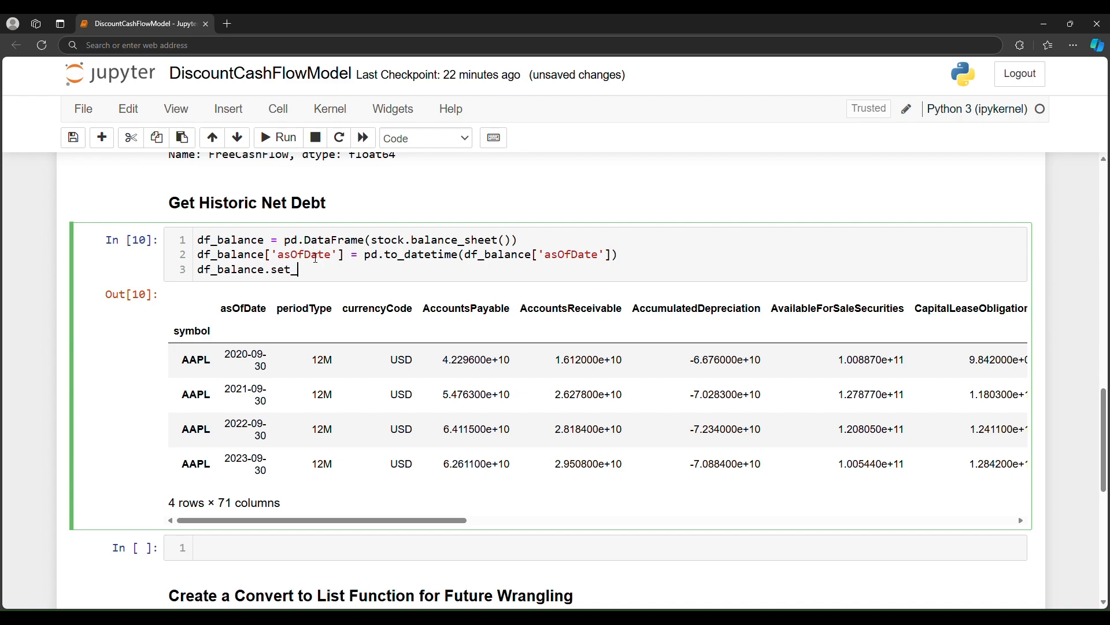
{"action": "type", "text": "index"}
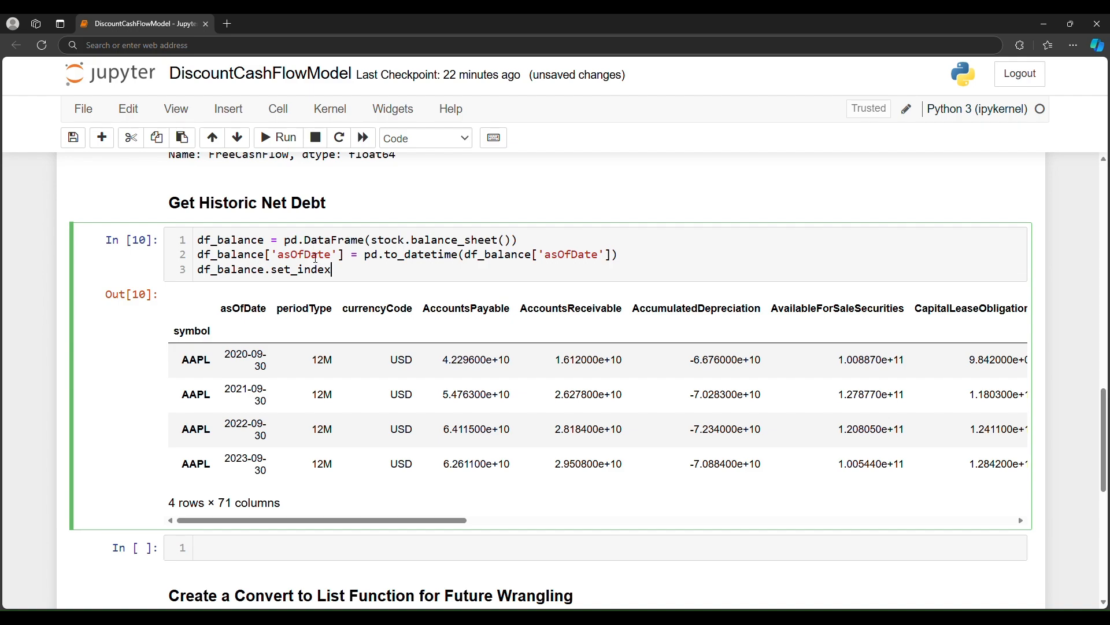
{"action": "type", "text": "()"}
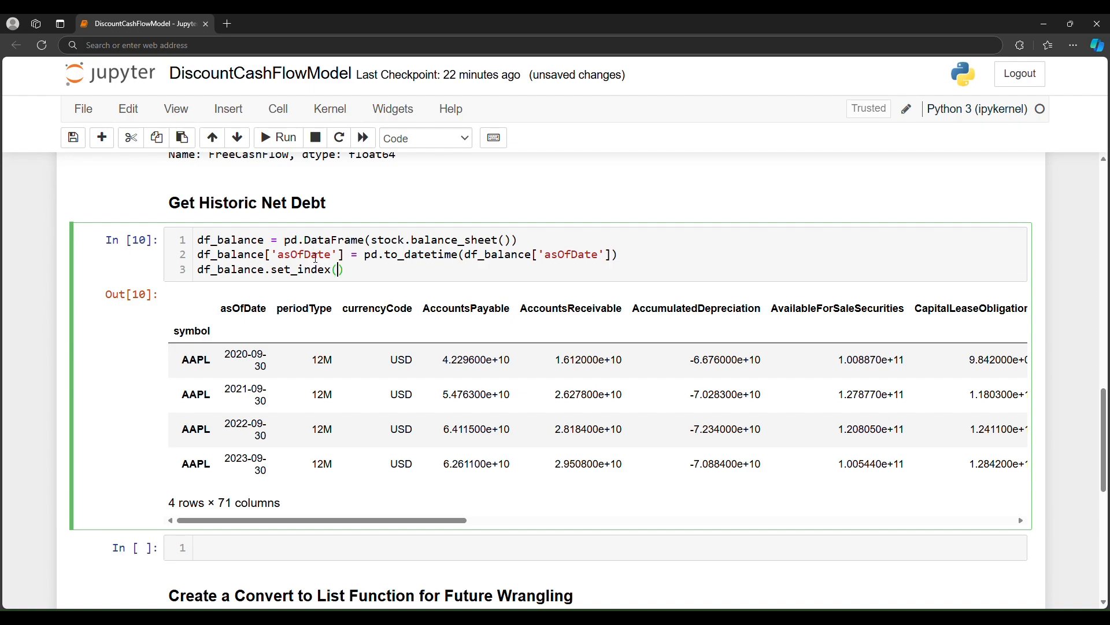
{"action": "type", "text": "'asOfT"}
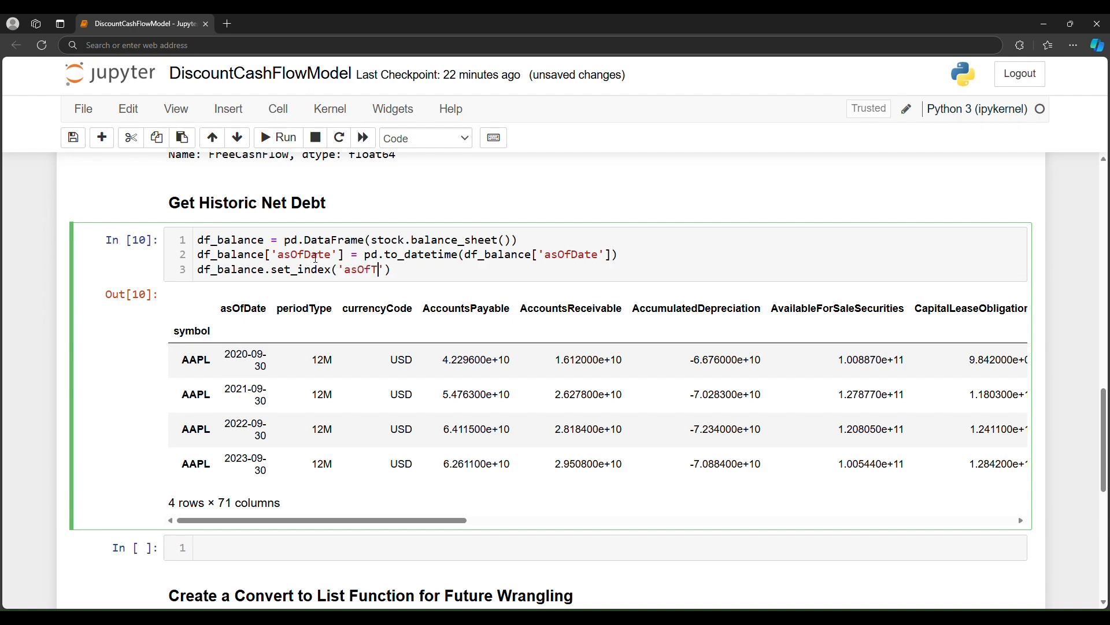
{"action": "type", "text": "ate"}
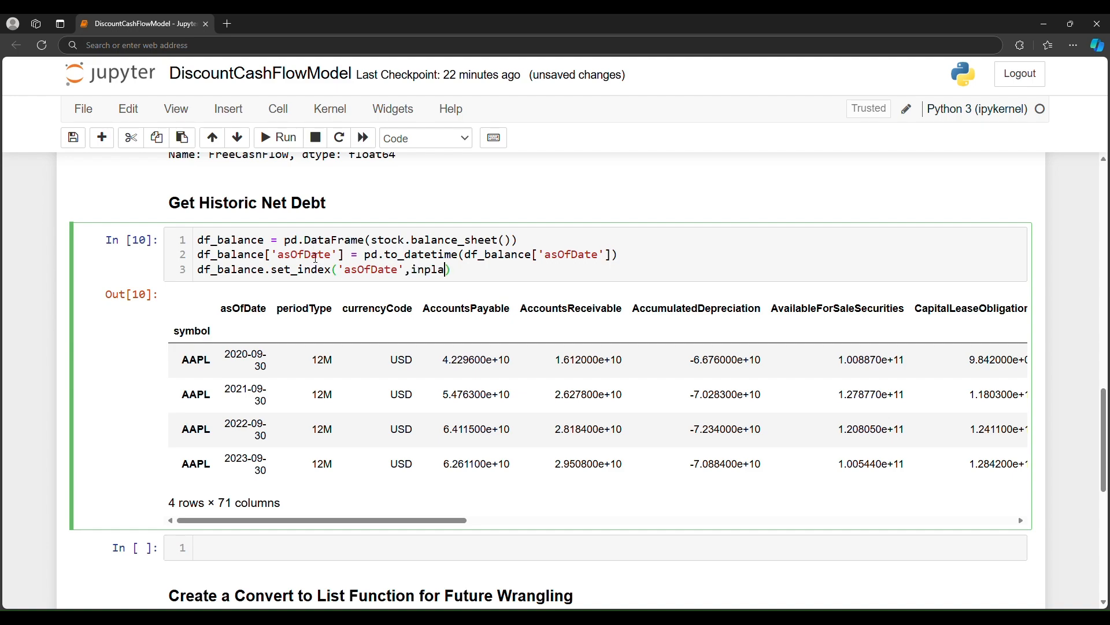
{"action": "type", "text": "ce=True"}
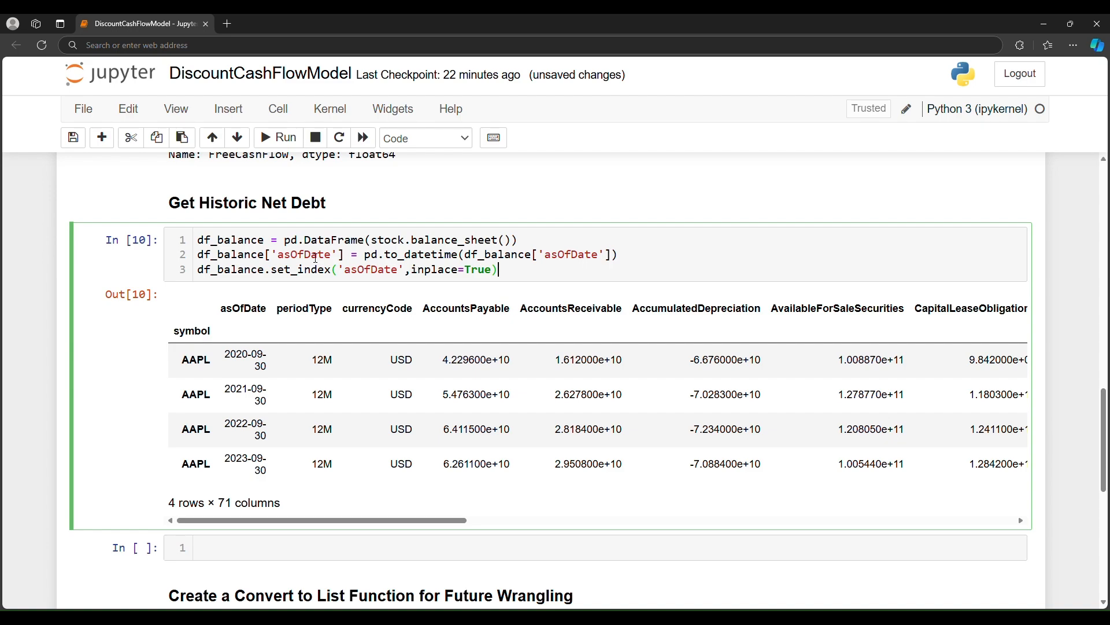
{"action": "key", "text": "enter"}
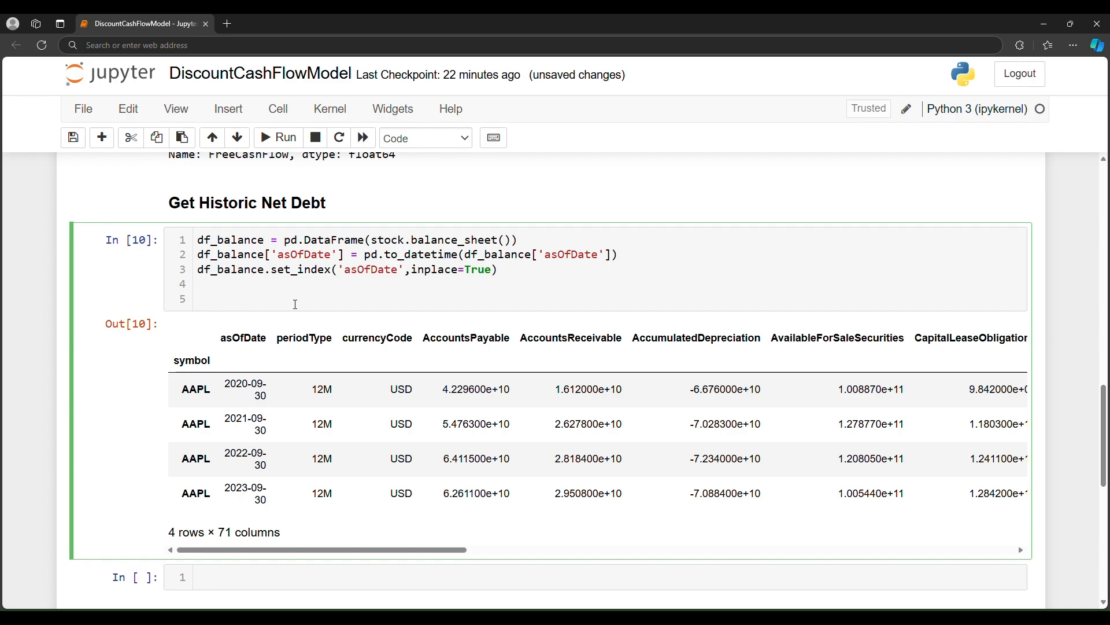
Drop df_balance's first two columns with iloc[:, 2:] and display the 68-column table.
{"action": "type", "text": "df"}
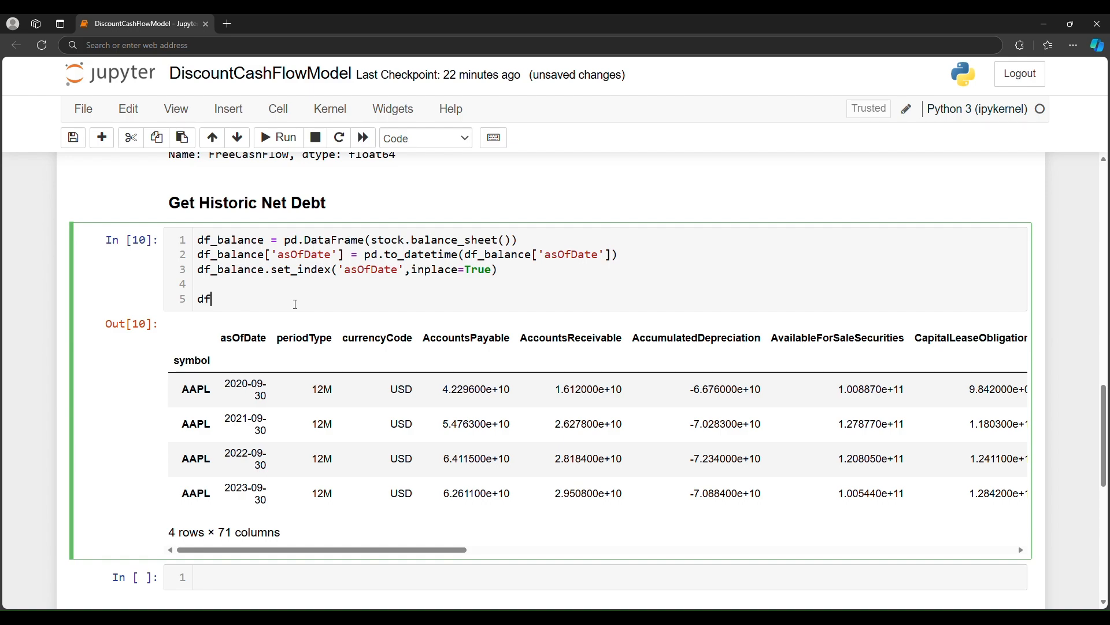
{"action": "type", "text": "_balance = df_balan"}
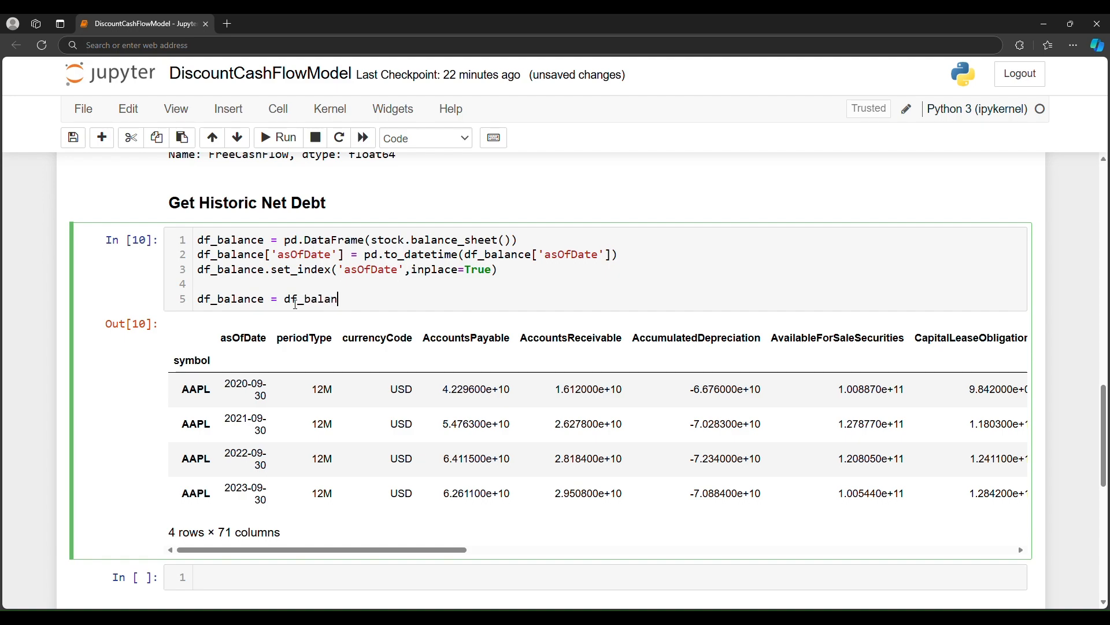
{"action": "type", "text": "ce.iloc["}
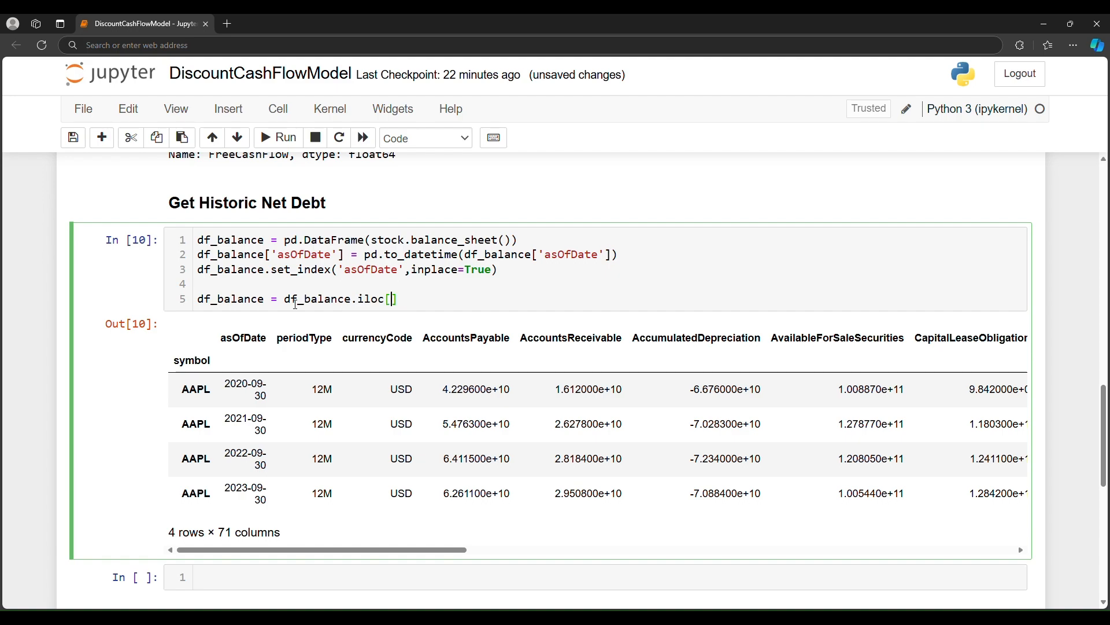
{"action": "type", "text": ":,"}
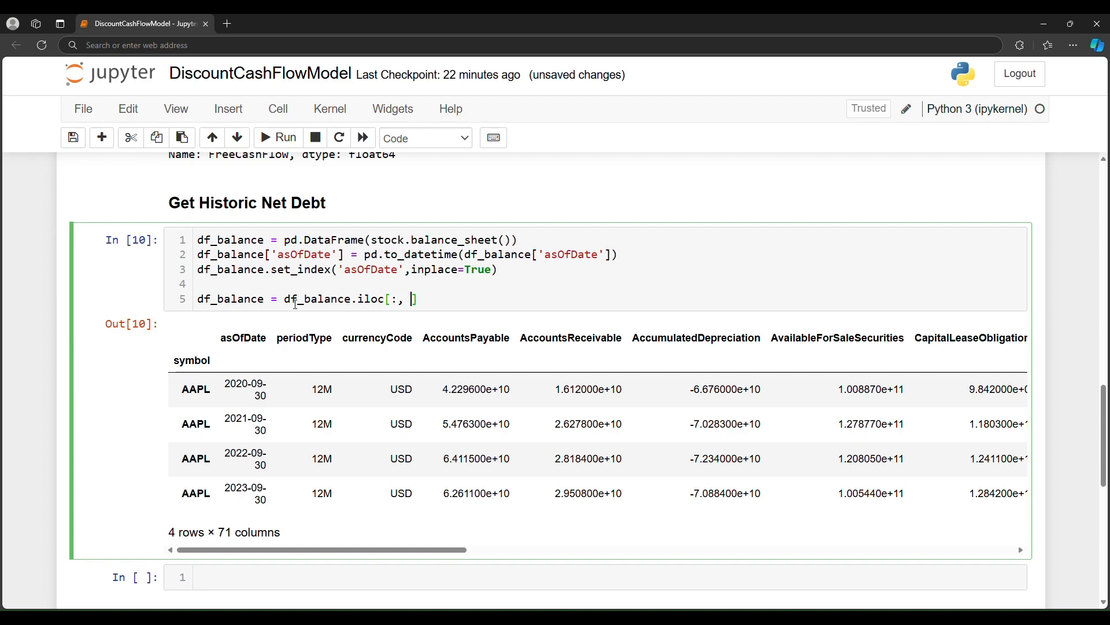
{"action": "type", "text": "2:"}
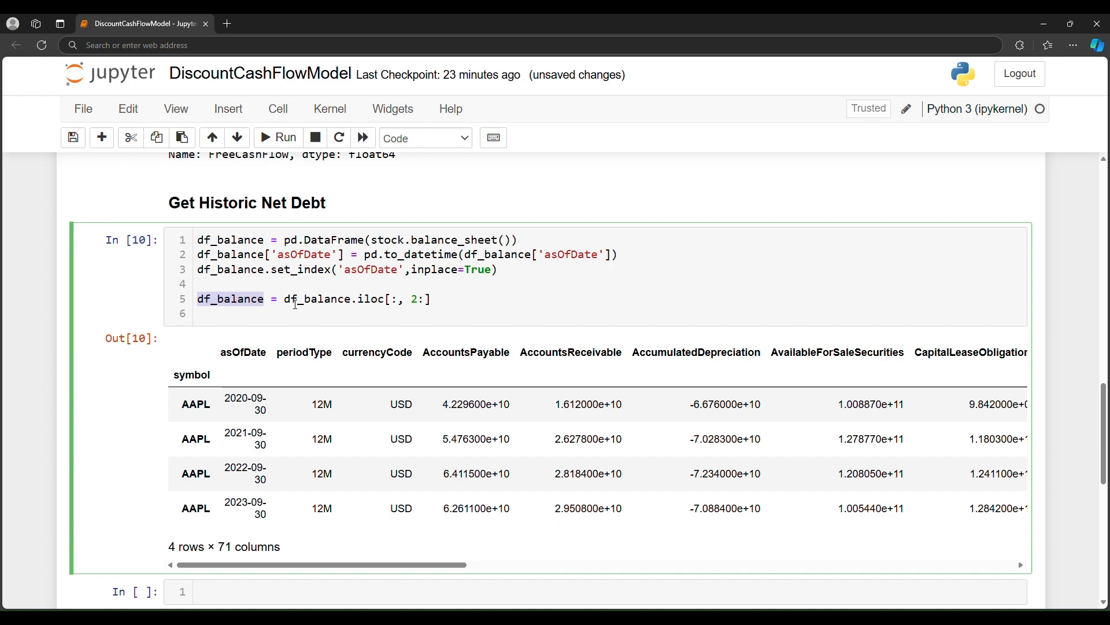
{"action": "type", "text": "df_balance"}
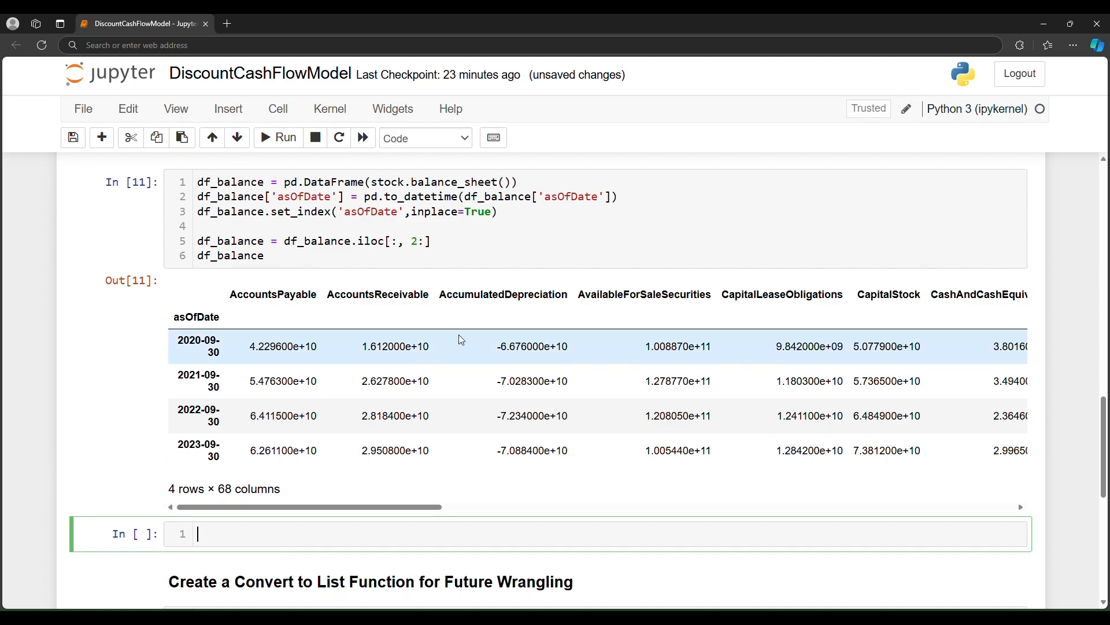
{"action": "scroll", "scroll_direction": "down", "scroll_amount": 3}
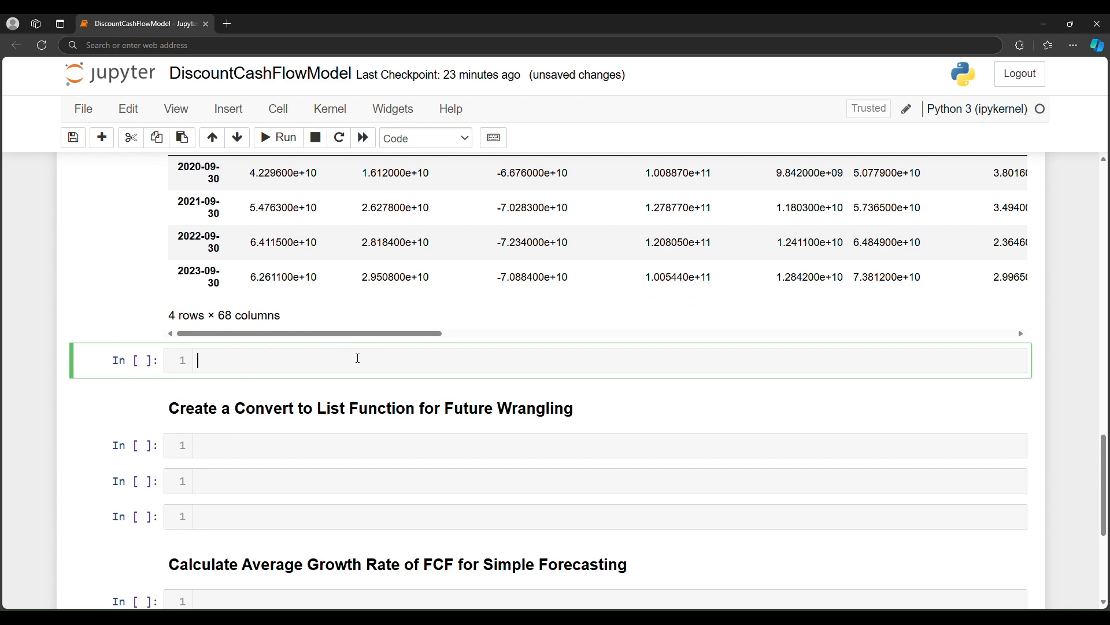
Write net_debt = df_balance['NetDebt'].iloc[-1] and output net_debt.
{"action": "type", "text": "net_"}
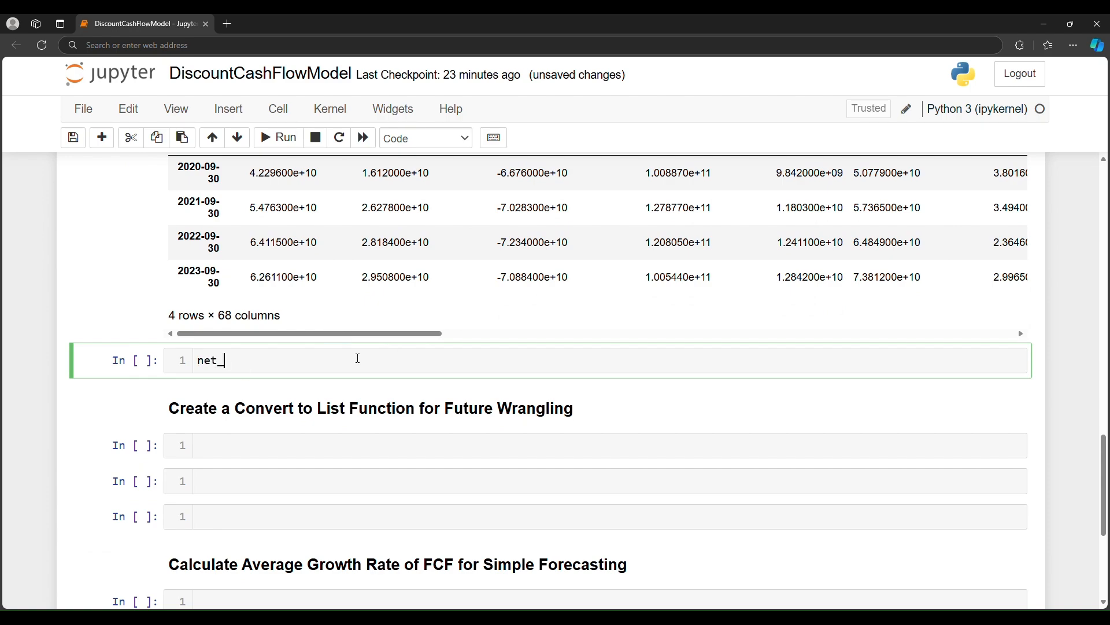
{"action": "type", "text": "d"}
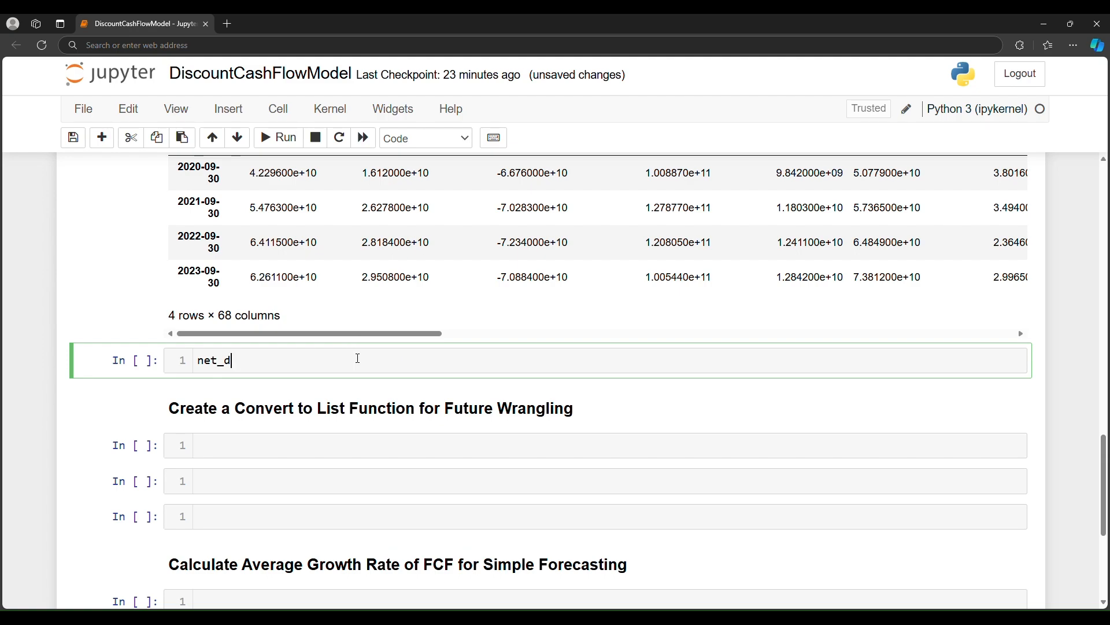
{"action": "type", "text": "ebt ="}
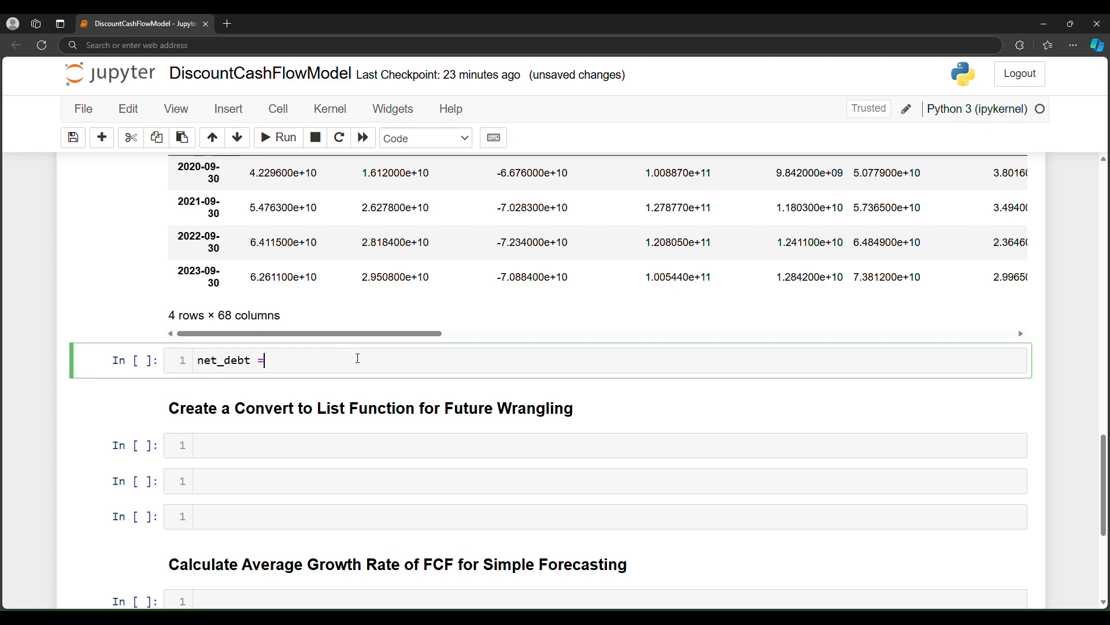
{"action": "type", "text": "df_balance[]"}
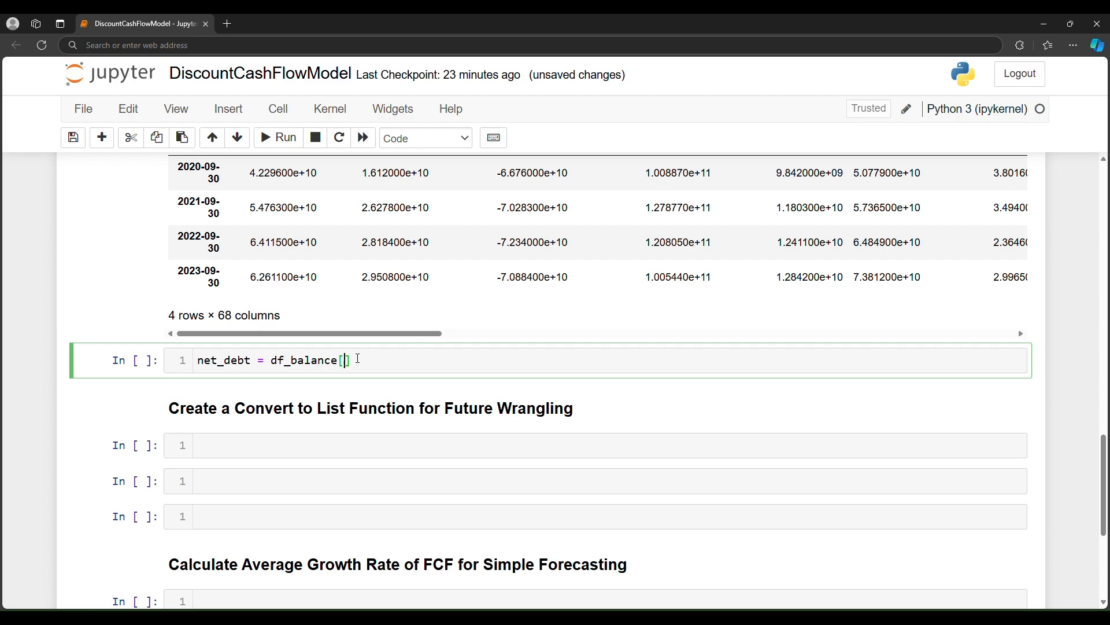
{"action": "type", "text": "'NetCol'"}
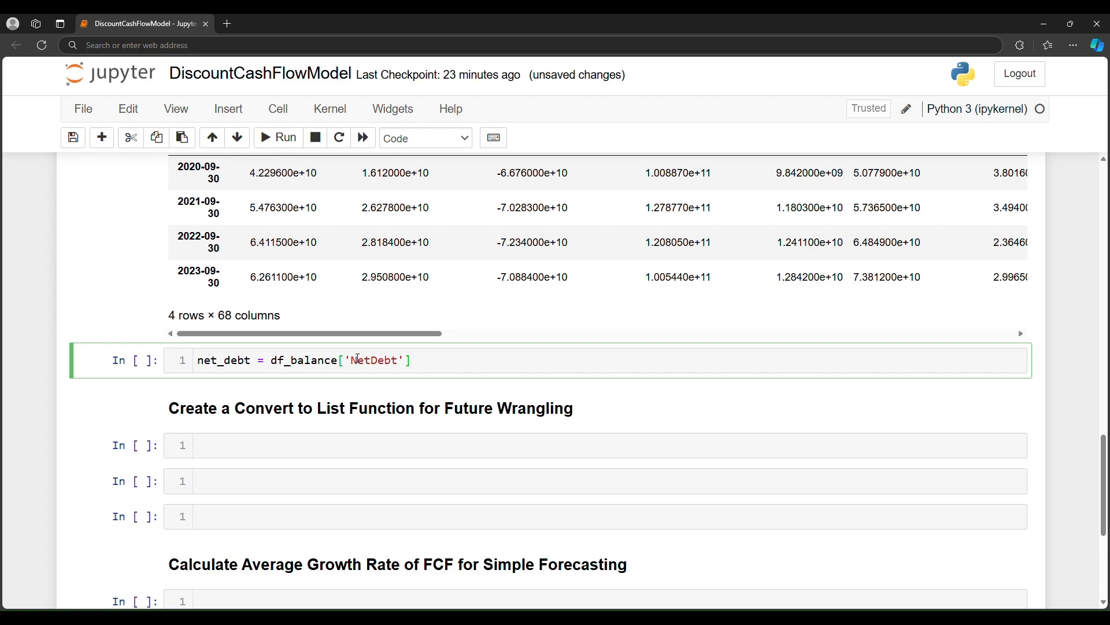
{"action": "type", "text": ".iloc[1]"}
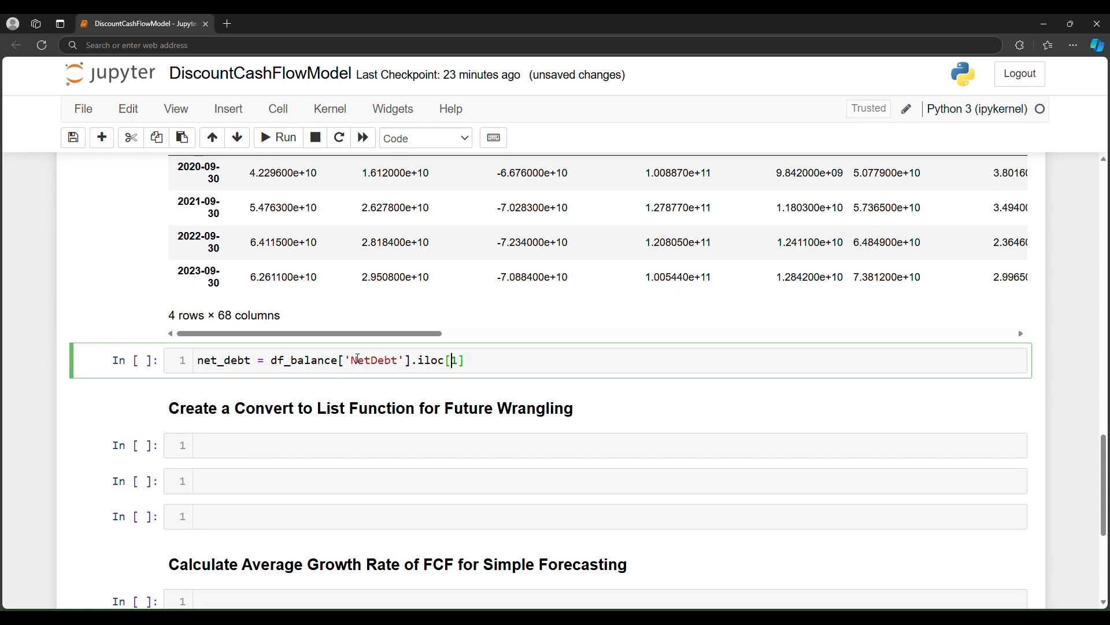
{"action": "type", "text": "-"}
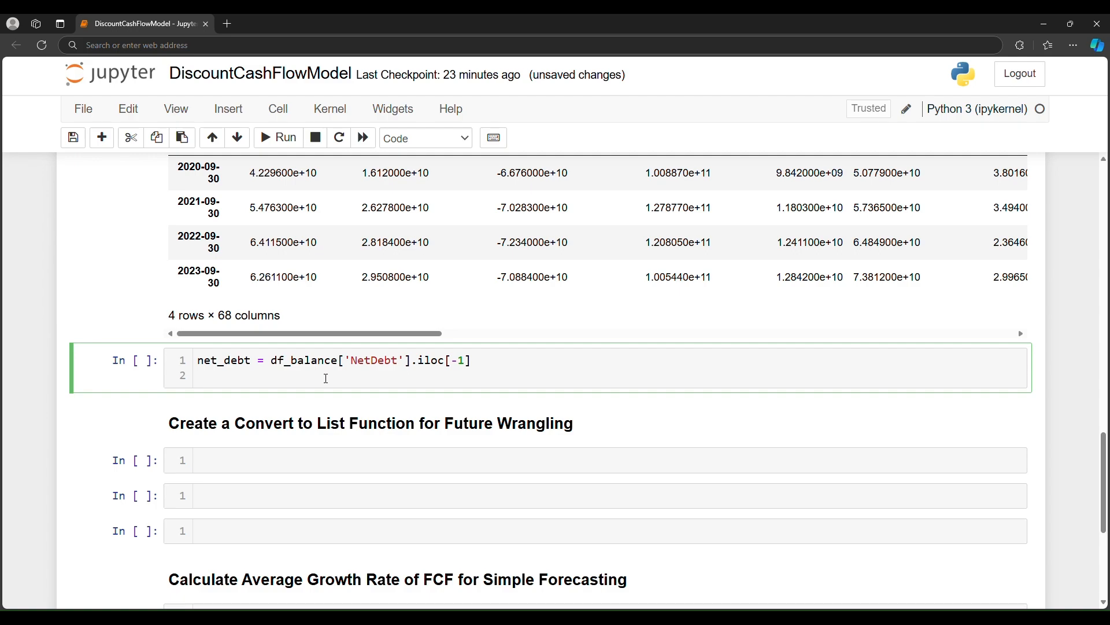
{"action": "type", "text": "net_"}
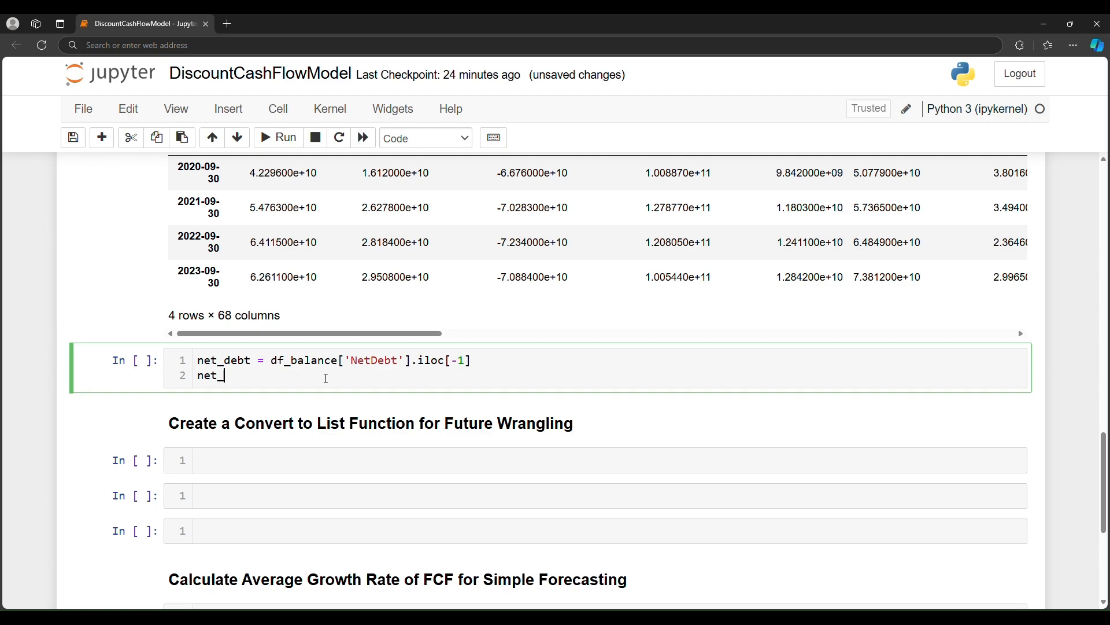
{"action": "type", "text": "debt"}
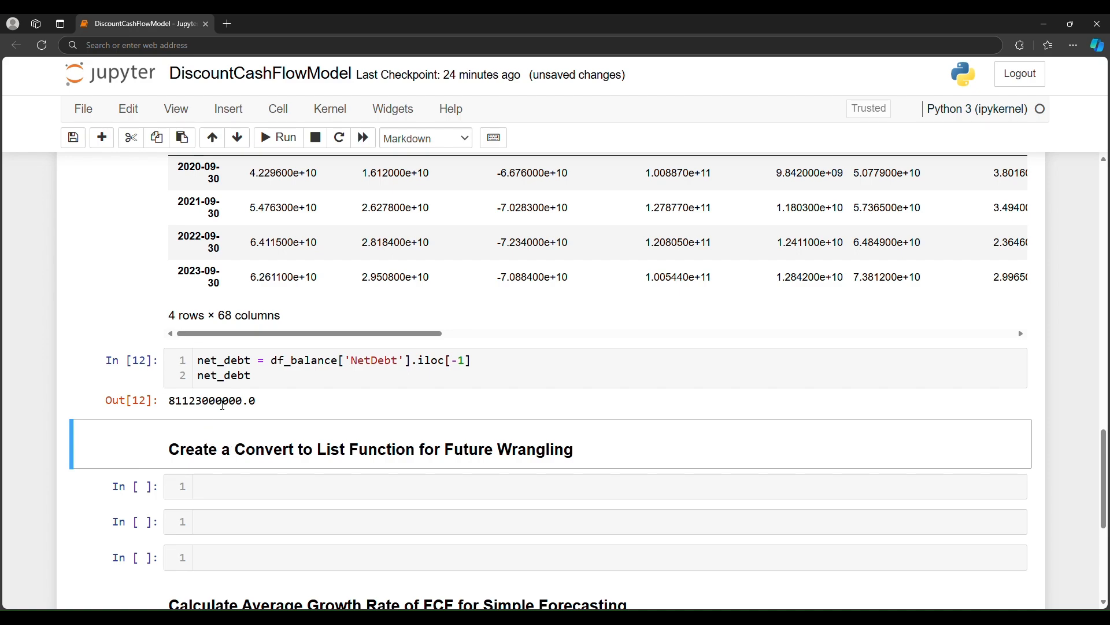
Highlight the 81123000000.0 net debt result and leave the cell.
{"action": "double_click", "coordinate": [210, 401]}
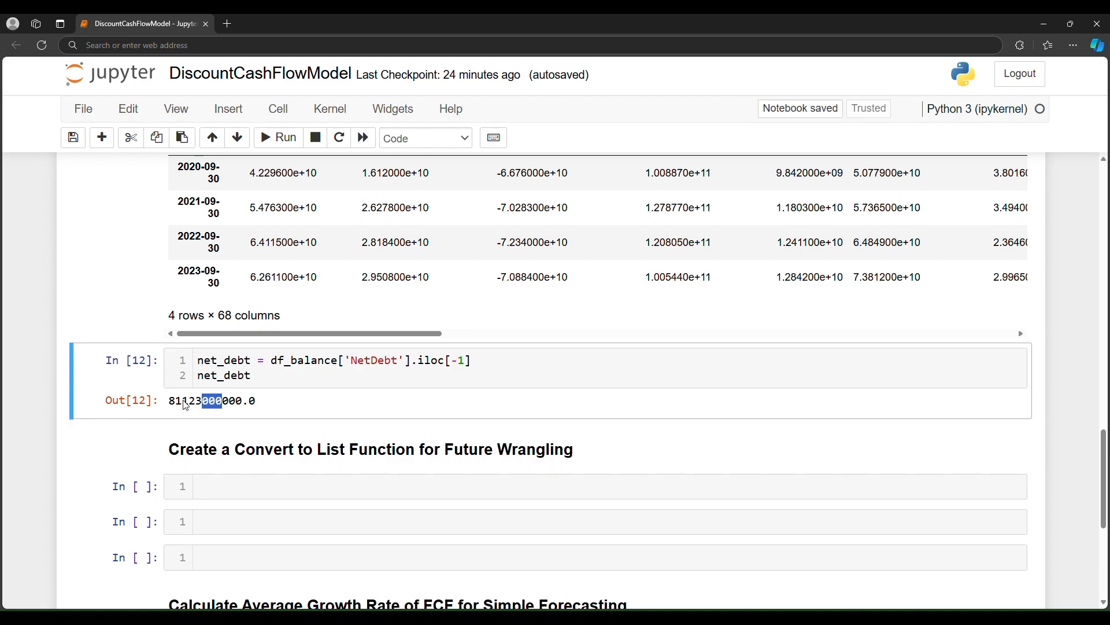
{"action": "triple_click", "coordinate": [210, 401]}
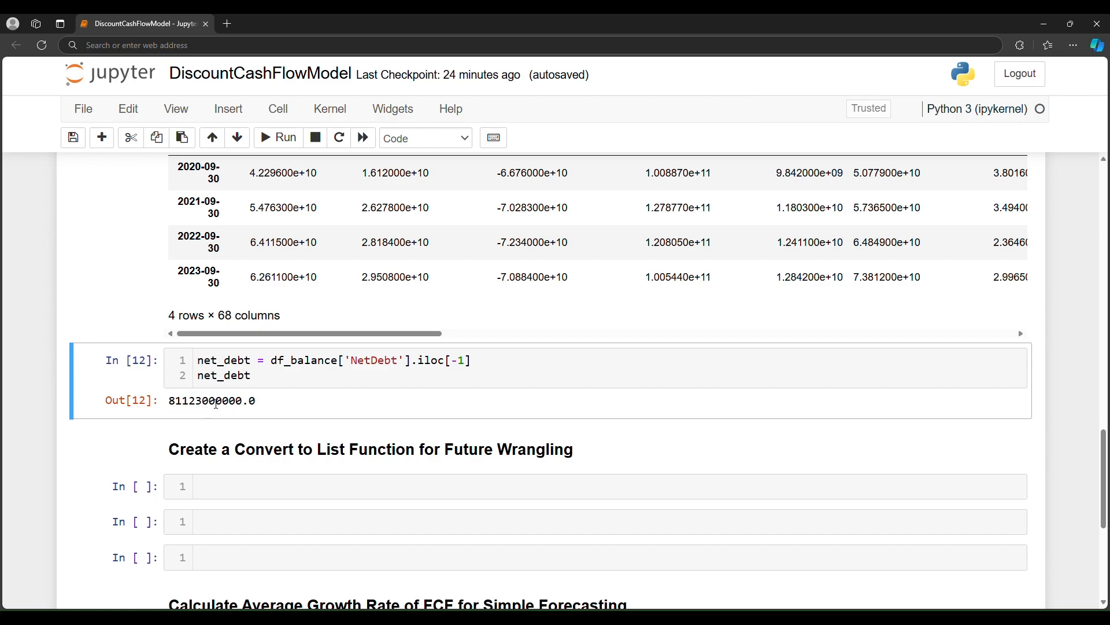
{"action": "left_click", "coordinate": [297, 376]}
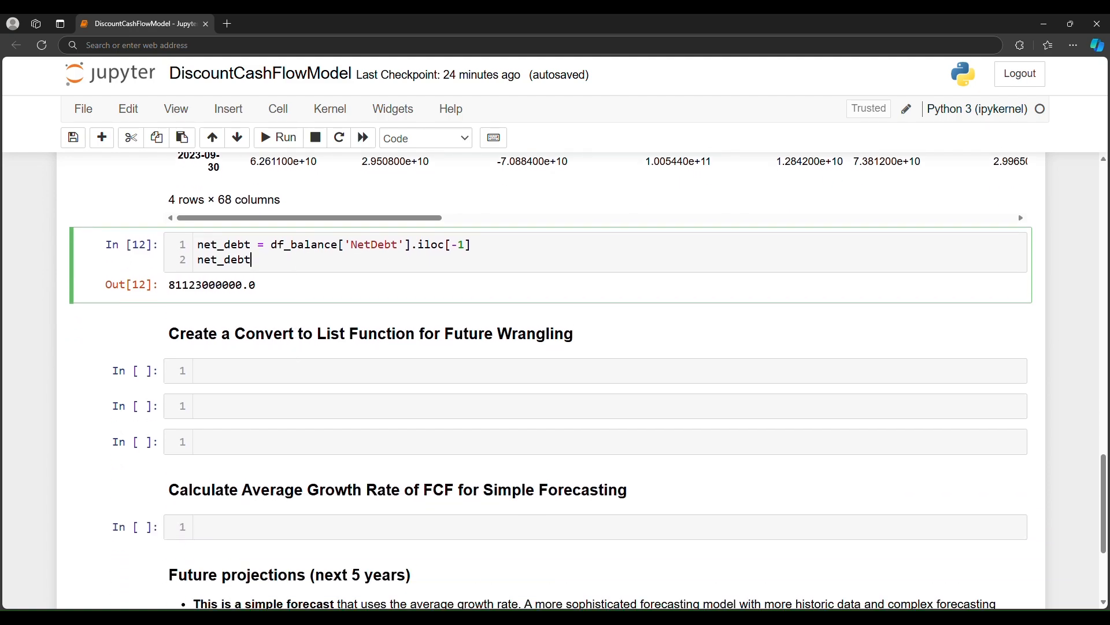
{"action": "key", "text": "Escape"}
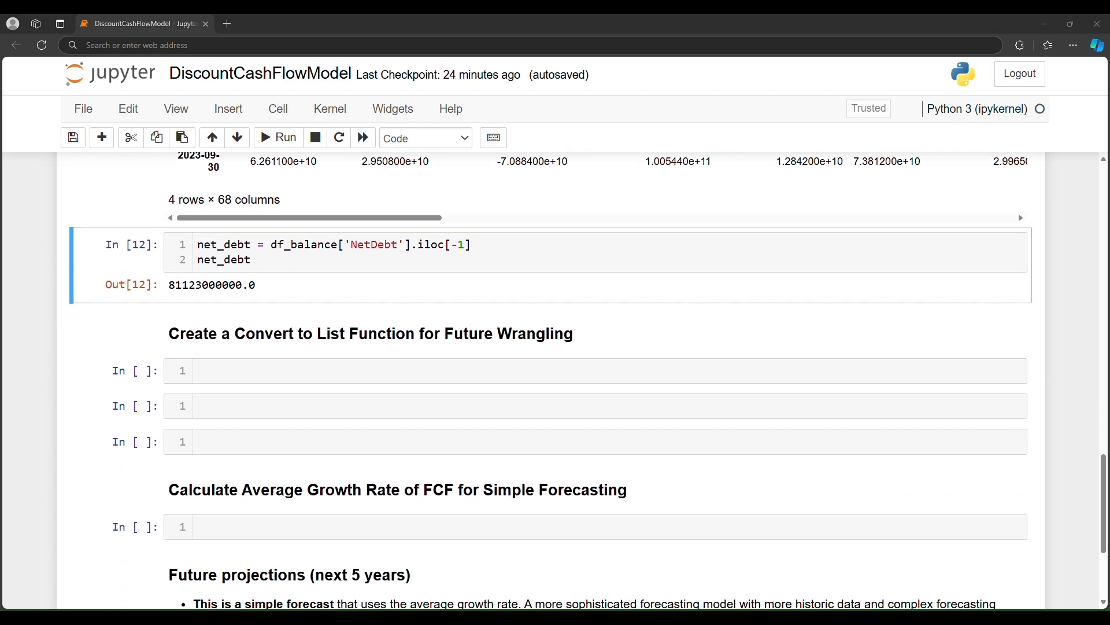
{"action": "left_click", "coordinate": [246, 369]}
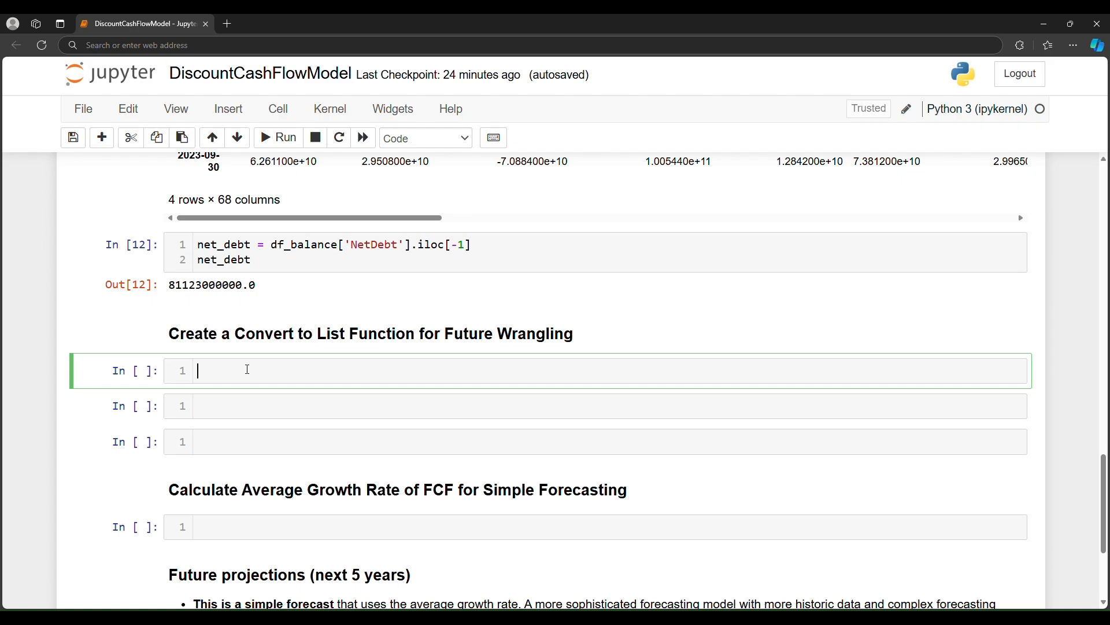
Start defining column_to_list(df, column_name), converting df[column_name] to a list.
{"action": "type", "text": "def column"}
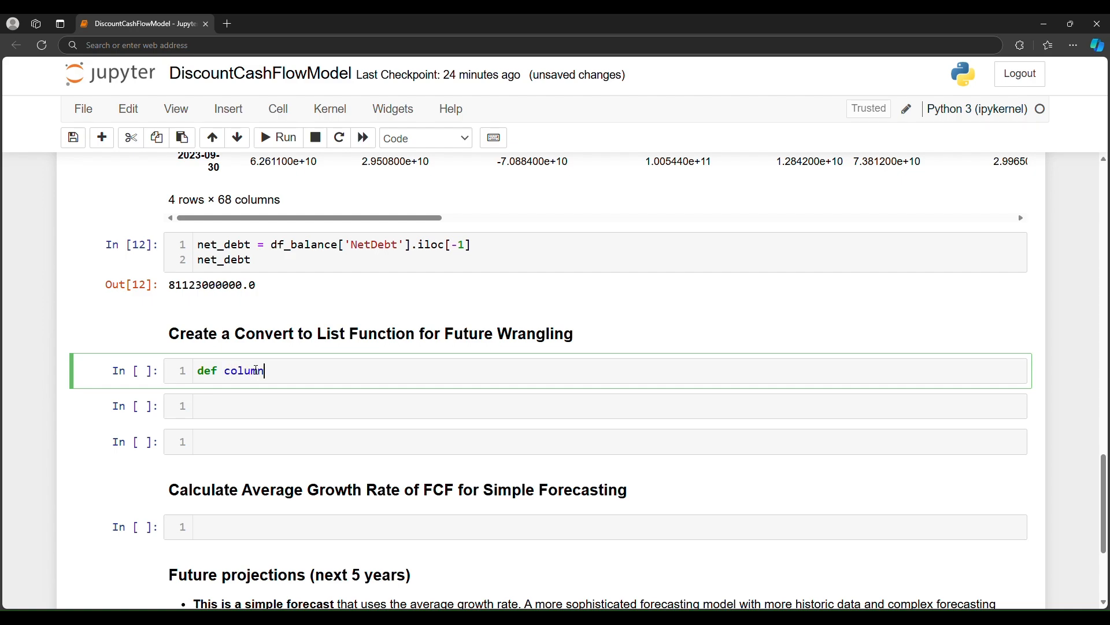
{"action": "type", "text": "_"}
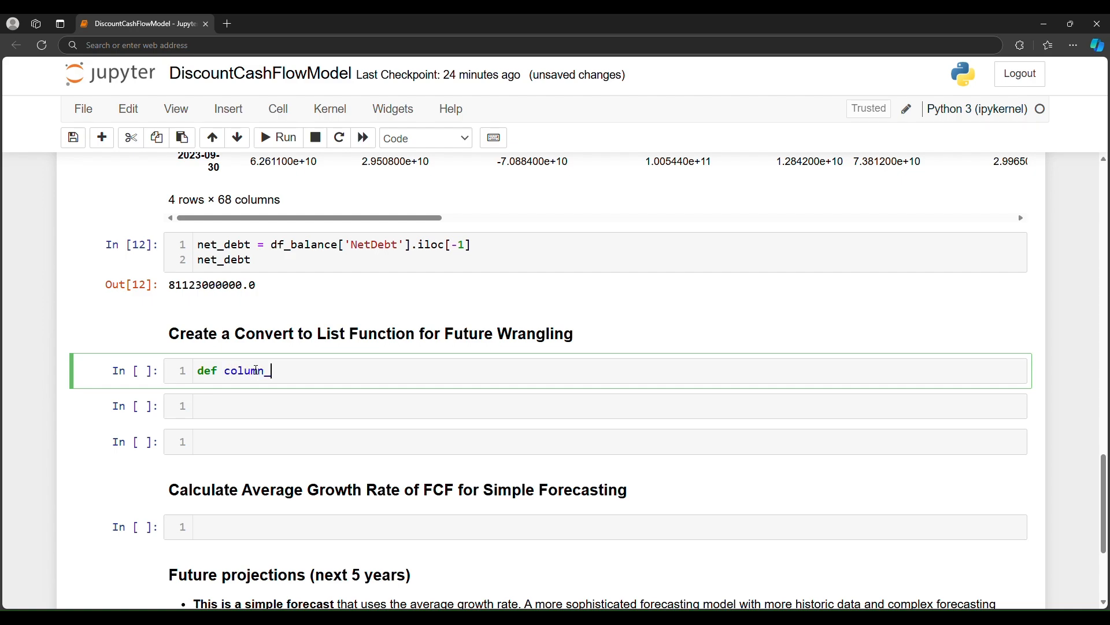
{"action": "type", "text": "to_list"}
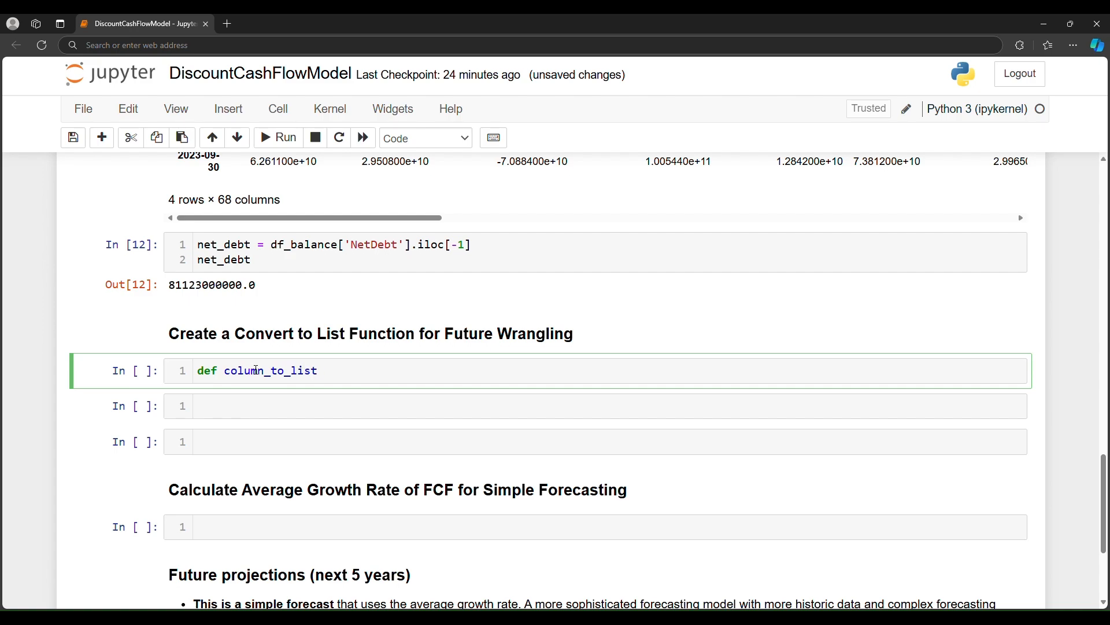
{"action": "type", "text": "()"}
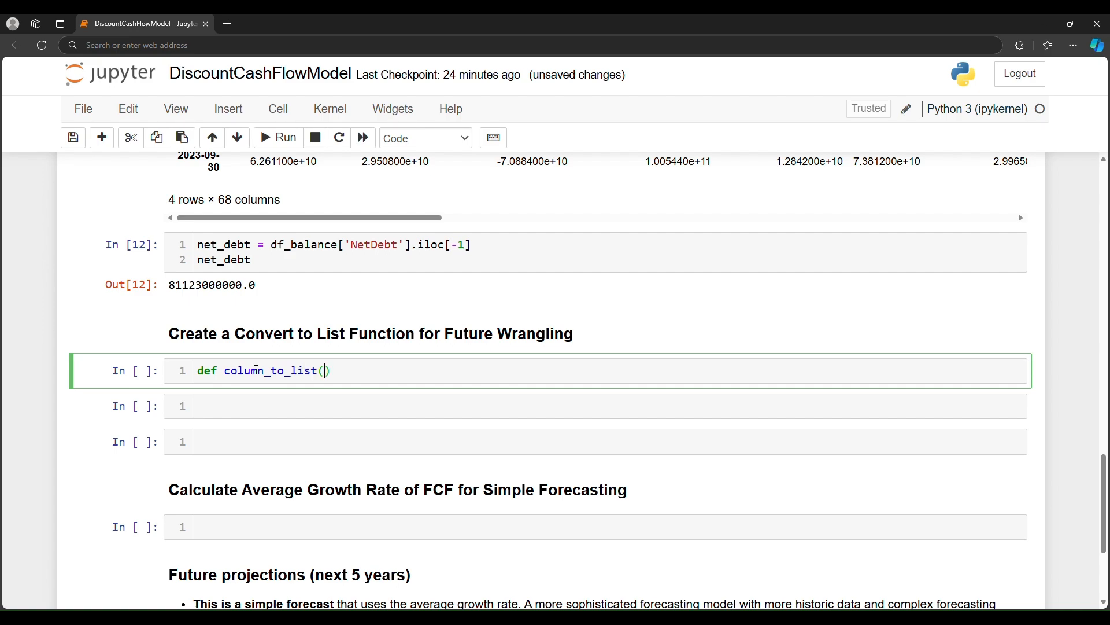
{"action": "type", "text": "df"}
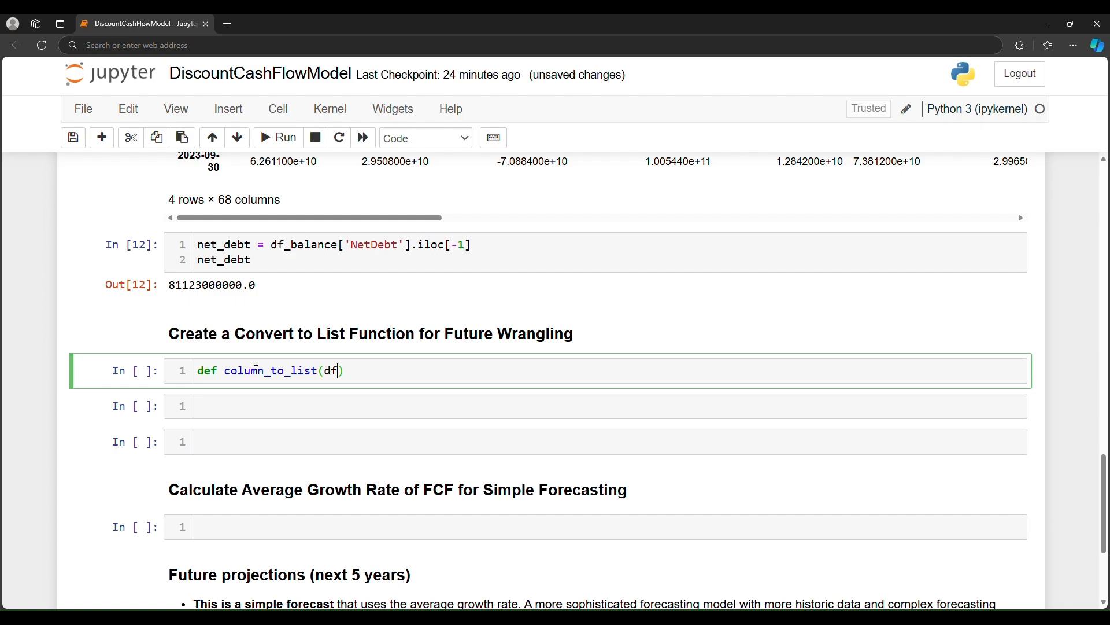
{"action": "type", "text": ","}
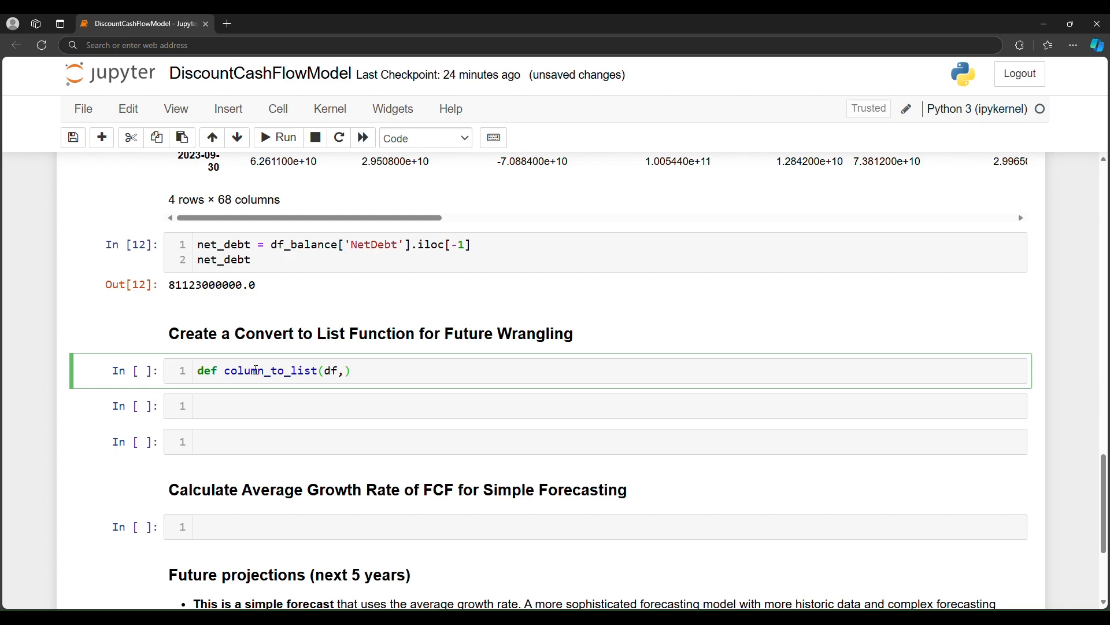
{"action": "type", "text": "column"}
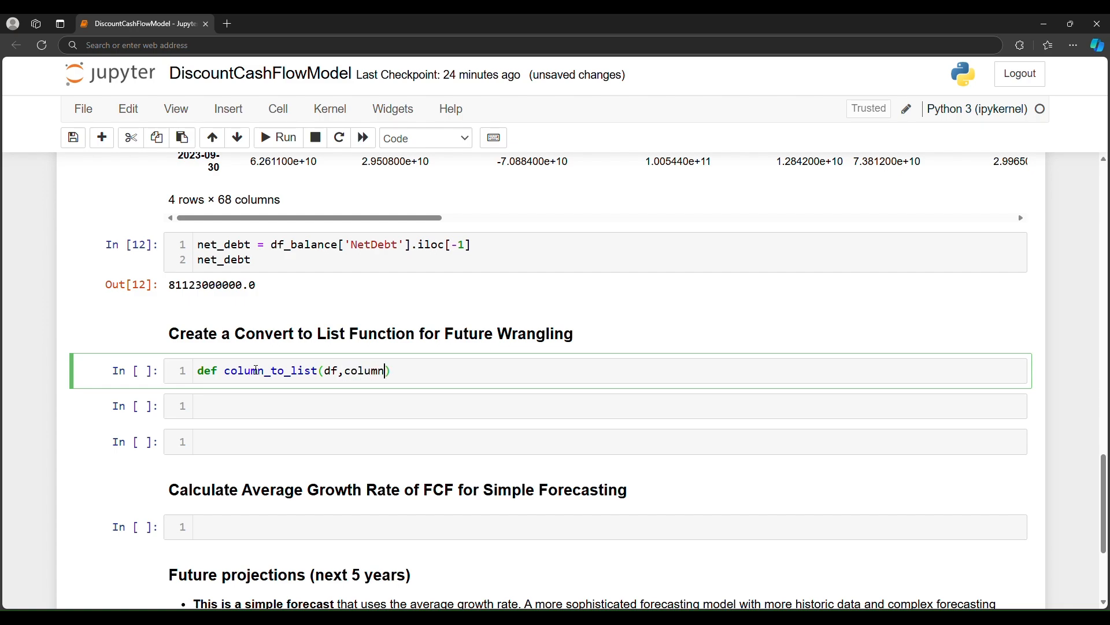
{"action": "type", "text": "_name"}
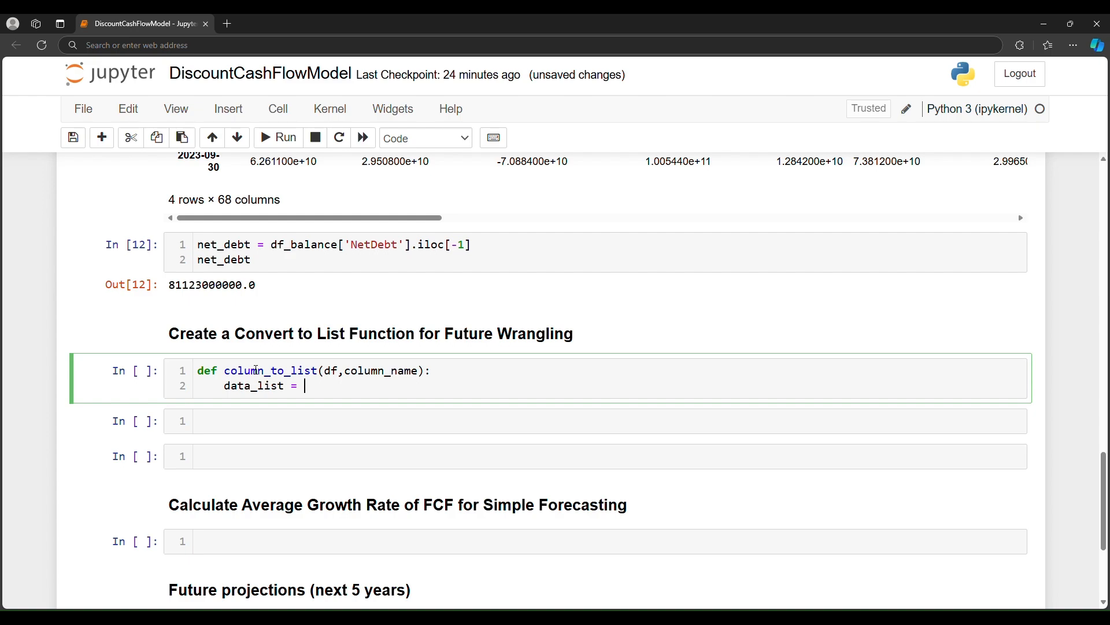
{"action": "type", "text": "df['']"}
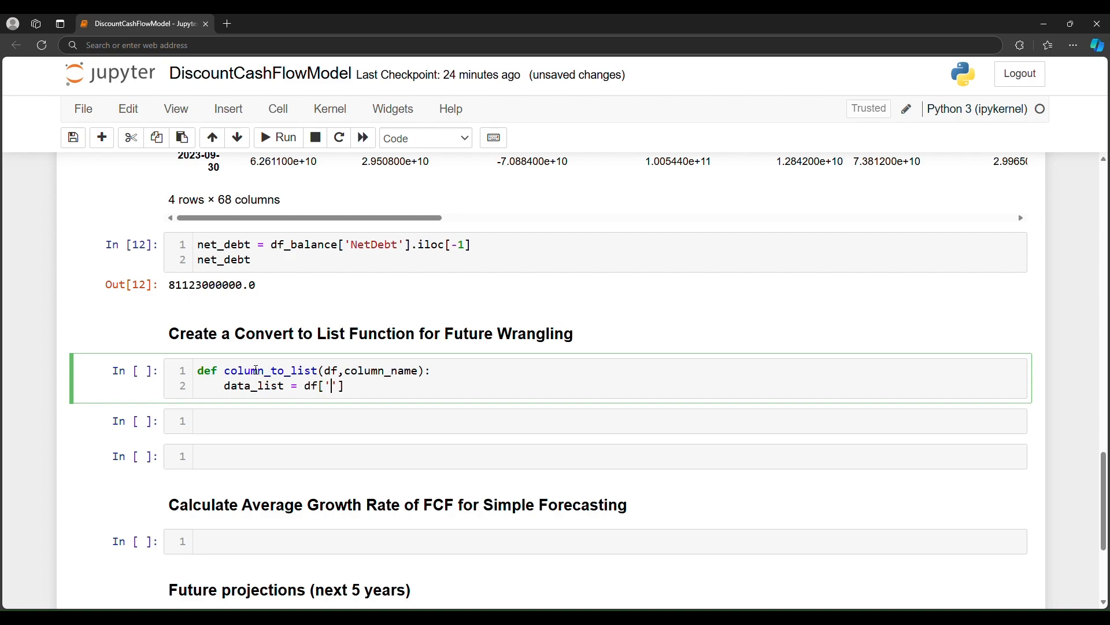
{"action": "type", "text": "column"}
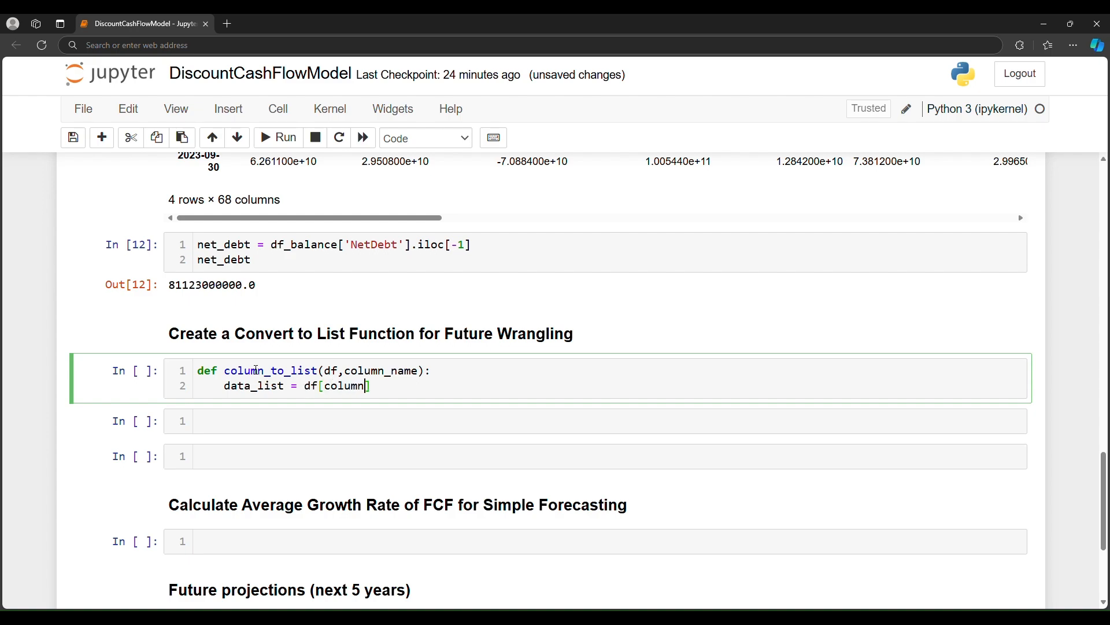
{"action": "type", "text": "_name"}
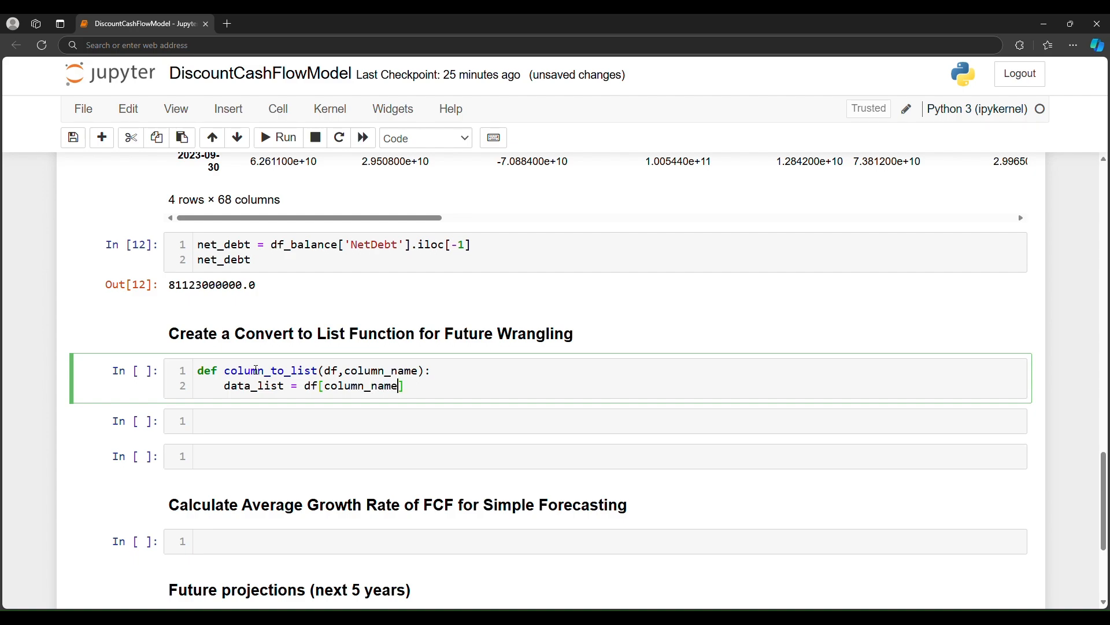
{"action": "type", "text": ".t"}
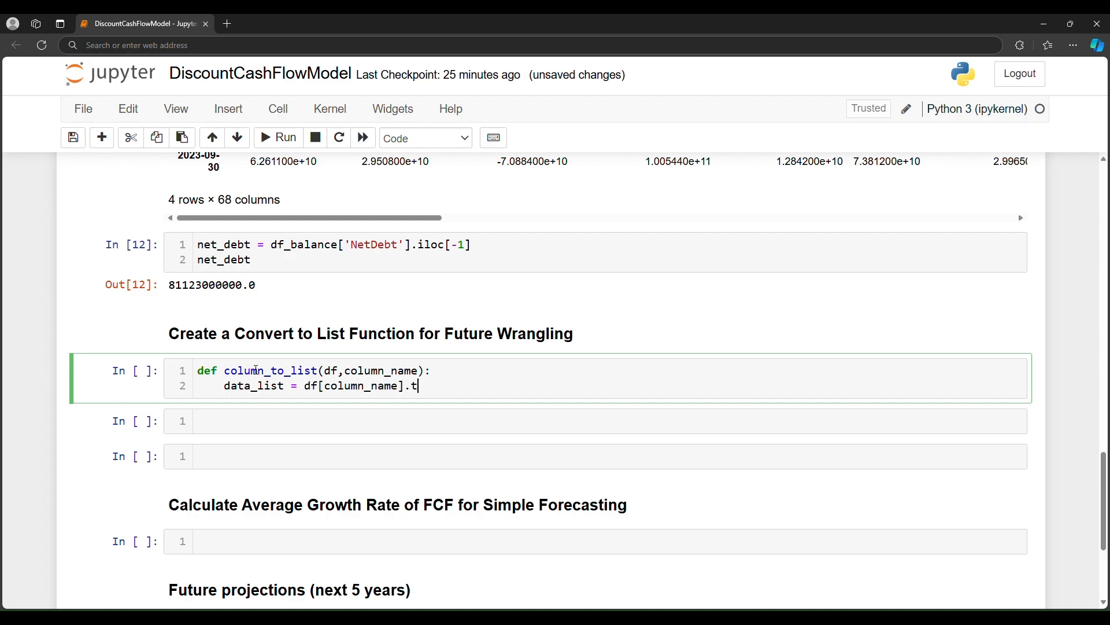
{"action": "type", "text": "o_"}
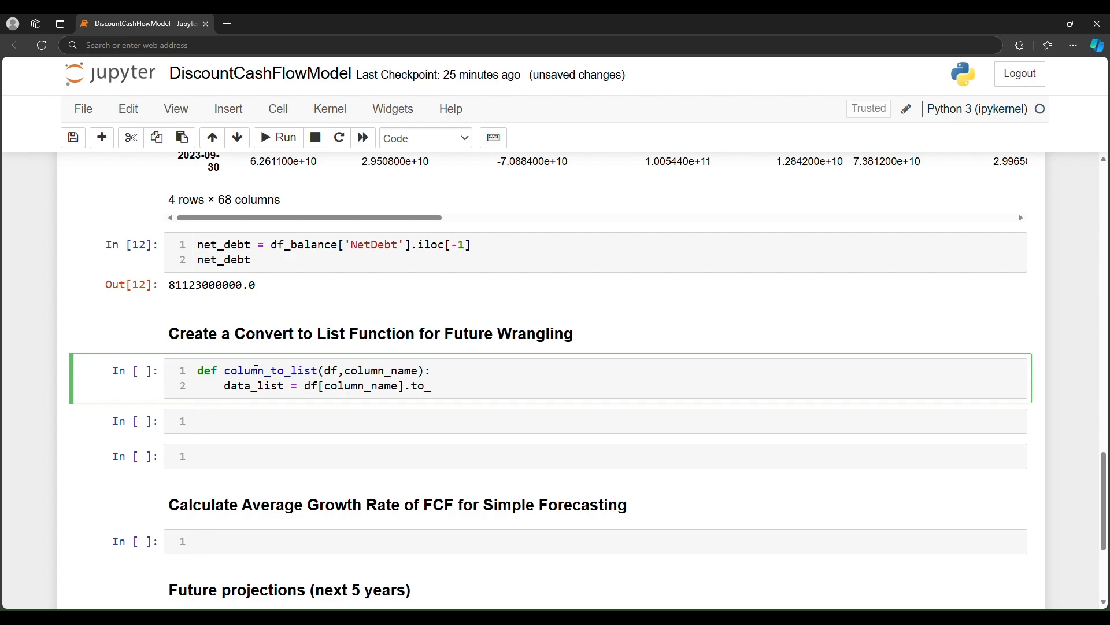
{"action": "type", "text": "list()"}
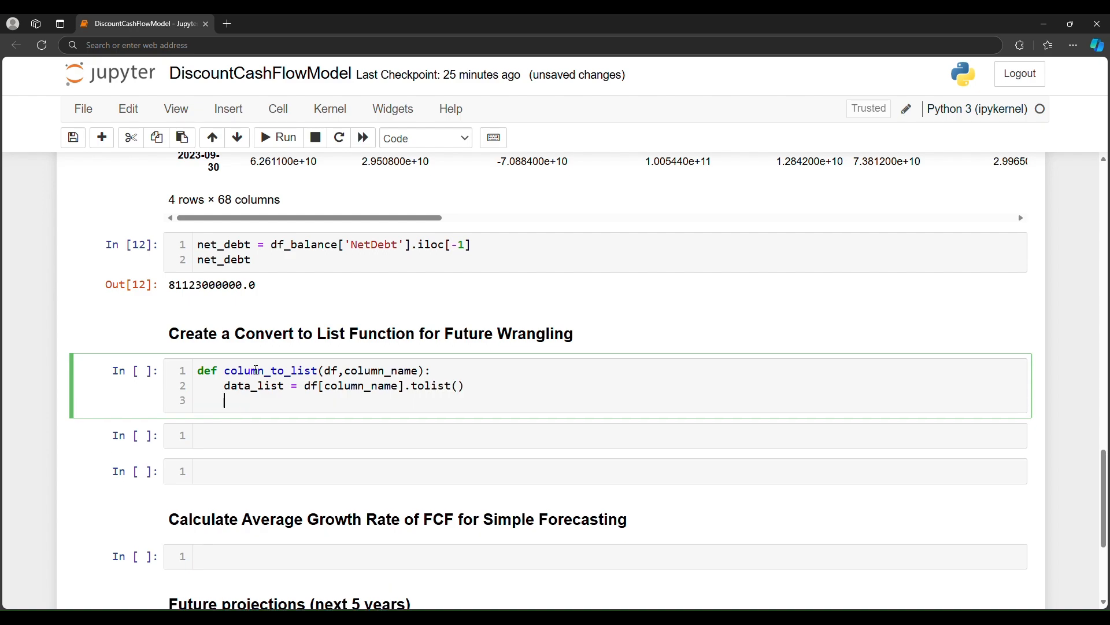
Keep only non-null values in data_list with a pd.notnull list comprehension.
{"action": "type", "text": "data_list"}
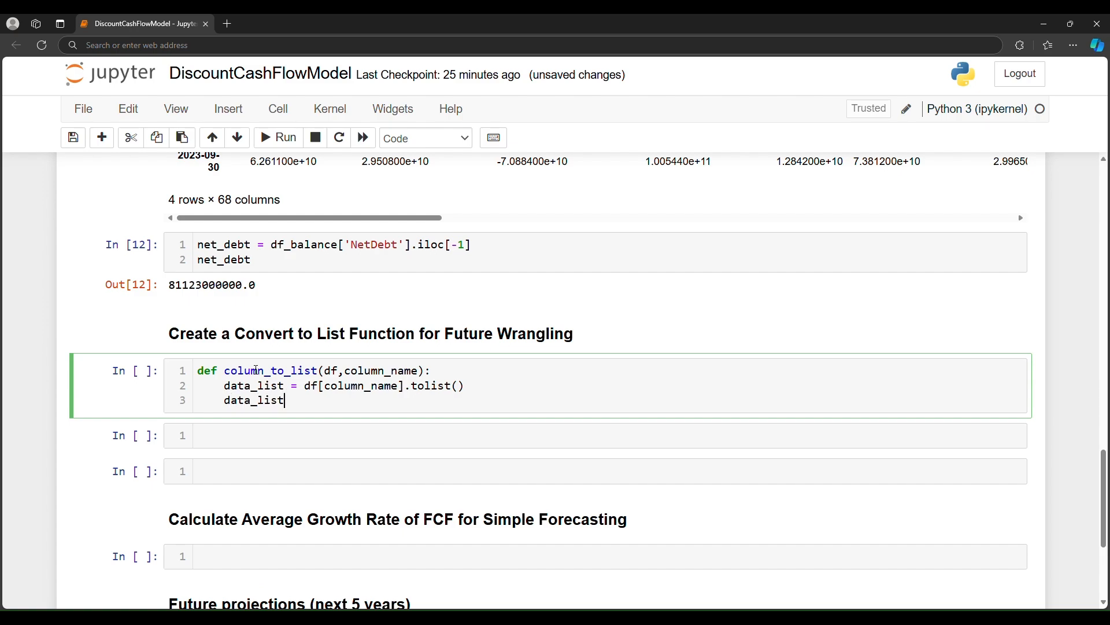
{"action": "type", "text": "="}
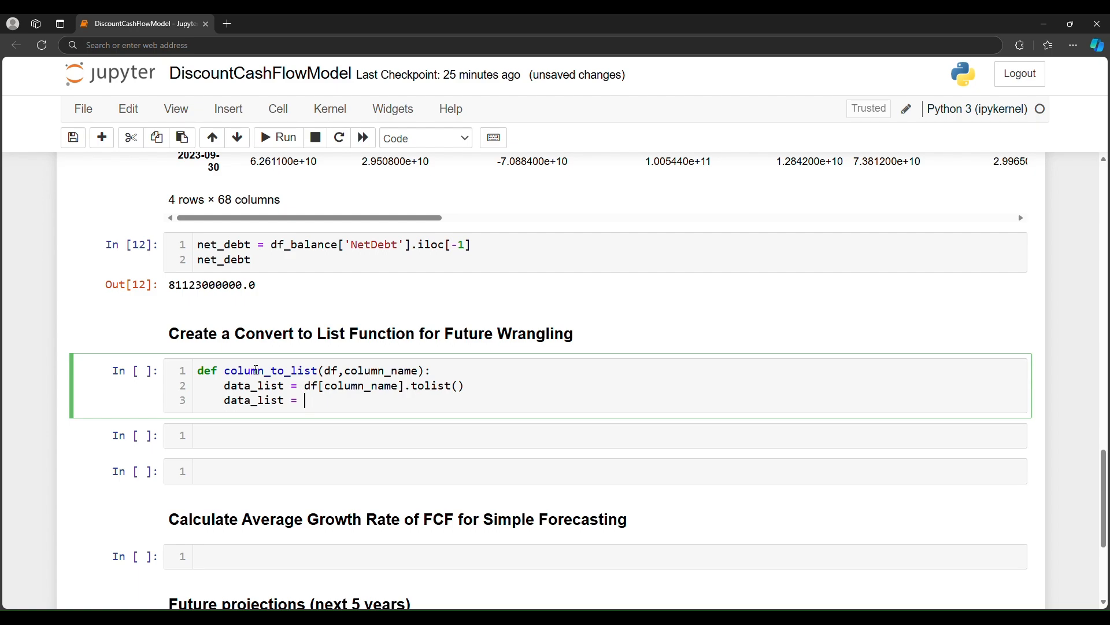
{"action": "type", "text": "[x for ]"}
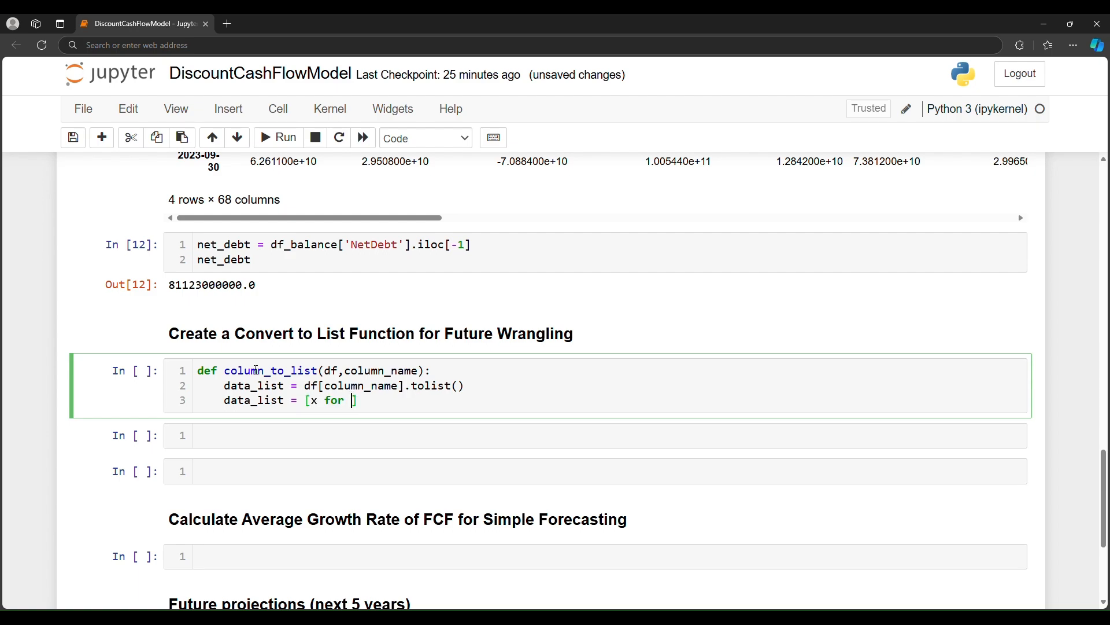
{"action": "type", "text": "x in"}
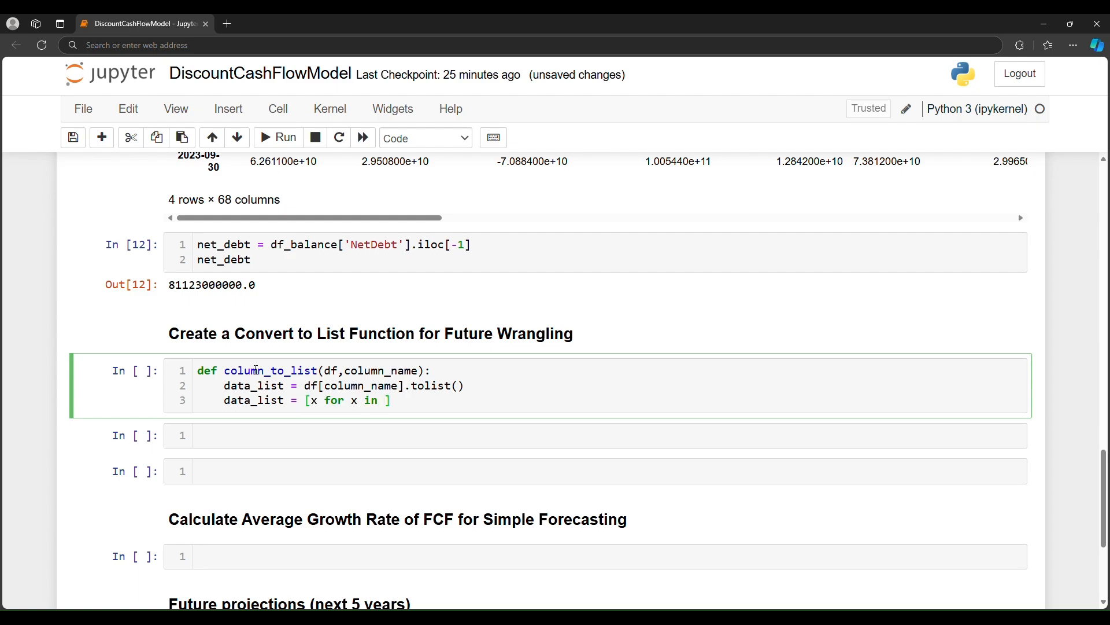
{"action": "type", "text": "data_lis"}
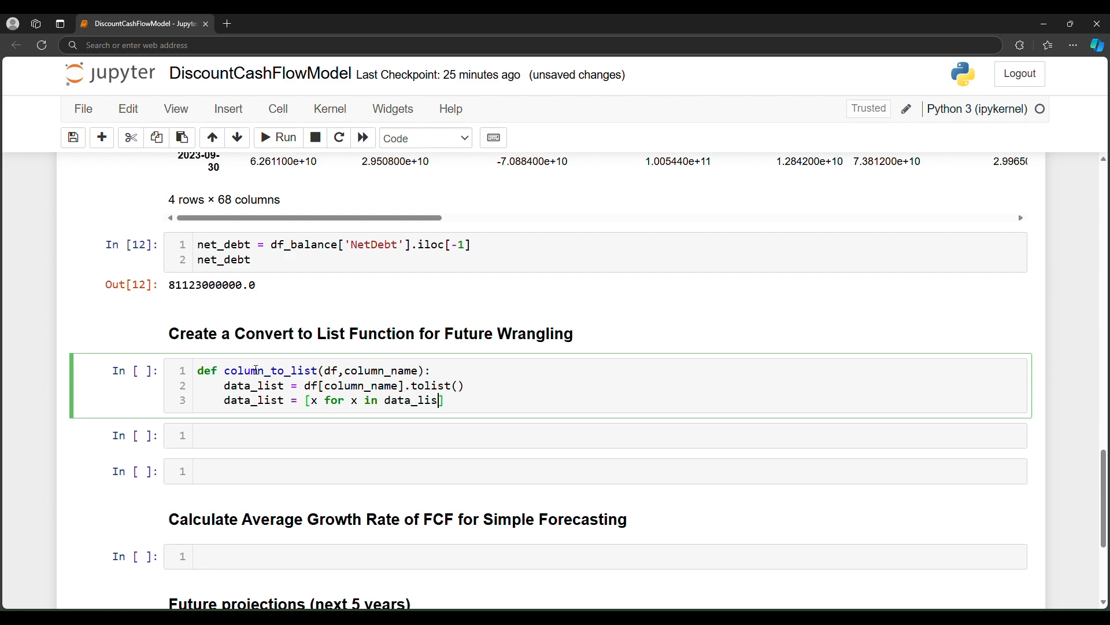
{"action": "type", "text": "if pd"}
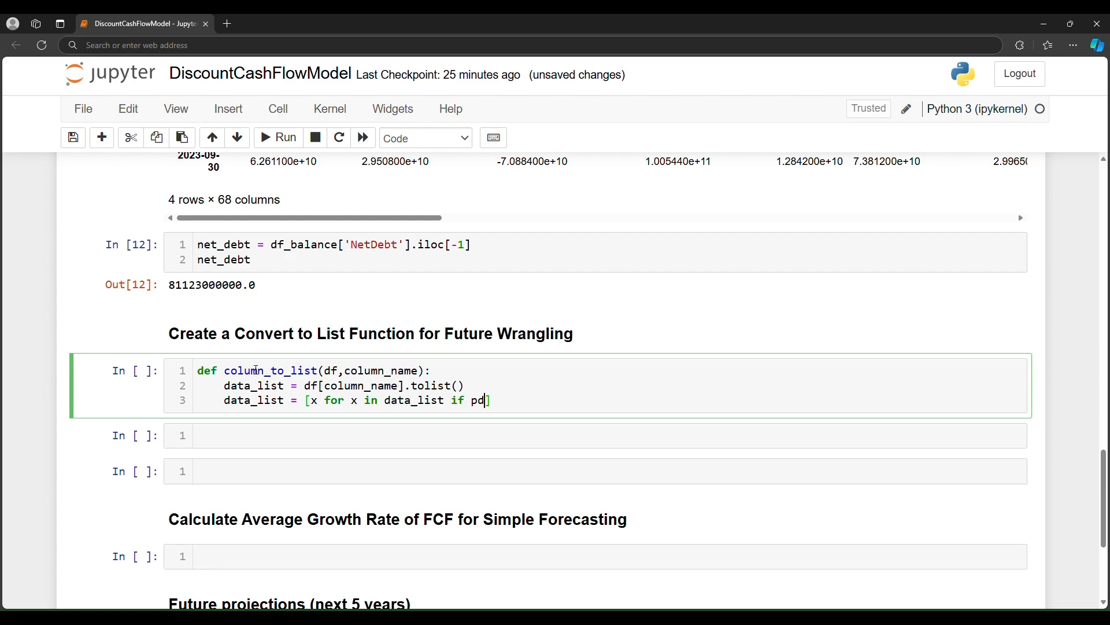
{"action": "type", "text": "notnul"}
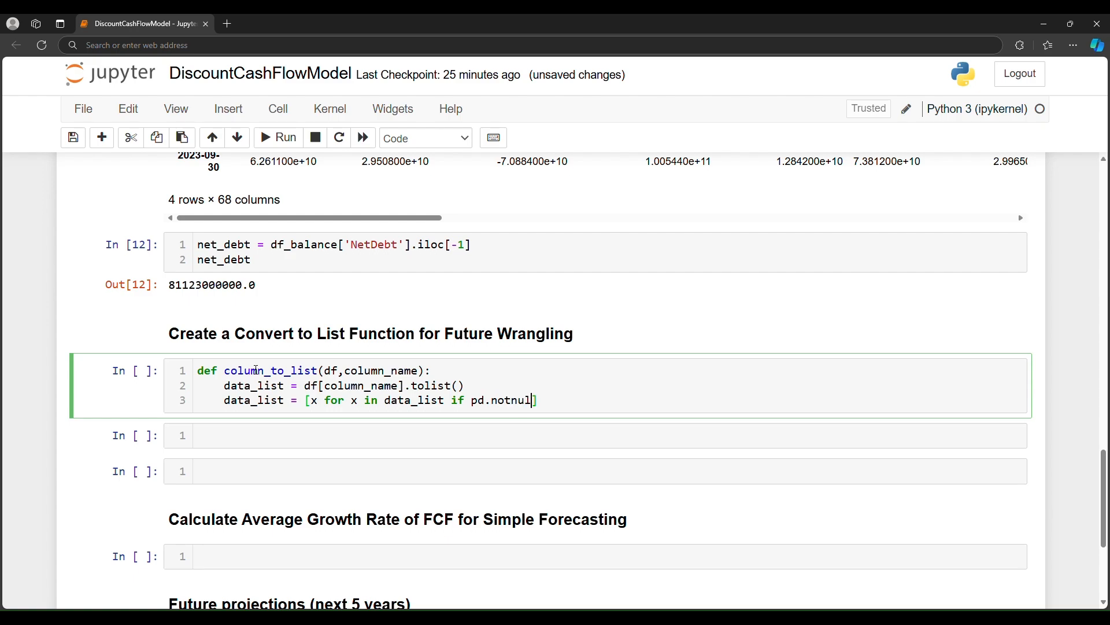
{"action": "type", "text": "(x)"}
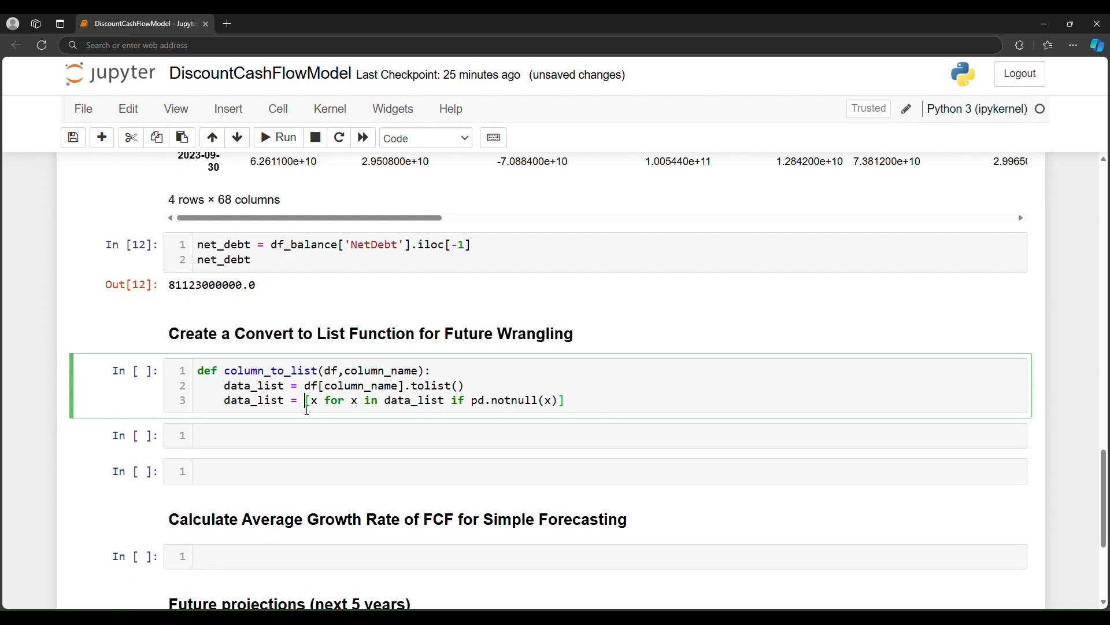
Add return data_list, close the keyboard shortcuts reference, and begin a historic line.
{"action": "left_click_drag", "start_coordinate": [307, 400], "coordinate": [564, 400]}
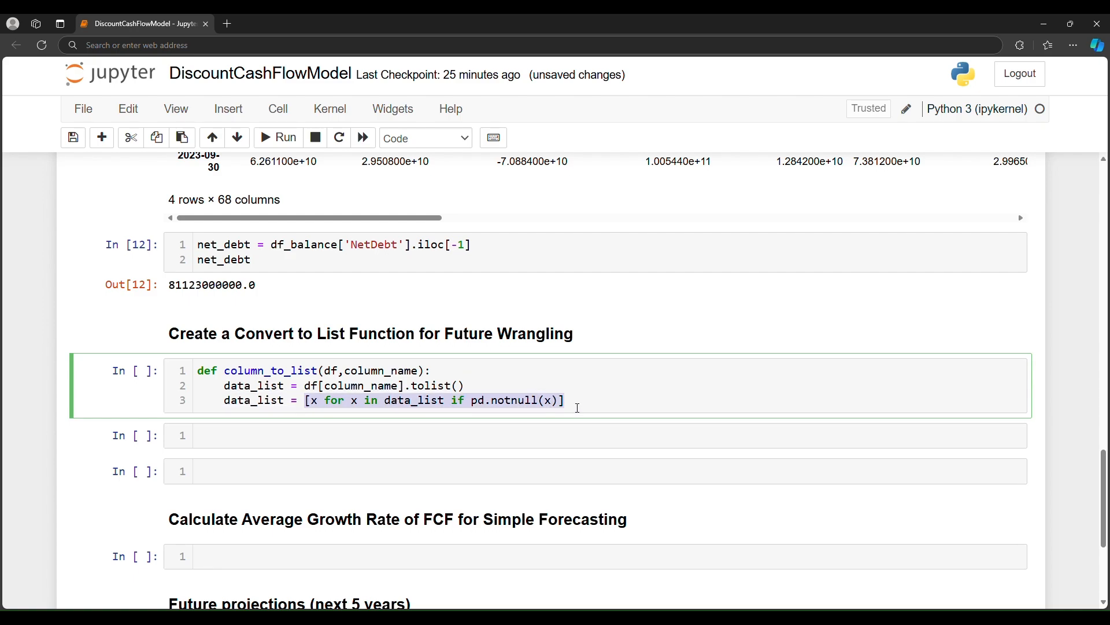
{"action": "key", "text": "Enter"}
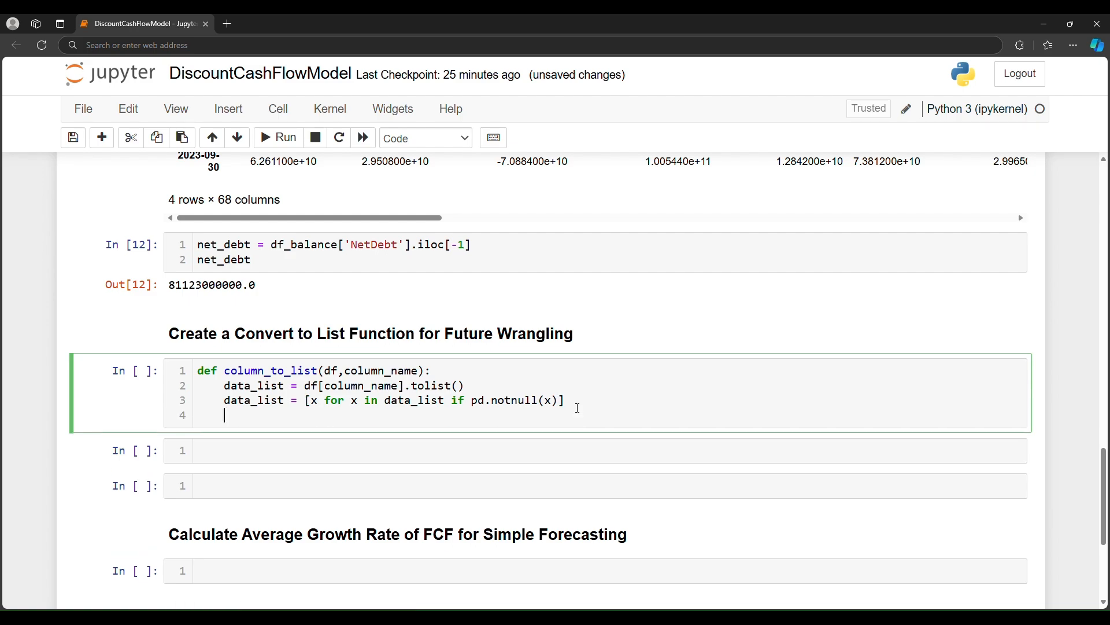
{"action": "type", "text": "return"}
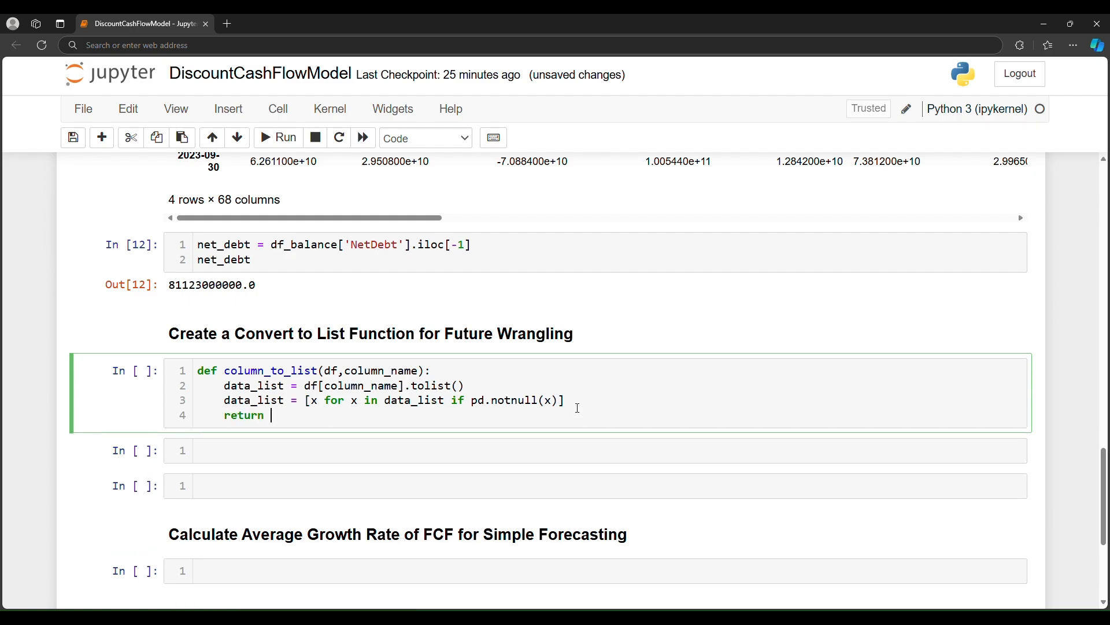
{"action": "type", "text": "data"}
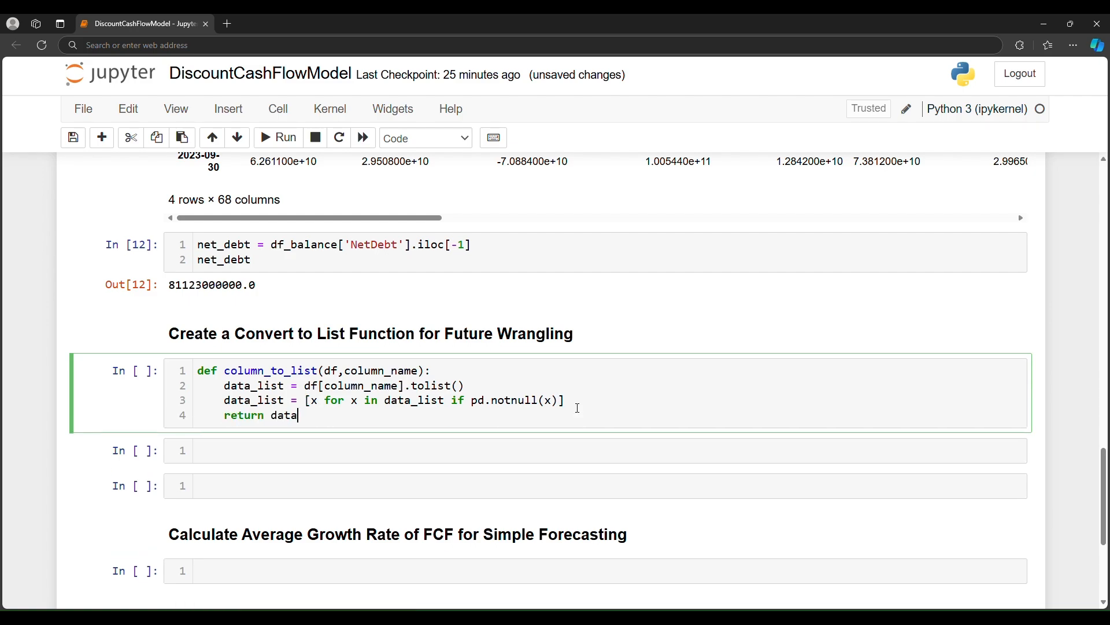
{"action": "type", "text": "_list"}
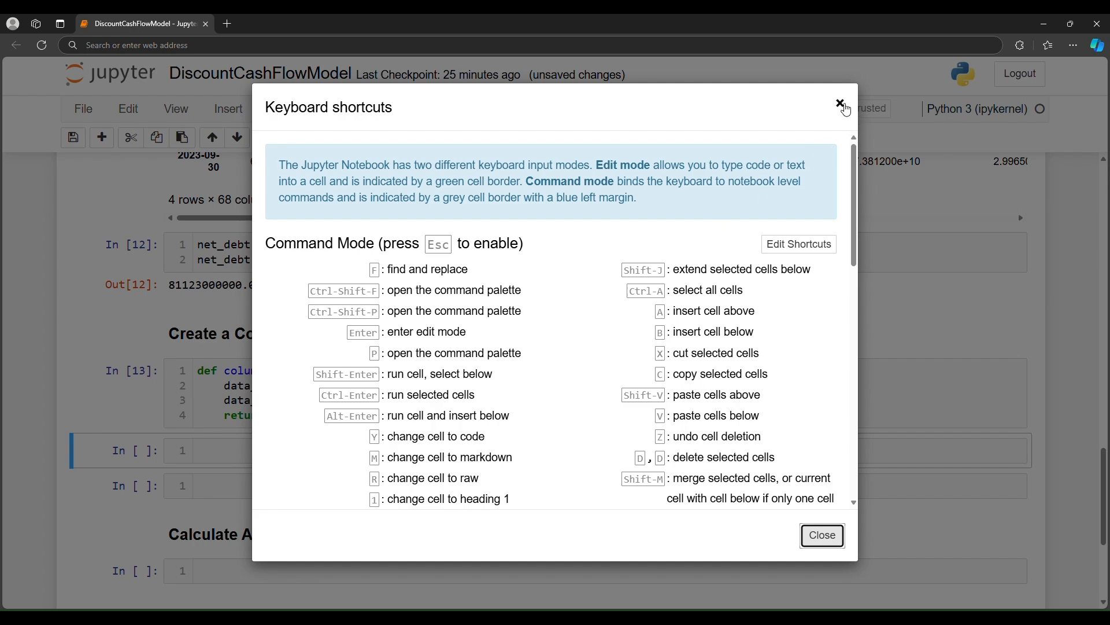
{"action": "left_click", "coordinate": [841, 104]}
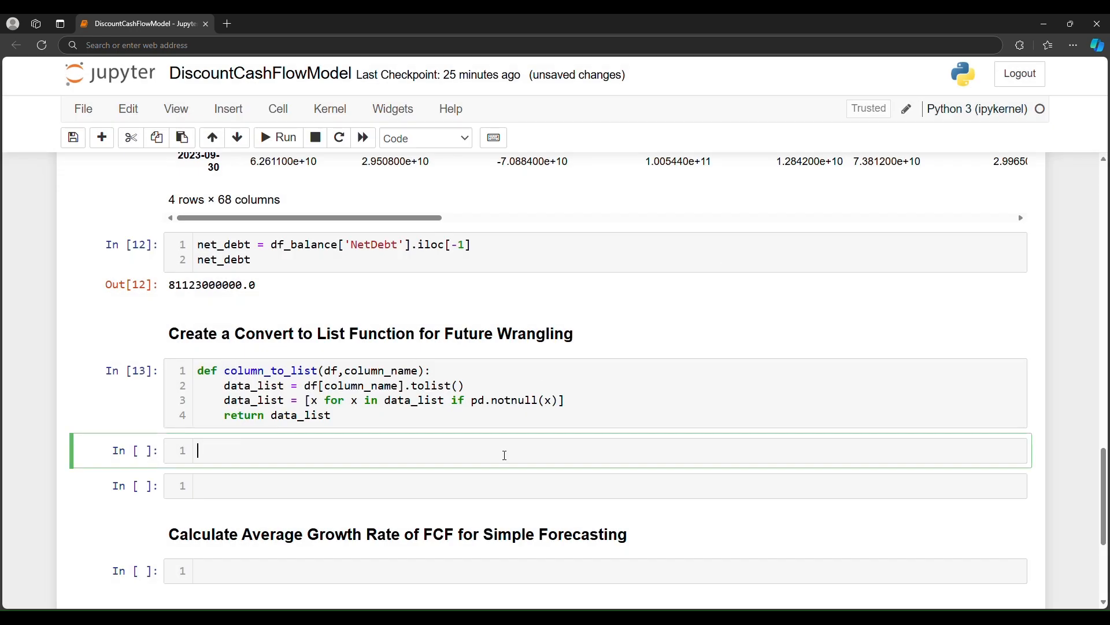
{"action": "type", "text": "historic"}
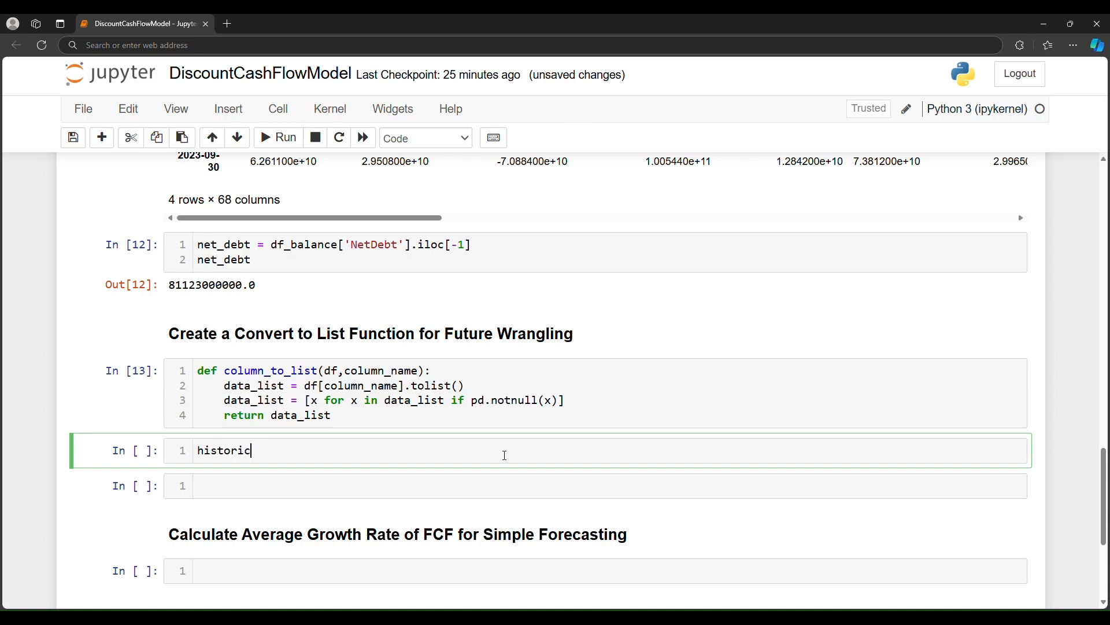
Store column_to_list(df_cash, 'FreeCashFlow') in historic_fcf and show its five values.
{"action": "type", "text": "_fcf ="}
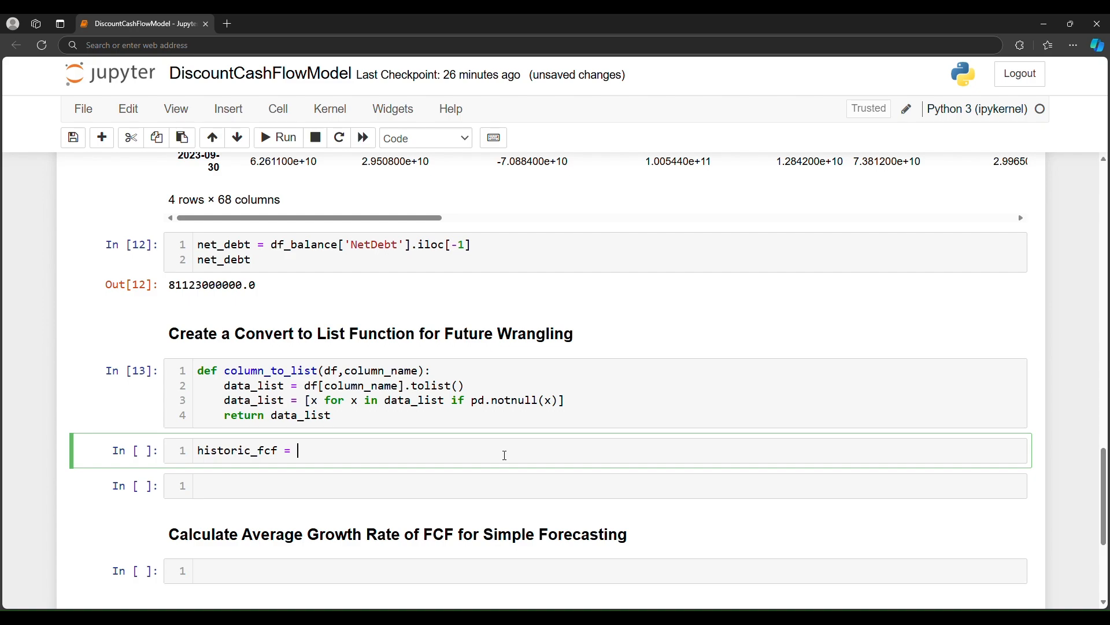
{"action": "type", "text": "column"}
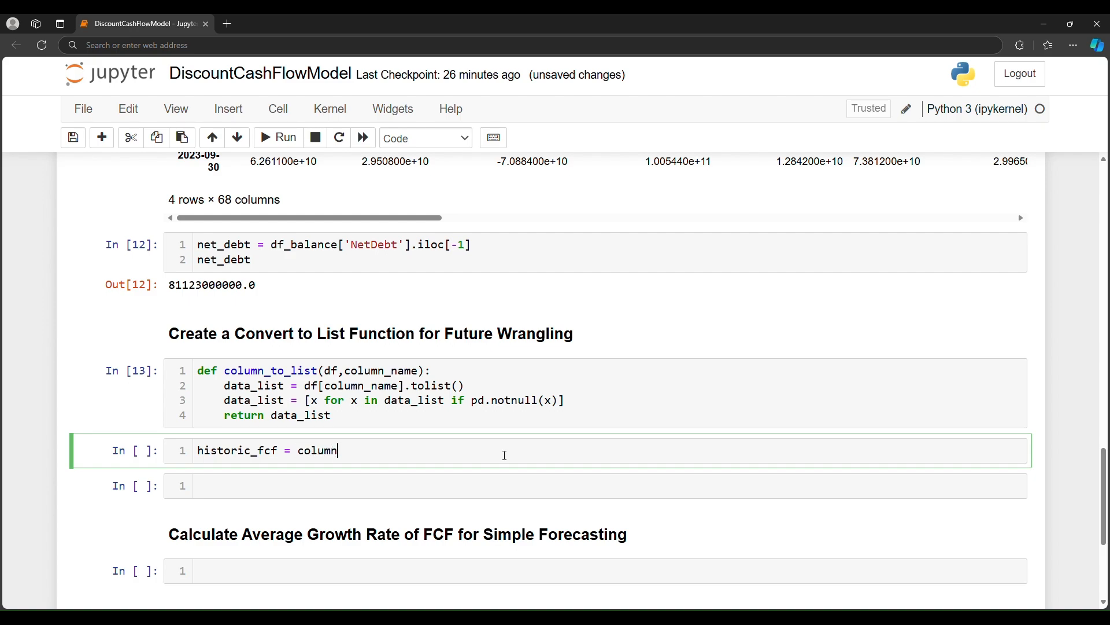
{"action": "type", "text": "_to_l"}
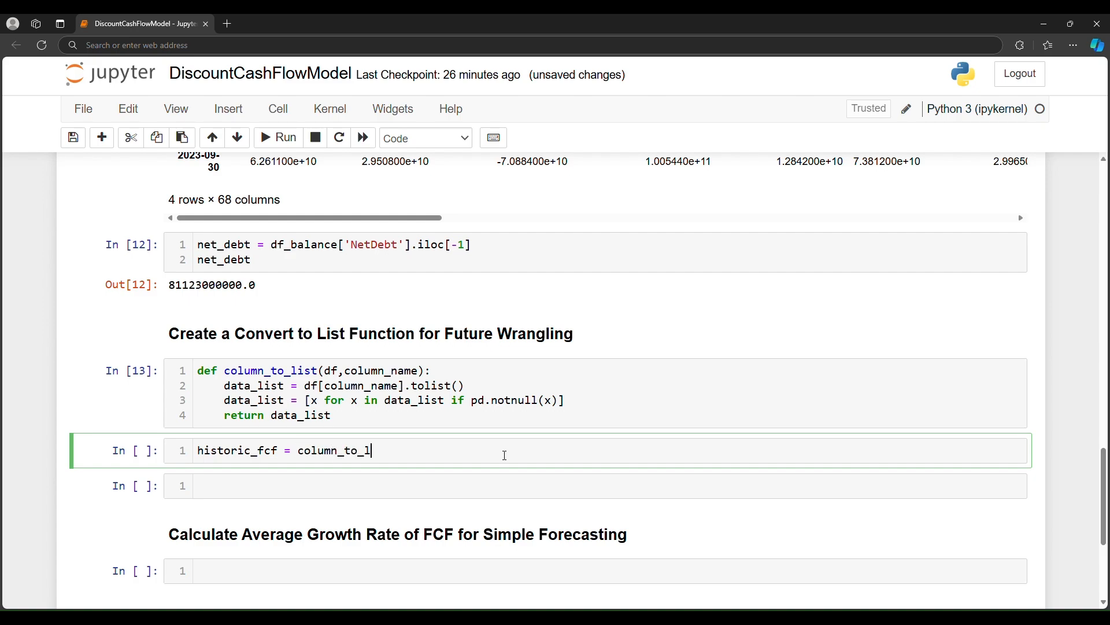
{"action": "type", "text": "ist()"}
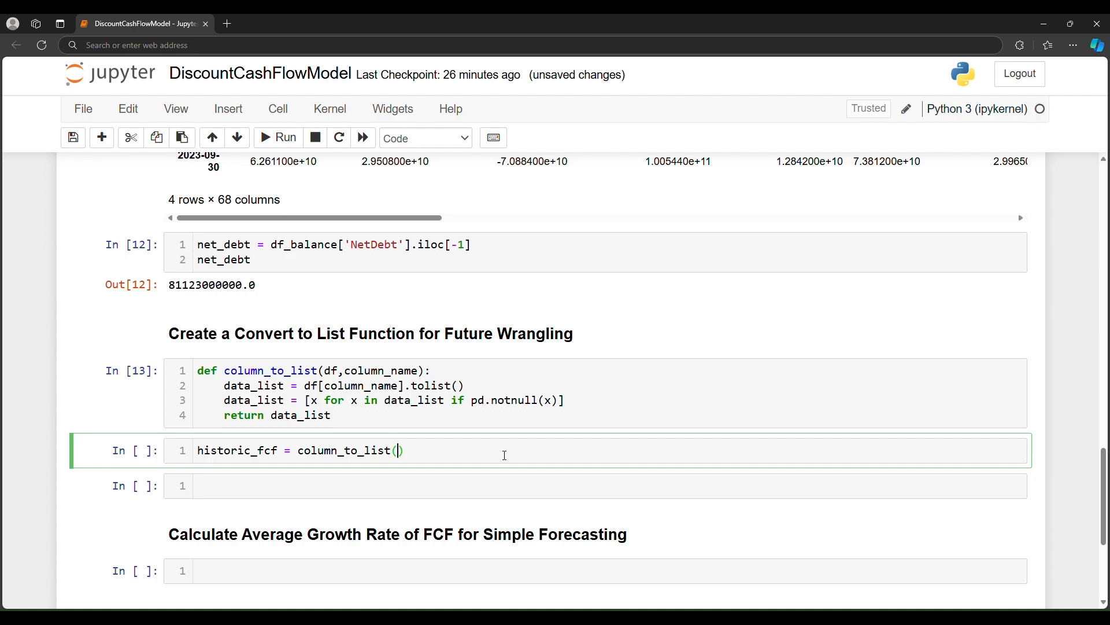
{"action": "type", "text": "df_cash"}
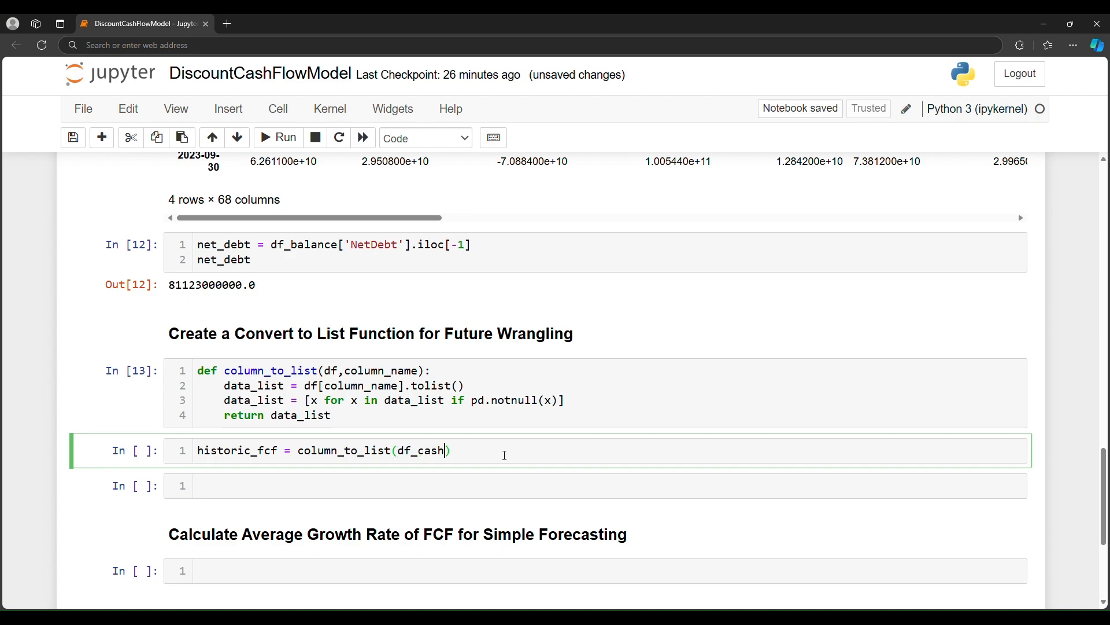
{"action": "type", "text": ","}
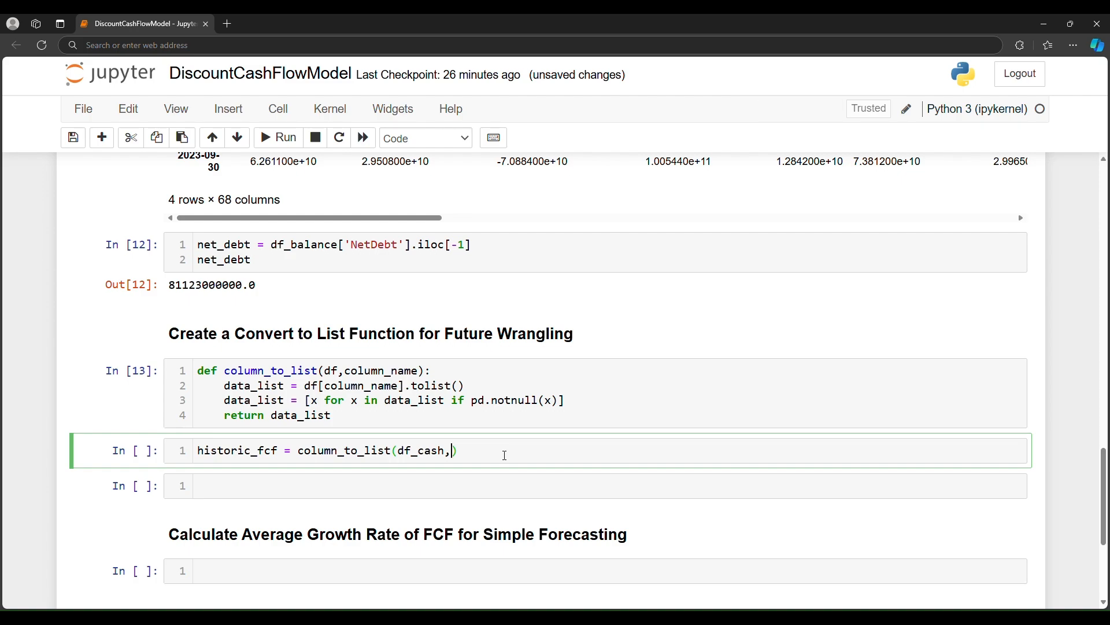
{"action": "type", "text": "'Free'"}
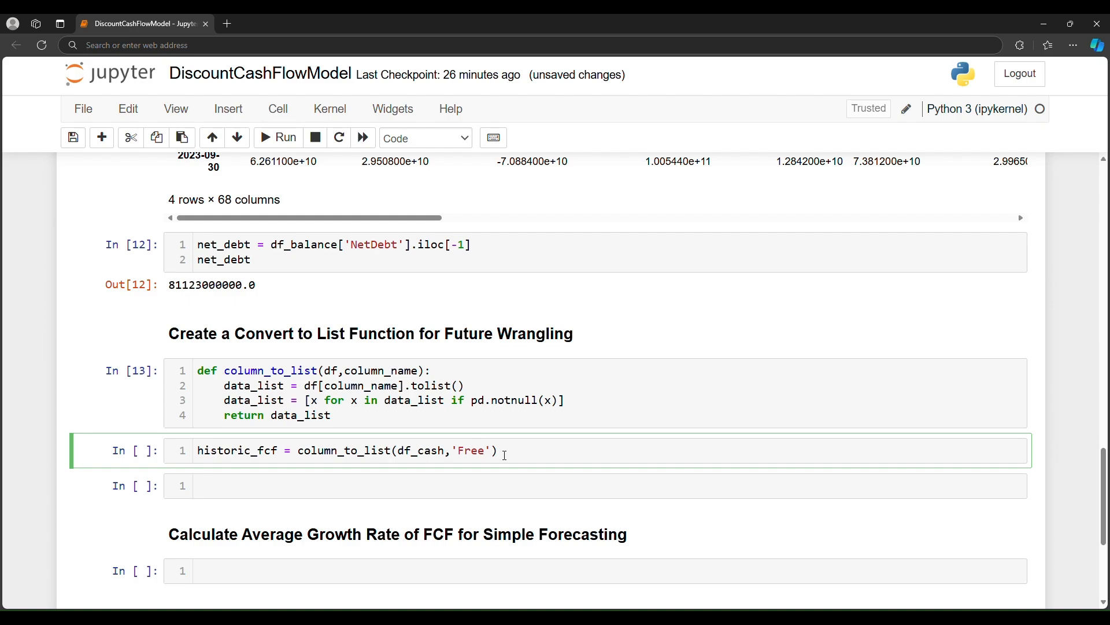
{"action": "type", "text": "Cash"}
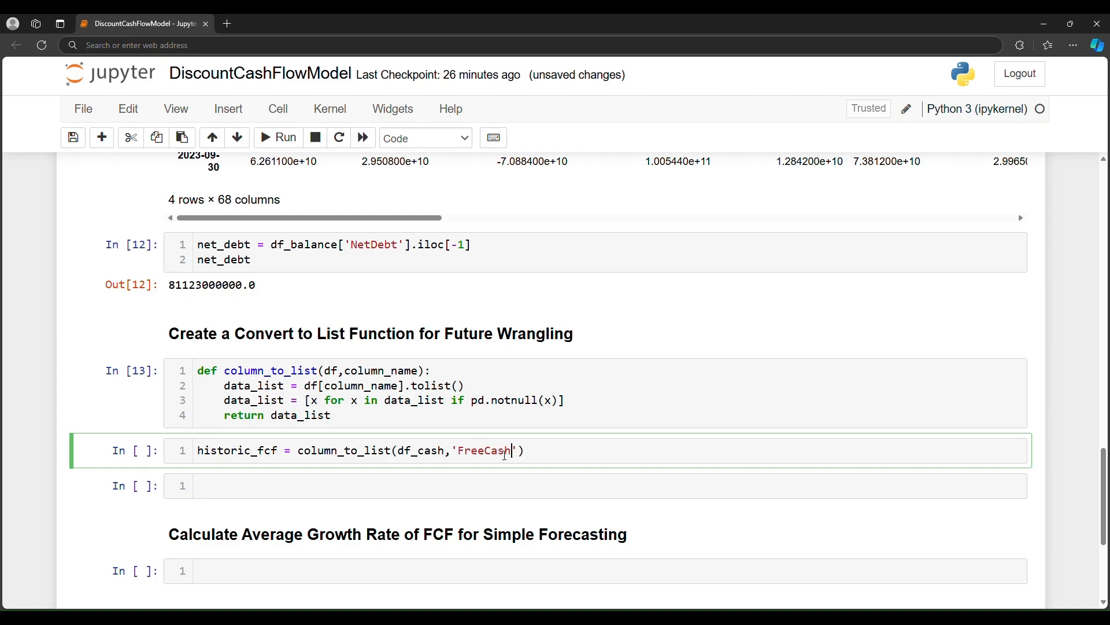
{"action": "type", "text": "Flow"}
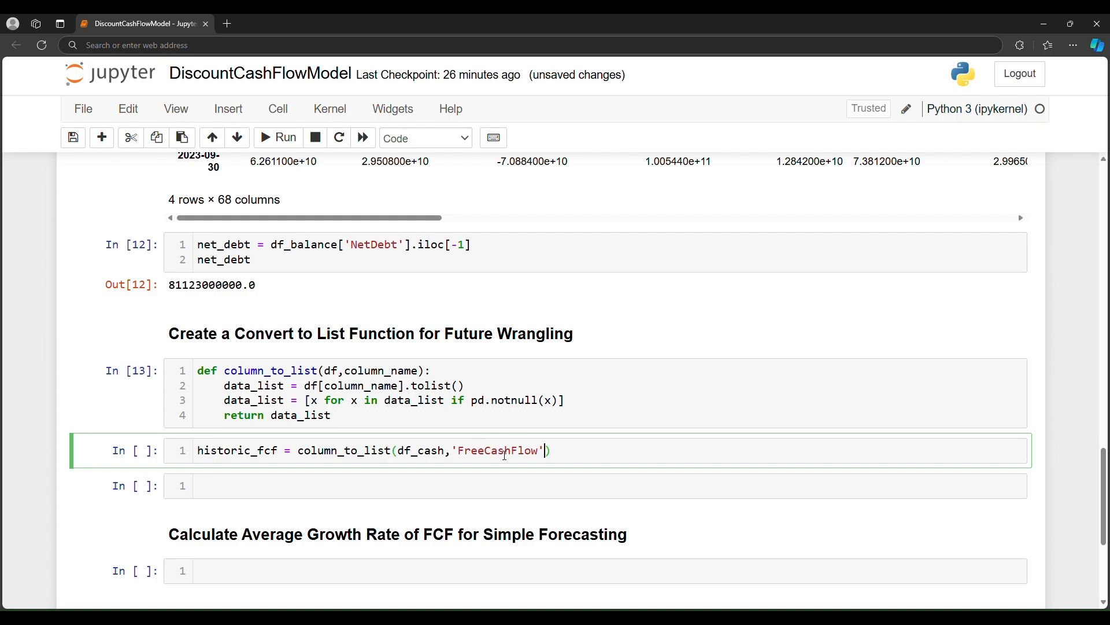
{"action": "key", "text": "enter"}
{"action": "type", "text": "historic_fcf"}
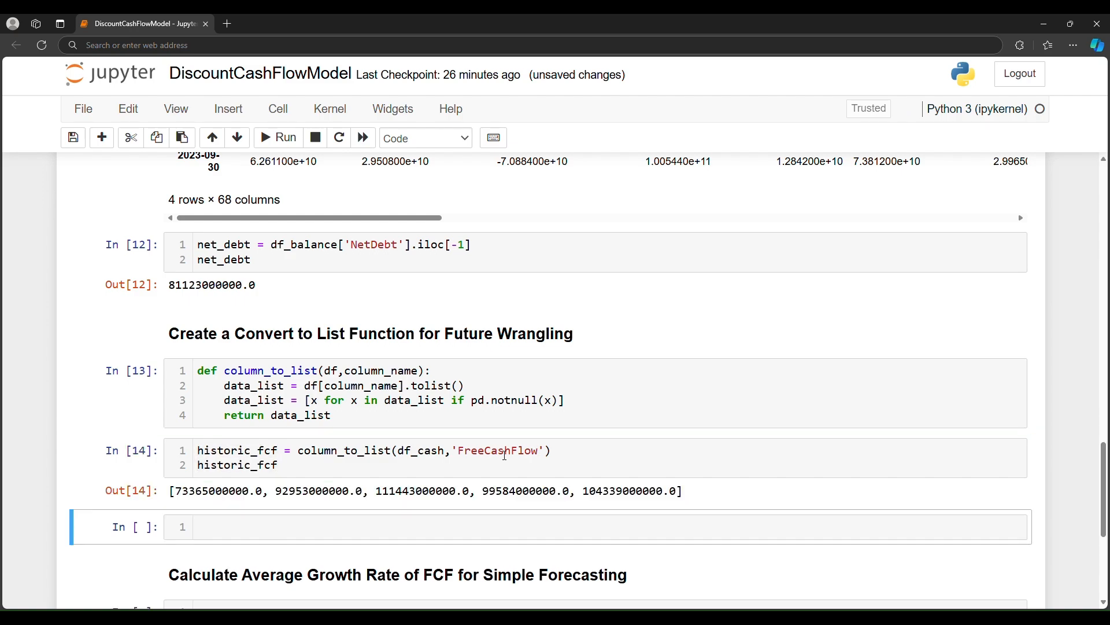
{"action": "scroll", "scroll_direction": "down", "scroll_amount": 3}
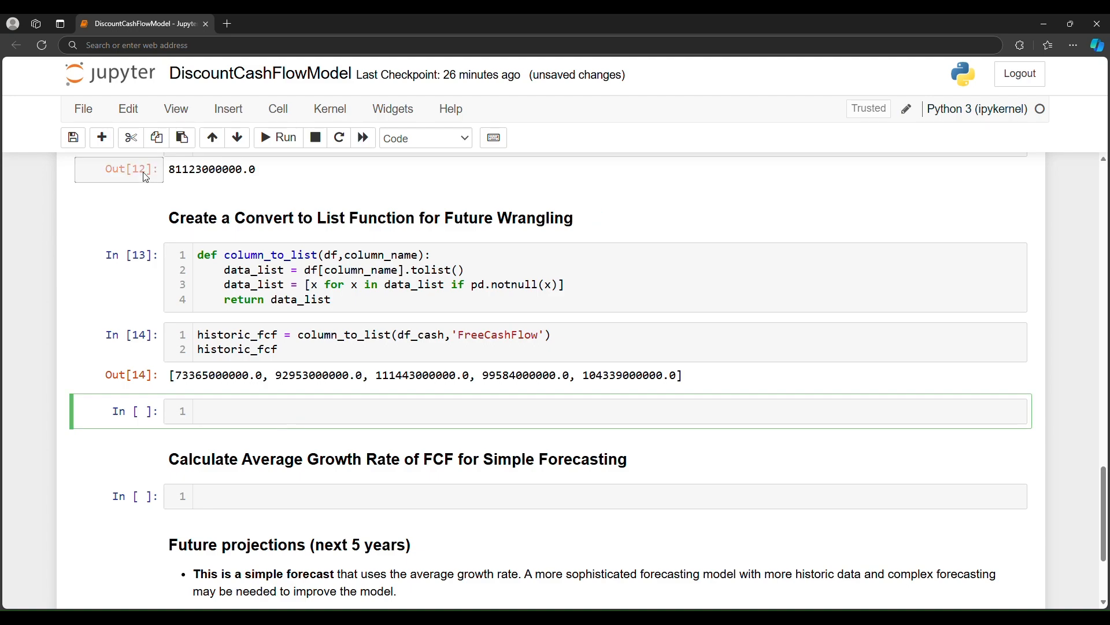
Begin fcf_avg_growth_rate = np.mean([historic_fcf[i] in the growth-rate cell.
{"action": "scroll", "scroll_direction": "down", "scroll_amount": 3}
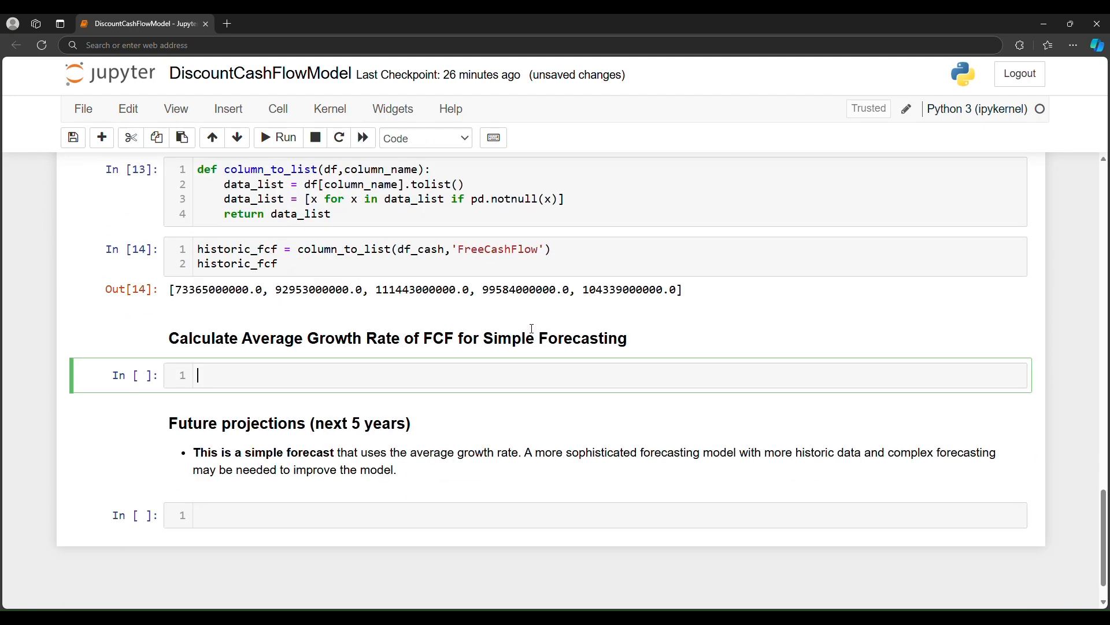
{"action": "scroll", "scroll_direction": "down", "scroll_amount": 3}
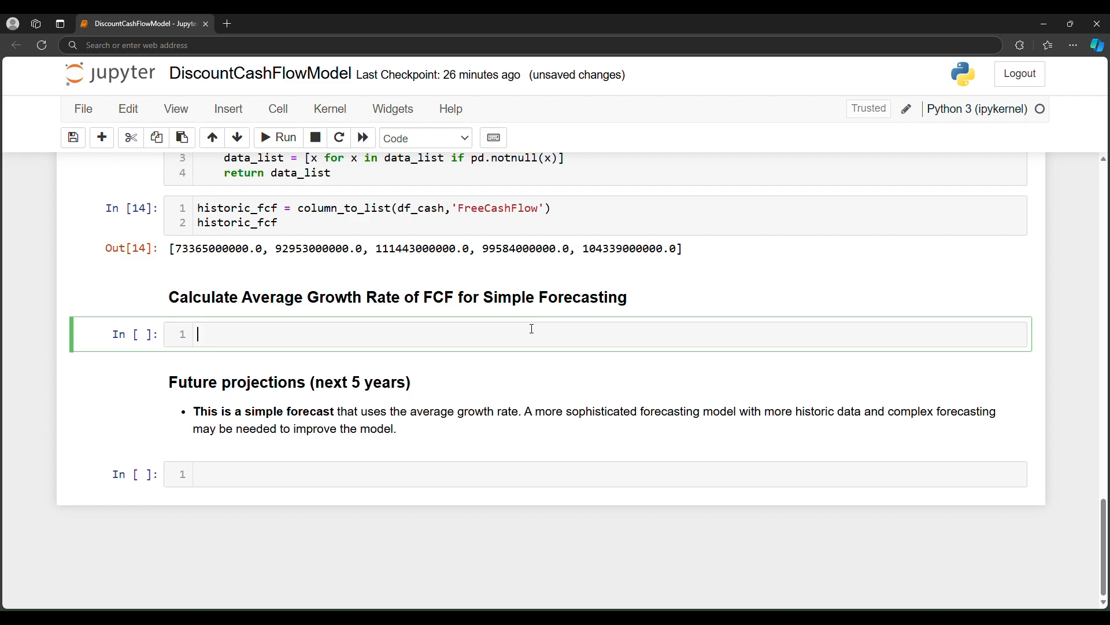
{"action": "mouse_move", "coordinate": [530, 329]}
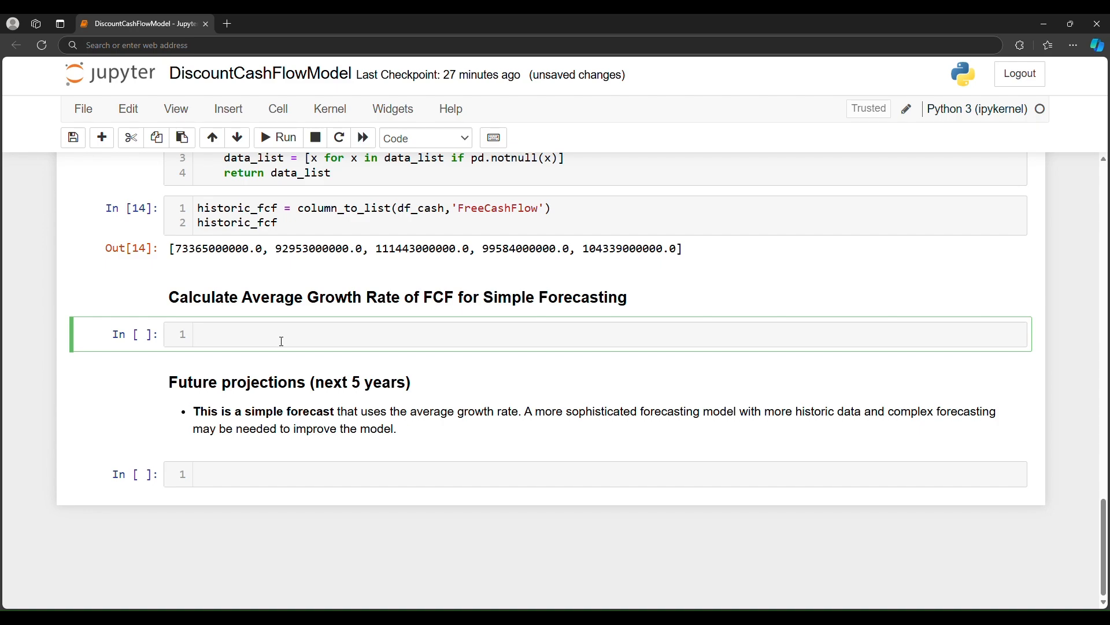
{"action": "type", "text": "fcf"}
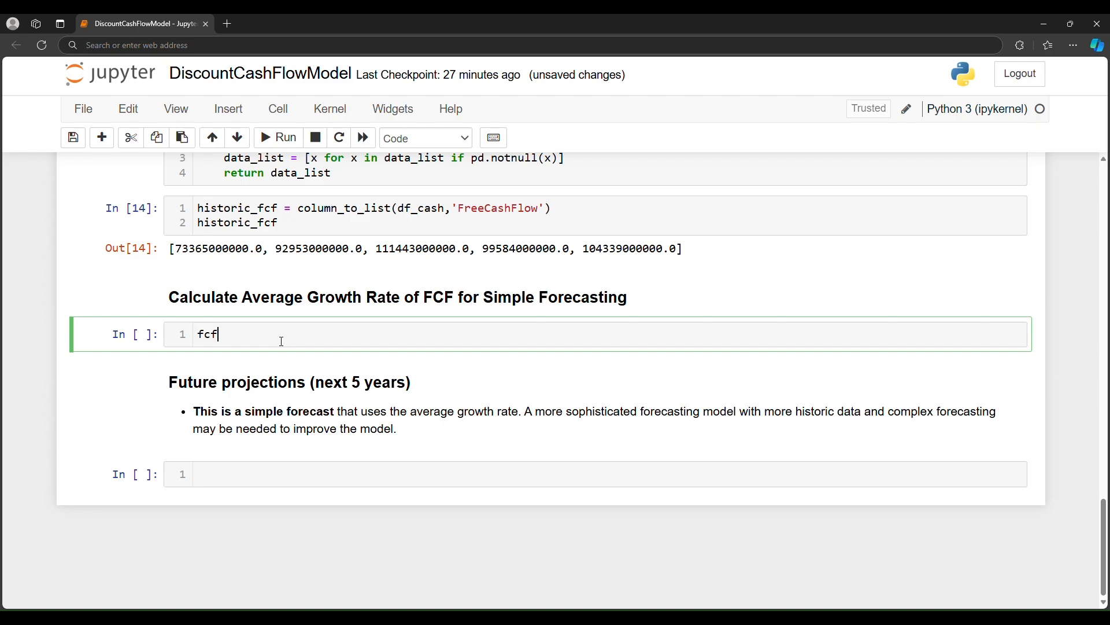
{"action": "type", "text": "_avg_"}
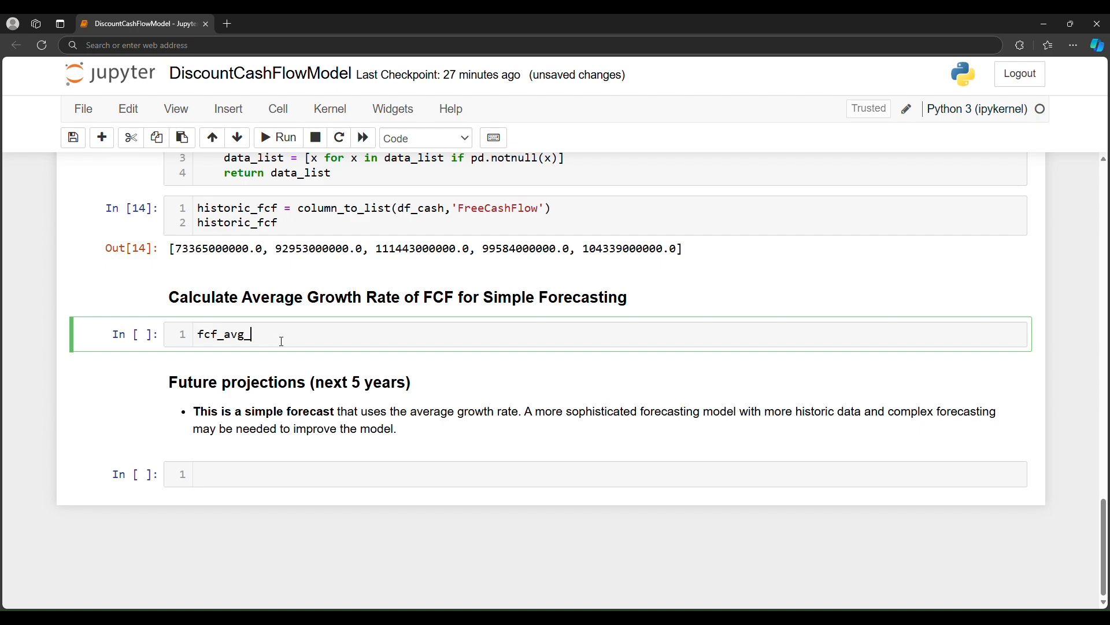
{"action": "type", "text": "growth_date"}
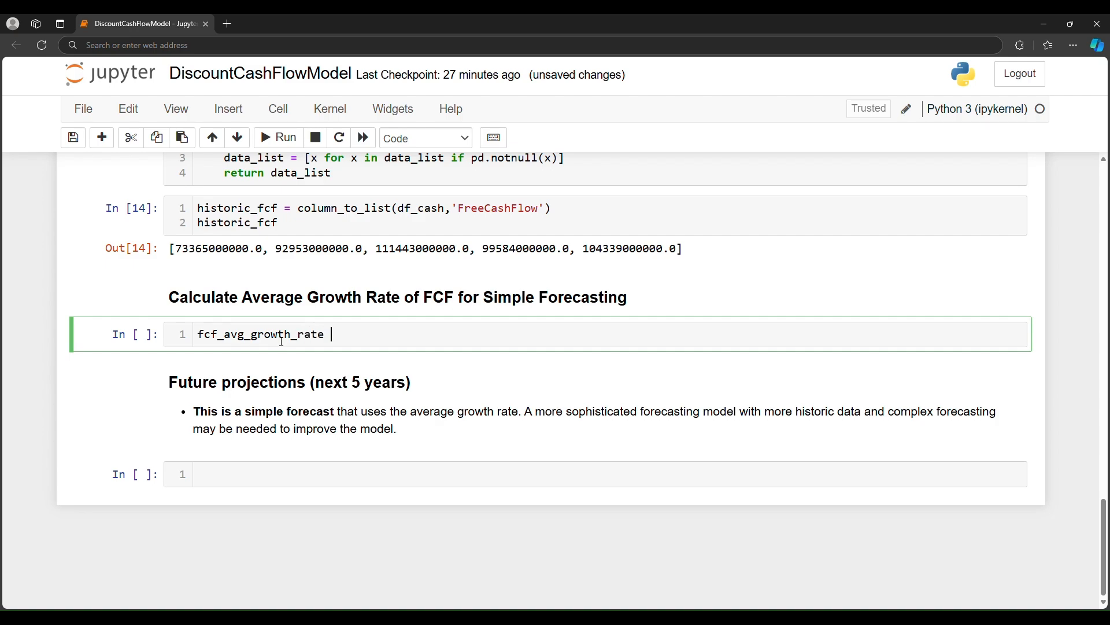
{"action": "type", "text": "= np.m"}
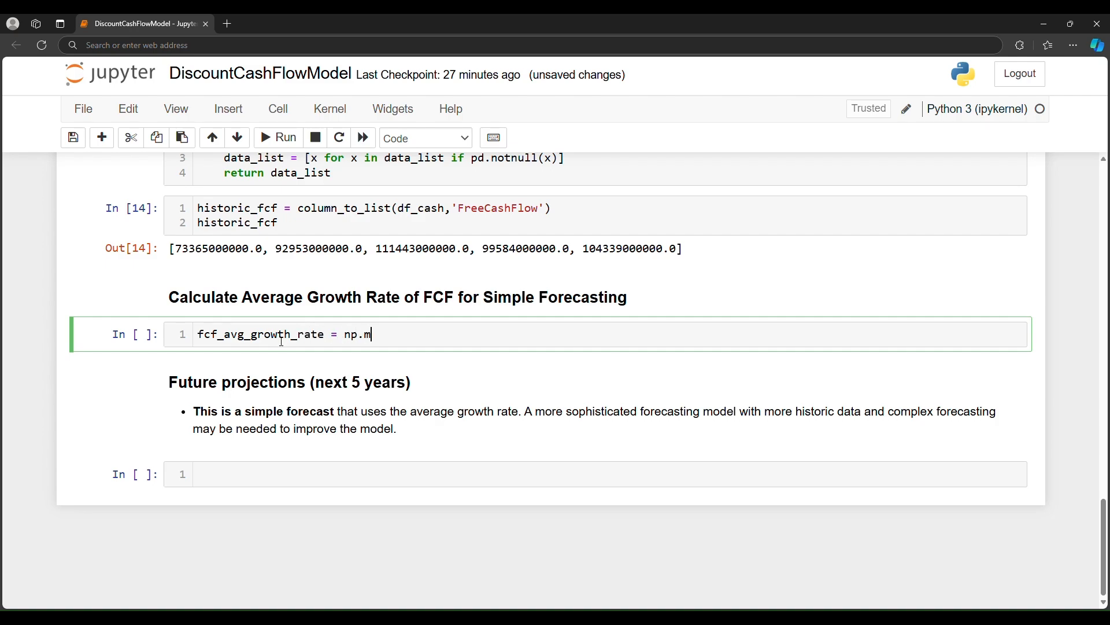
{"action": "type", "text": "ean()"}
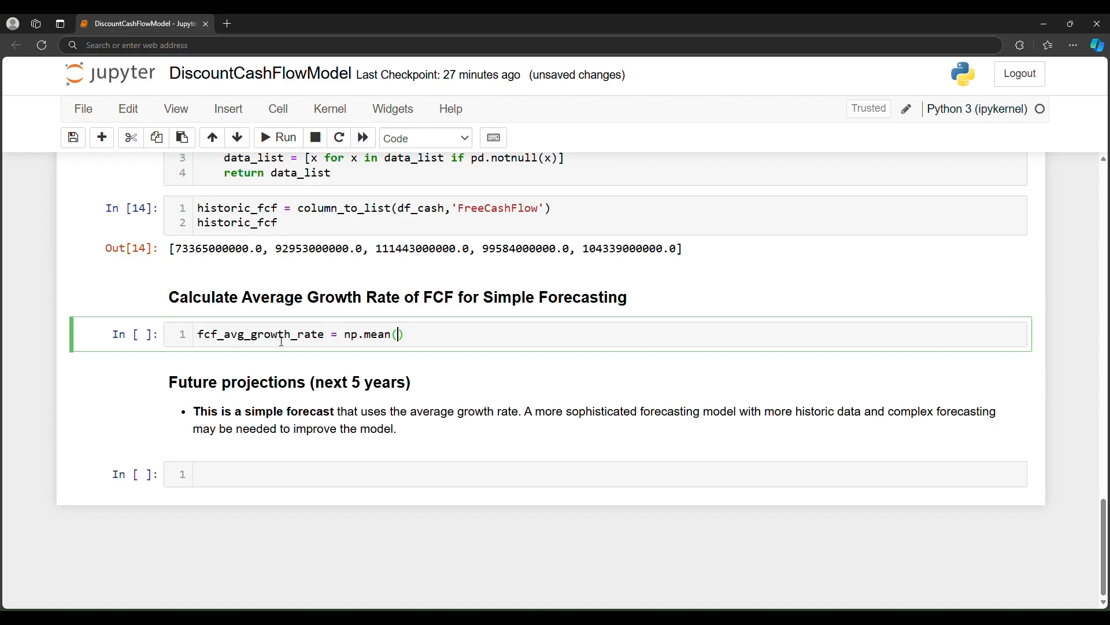
{"action": "type", "text": "[("}
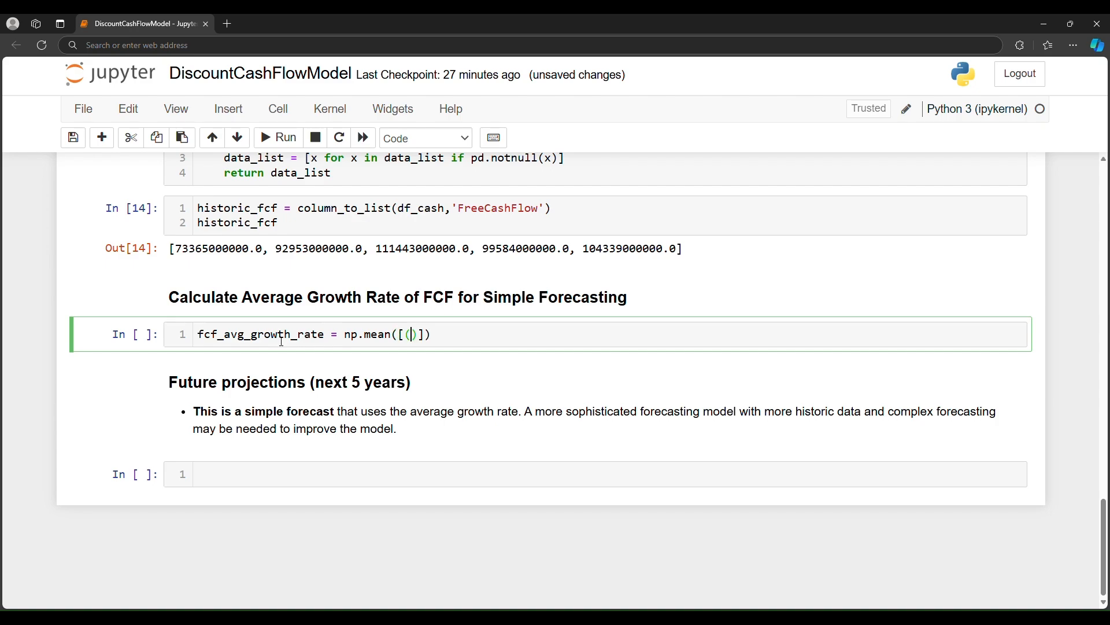
{"action": "type", "text": "historic"}
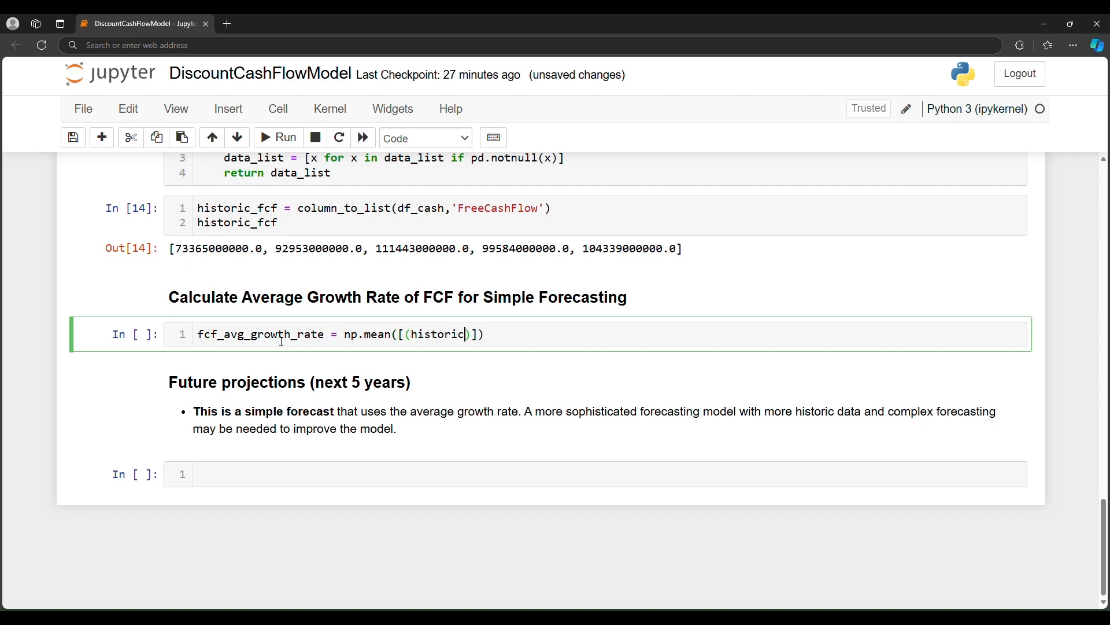
{"action": "type", "text": "_fcf"}
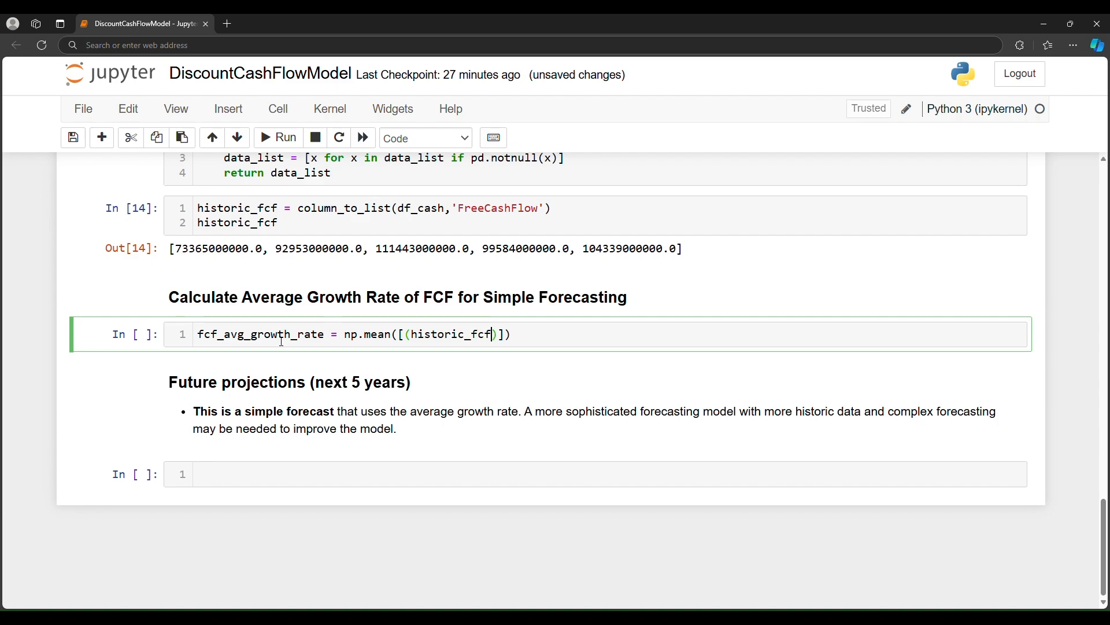
{"action": "type", "text": "[i]"}
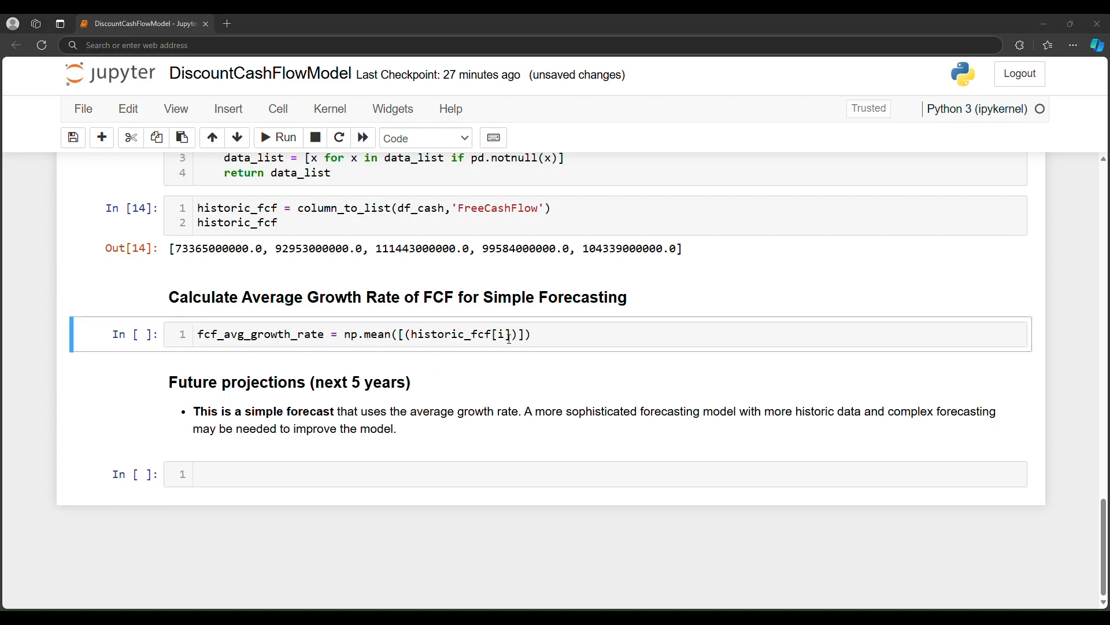
Turn the term into year-over-year growth: (historic_fcf[i] - historic_fcf[i-1]) / historic_fcf[i-1].
{"action": "double_click", "coordinate": [425, 334]}
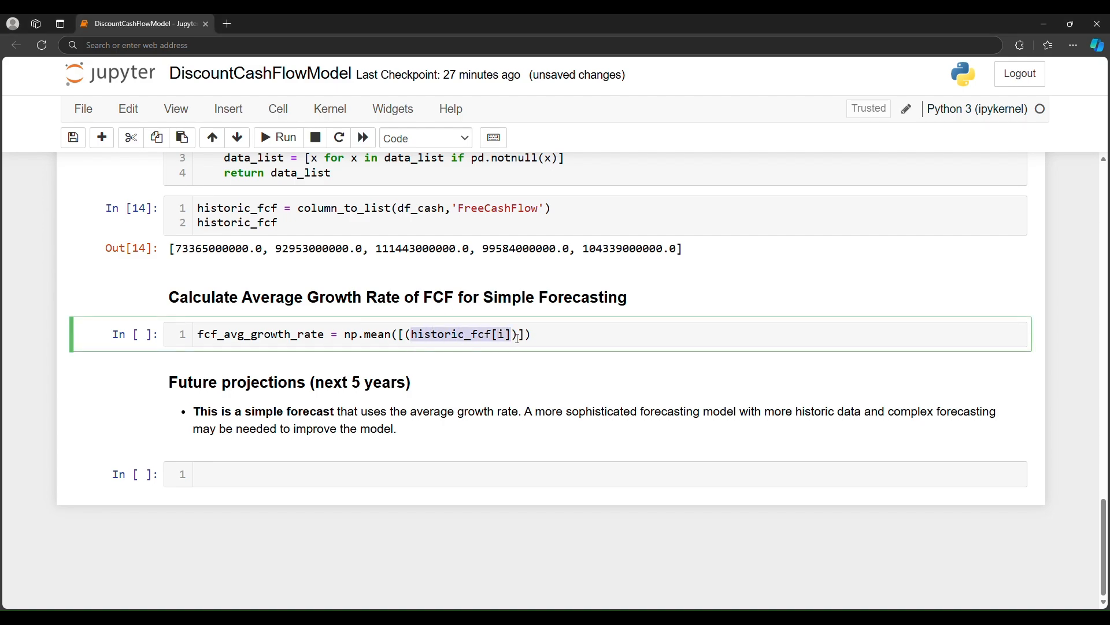
{"action": "type", "text": "-"}
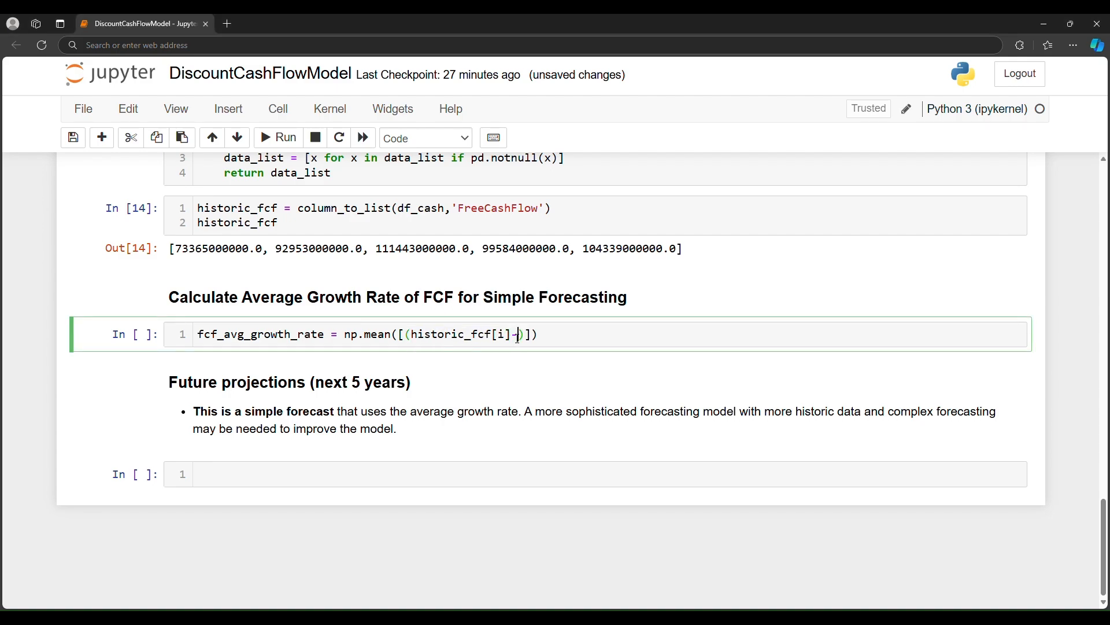
{"action": "type", "text": "historic"}
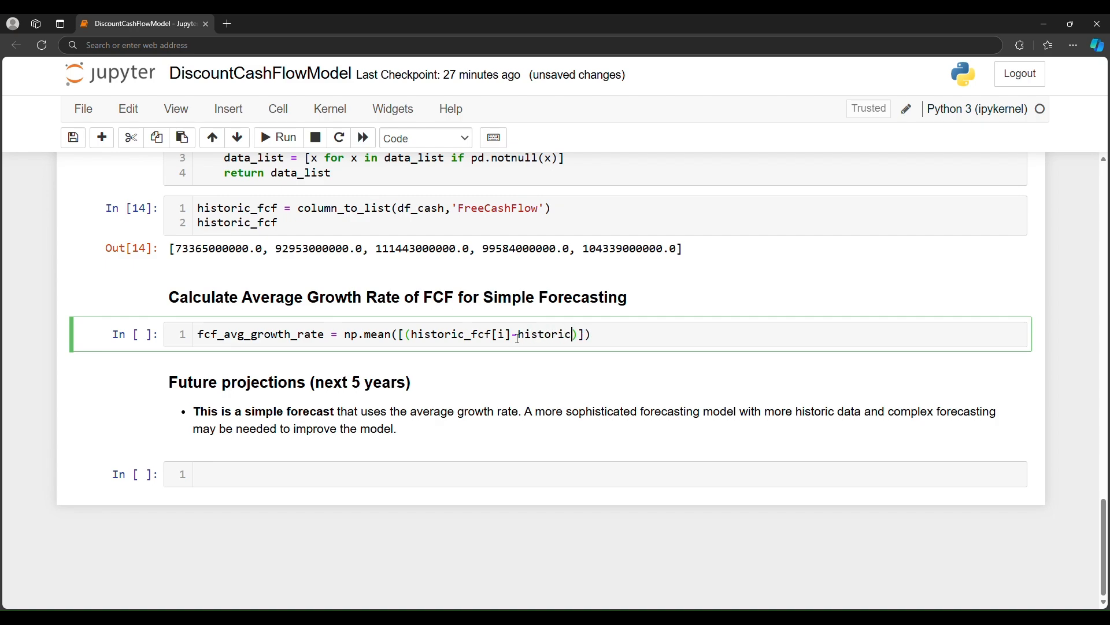
{"action": "type", "text": "_fcf"}
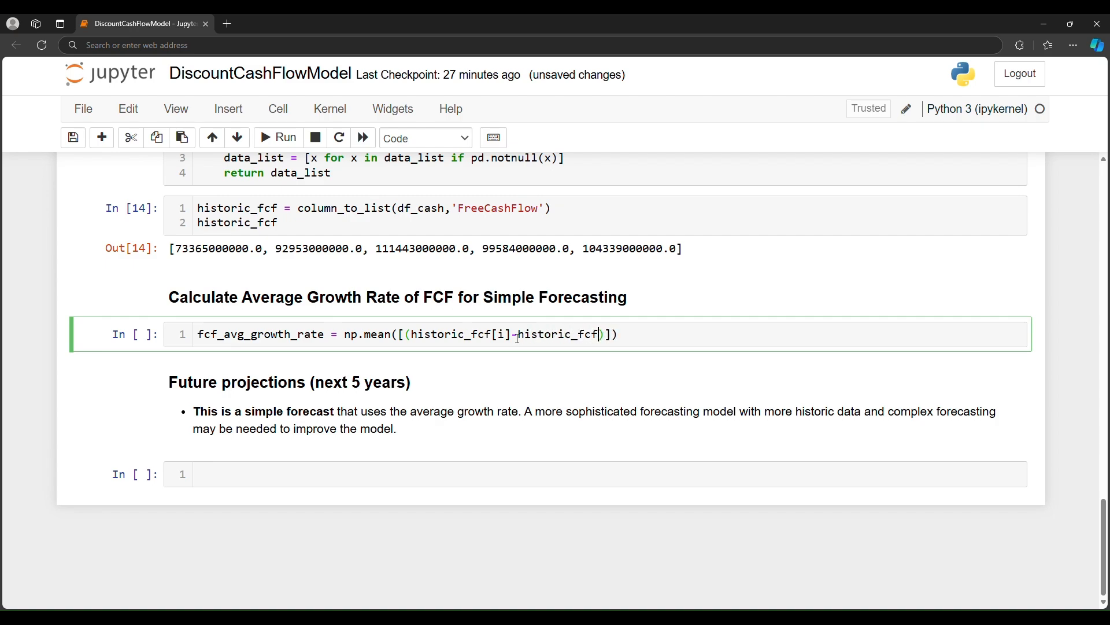
{"action": "type", "text": "[i-1]"}
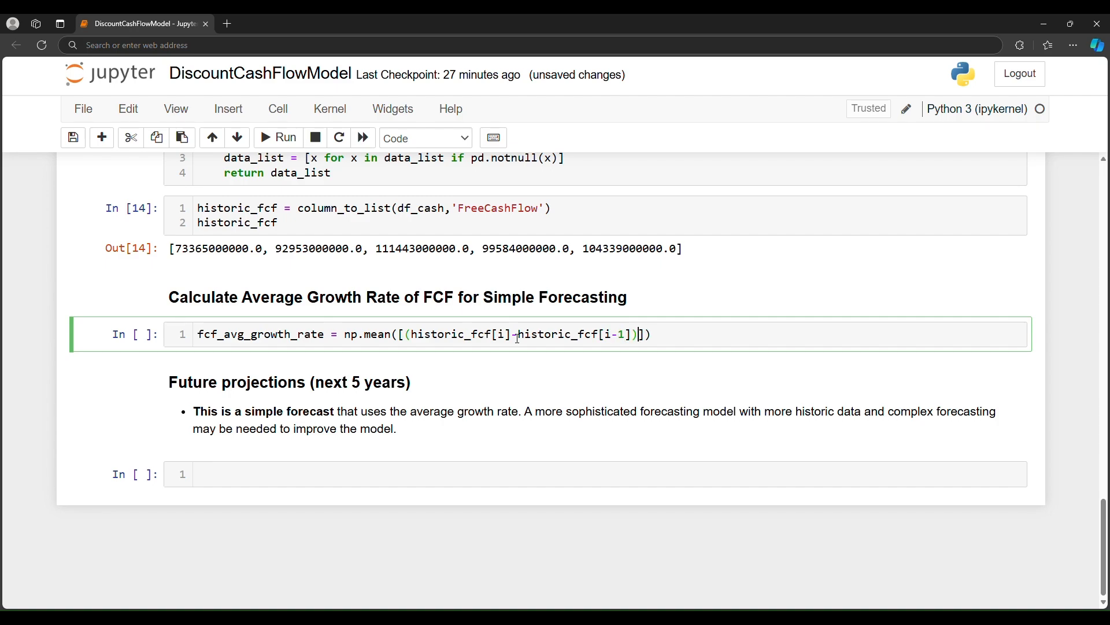
{"action": "type", "text": "/"}
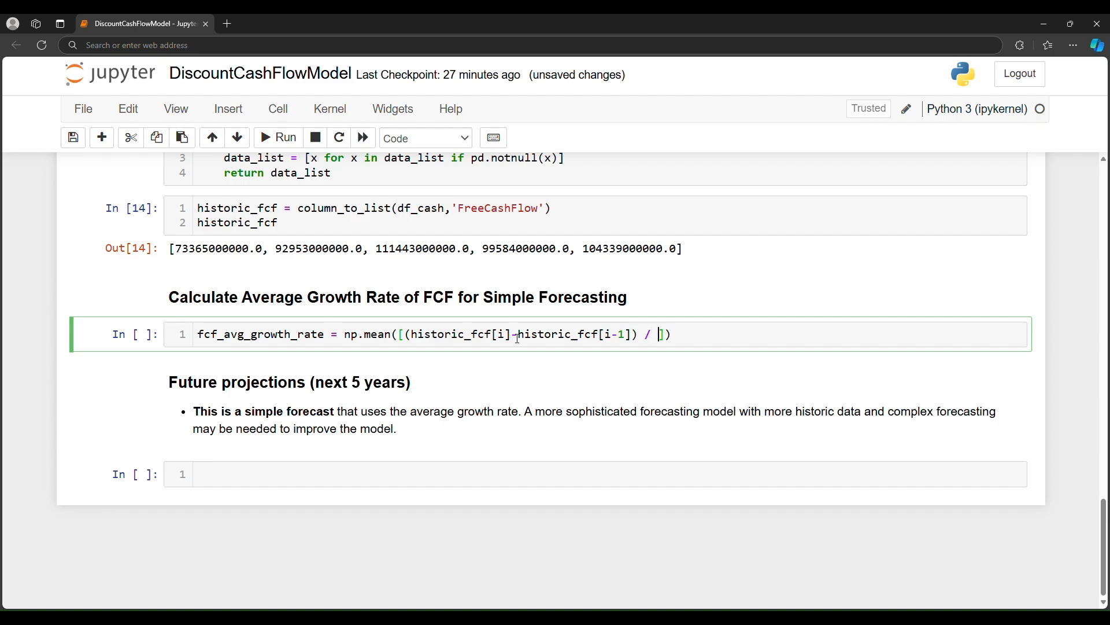
{"action": "type", "text": "historic_"}
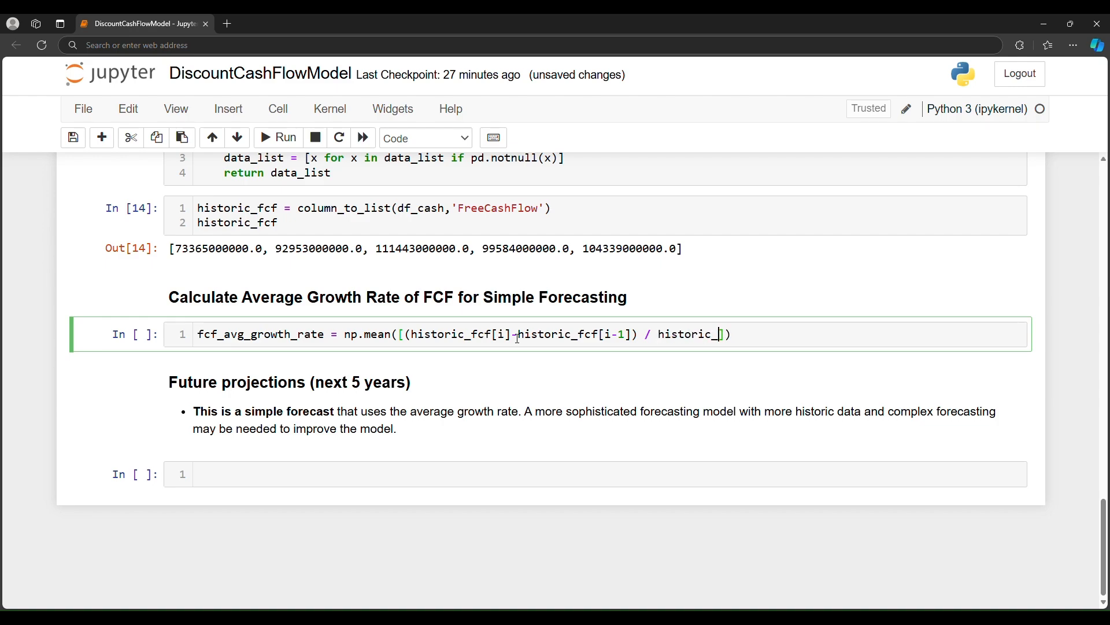
{"action": "type", "text": "fcf["}
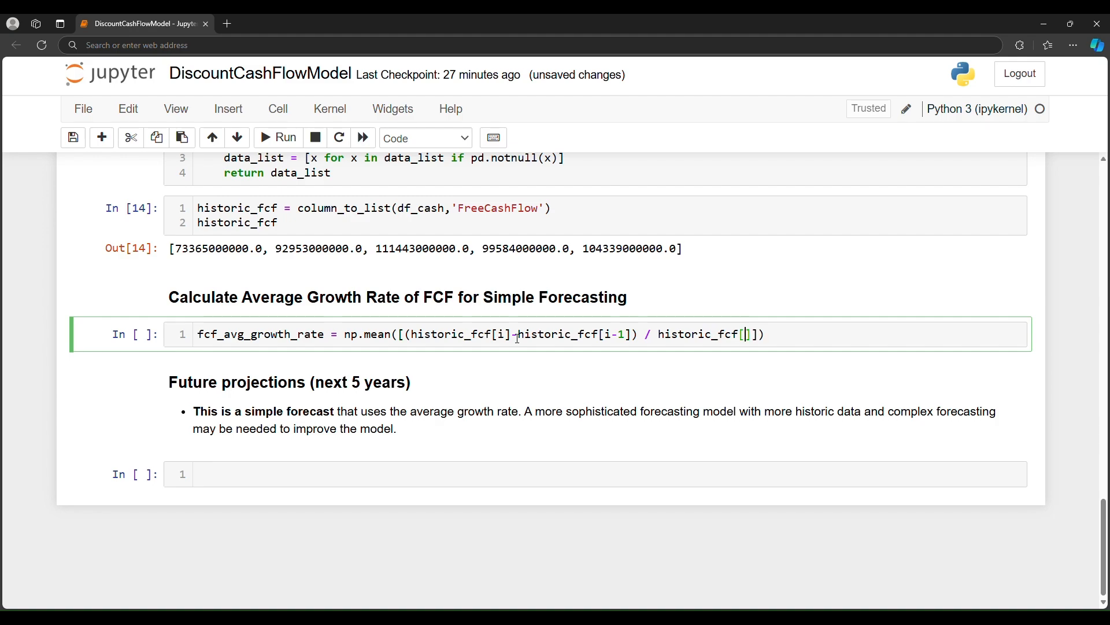
{"action": "type", "text": "i-1"}
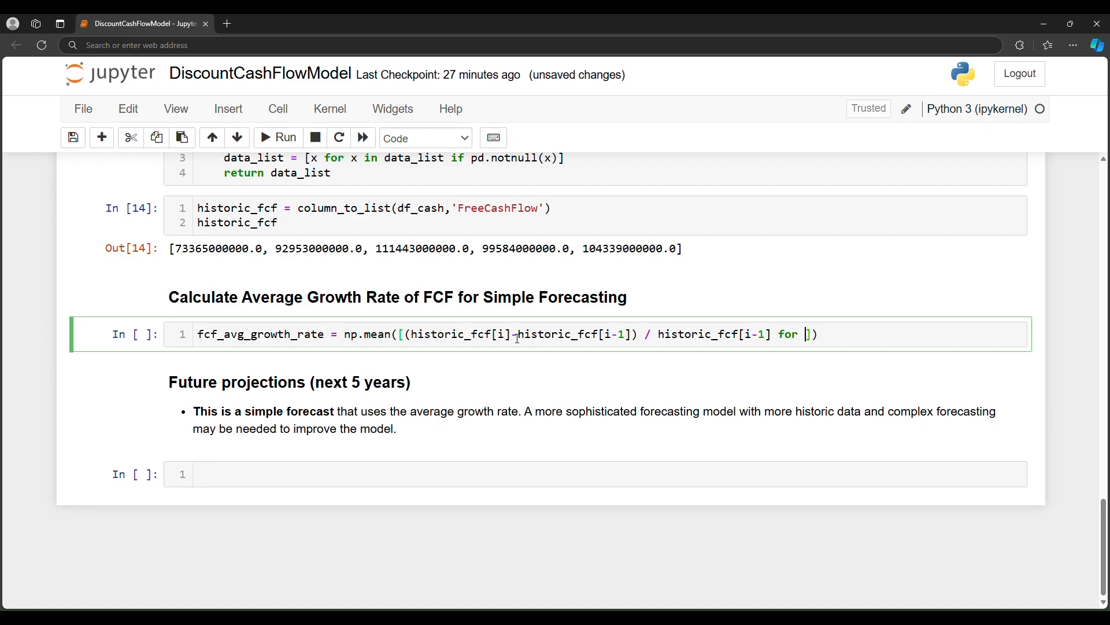
Iterate i over range(1, len(historic_fcf)) and output fcf_avg_growth_rate.
{"action": "type", "text": "i in range()"}
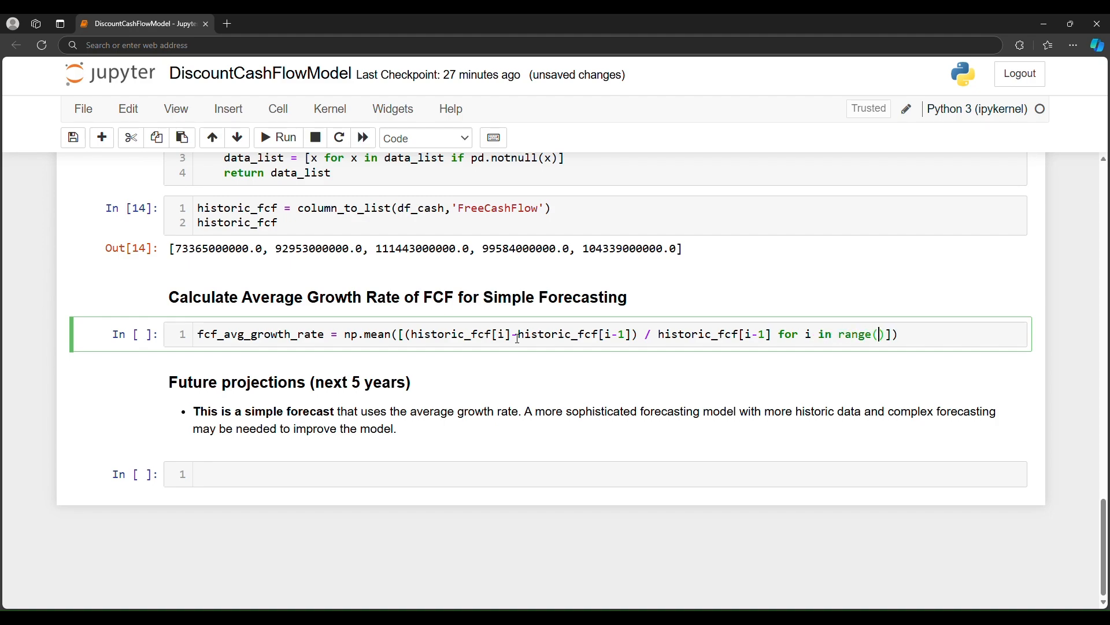
{"action": "type", "text": "1,"}
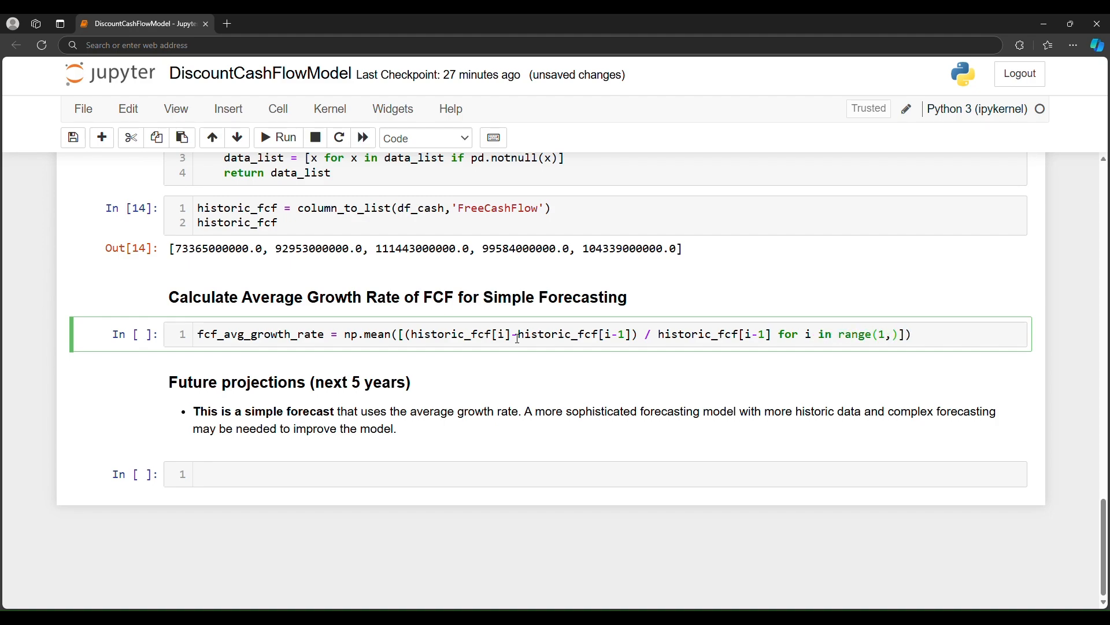
{"action": "type", "text": "len(h"}
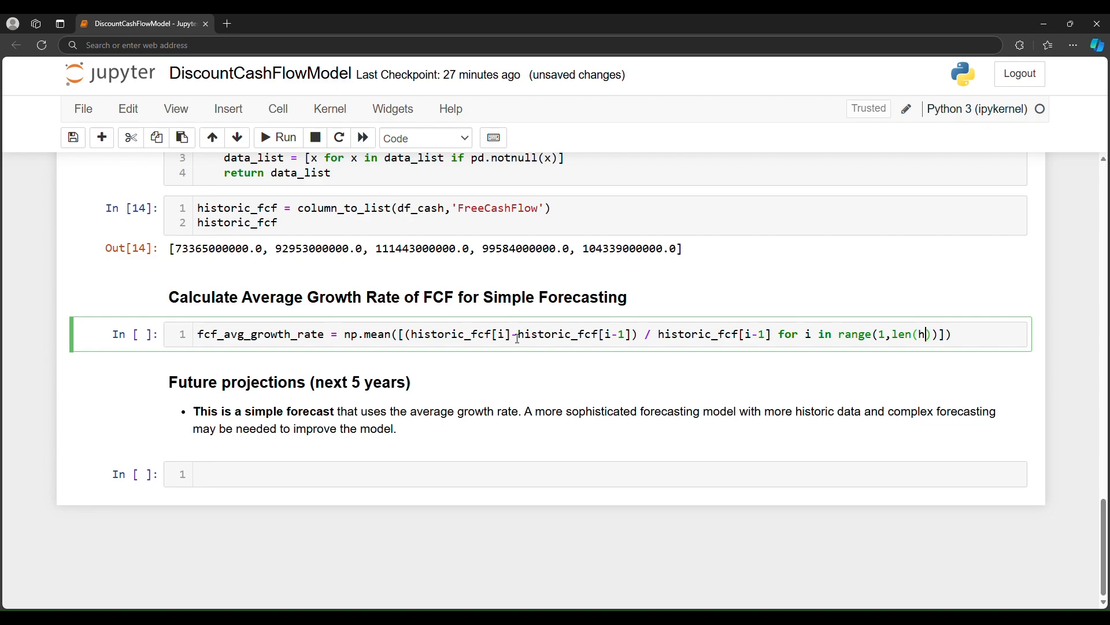
{"action": "type", "text": "istoric_fcf"}
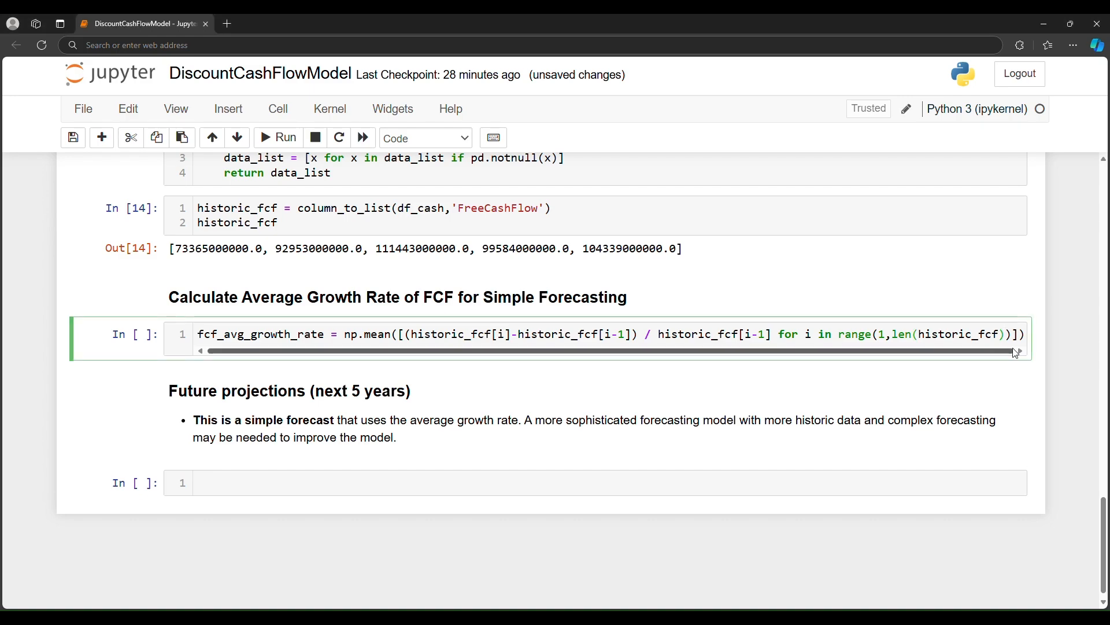
{"action": "left_click", "coordinate": [1022, 333]}
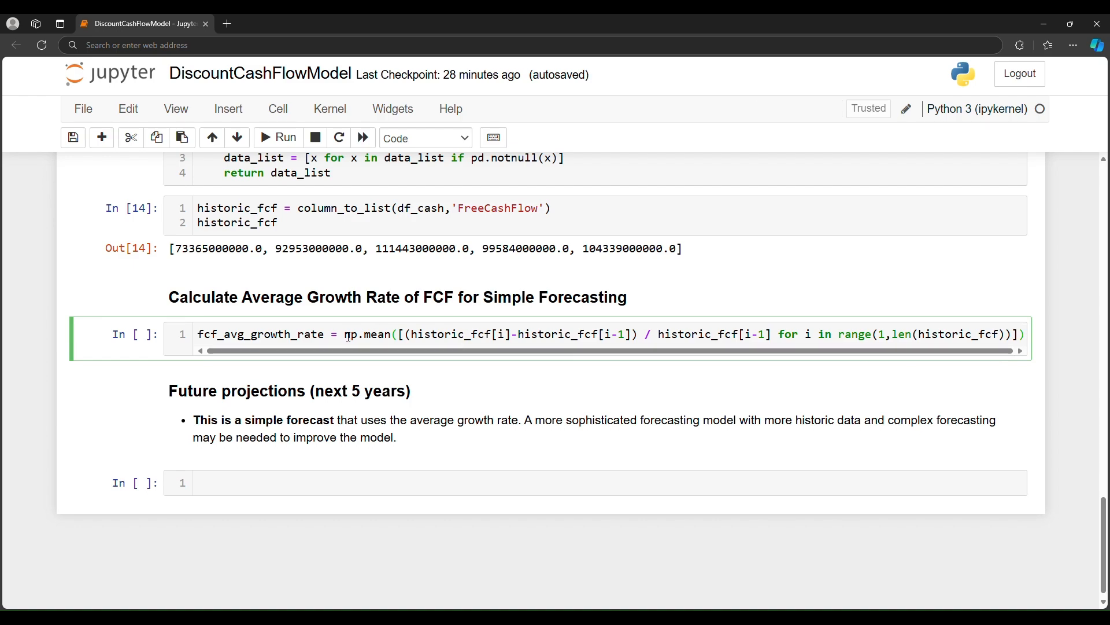
{"action": "double_click", "coordinate": [369, 334]}
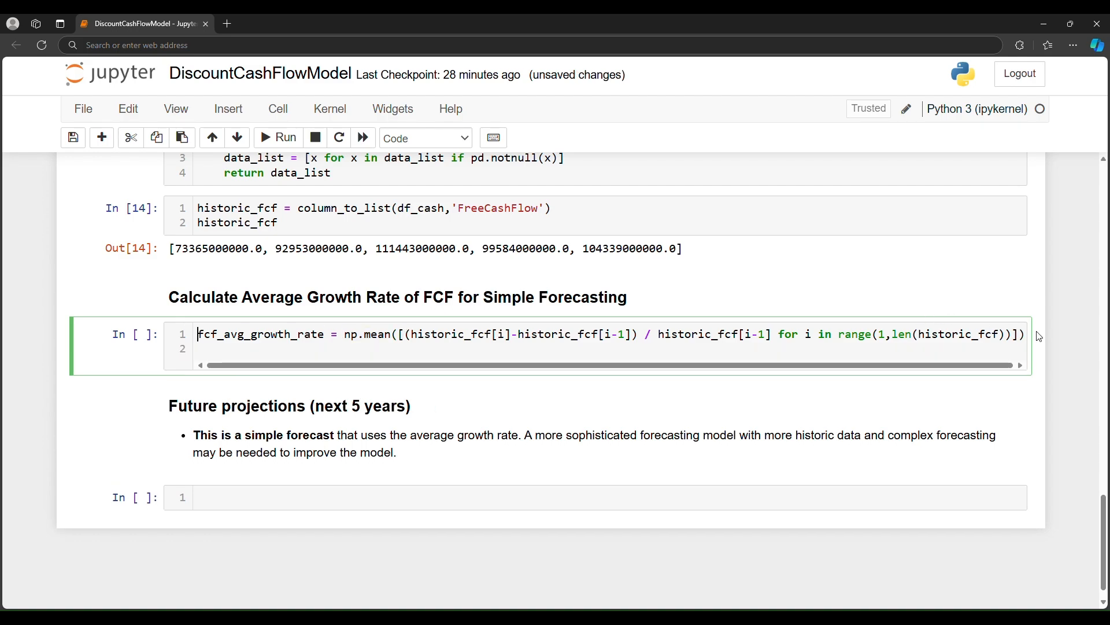
{"action": "type", "text": "fcf_avg_growth_rate"}
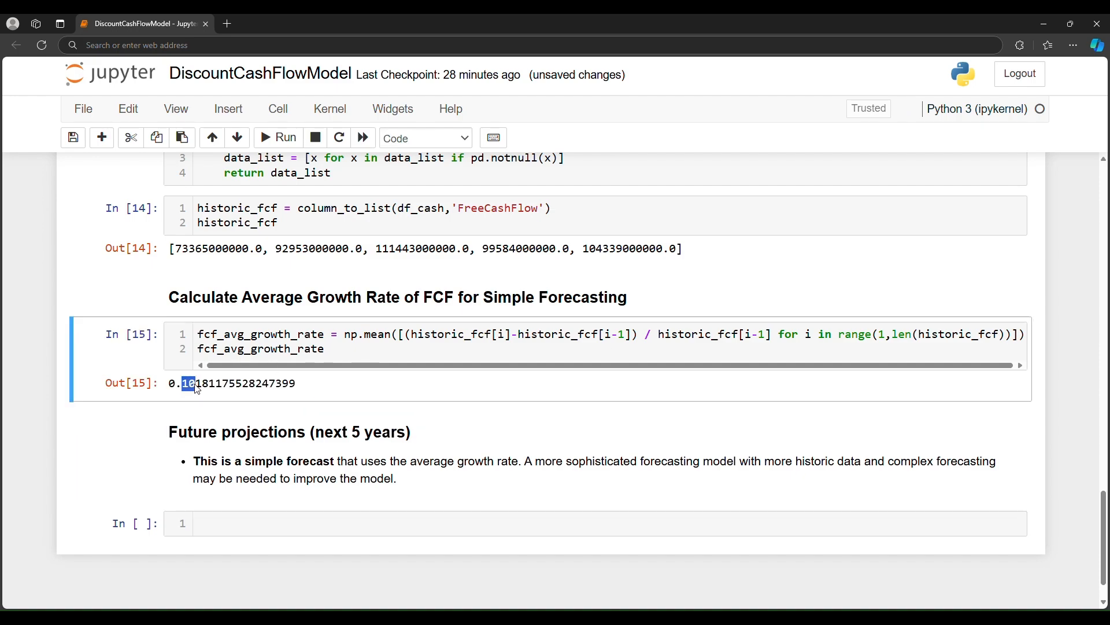
Highlight the 0.10181175528247399 growth-rate output.
{"action": "left_click", "coordinate": [326, 348]}
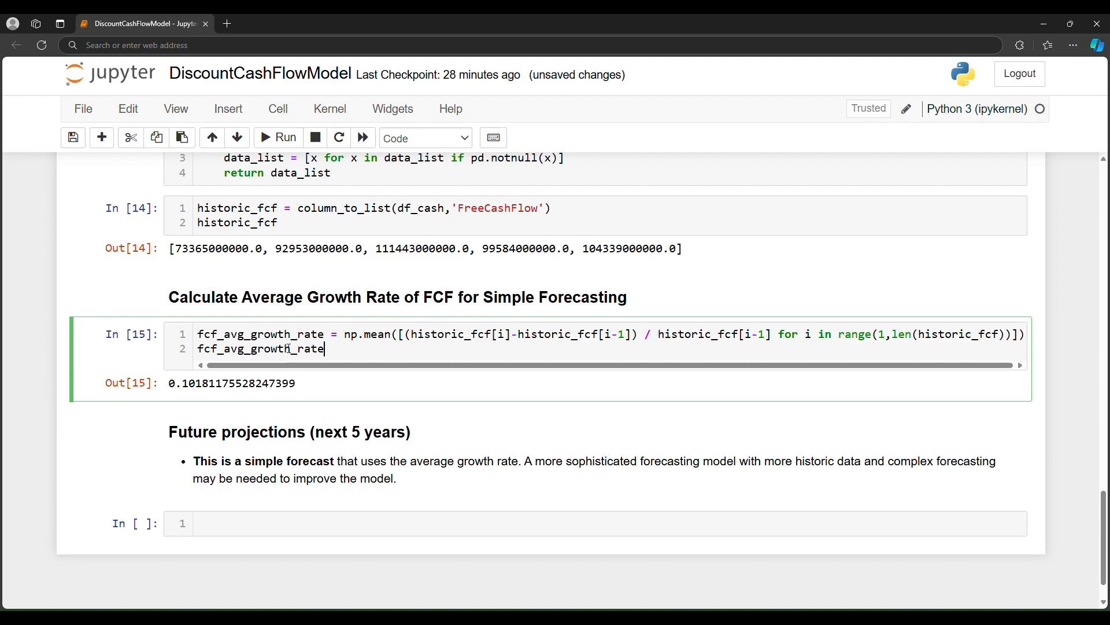
{"action": "double_click", "coordinate": [283, 334]}
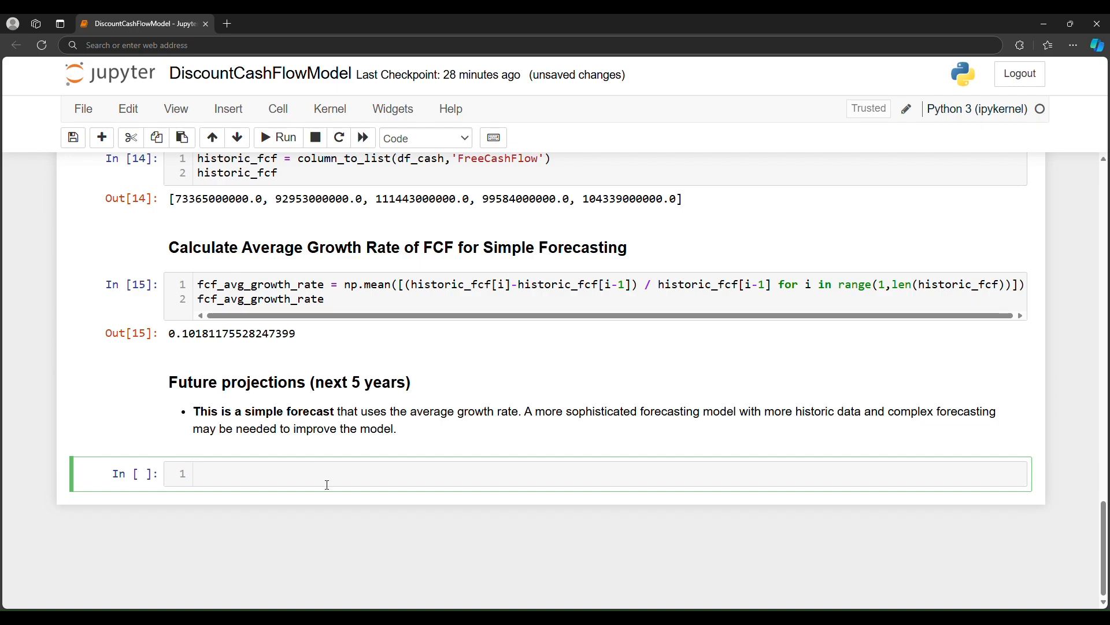
Set future_year = 5 and start future_fcf from the last historic FCF times (1+fcf_avg_growth_rate).
{"action": "type", "text": "future"}
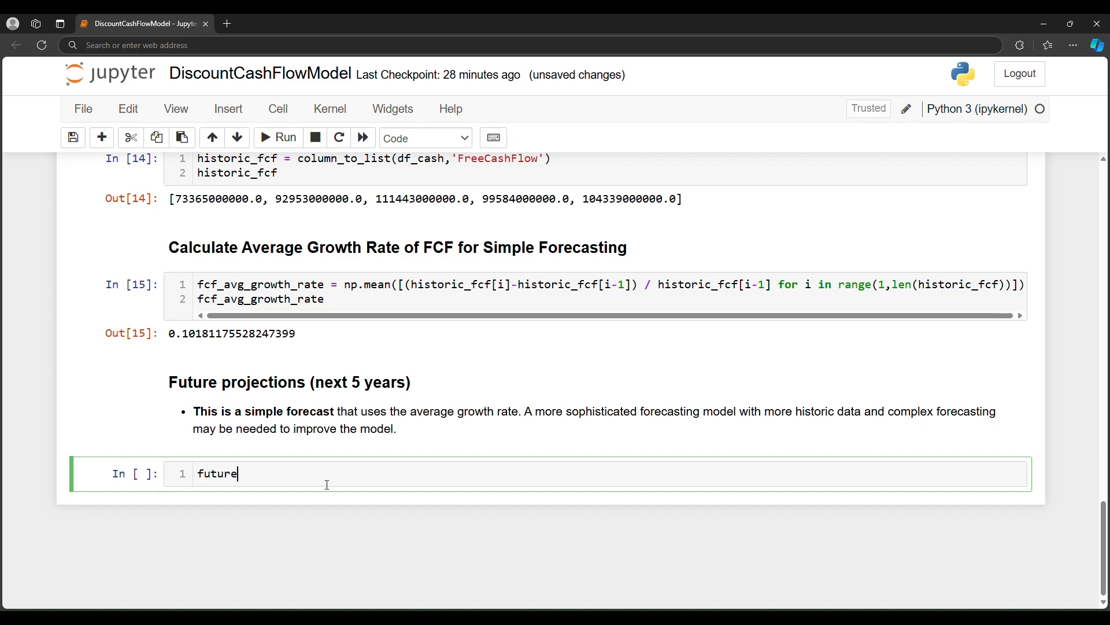
{"action": "type", "text": "_yea"}
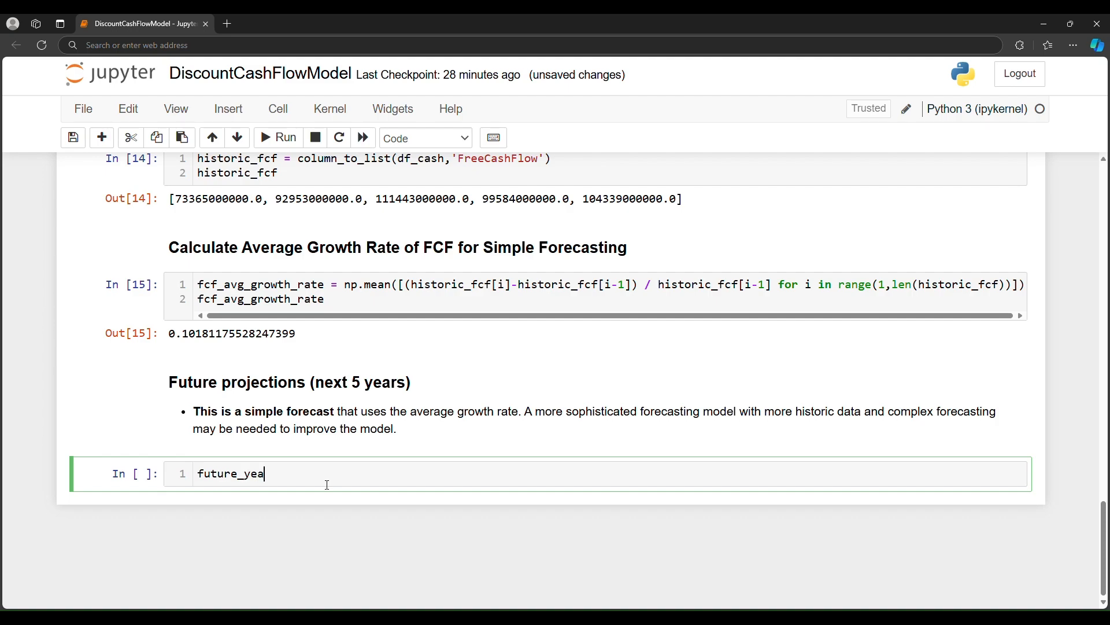
{"action": "type", "text": "r = 5"}
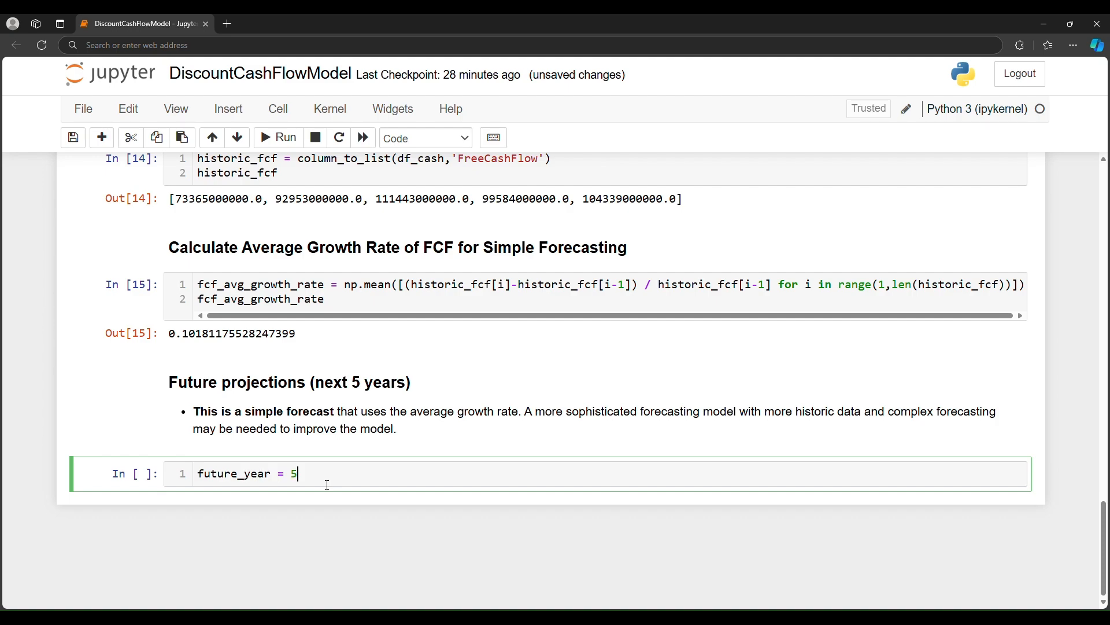
{"action": "type", "text": "futu"}
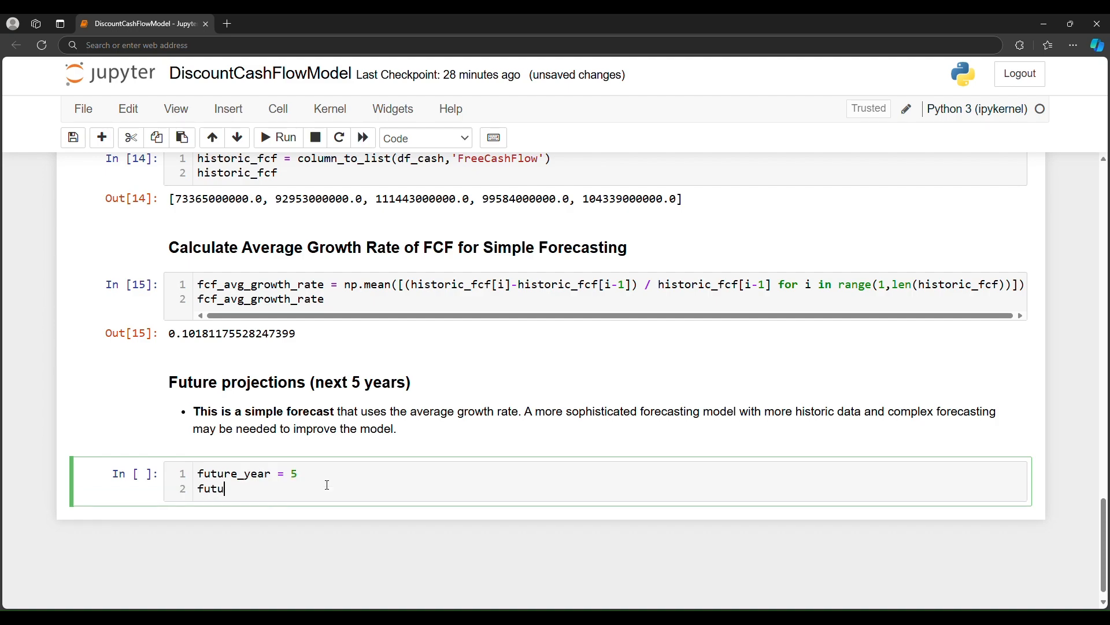
{"action": "type", "text": "re_fcf"}
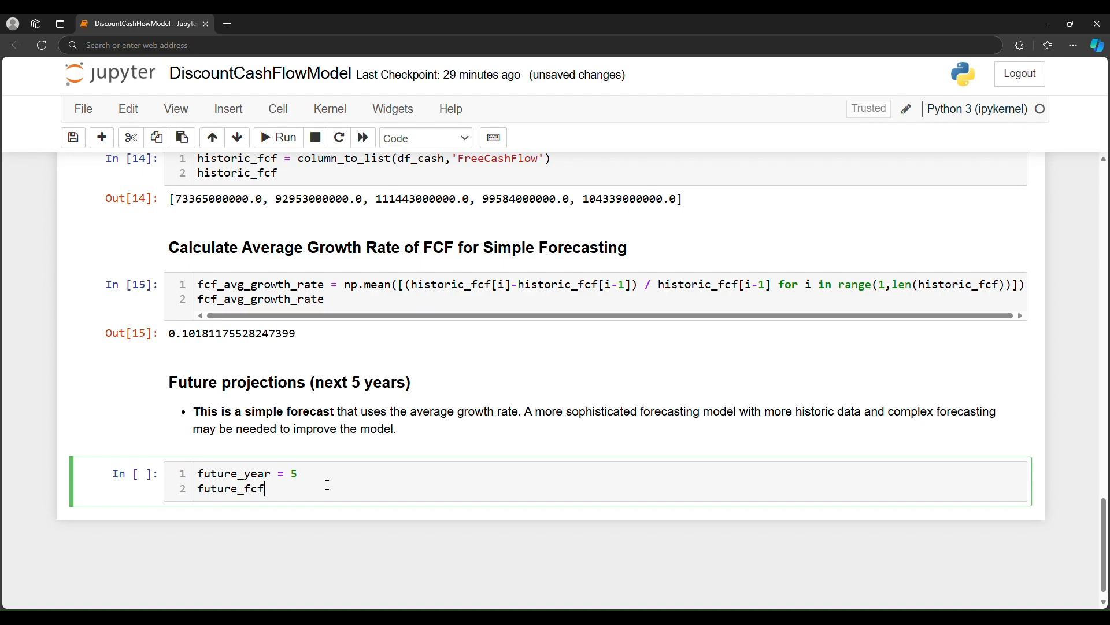
{"action": "type", "text": "= []"}
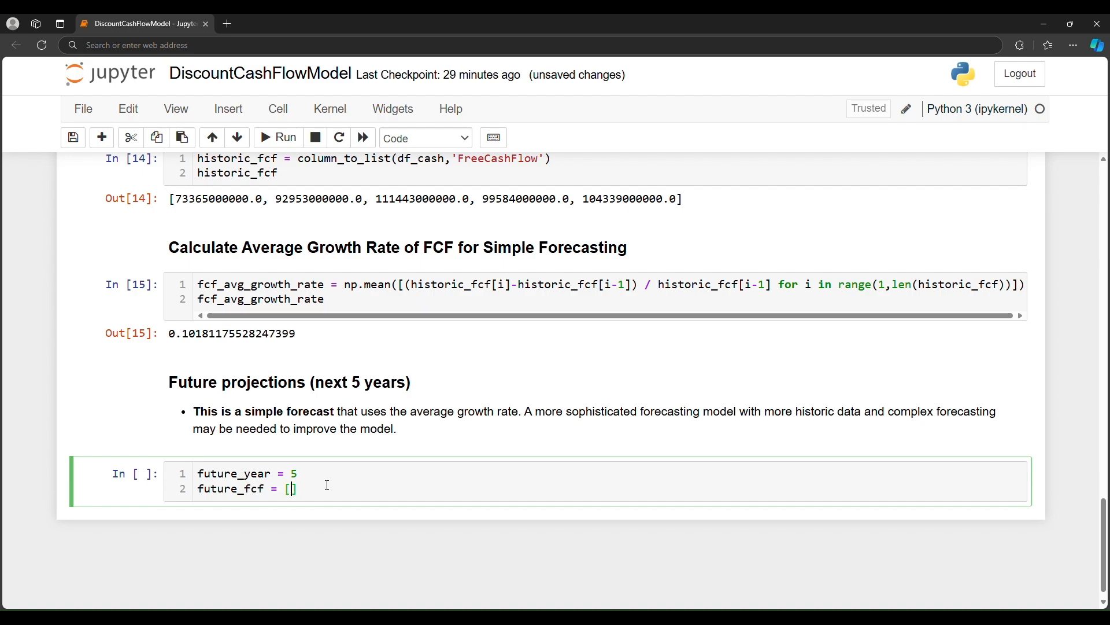
{"action": "type", "text": "historic_fcf["}
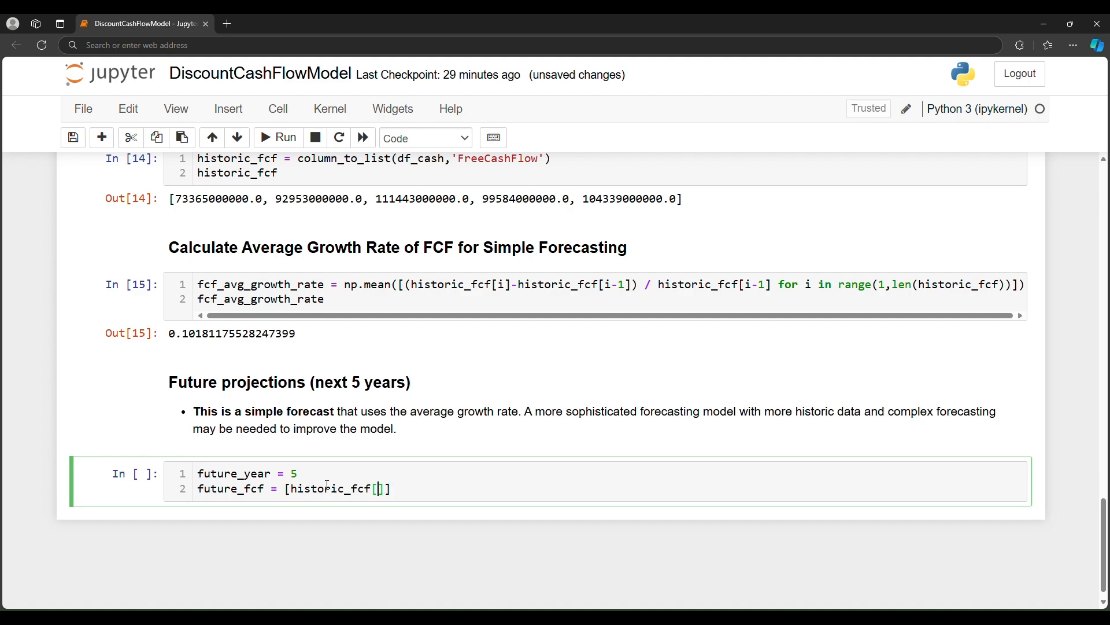
{"action": "type", "text": "-1"}
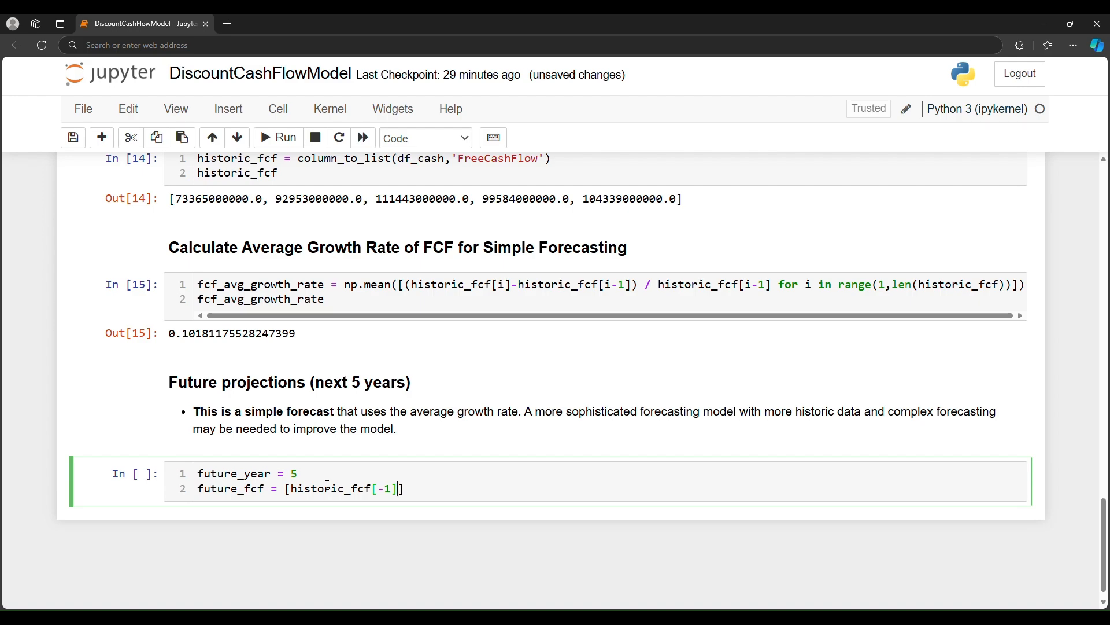
{"action": "type", "text": "*()"}
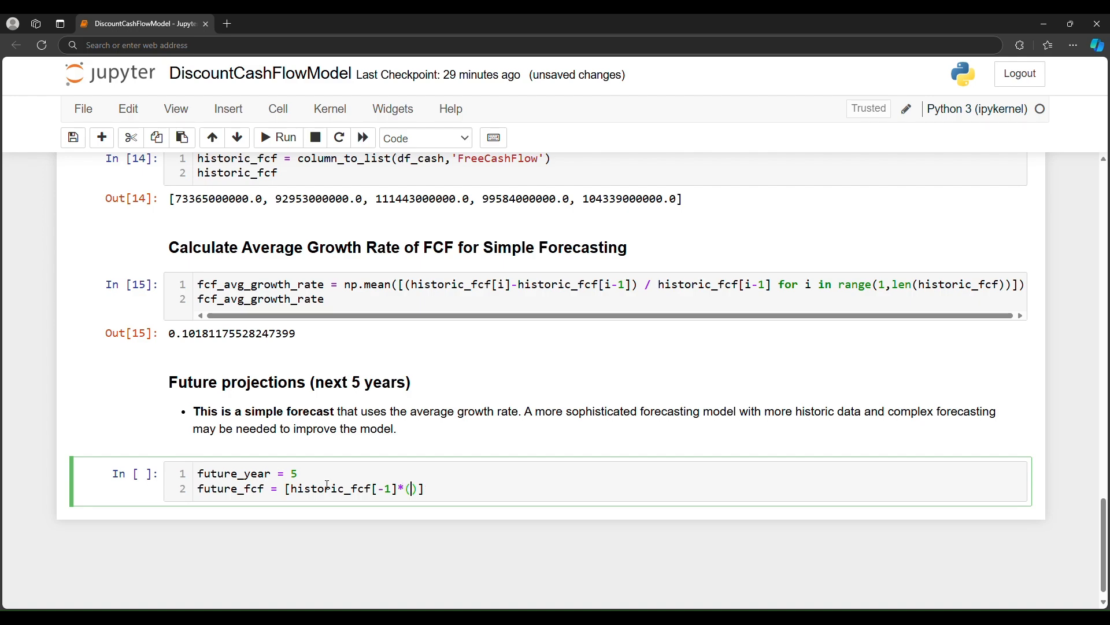
{"action": "type", "text": "1+fcf"}
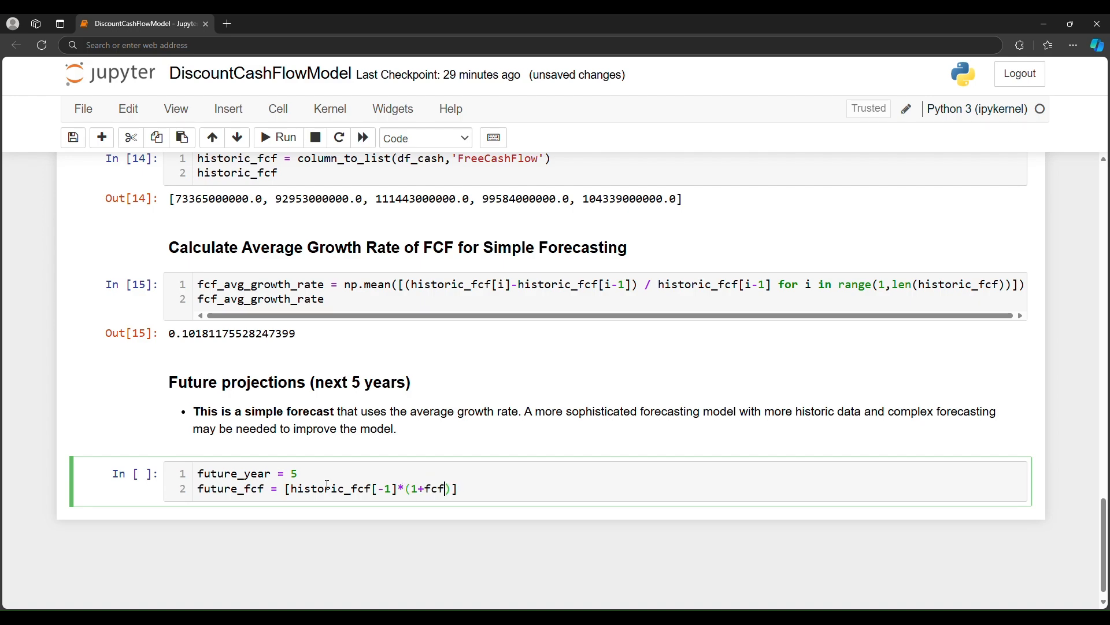
{"action": "type", "text": "_avg_g"}
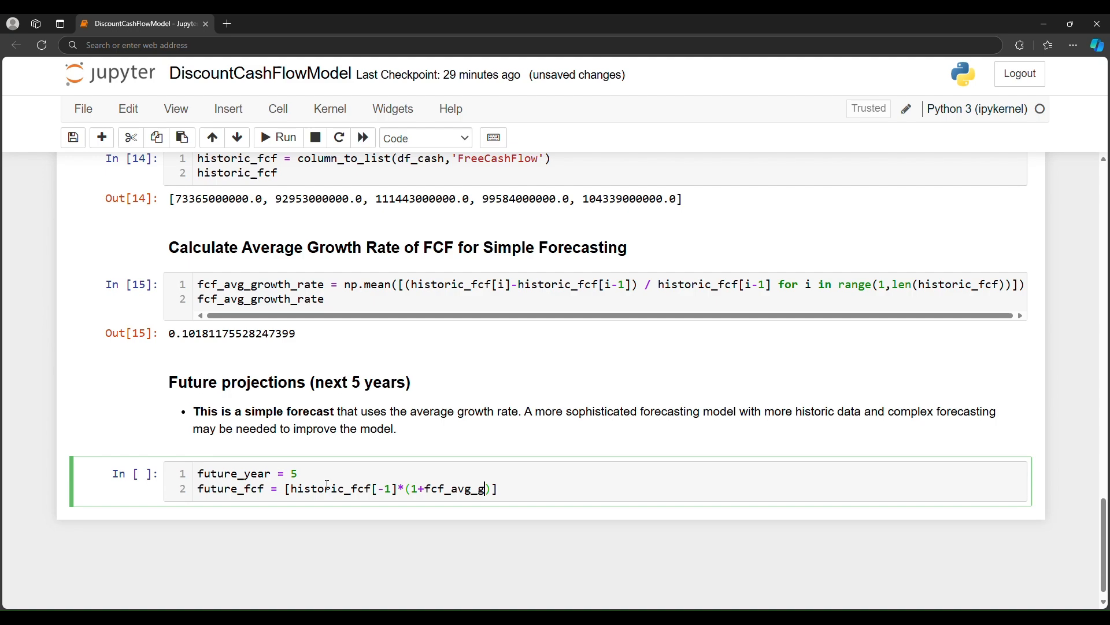
{"action": "type", "text": "rowth_rate"}
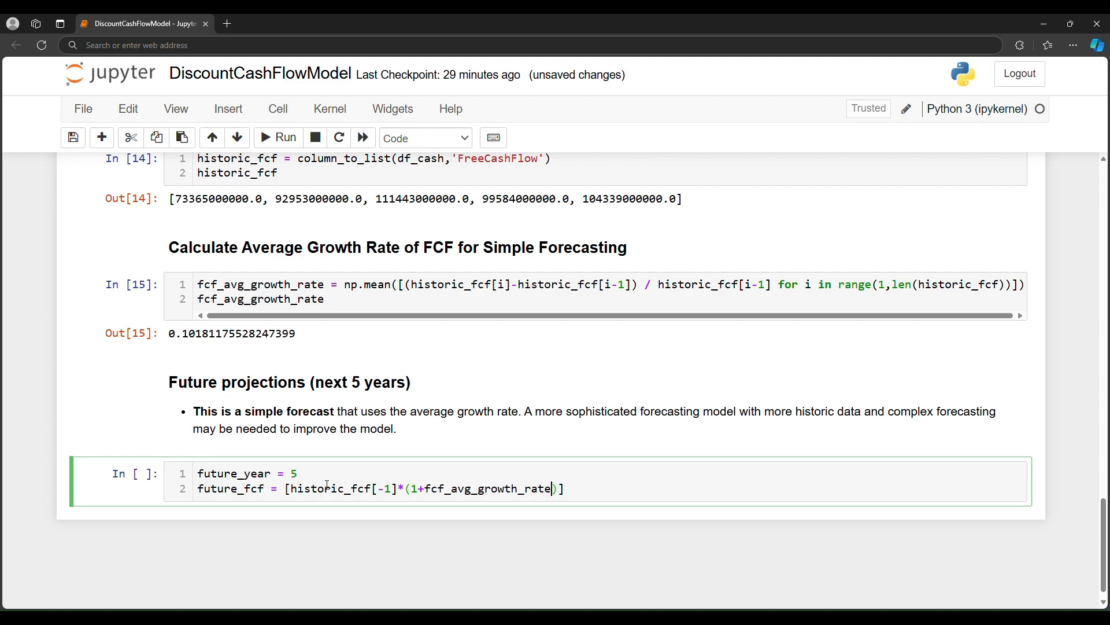
Raise the growth factor to i+1 over range(future_years) and run the cell.
{"action": "type", "text": "**"}
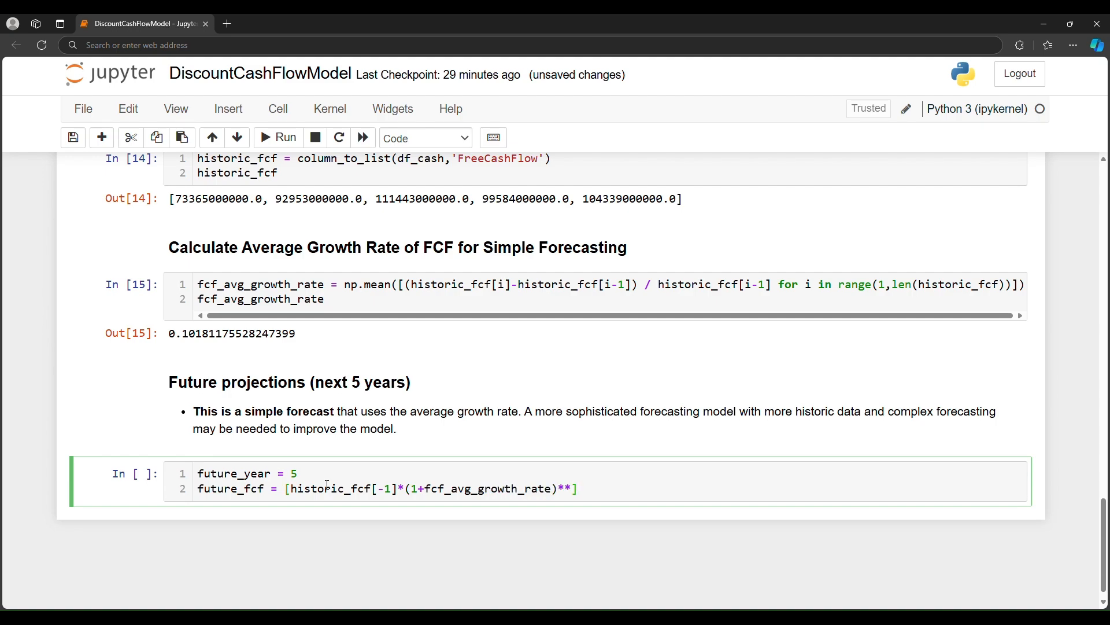
{"action": "type", "text": "(i)"}
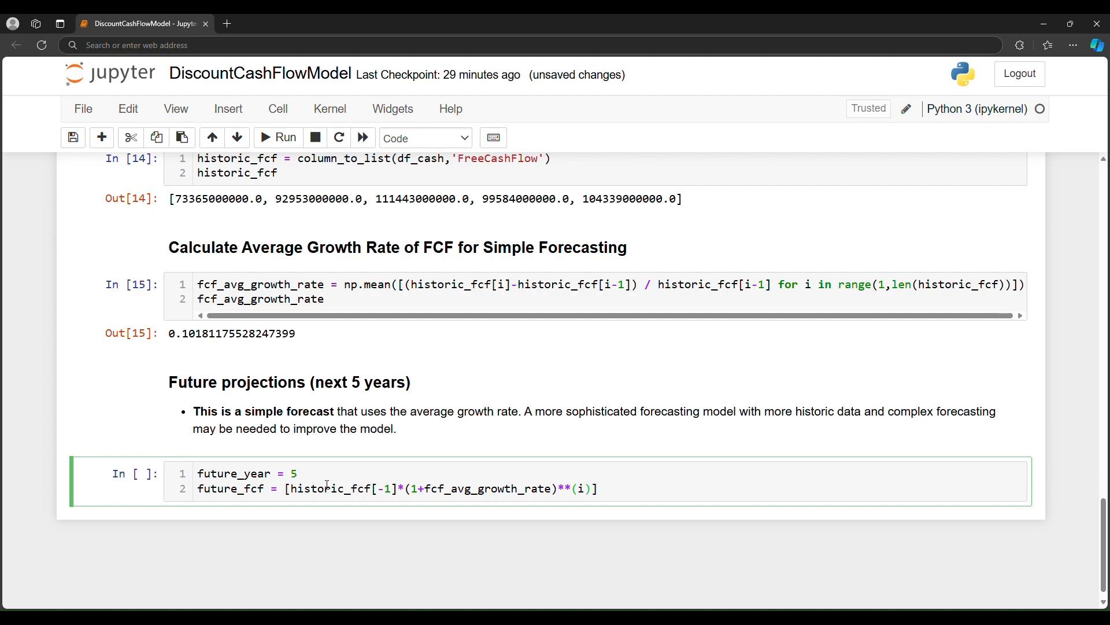
{"action": "type", "text": "+1"}
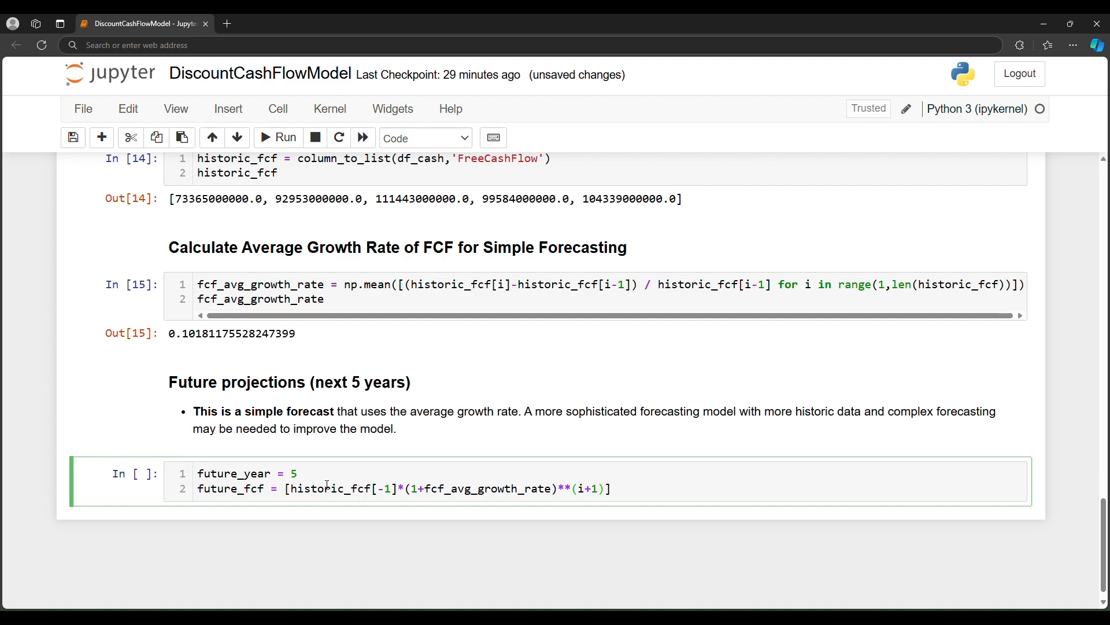
{"action": "type", "text": "for i in"}
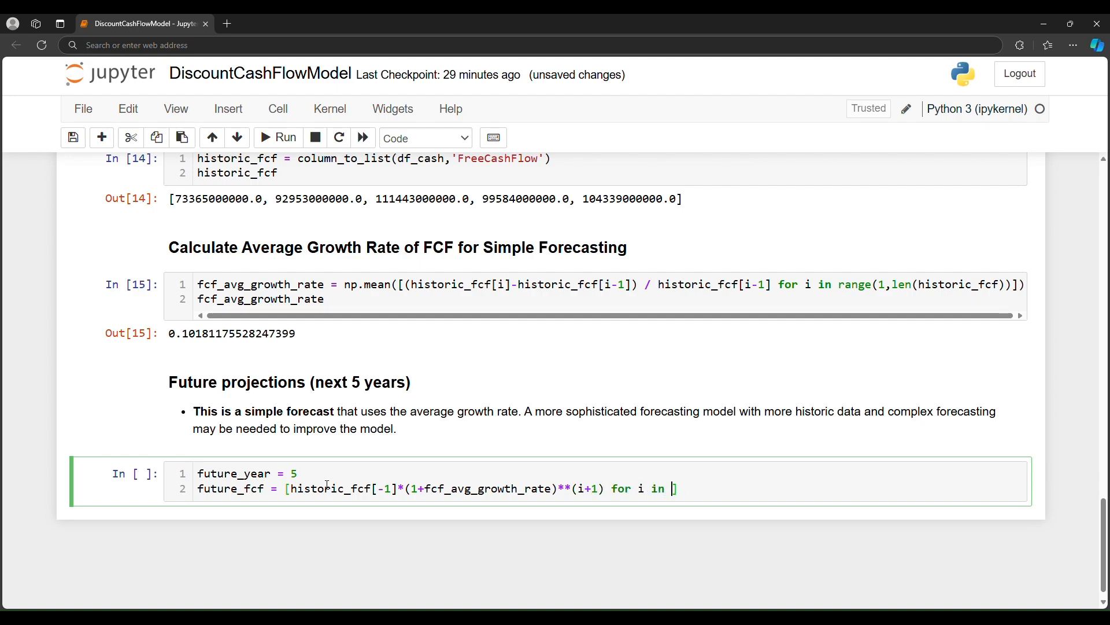
{"action": "type", "text": "range(future_years"}
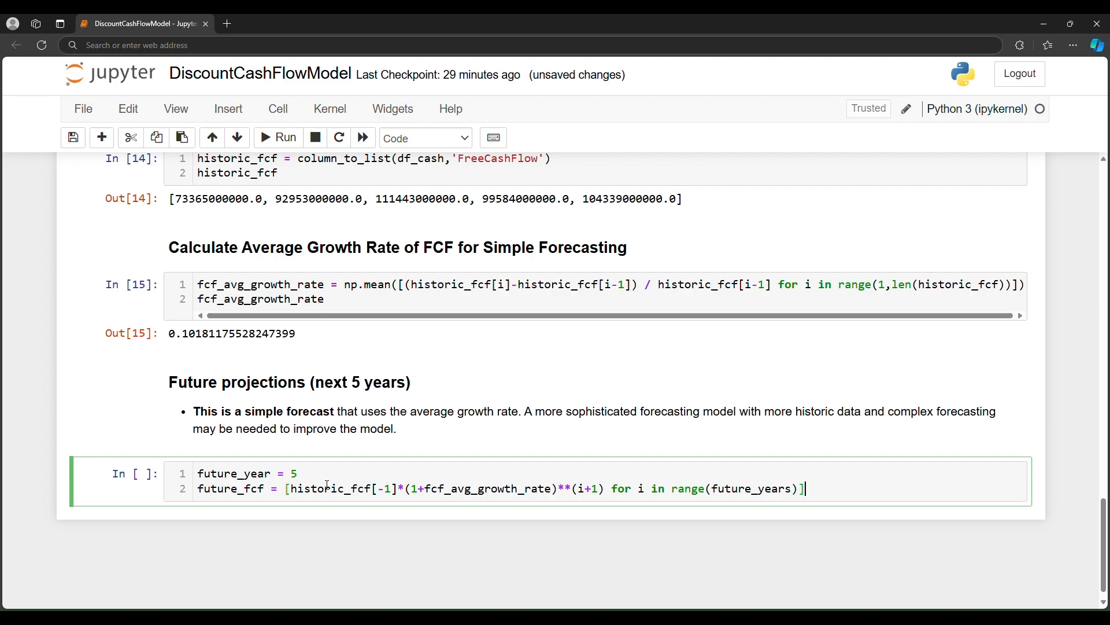
{"action": "key", "text": "enter"}
{"action": "type", "text": "future_fcf"}
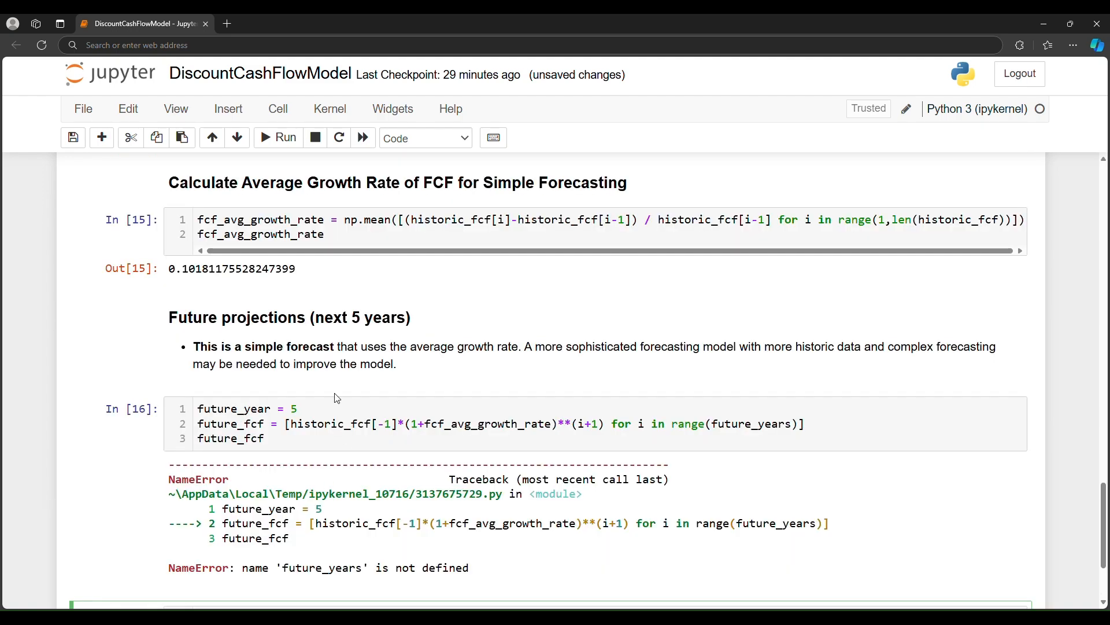
Correct future_years to future_year, rerun, and select the first projected FCF value.
{"action": "scroll", "scroll_direction": "down", "scroll_amount": 3}
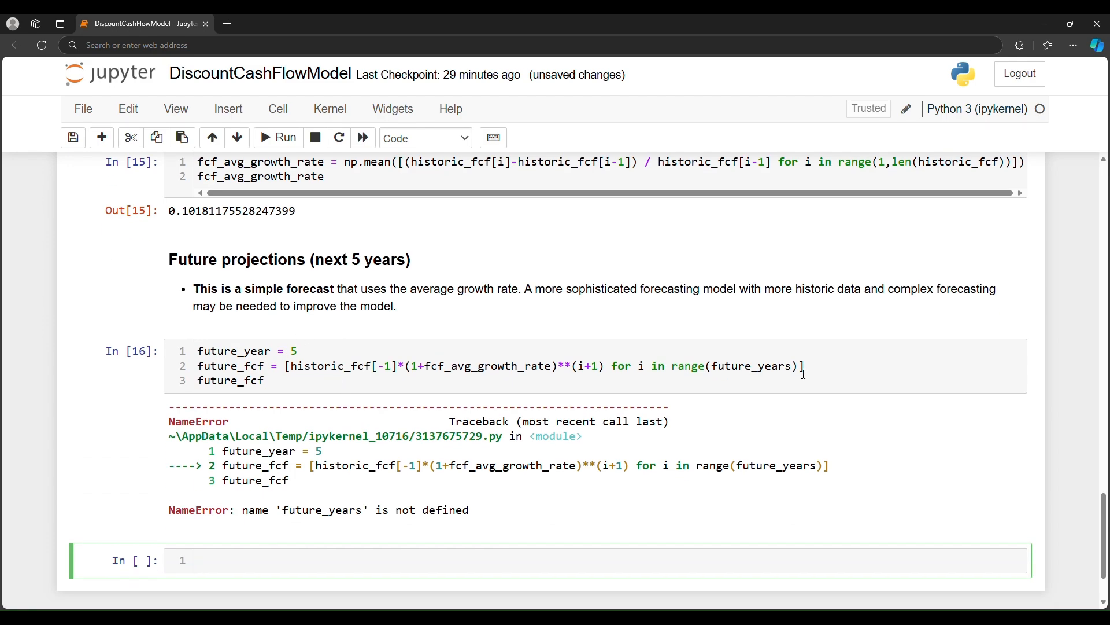
{"action": "left_click", "coordinate": [281, 138]}
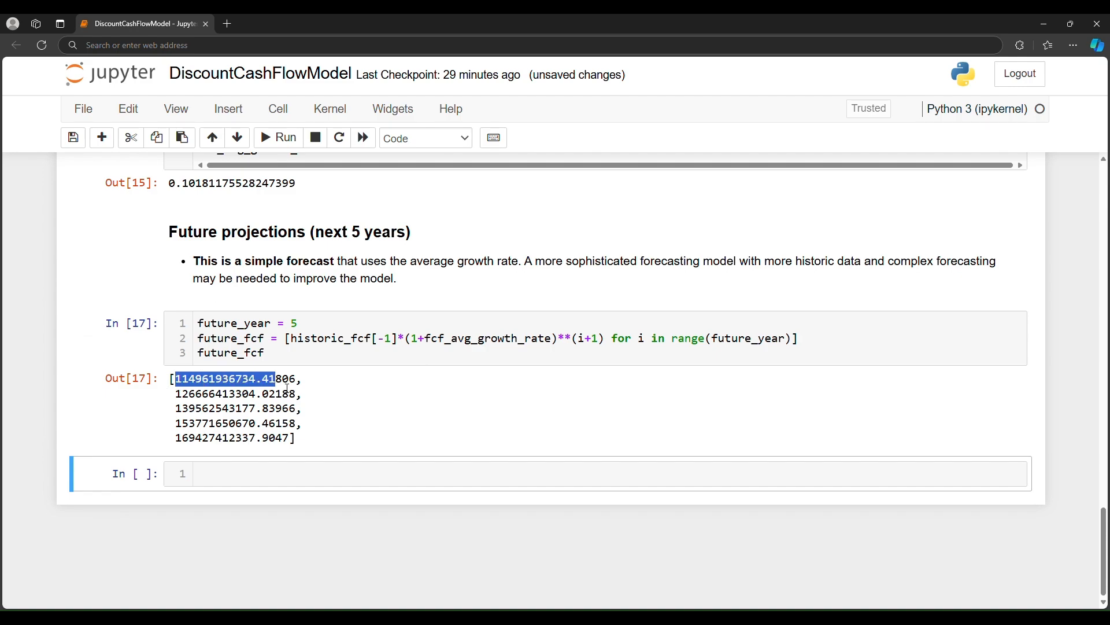
{"action": "left_click_drag", "start_coordinate": [174, 379], "coordinate": [315, 439]}
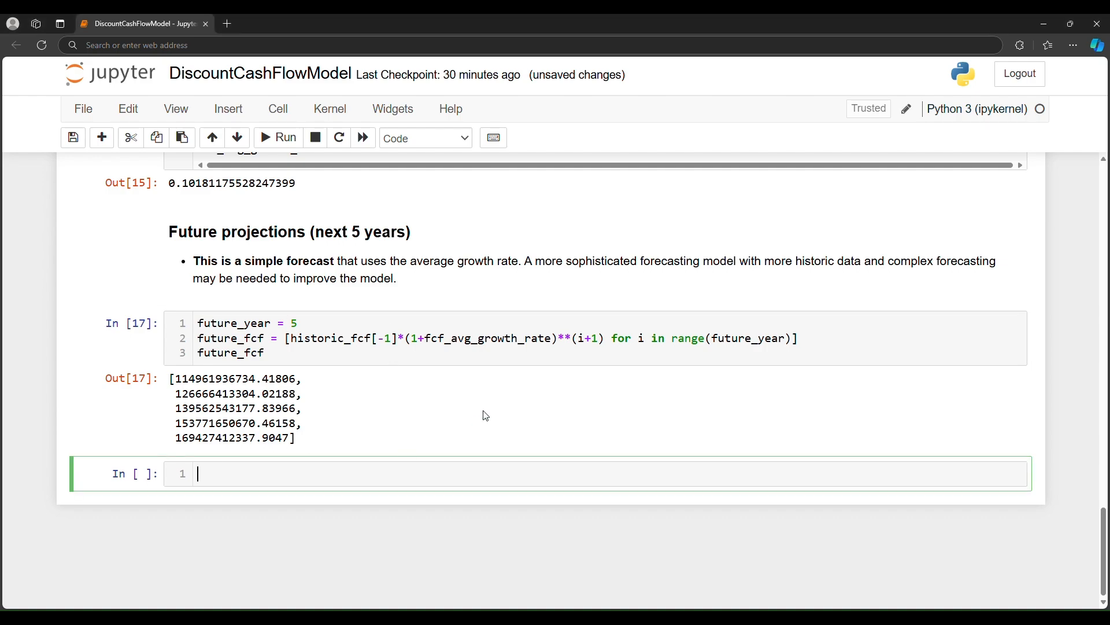
{"action": "scroll", "scroll_direction": "down", "scroll_amount": 3}
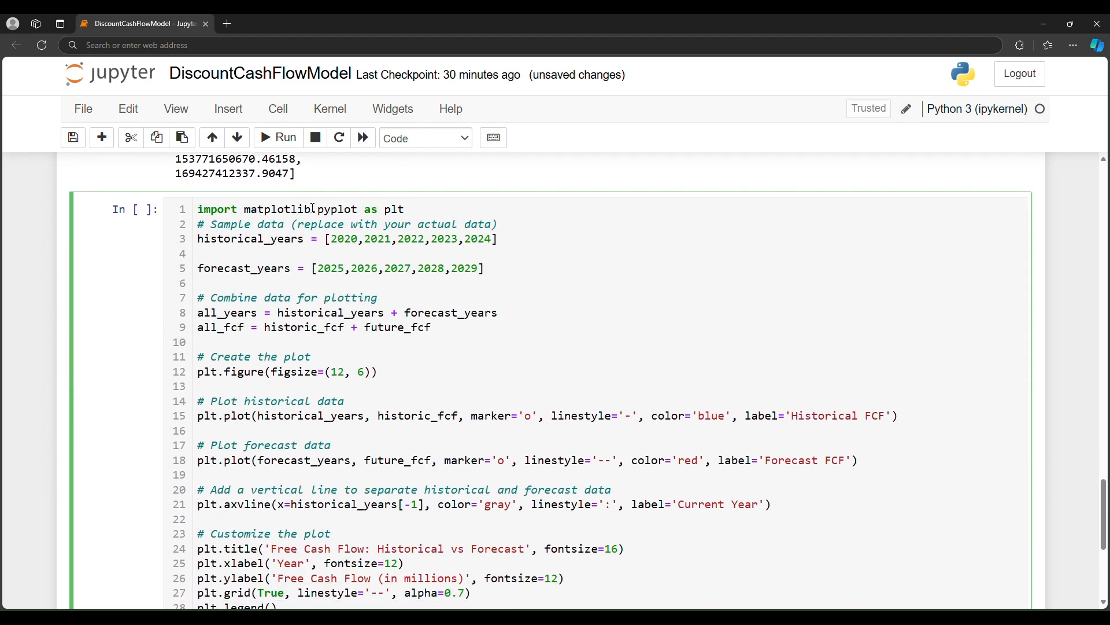
Review the plotting code's historical years list and scroll to the rendered forecast chart.
{"action": "double_click", "coordinate": [233, 238]}
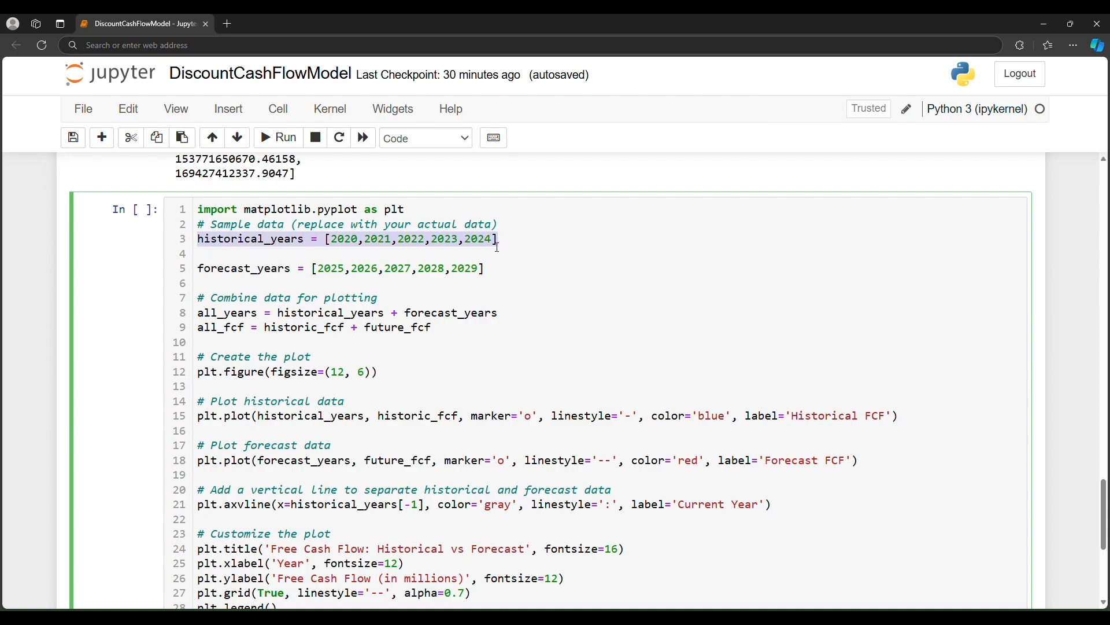
{"action": "left_click", "coordinate": [472, 268]}
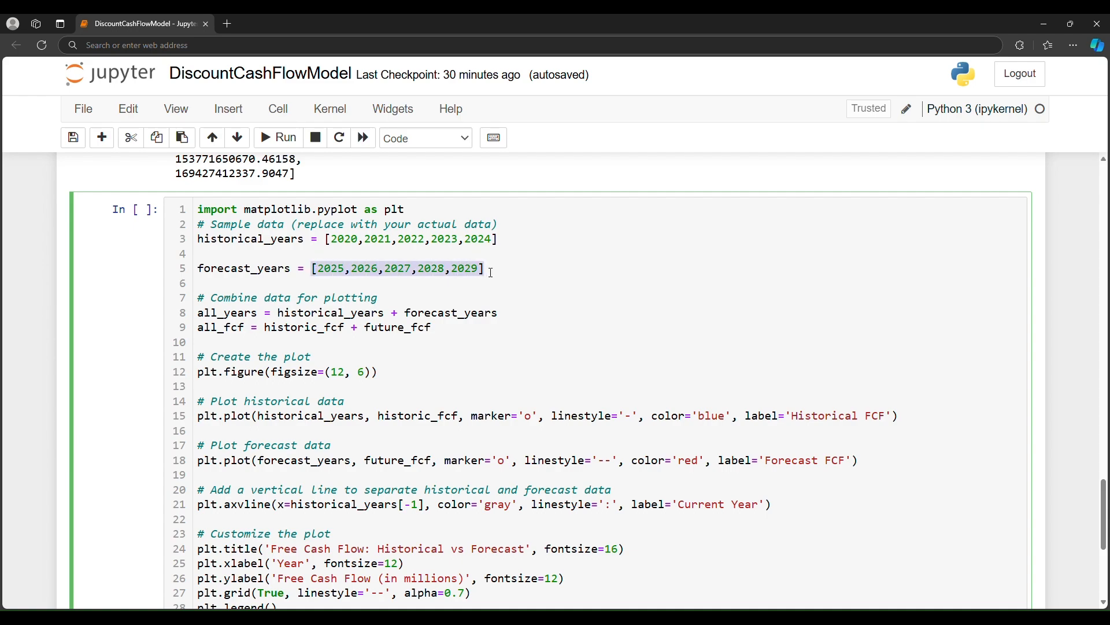
{"action": "mouse_move", "coordinate": [410, 244]}
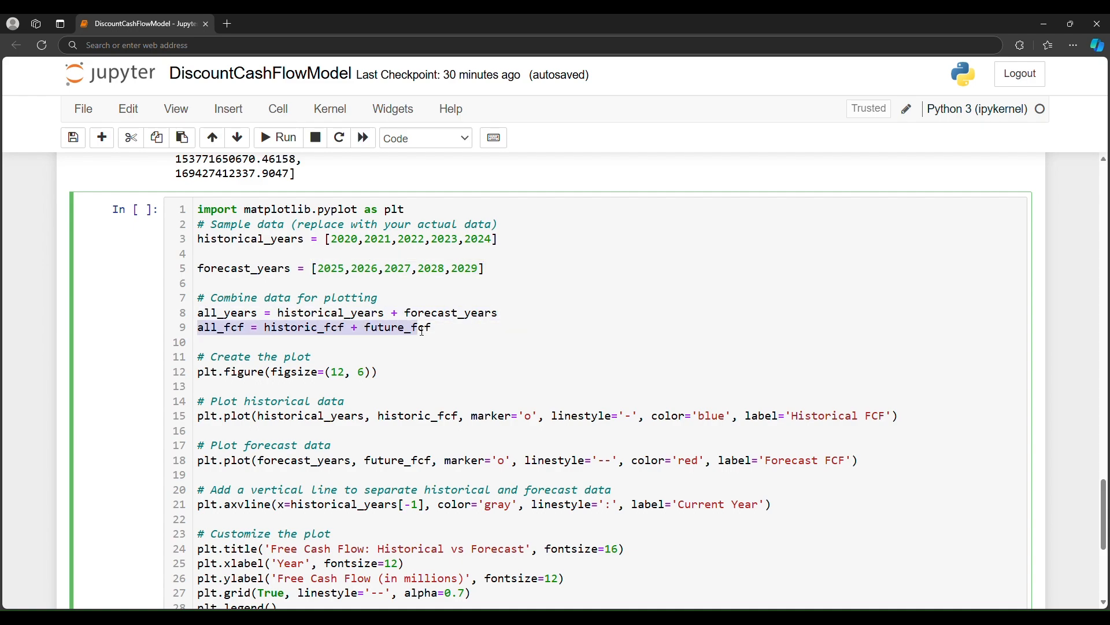
{"action": "scroll", "scroll_direction": "down", "scroll_amount": 3}
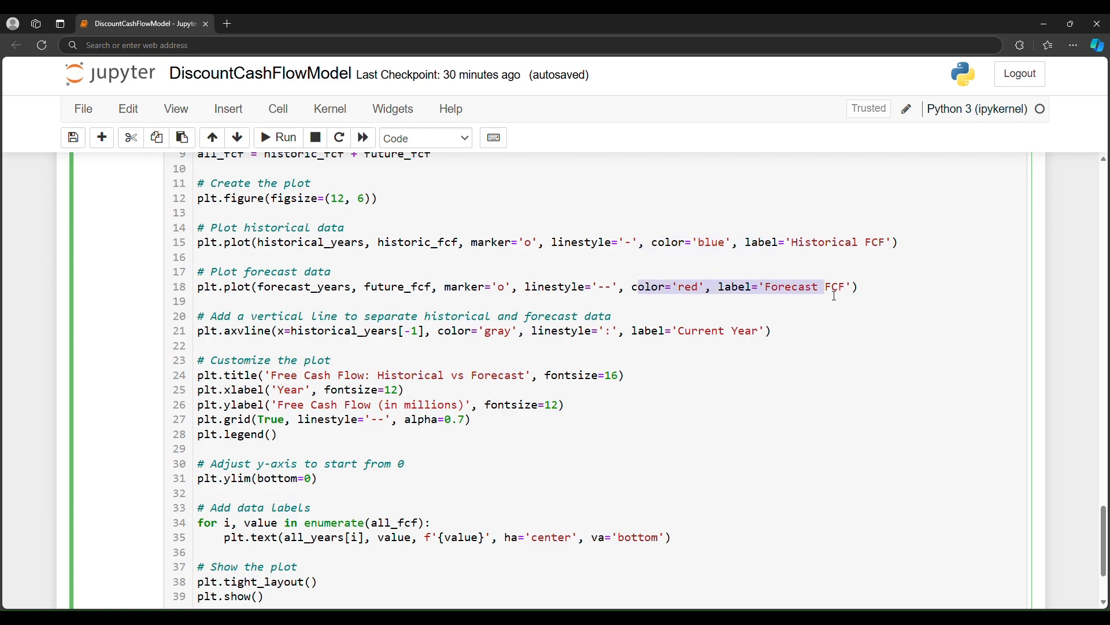
{"action": "mouse_move", "coordinate": [730, 339]}
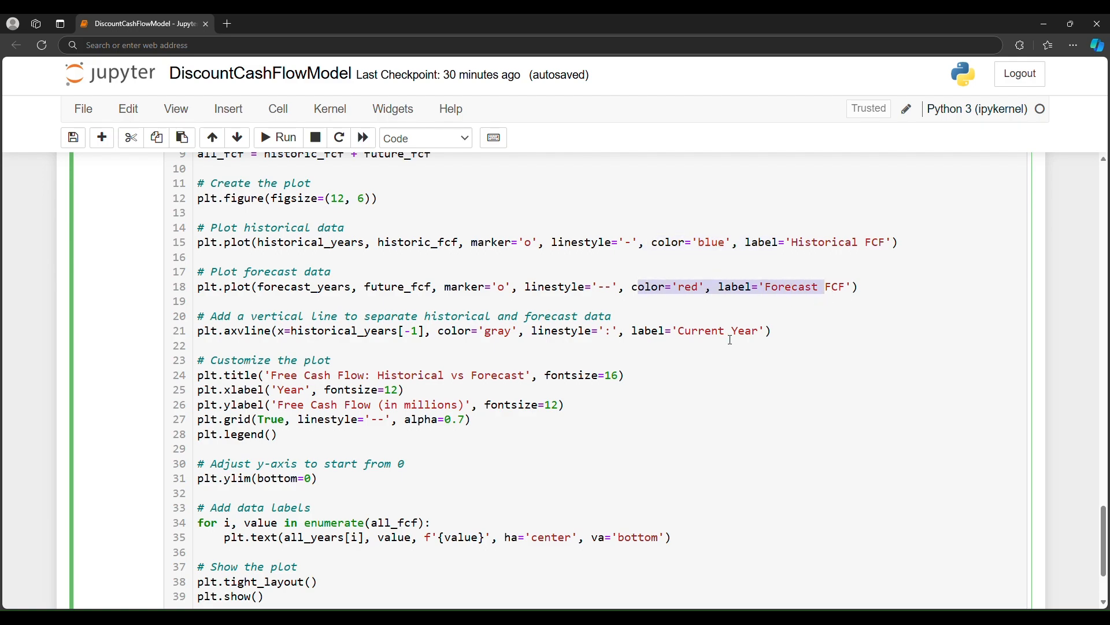
{"action": "scroll", "scroll_direction": "down", "scroll_amount": 3}
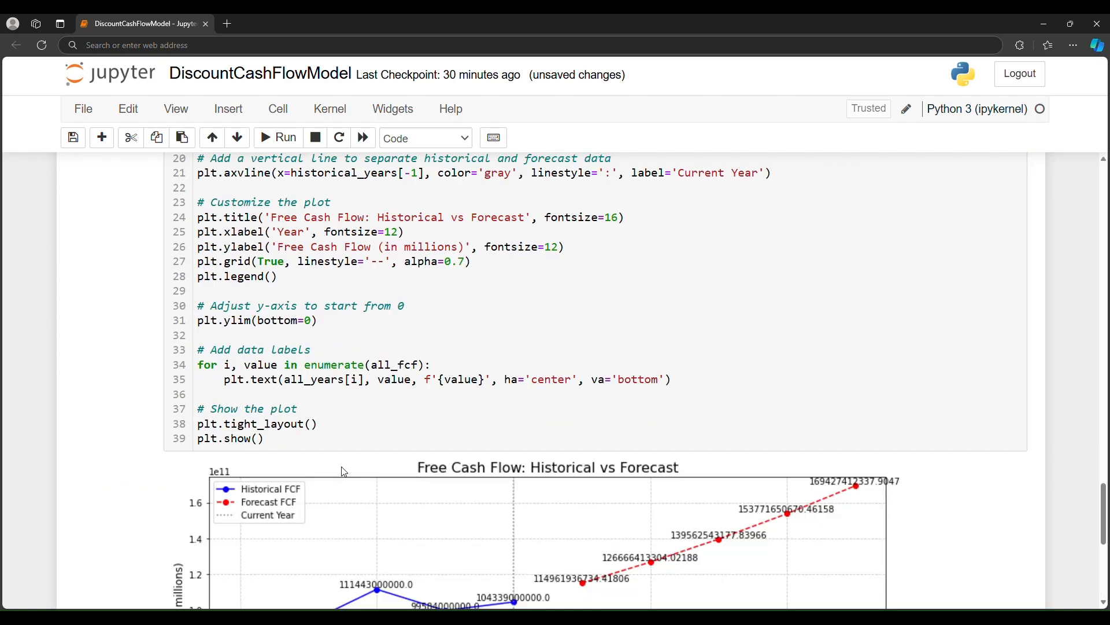
{"action": "scroll", "scroll_direction": "down", "scroll_amount": 3}
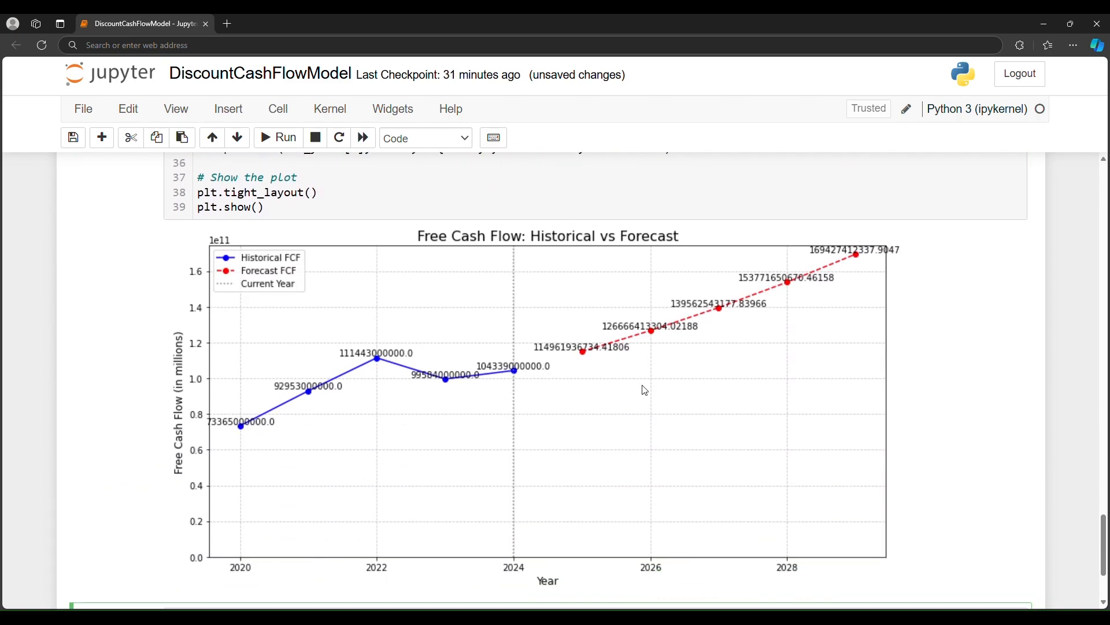
{"action": "mouse_move", "coordinate": [254, 451]}
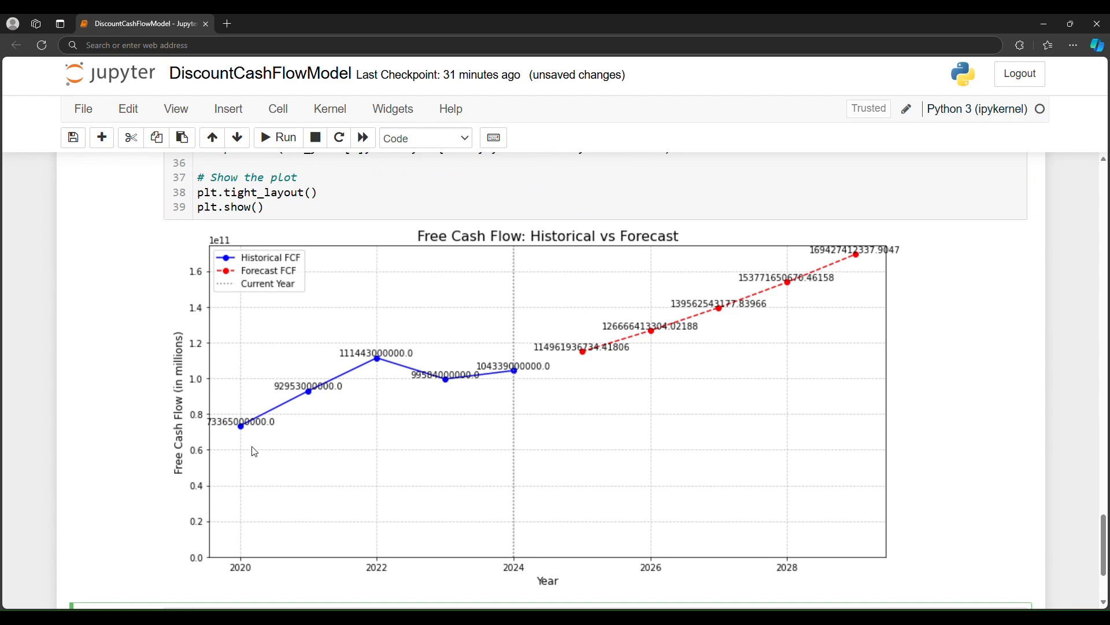
{"action": "mouse_move", "coordinate": [508, 428]}
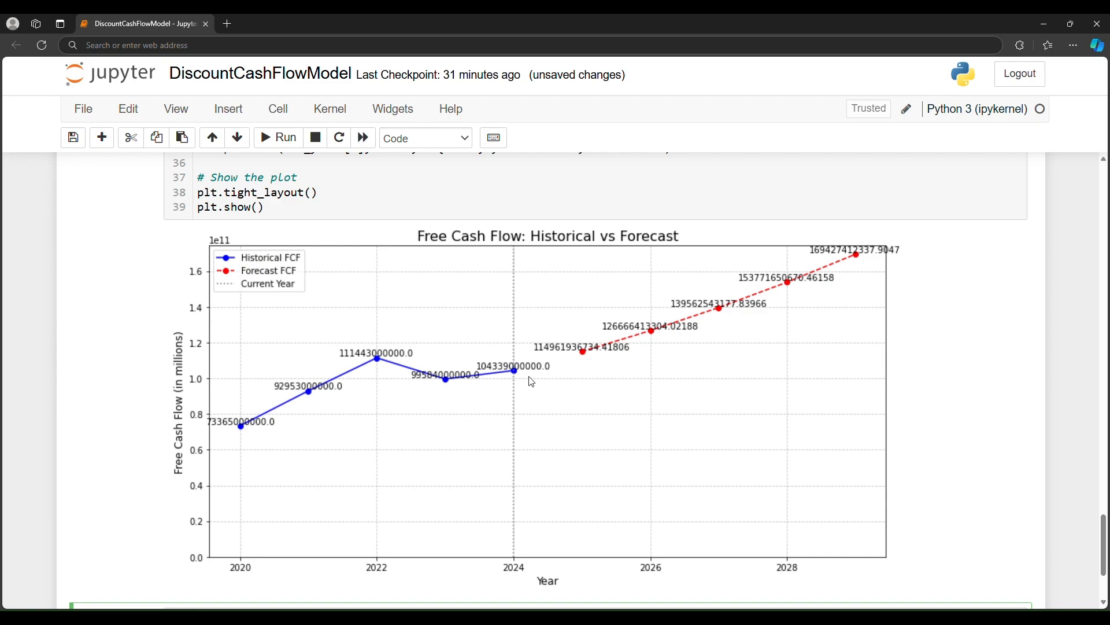
{"action": "mouse_move", "coordinate": [589, 359]}
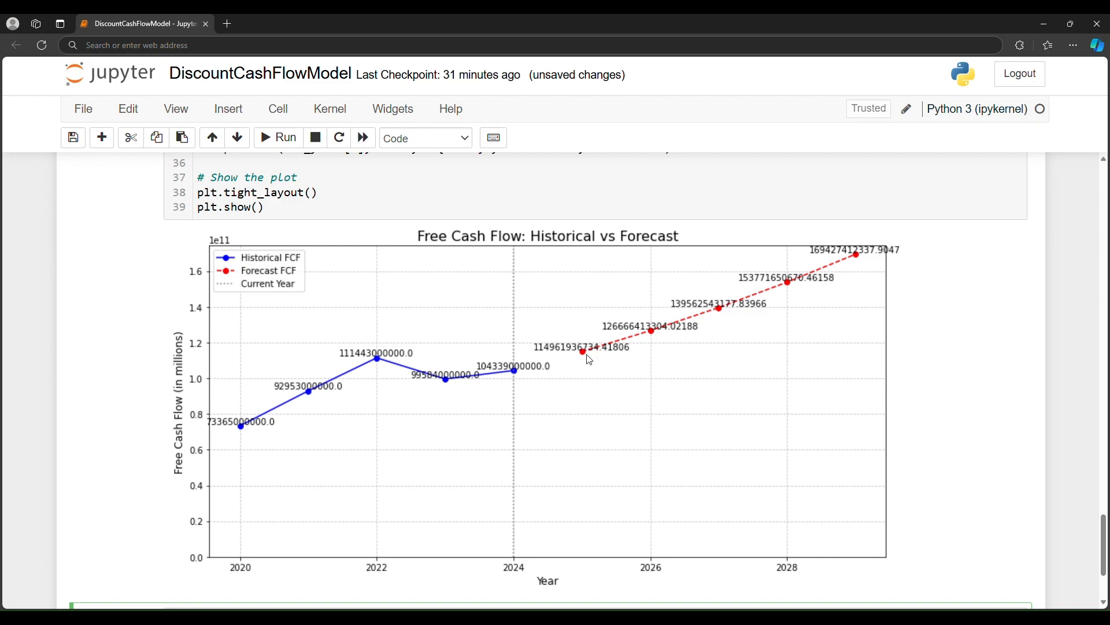
{"action": "mouse_move", "coordinate": [588, 362]}
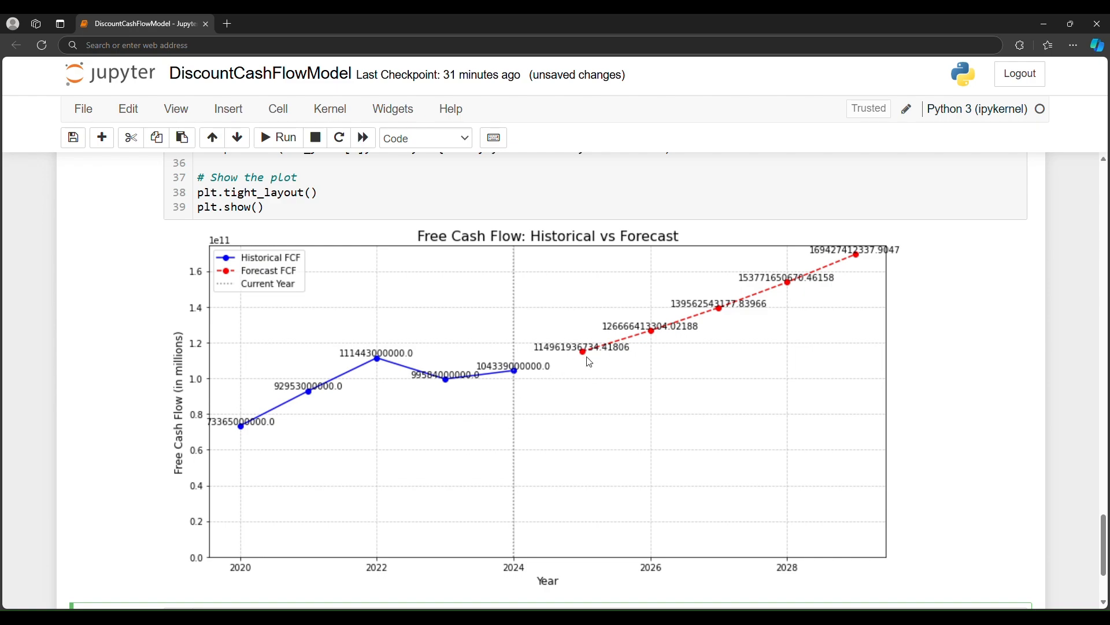
{"action": "mouse_move", "coordinate": [881, 265]}
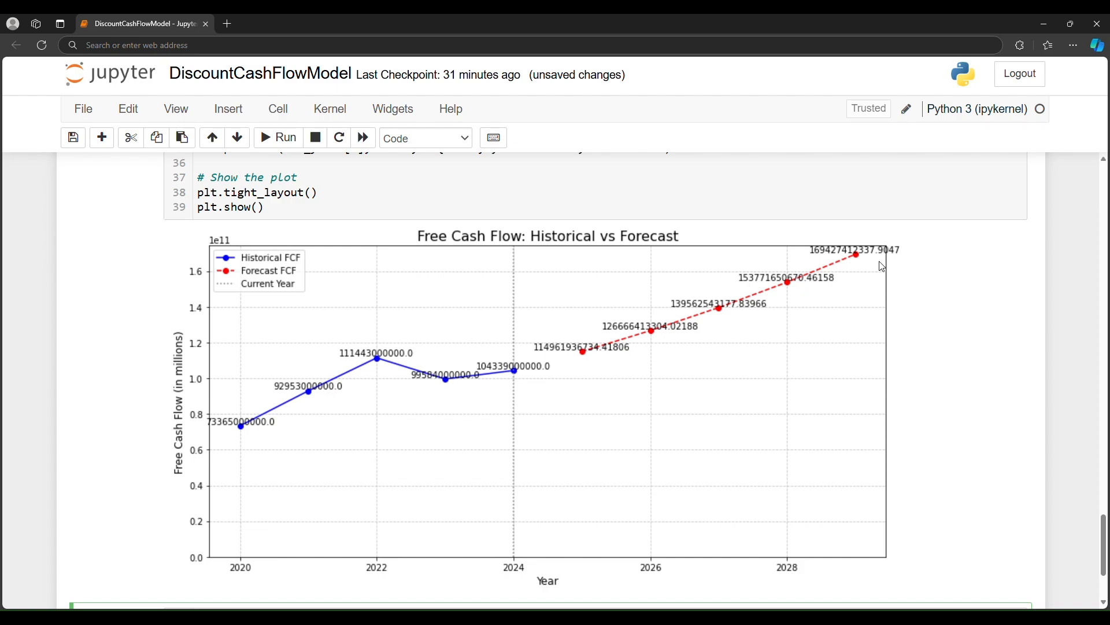
{"action": "mouse_move", "coordinate": [488, 397]}
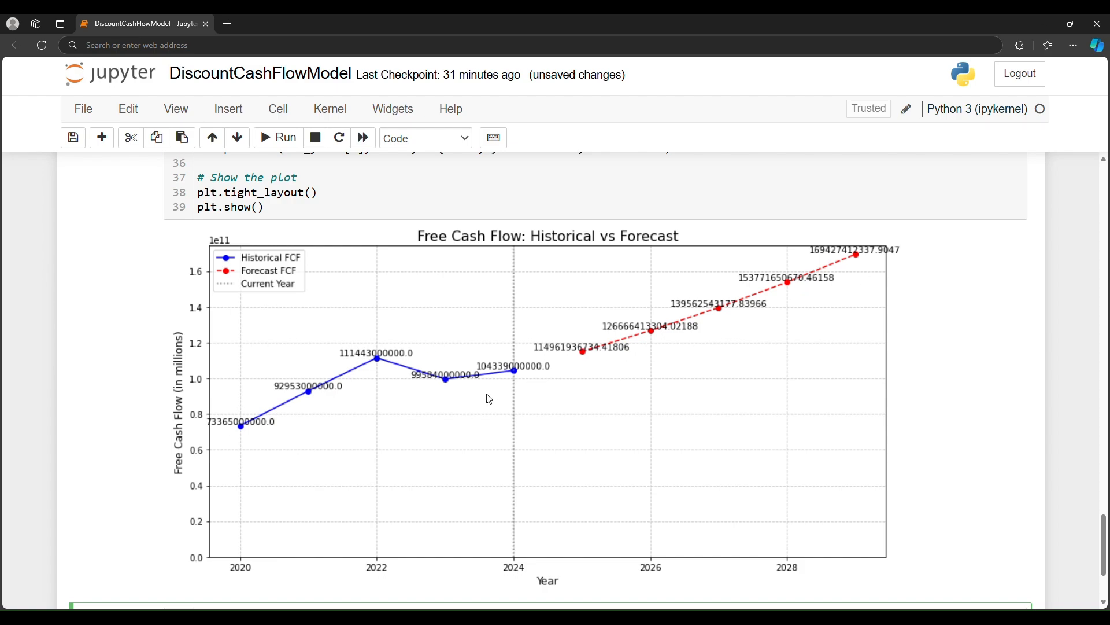
{"action": "mouse_move", "coordinate": [638, 376]}
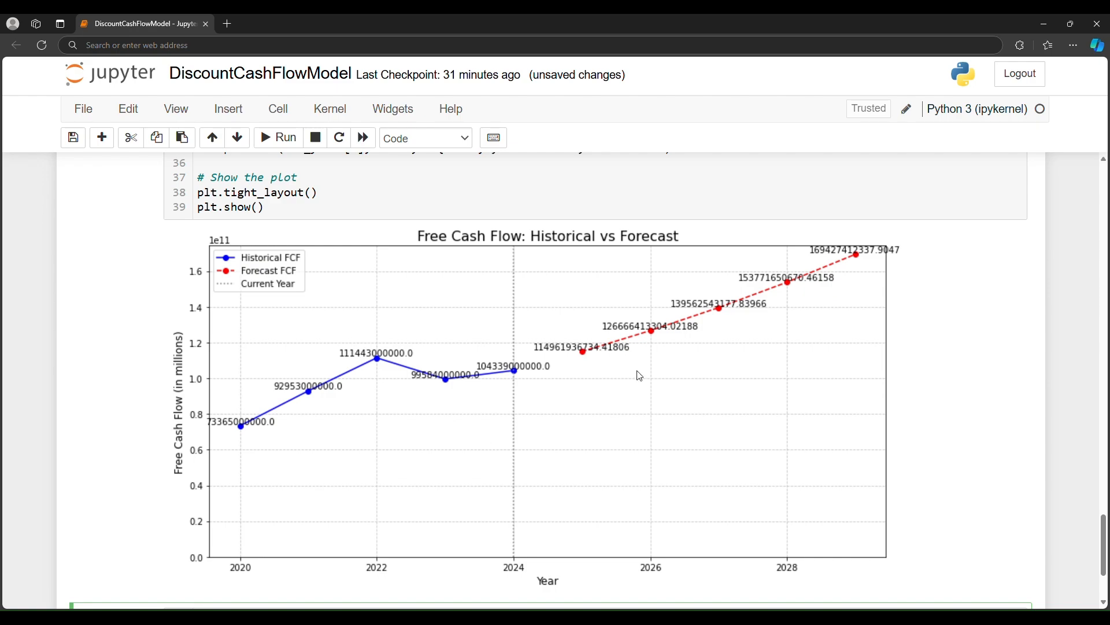
{"action": "mouse_move", "coordinate": [762, 324]}
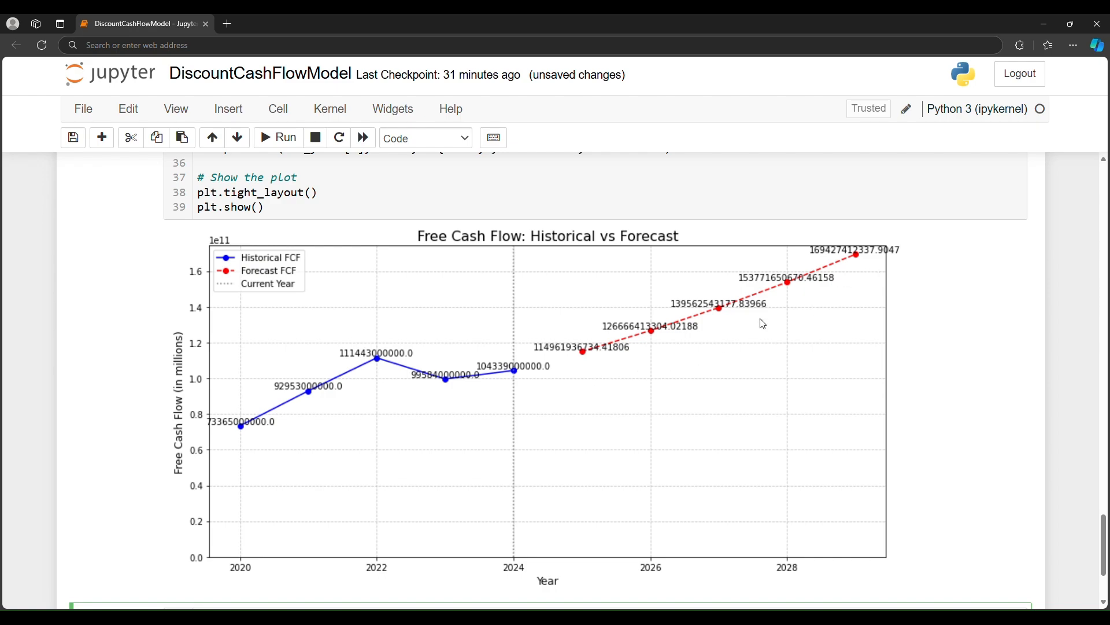
{"action": "mouse_move", "coordinate": [747, 344]}
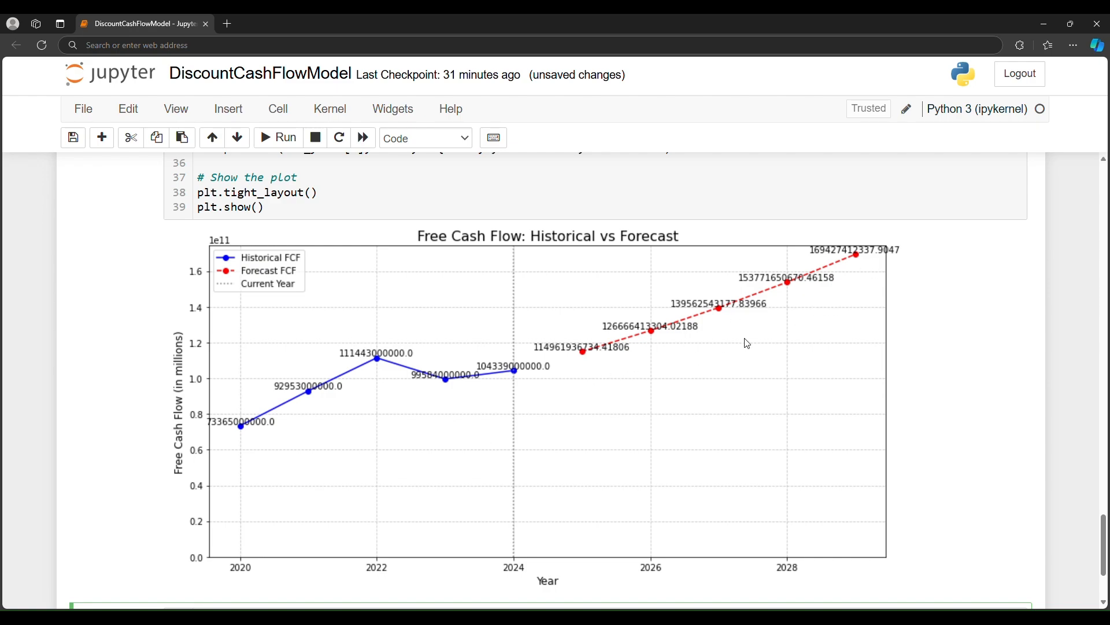
{"action": "mouse_move", "coordinate": [588, 385]}
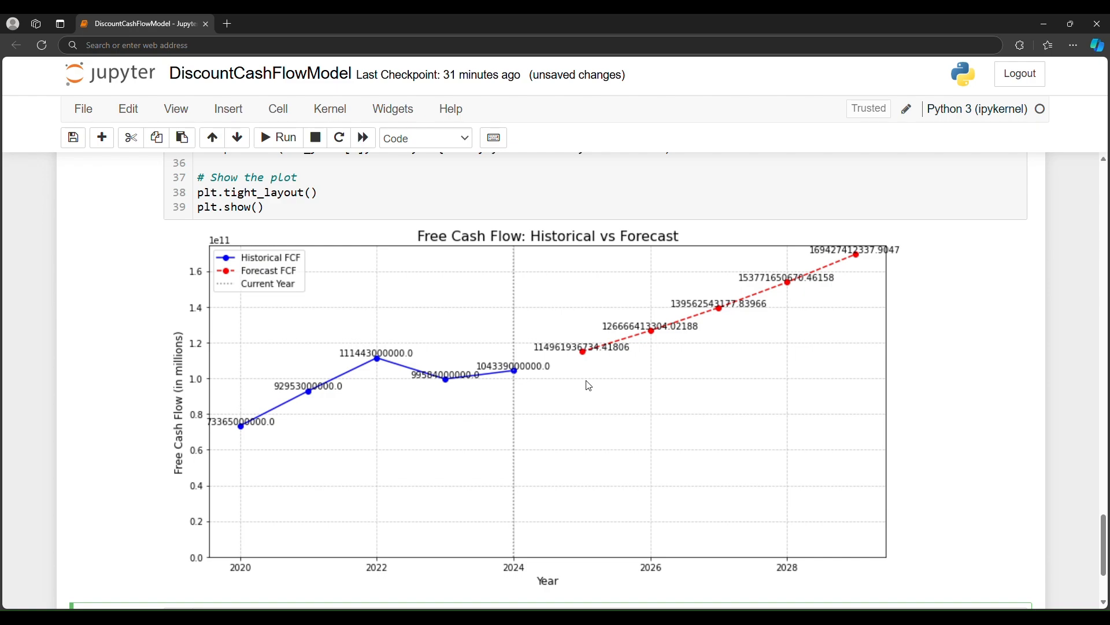
{"action": "scroll", "scroll_direction": "down", "scroll_amount": 3}
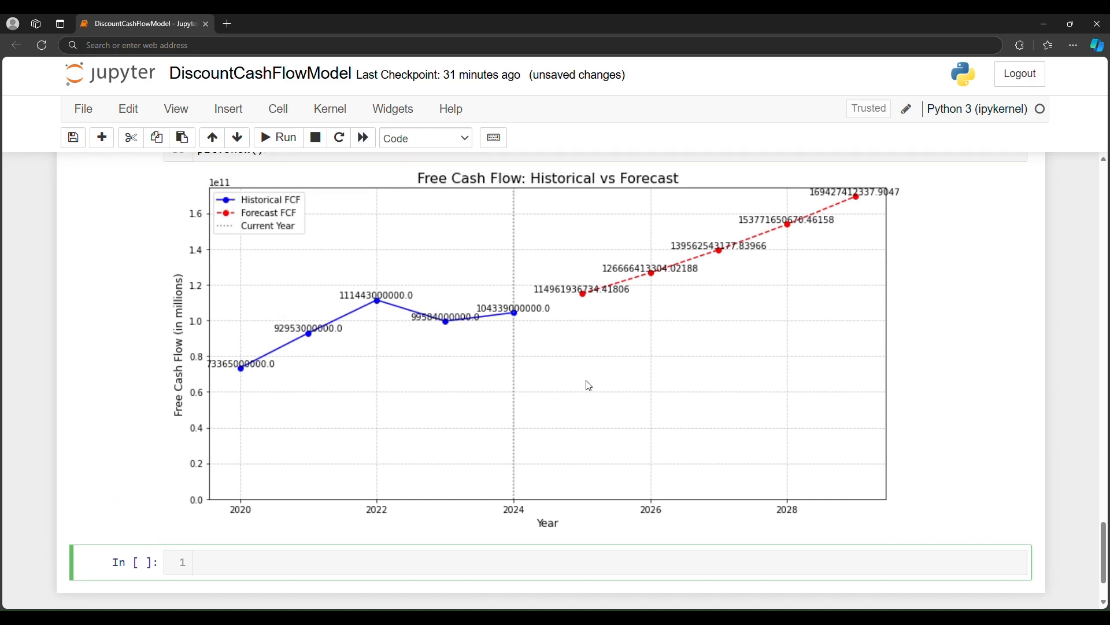